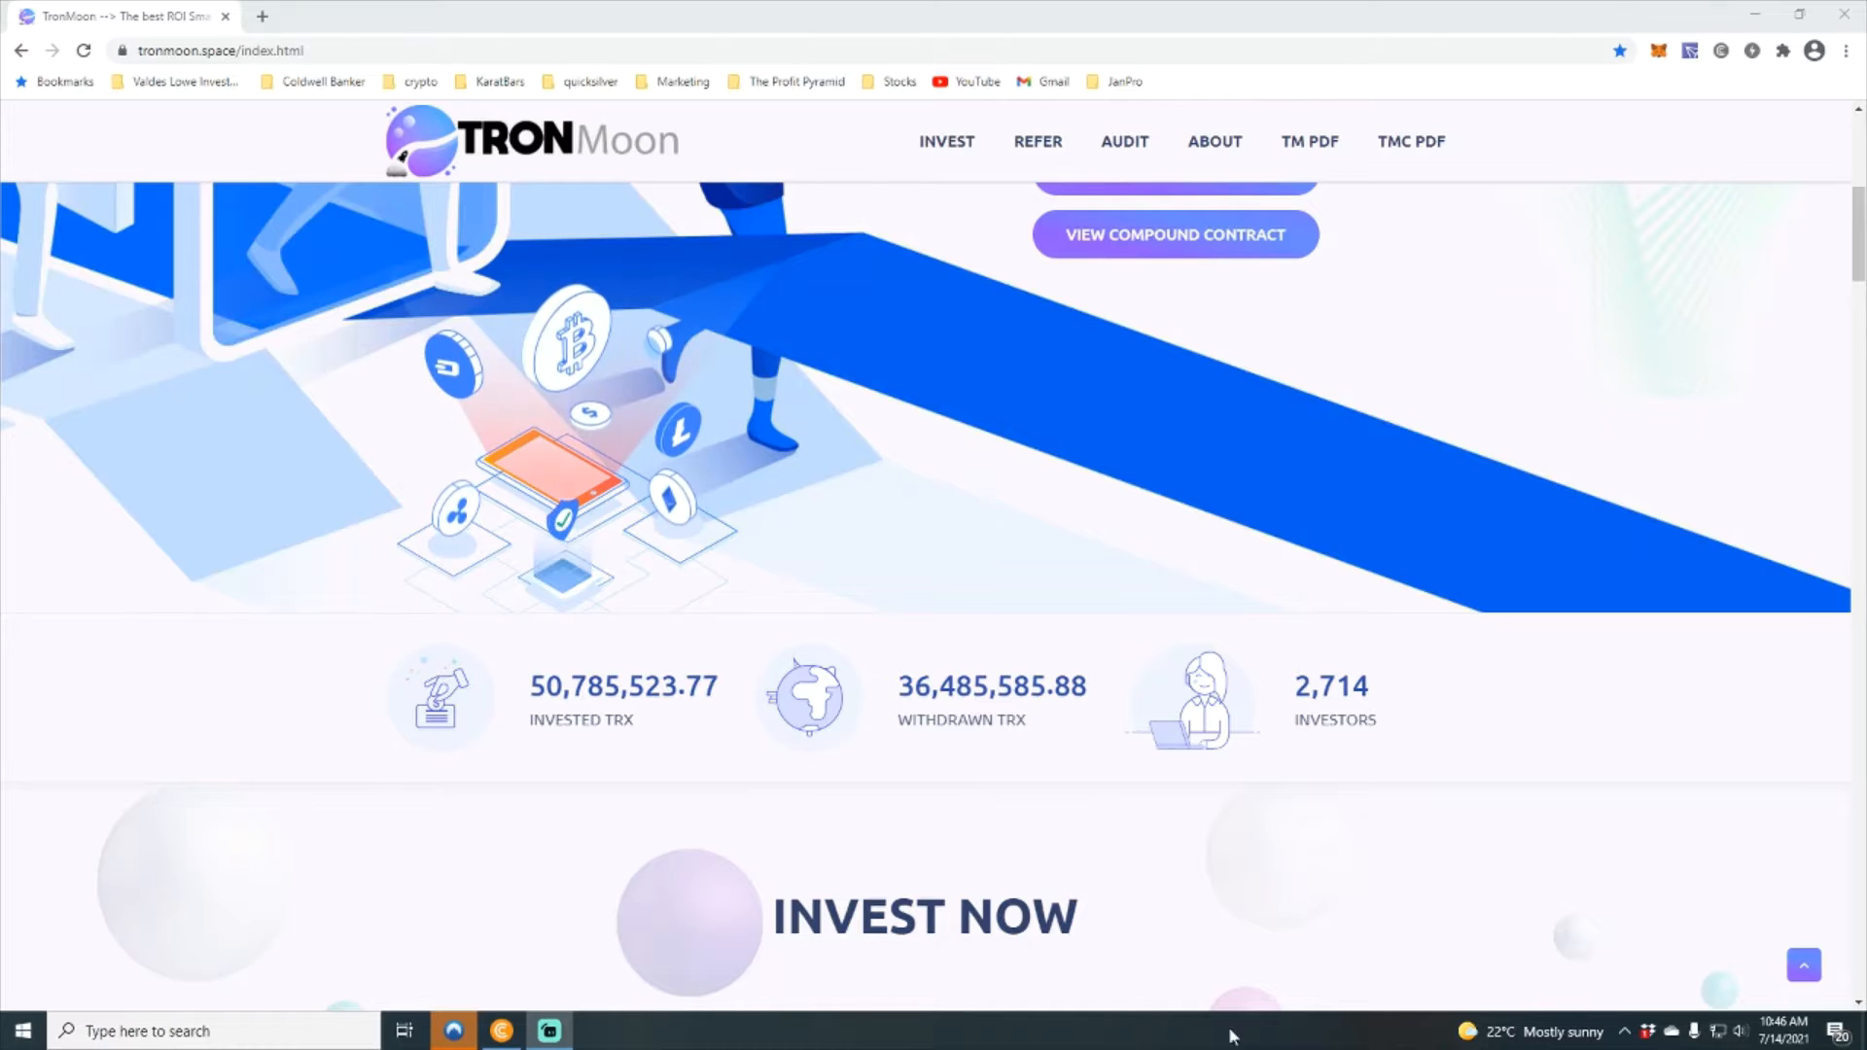
Step: Scroll to the top of TronMoon to show the community and compound contract terms list
scroll(up, 3)
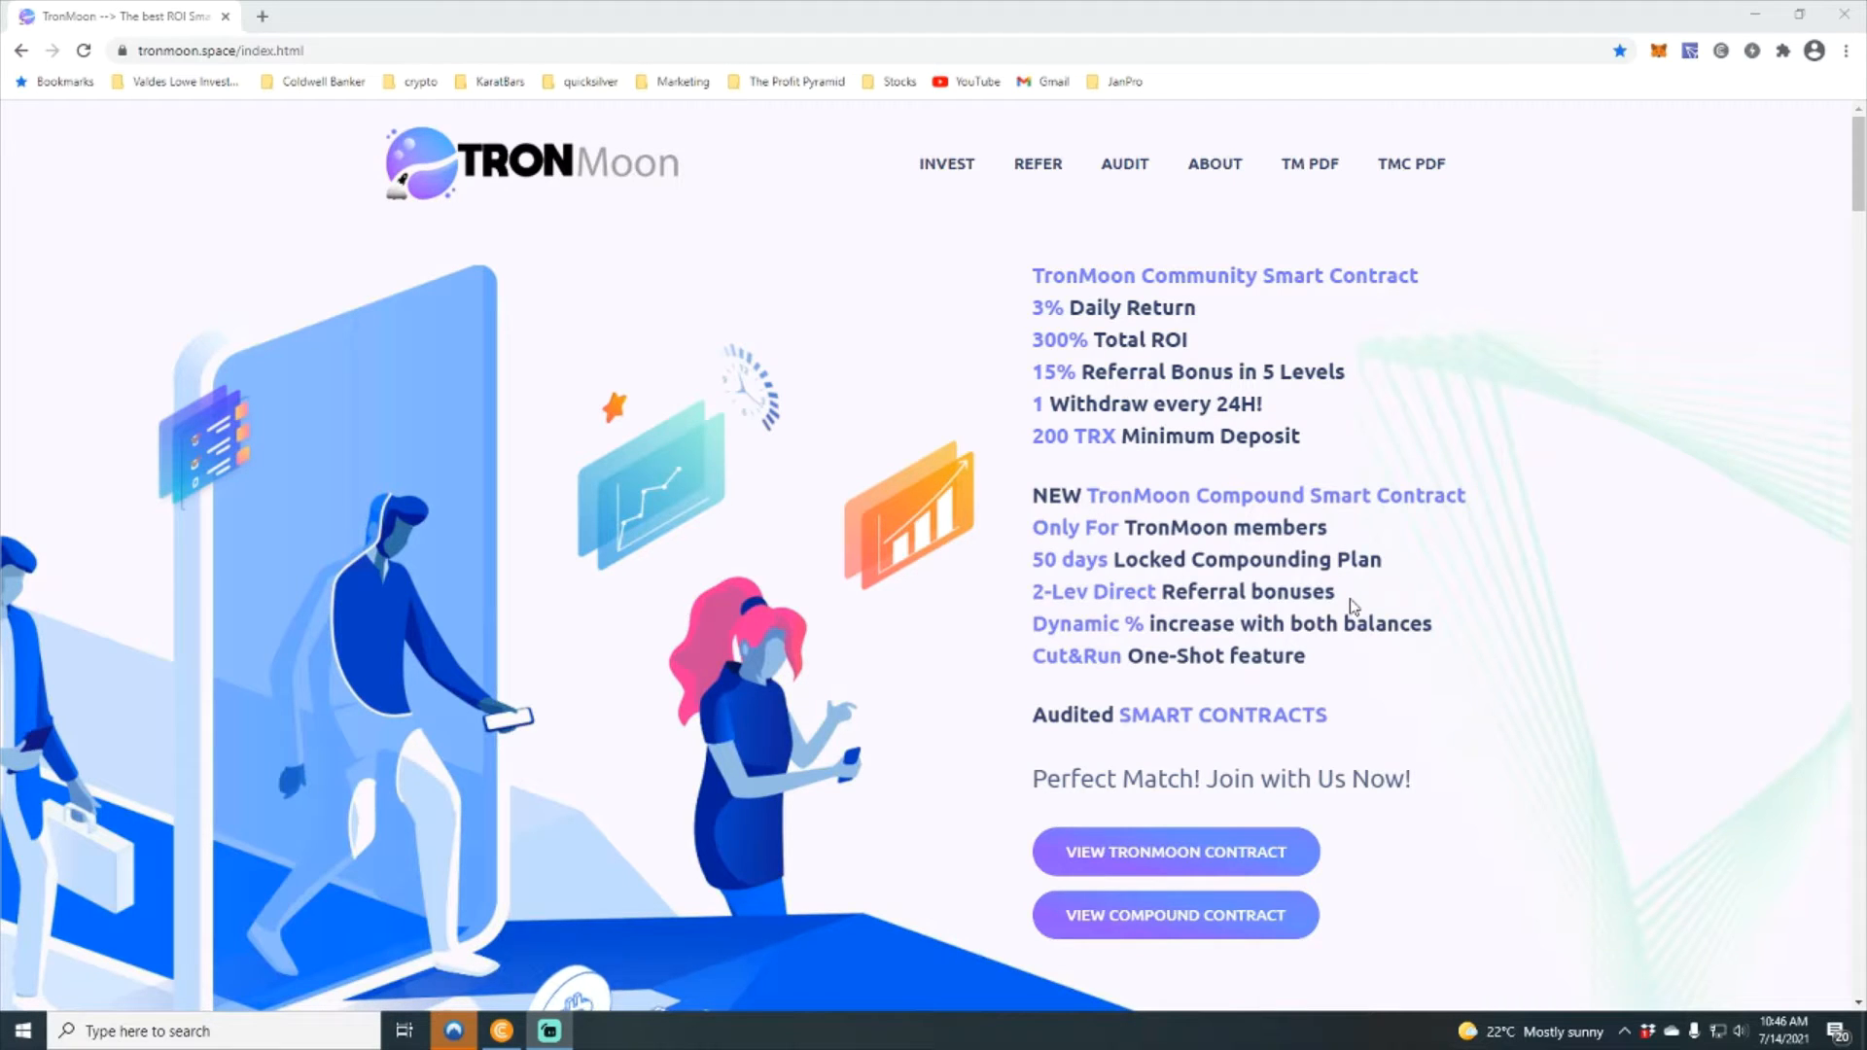
mouse_move(1393, 747)
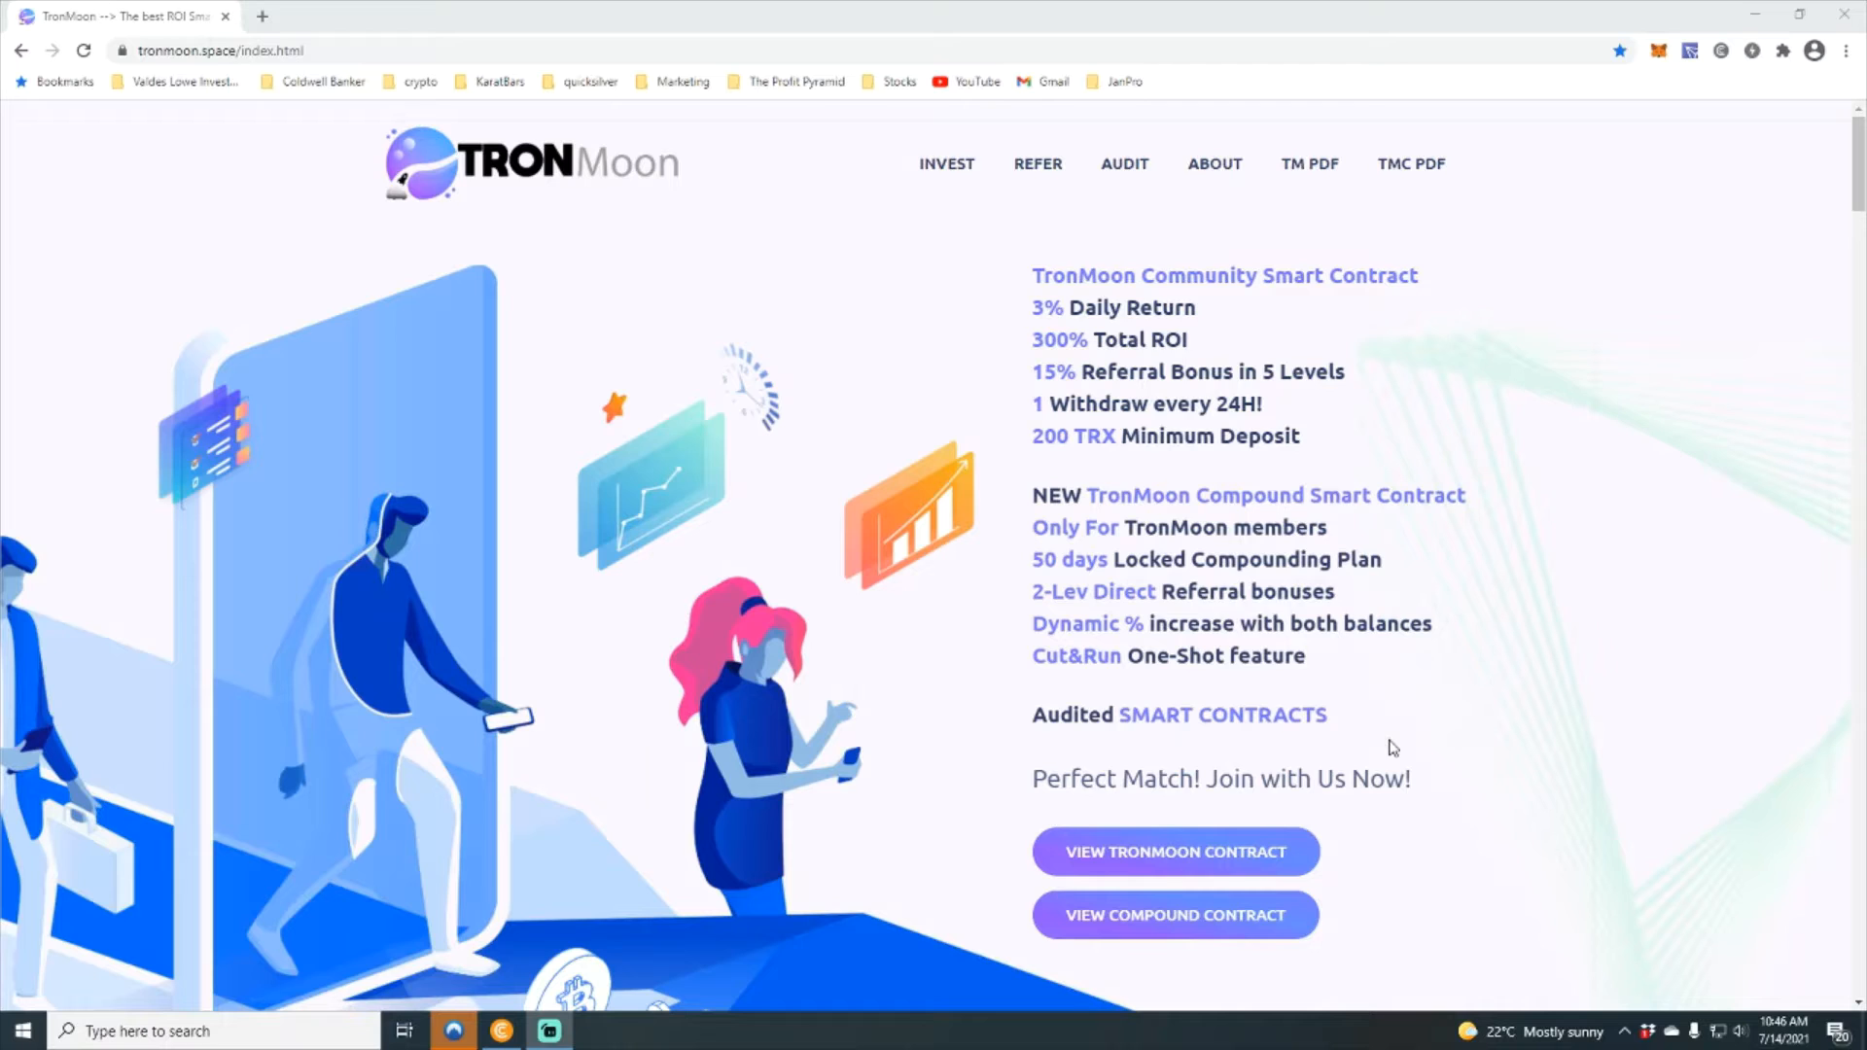
mouse_move(1494, 726)
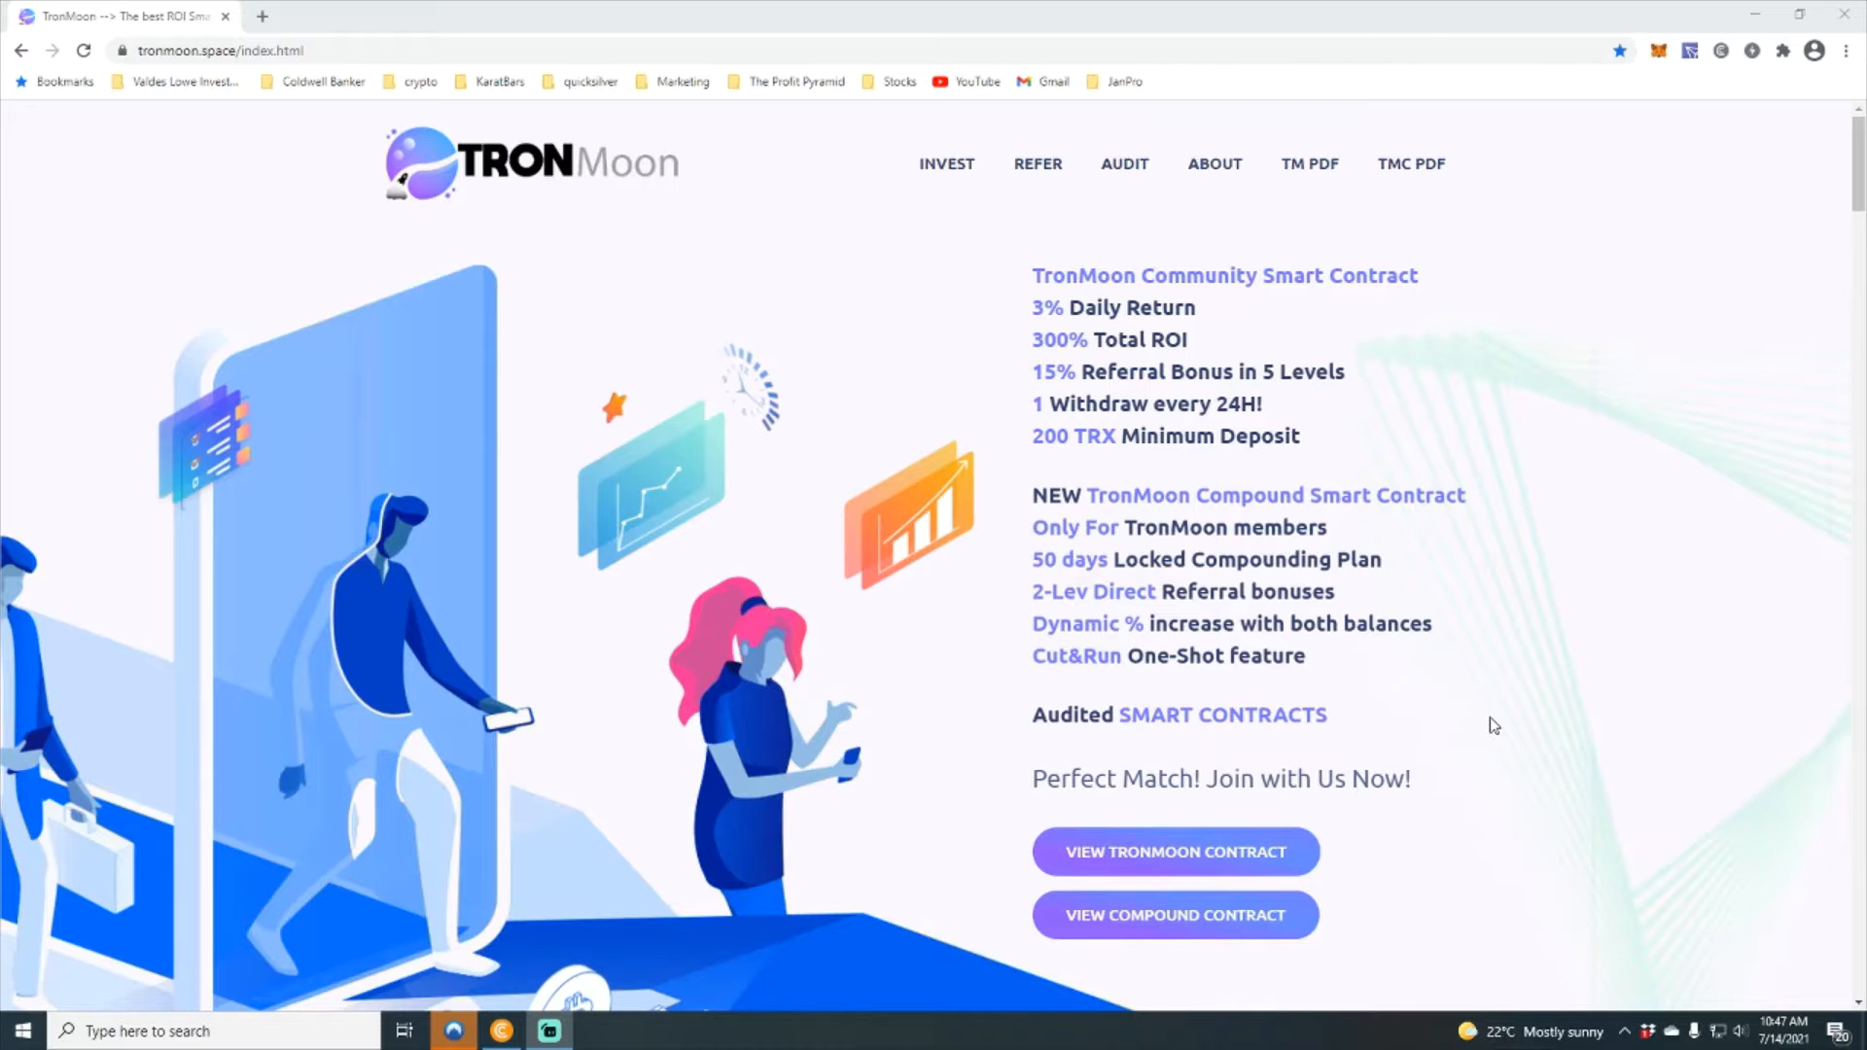
Step: Scroll to the investments panels showing 600, 1500 and 500 TRX deposits and 49.13 TRX withdrawable
scroll(down, 3)
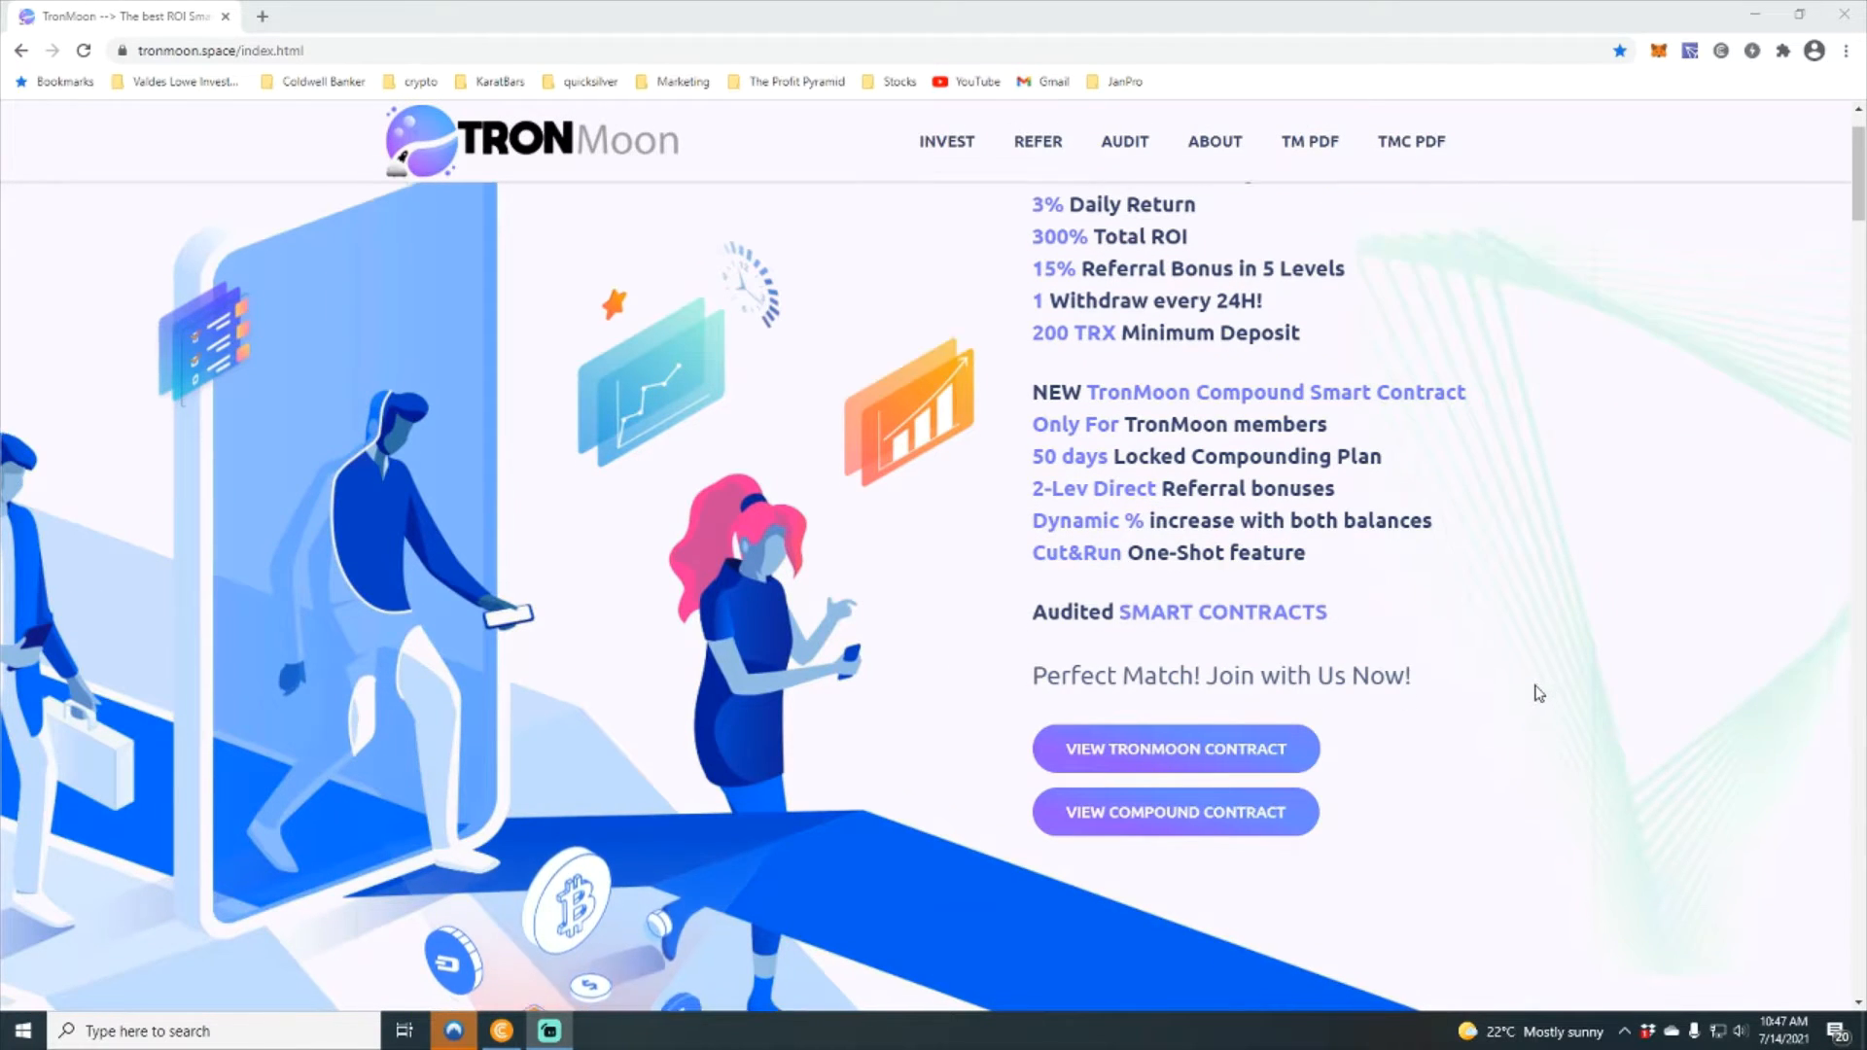
scroll(down, 3)
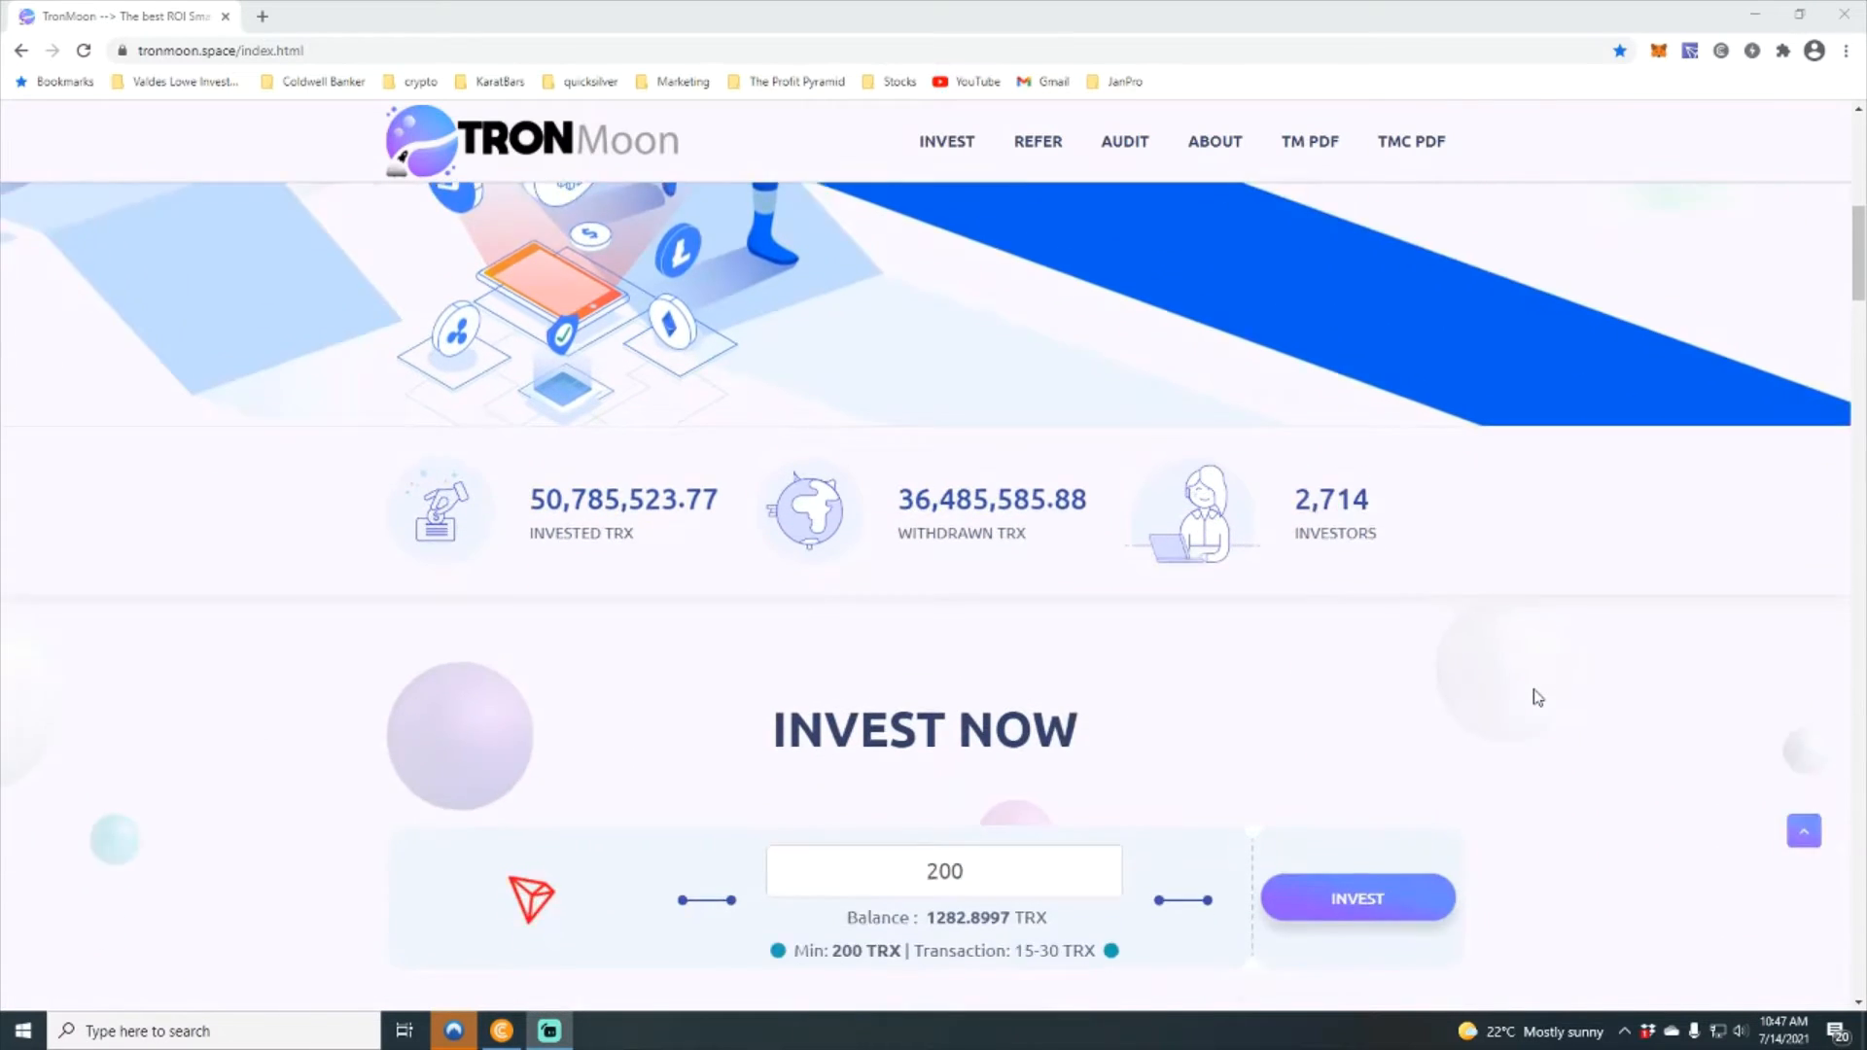
scroll(down, 3)
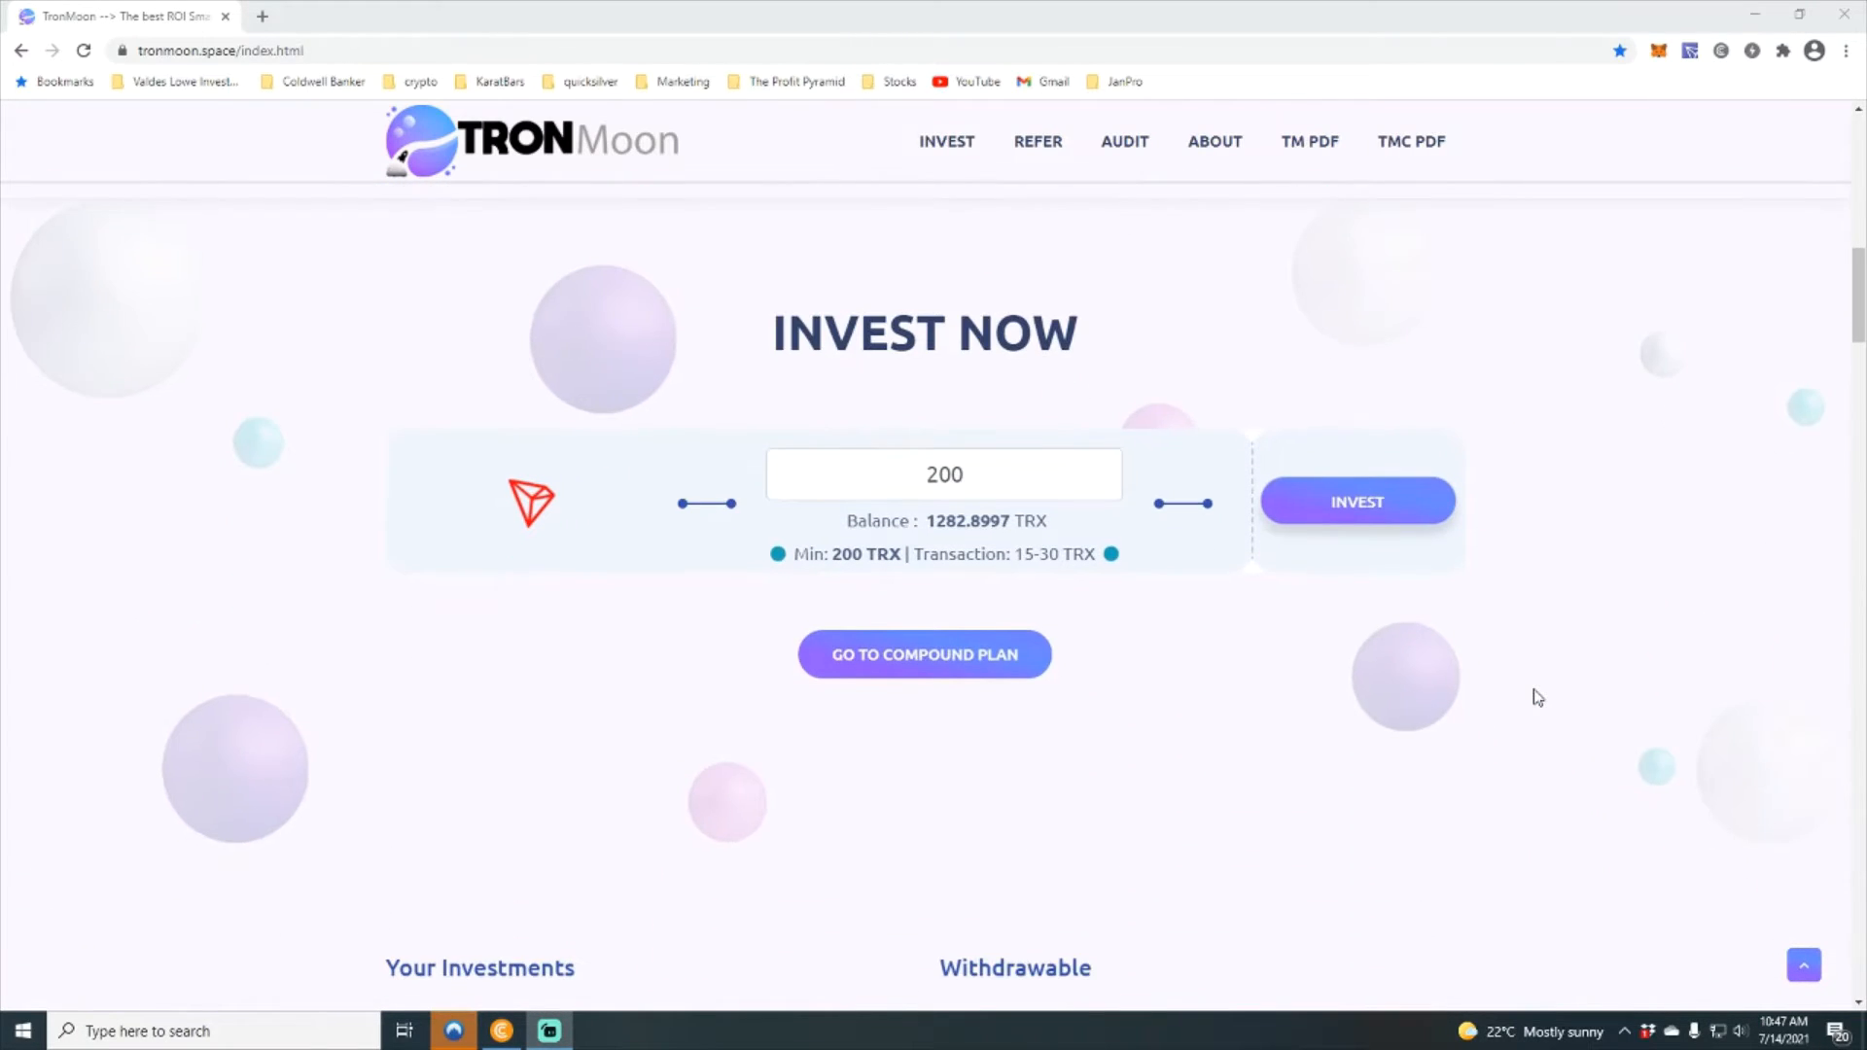
scroll(down, 3)
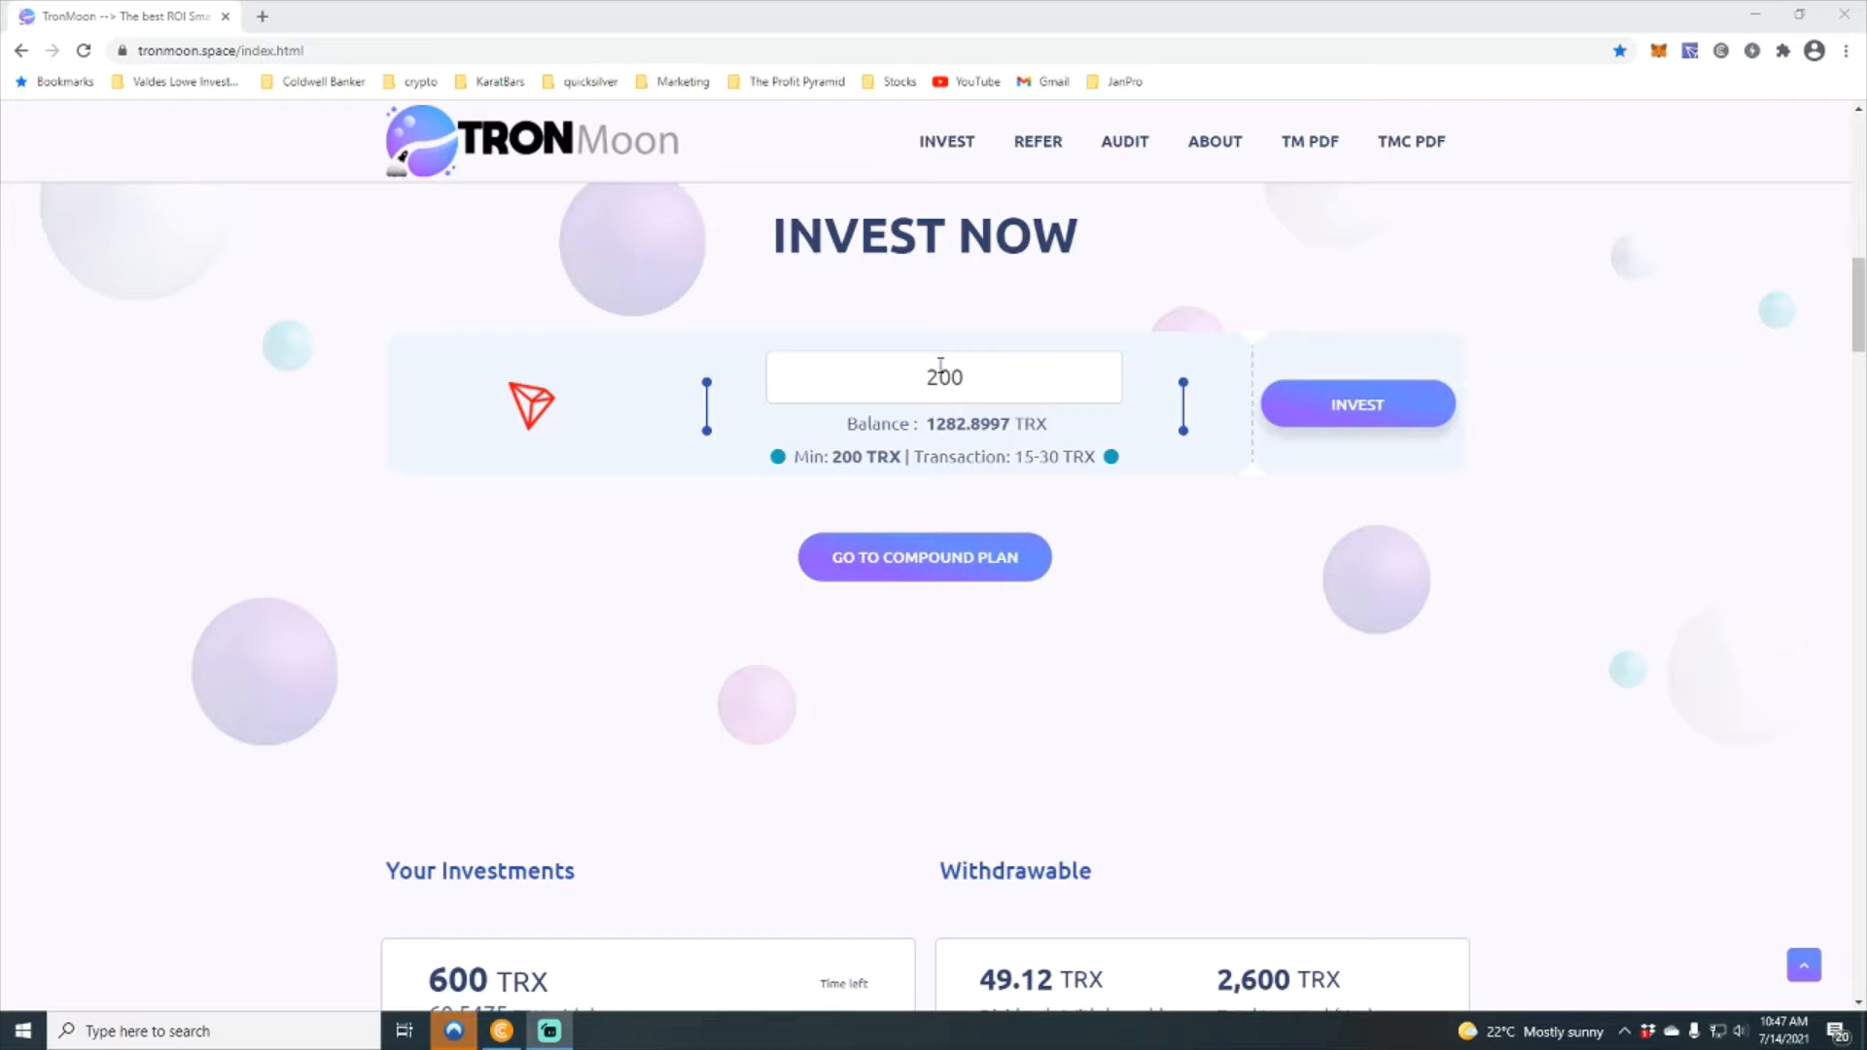
scroll(down, 3)
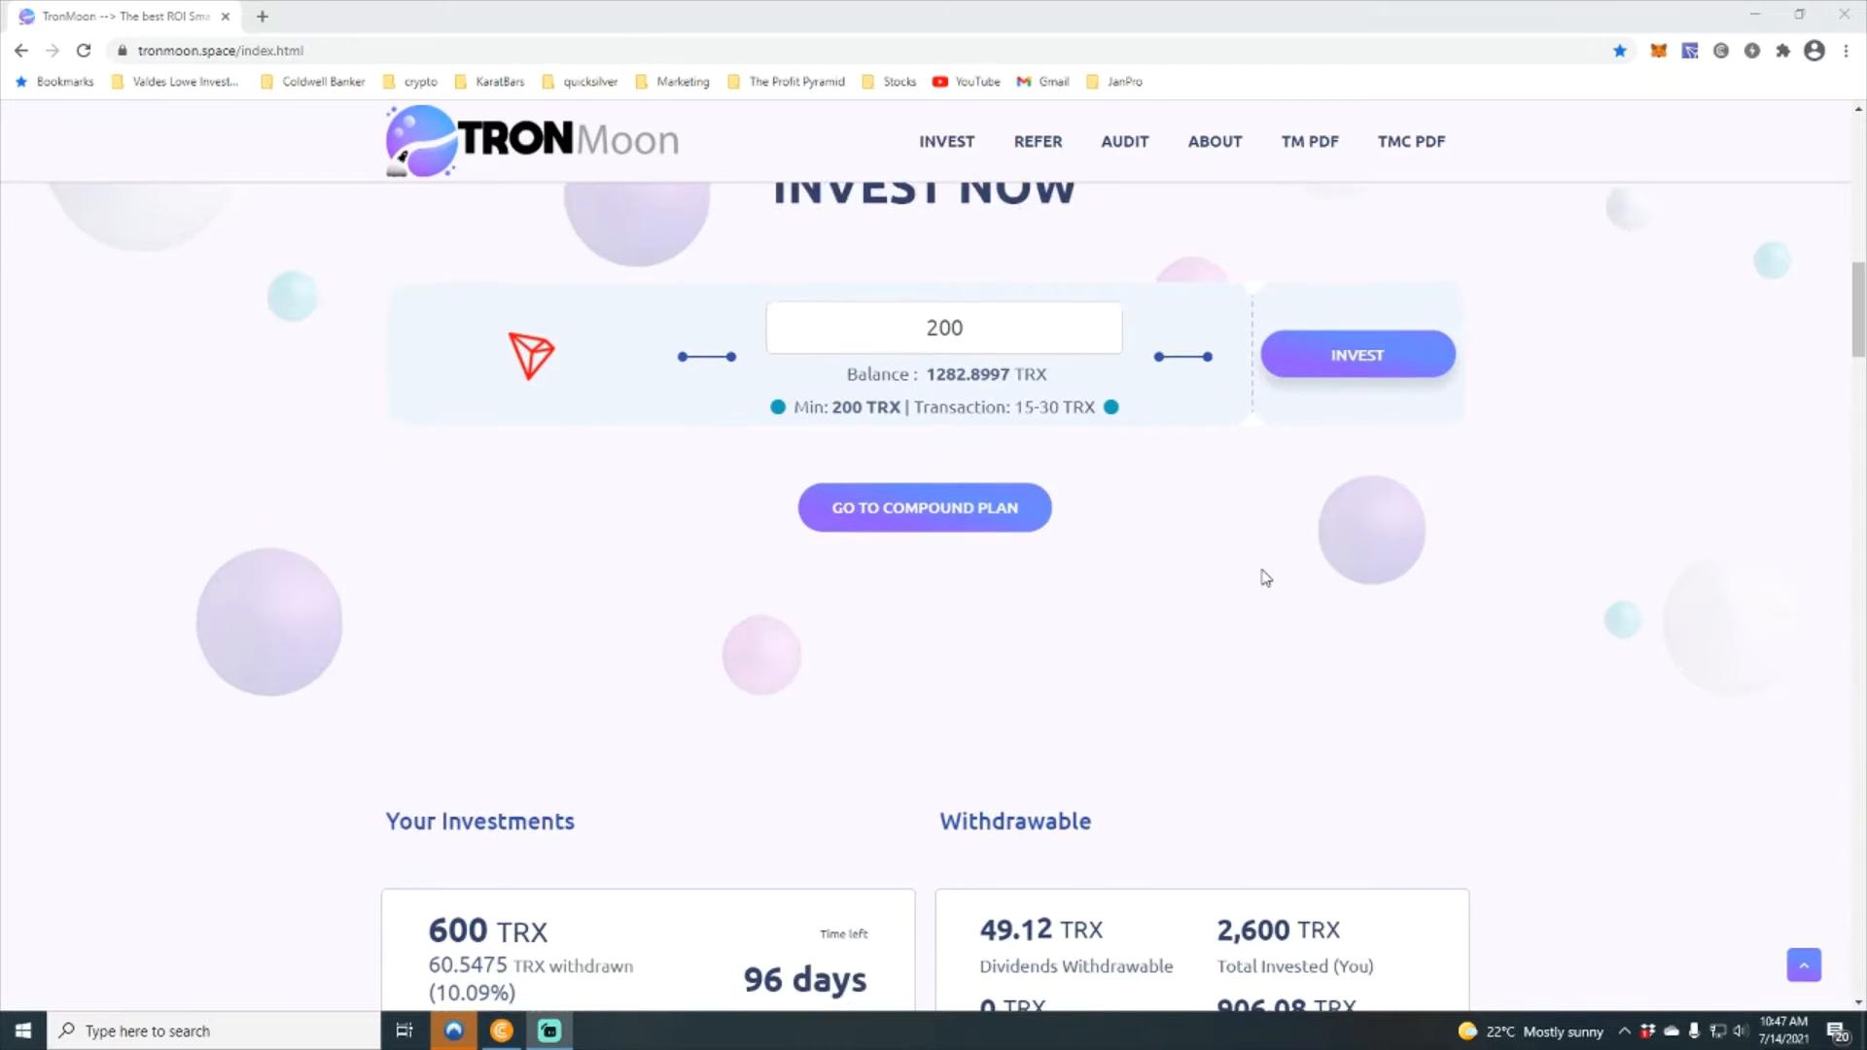
scroll(down, 3)
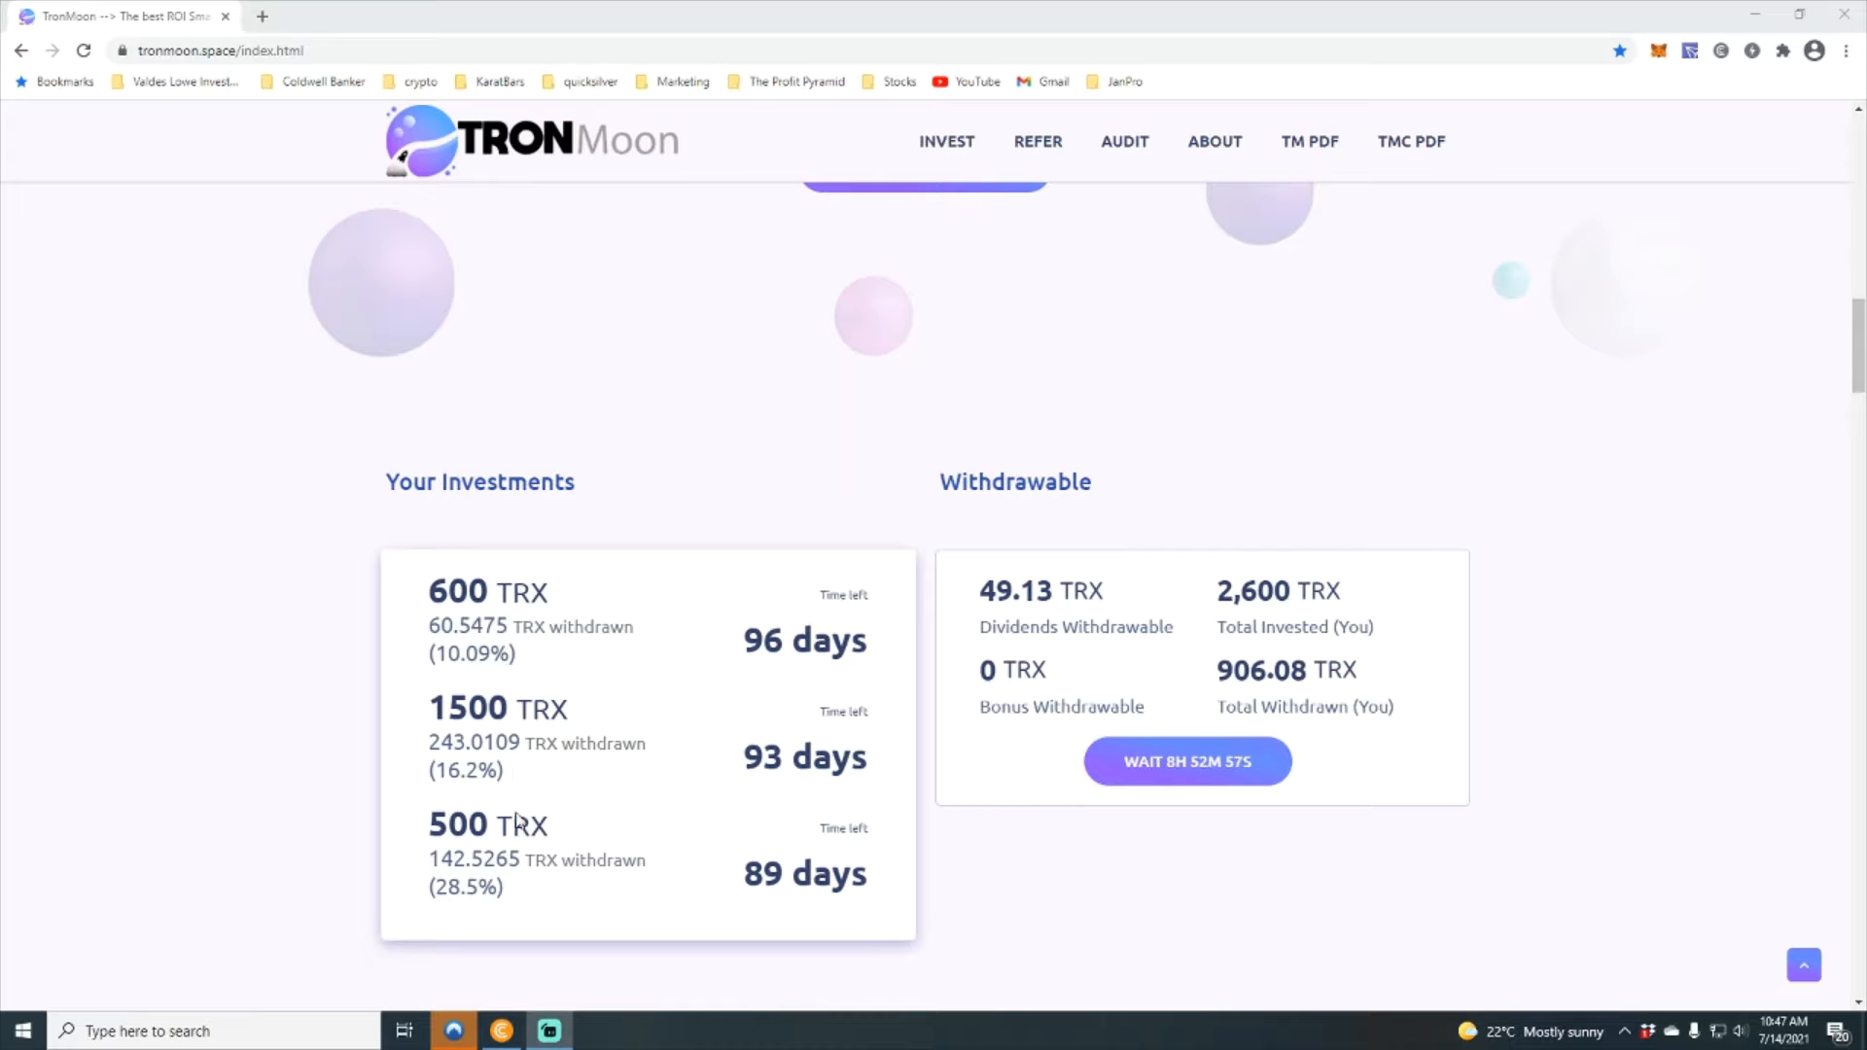
mouse_move(582, 883)
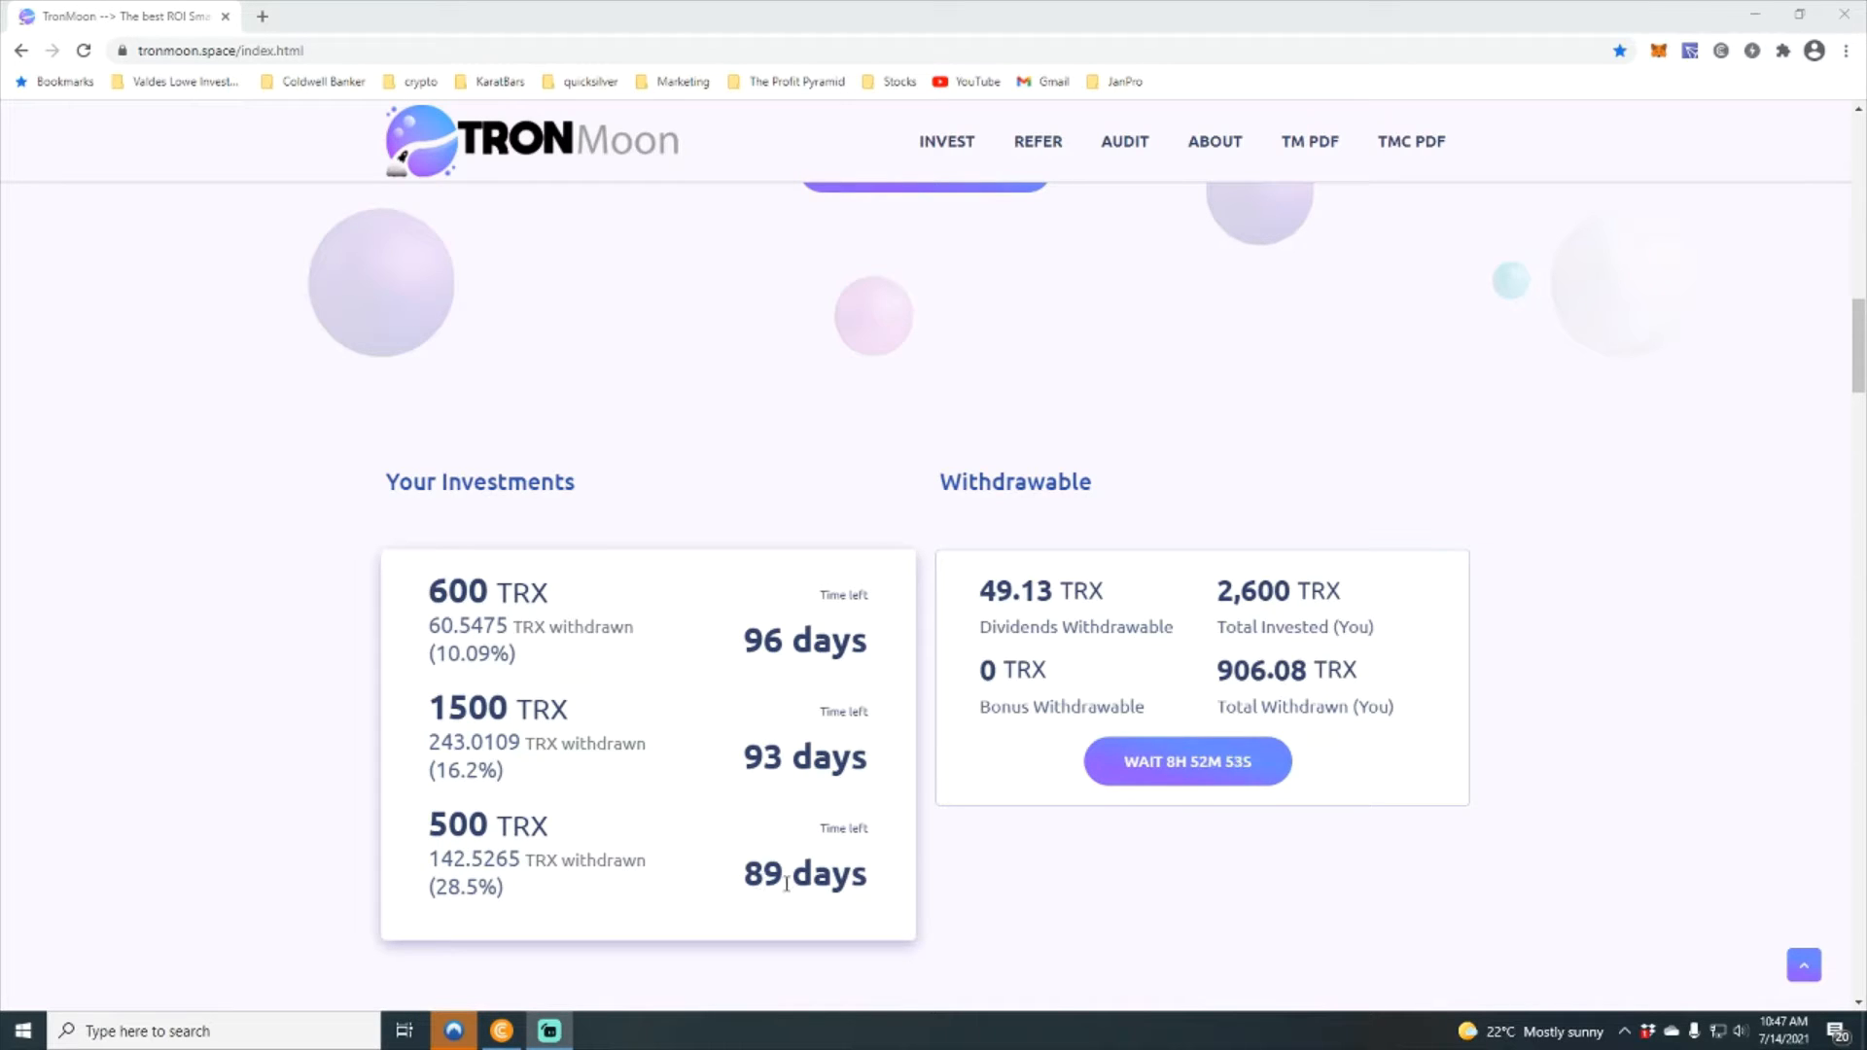
mouse_move(791, 762)
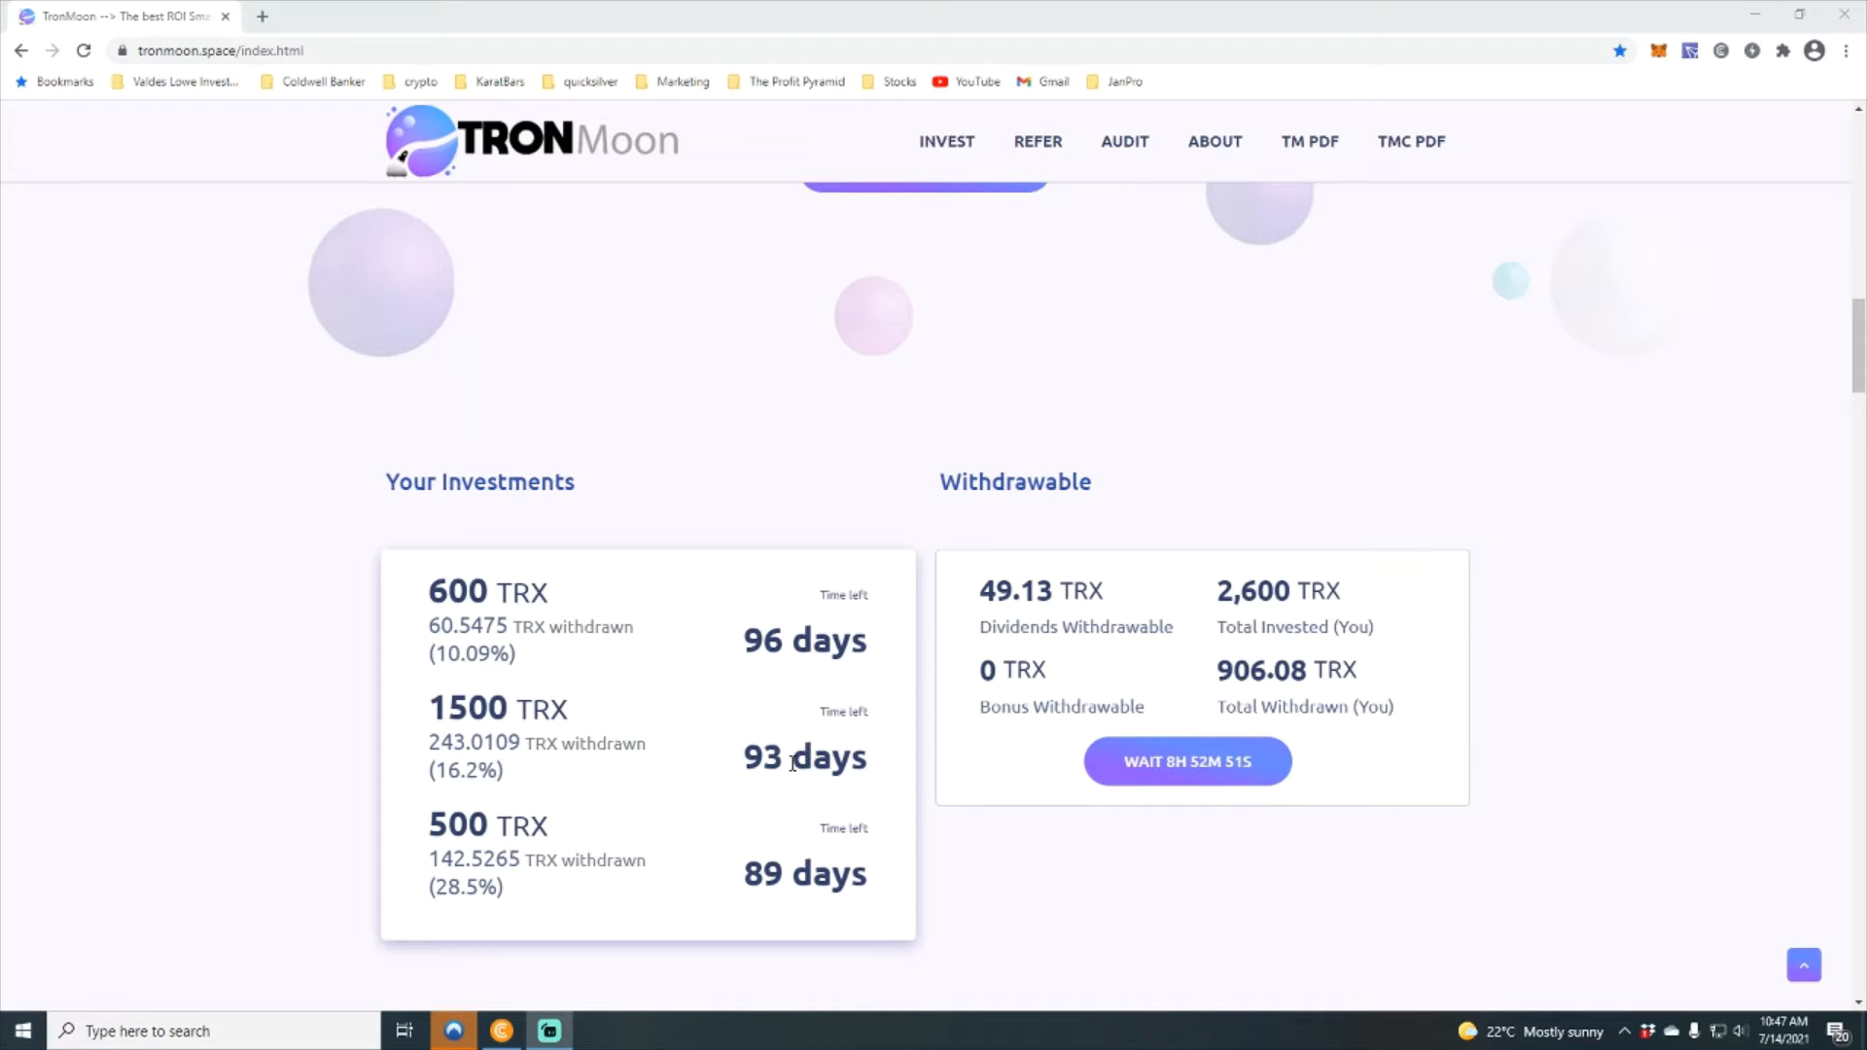
mouse_move(576, 618)
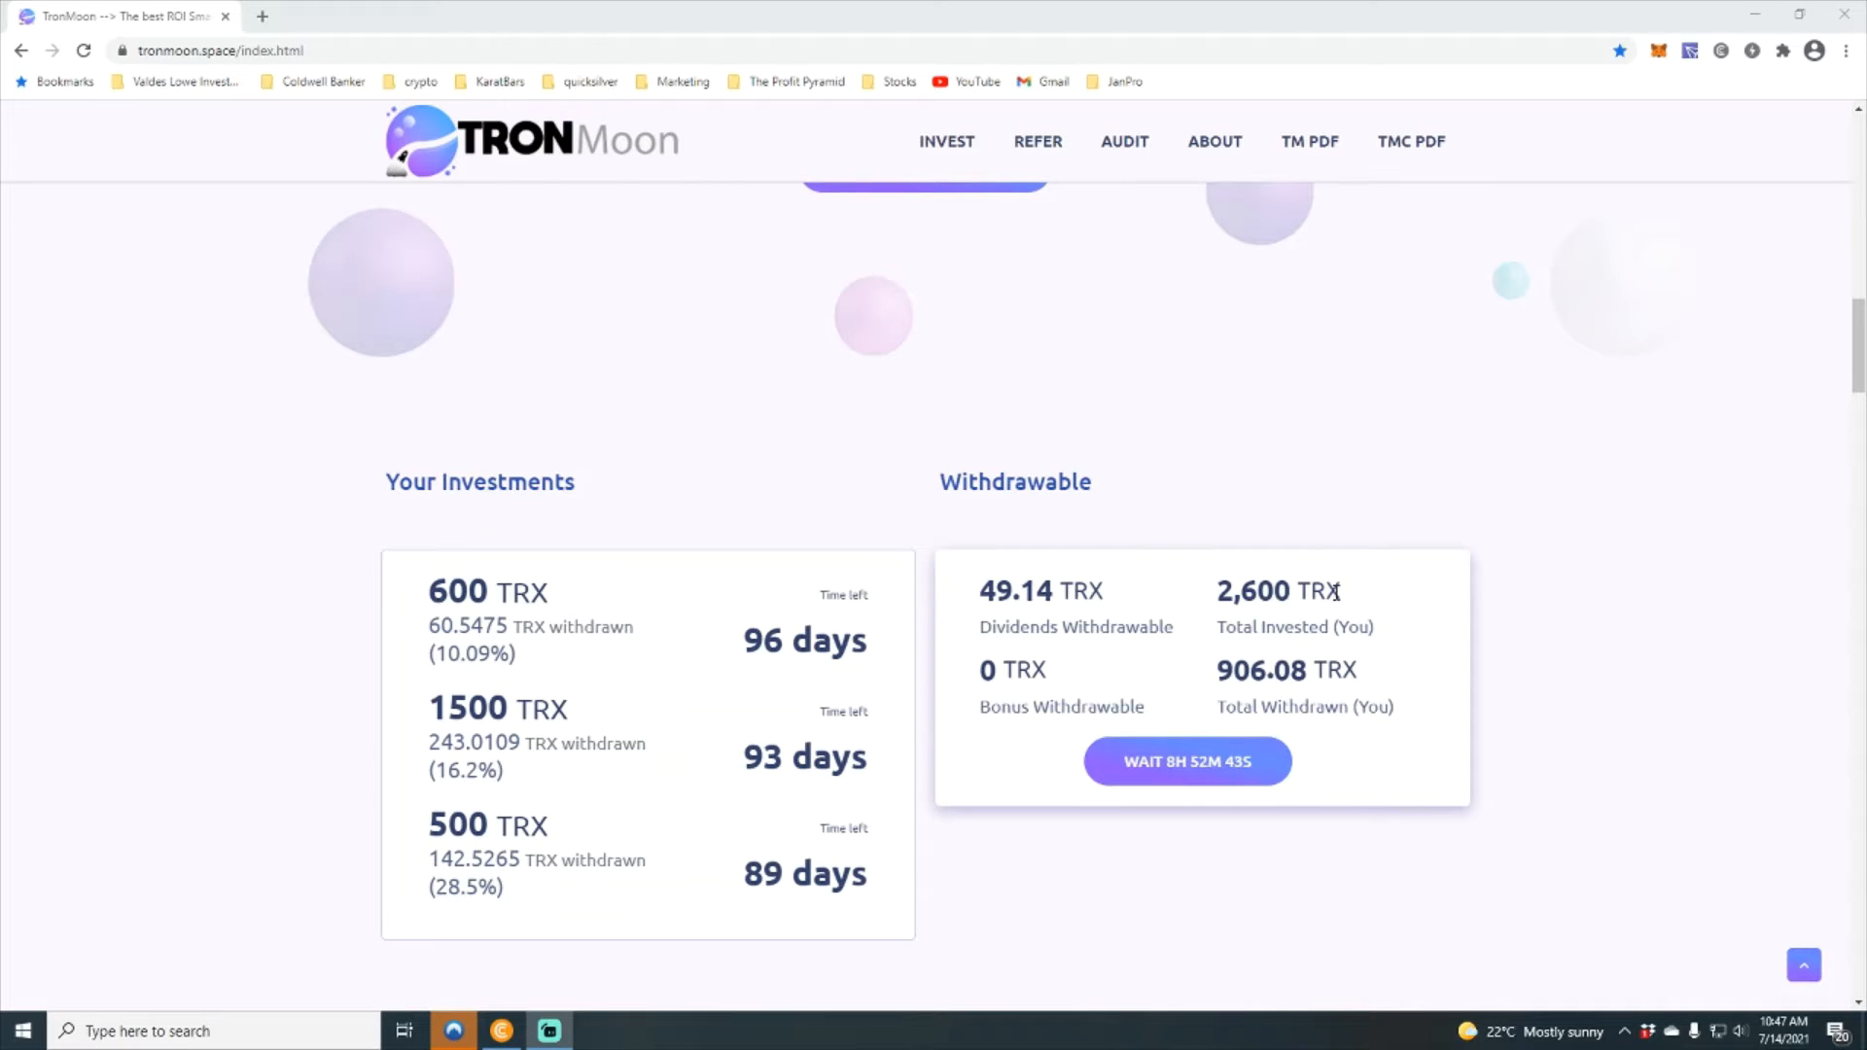
mouse_move(1277, 675)
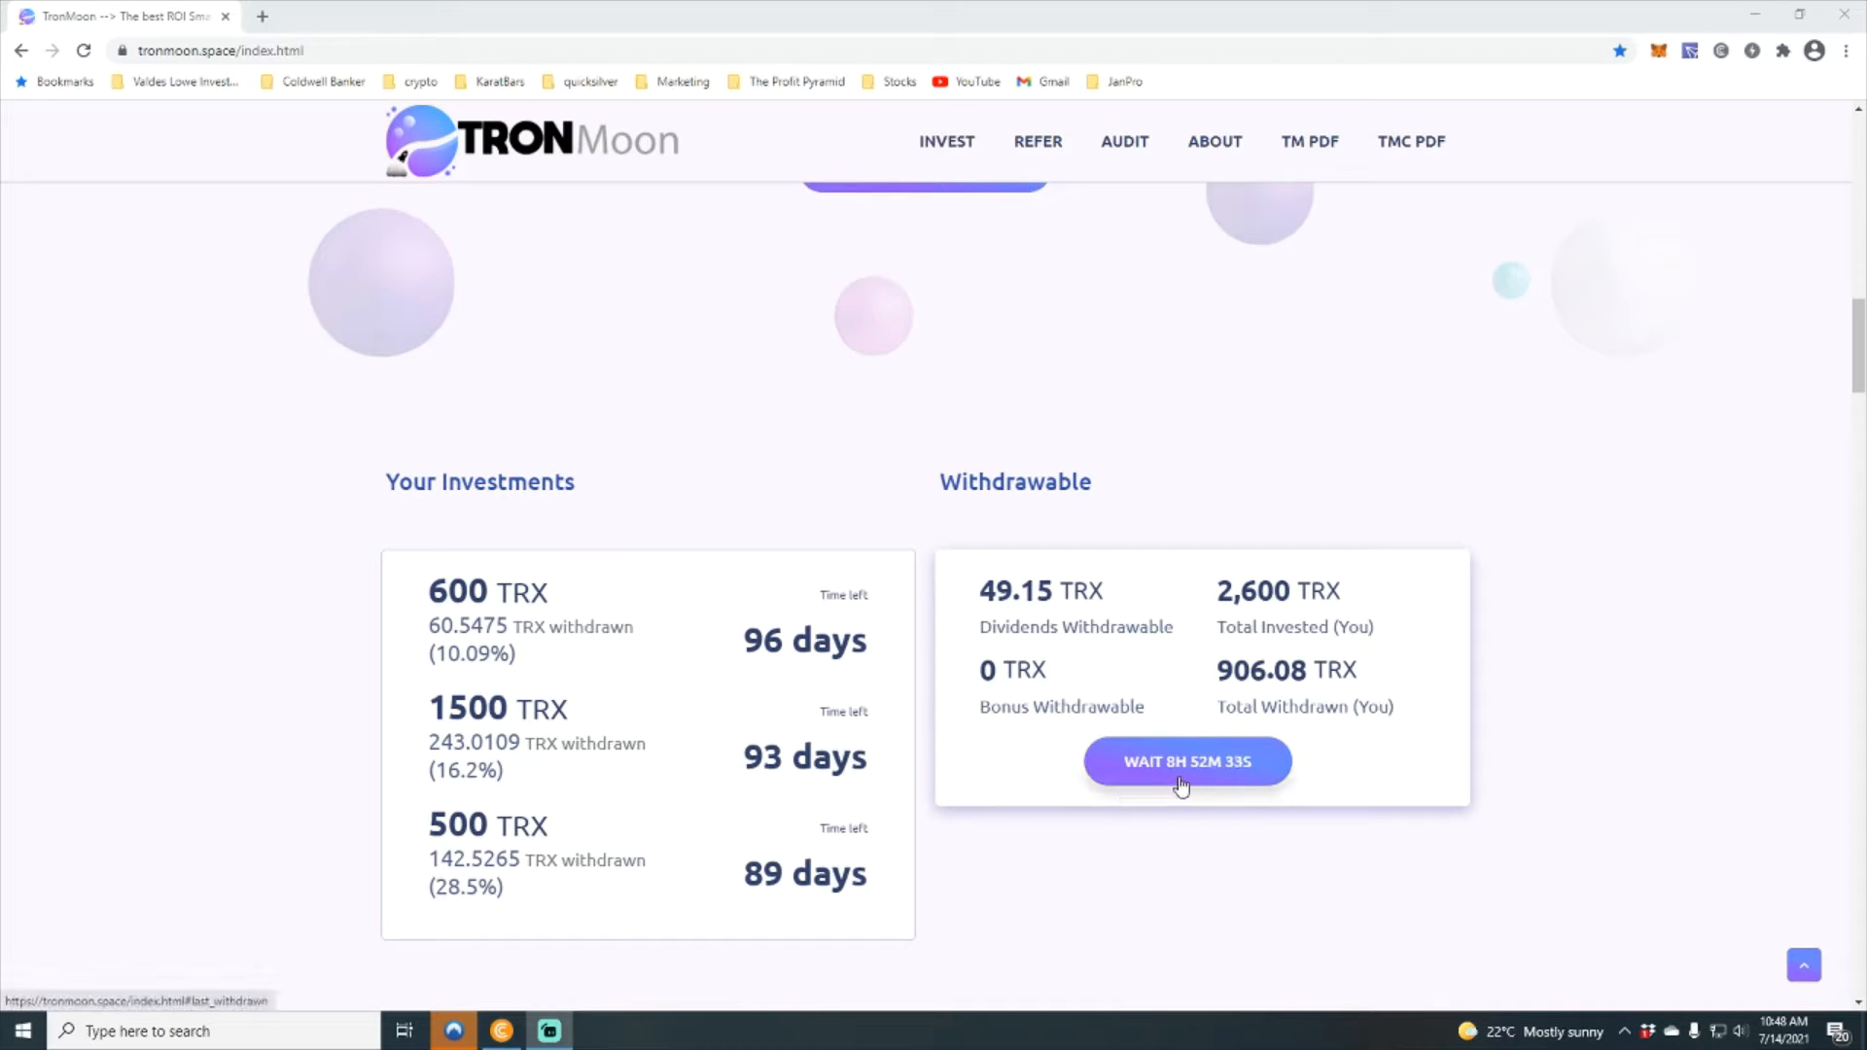
mouse_move(1214, 777)
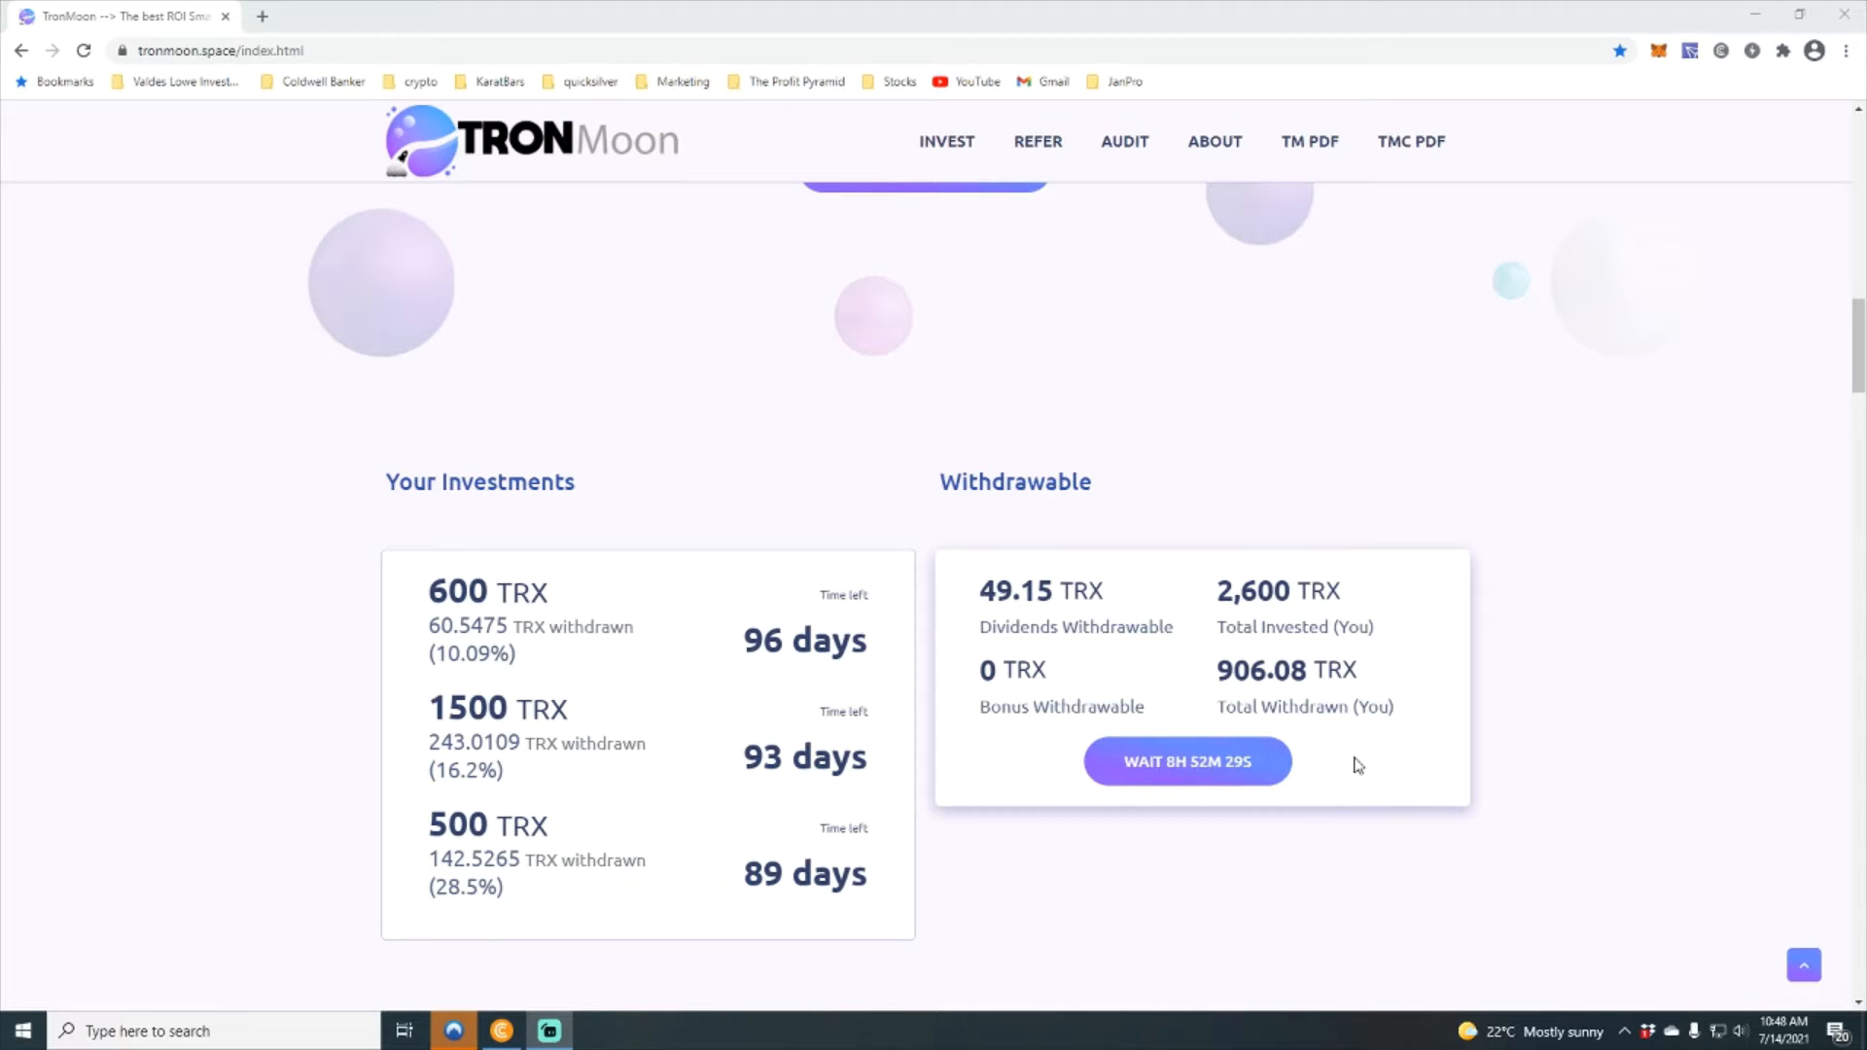
Step: Scroll to the Extra Compounding Plan showing the 200 TRX deposit with 46.04 TRX dividends cumulated
scroll(down, 3)
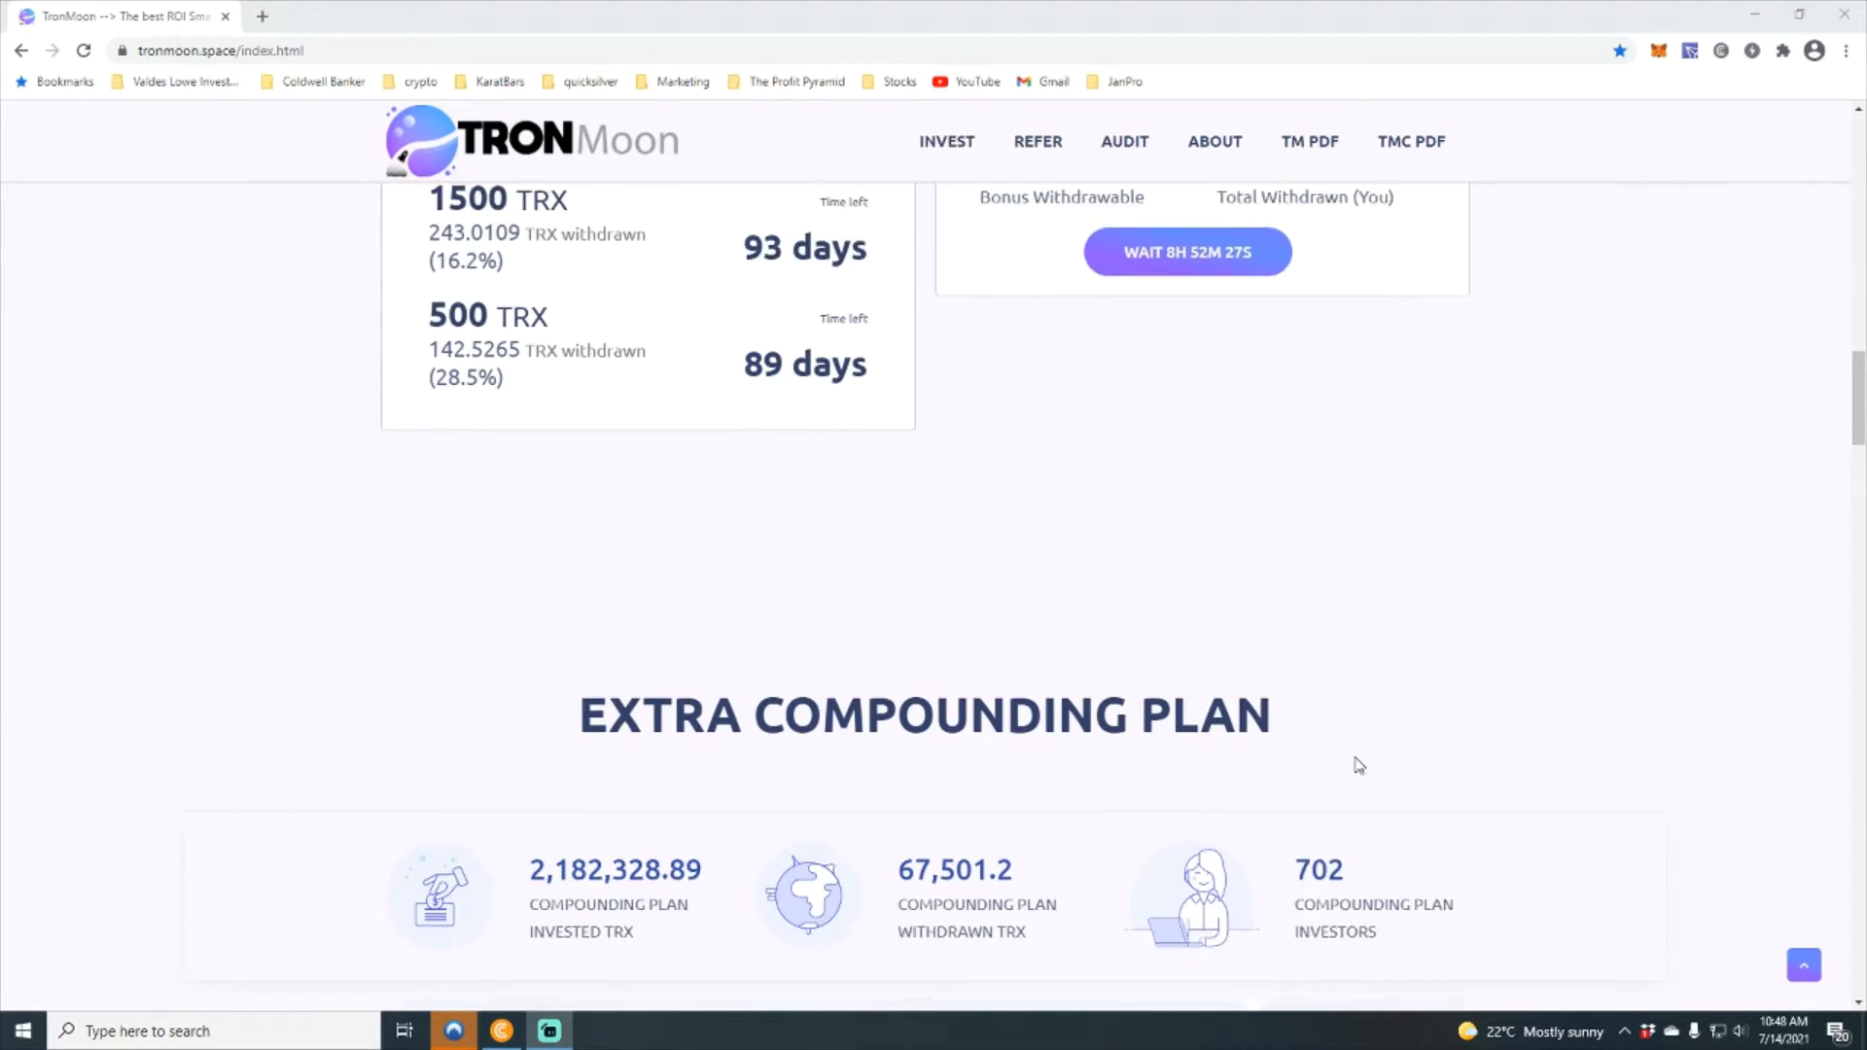
scroll(down, 3)
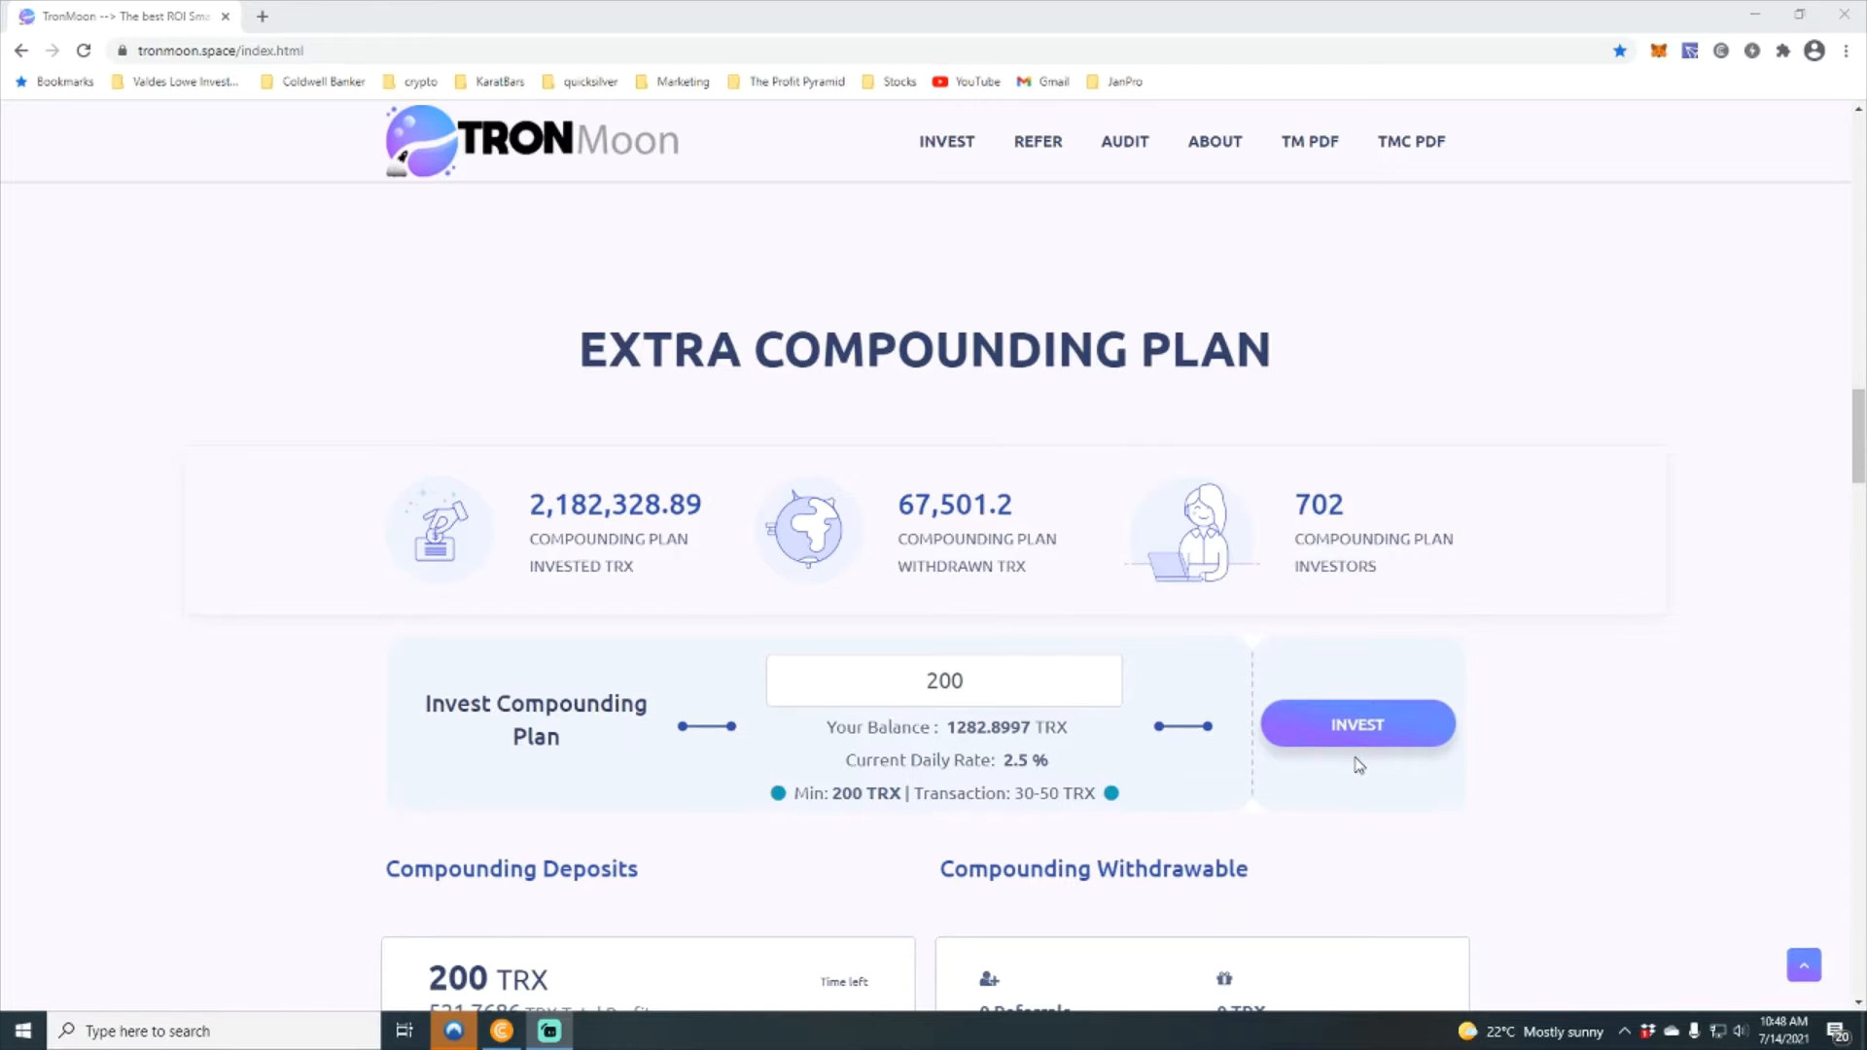
scroll(down, 3)
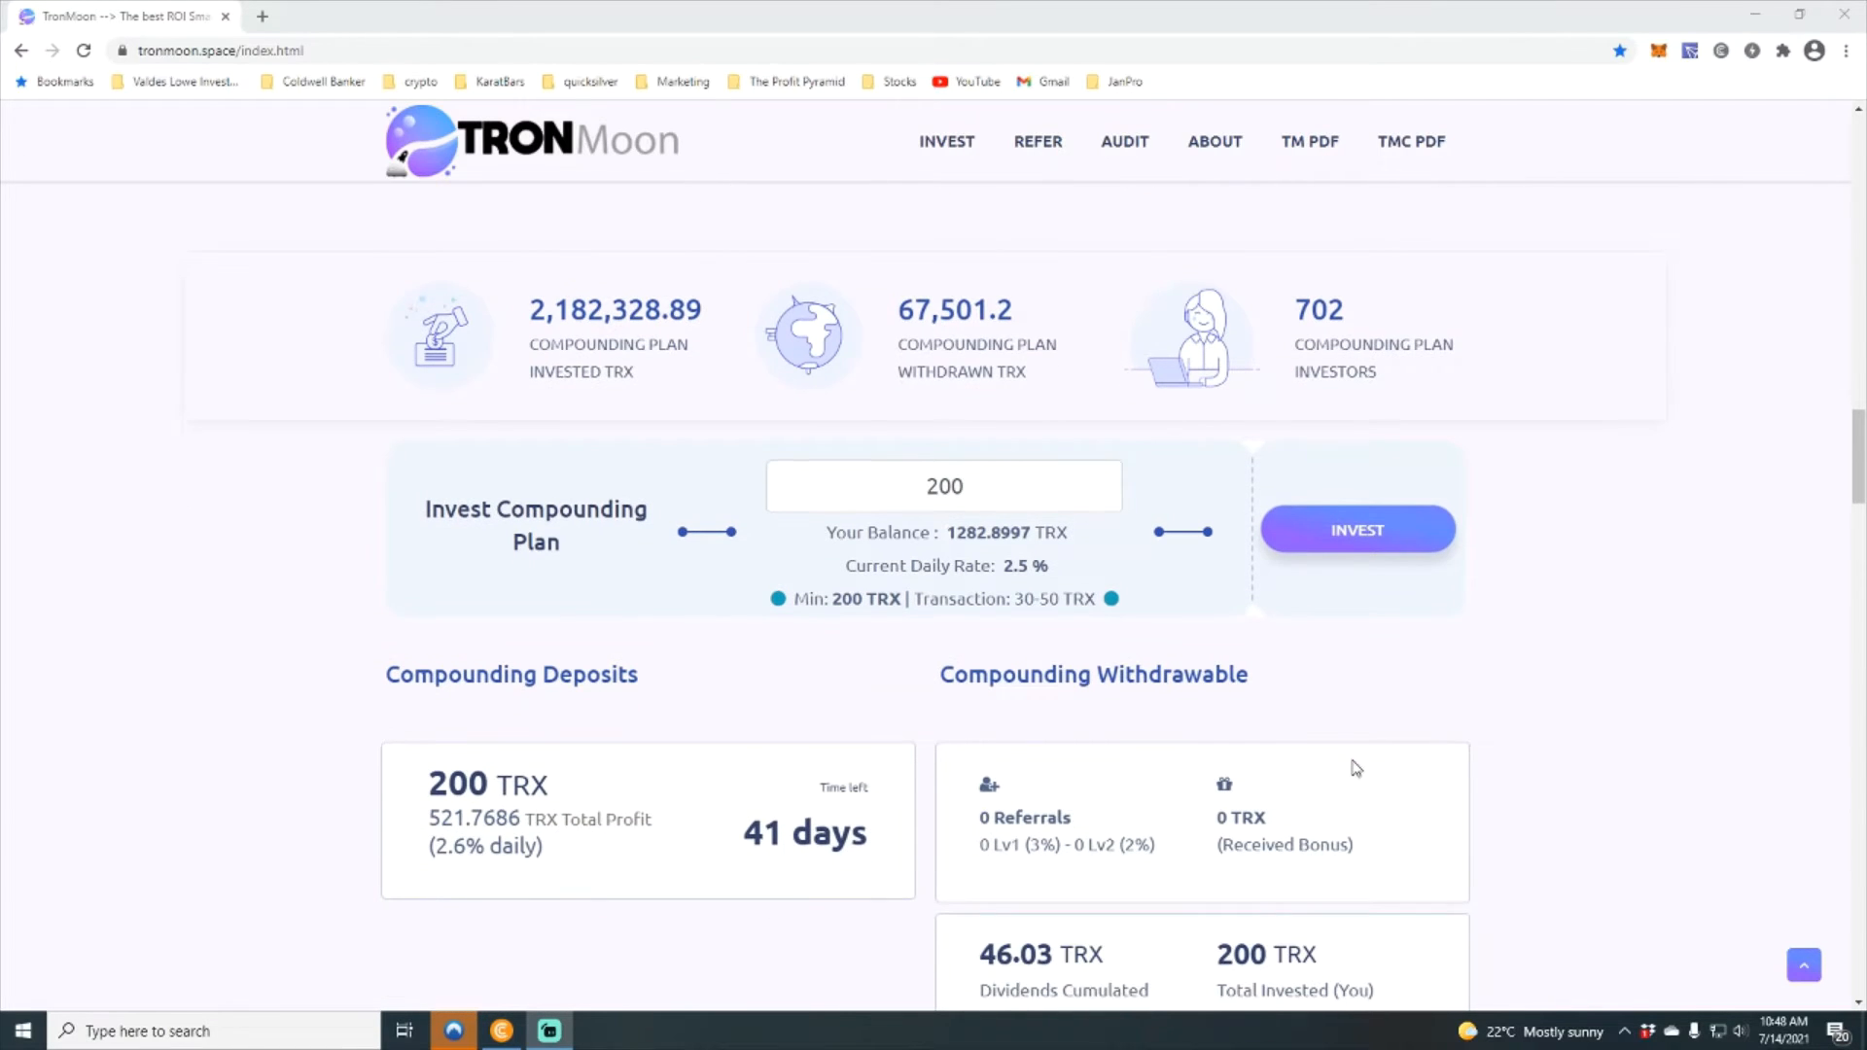
scroll(down, 3)
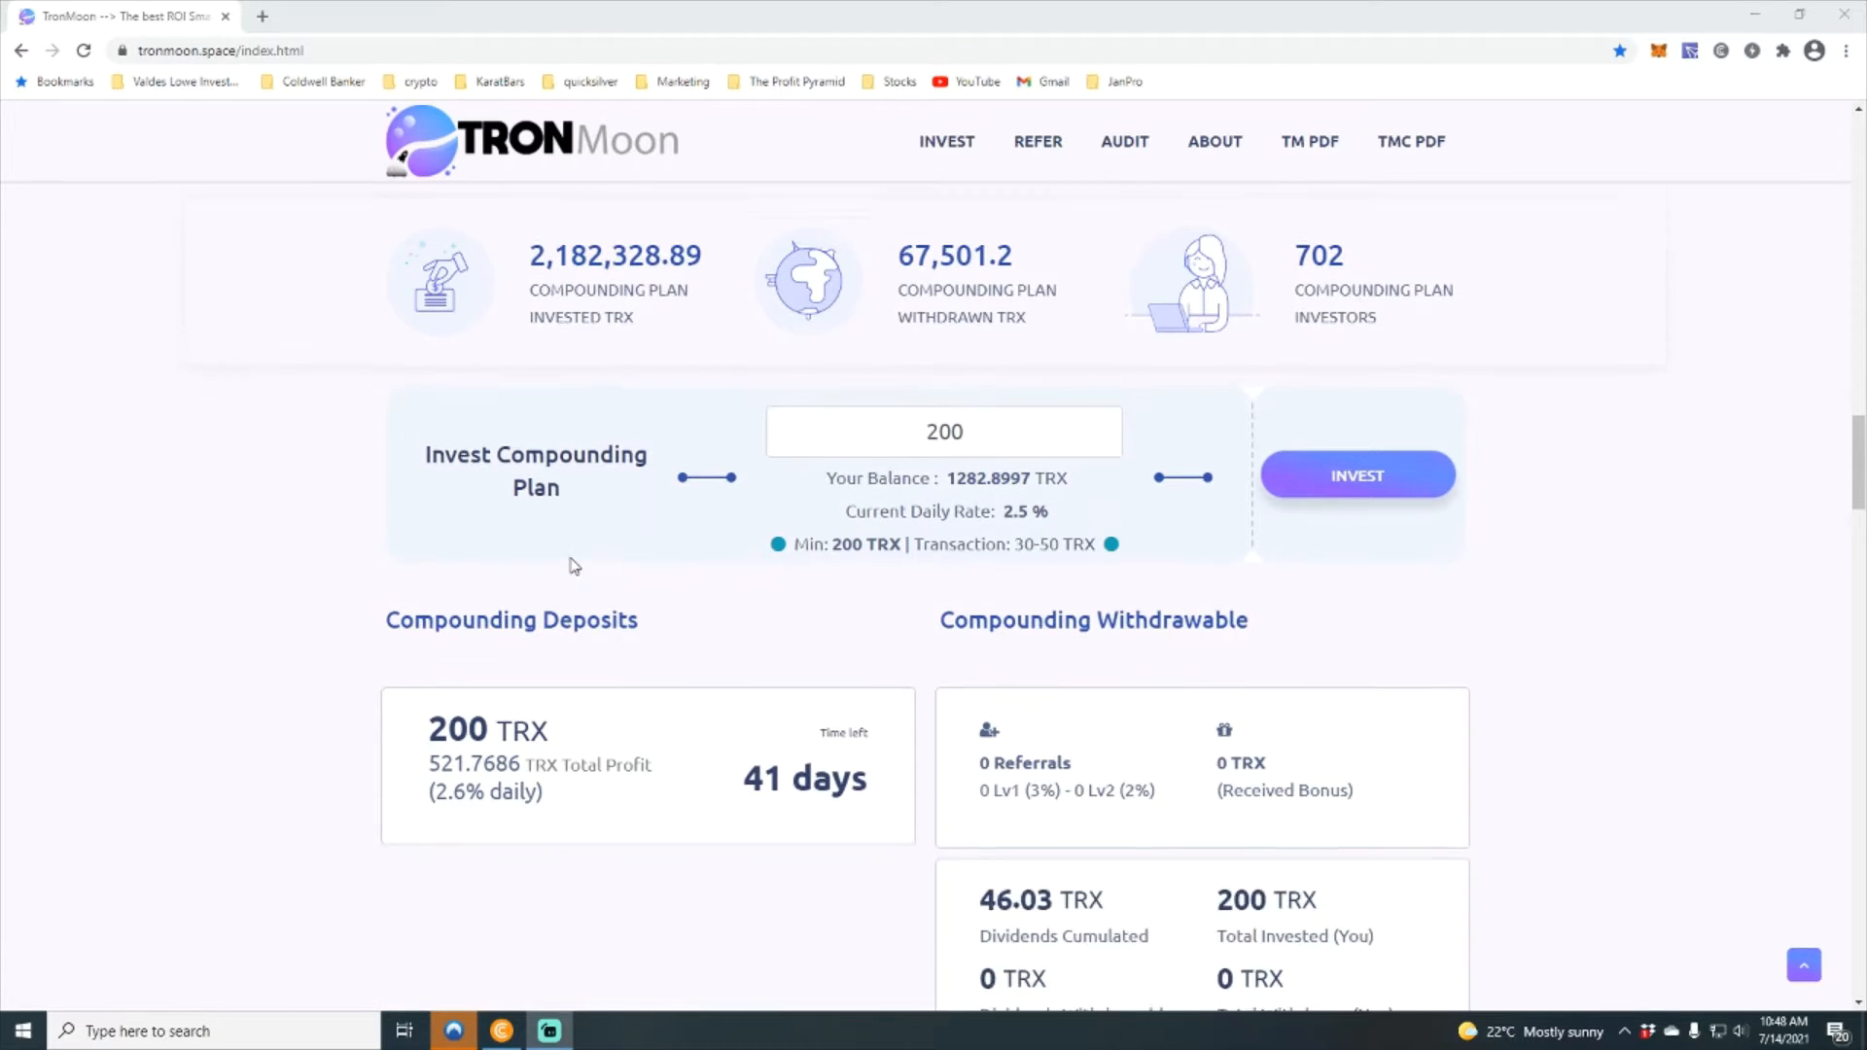
scroll(down, 3)
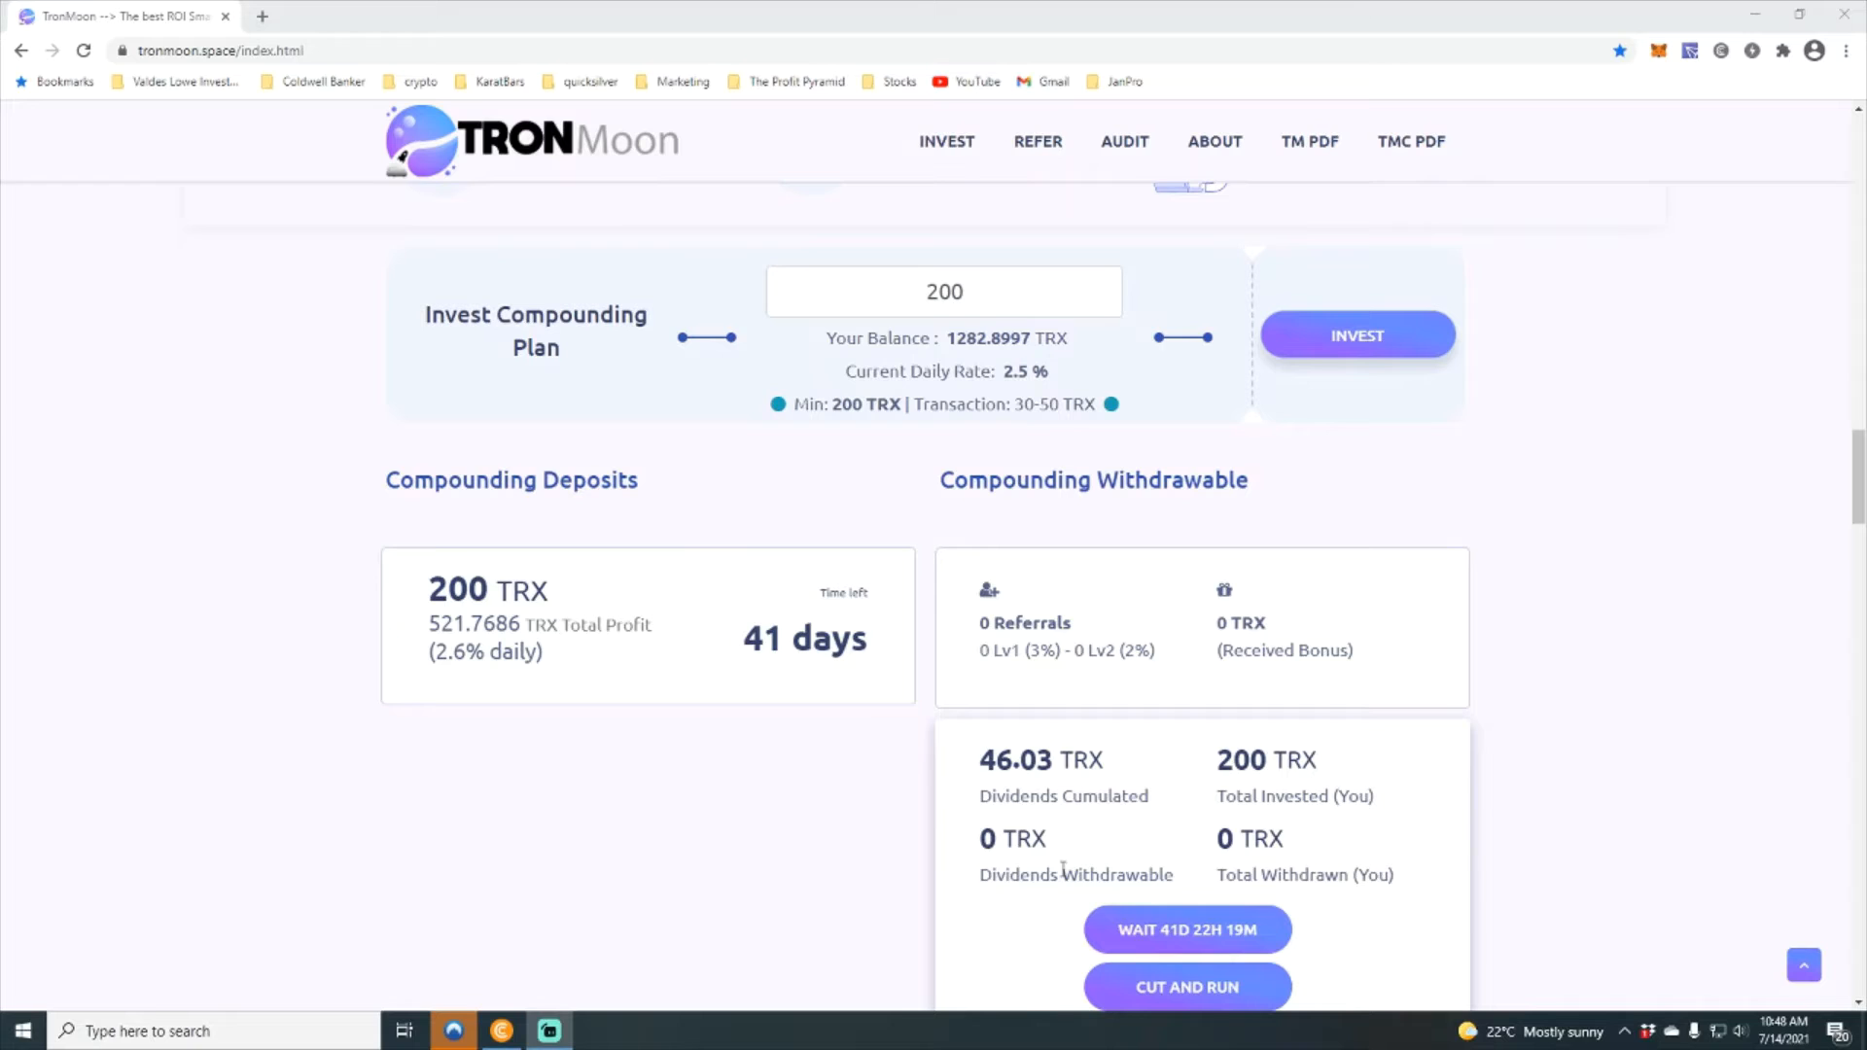
mouse_move(1011, 792)
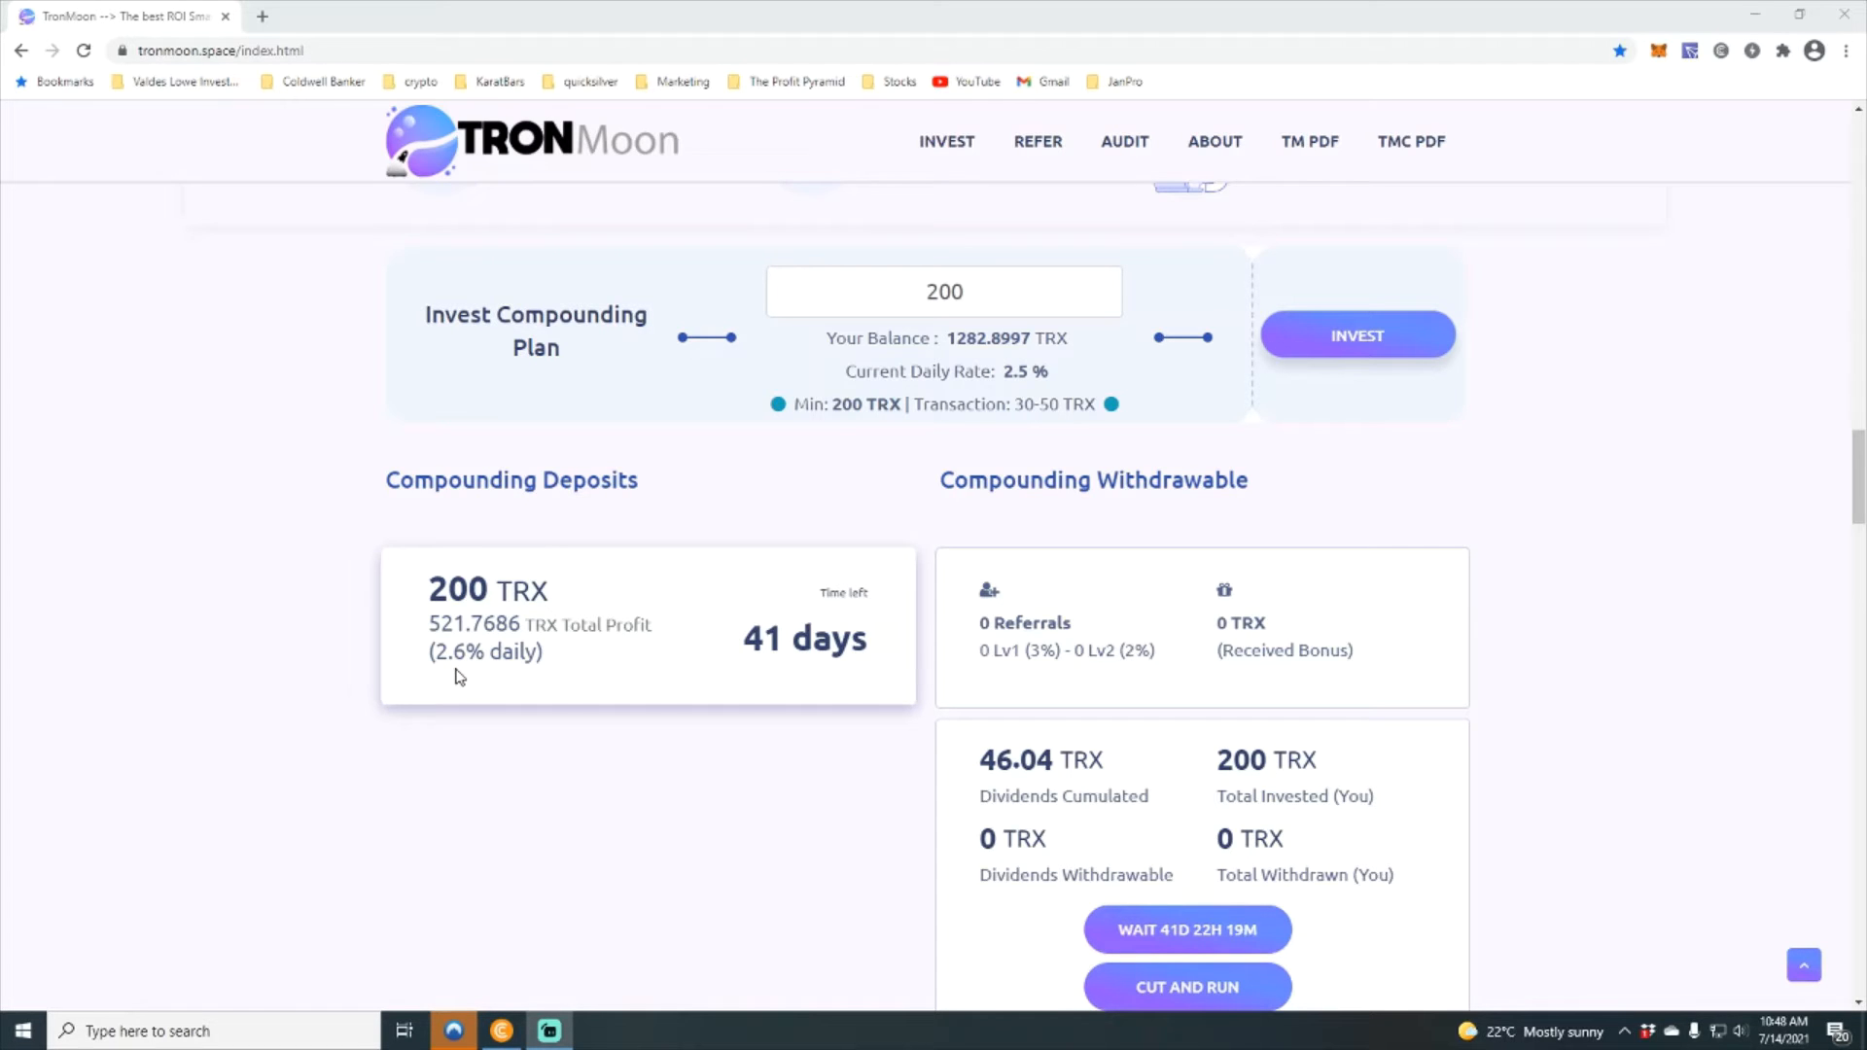
mouse_move(468, 645)
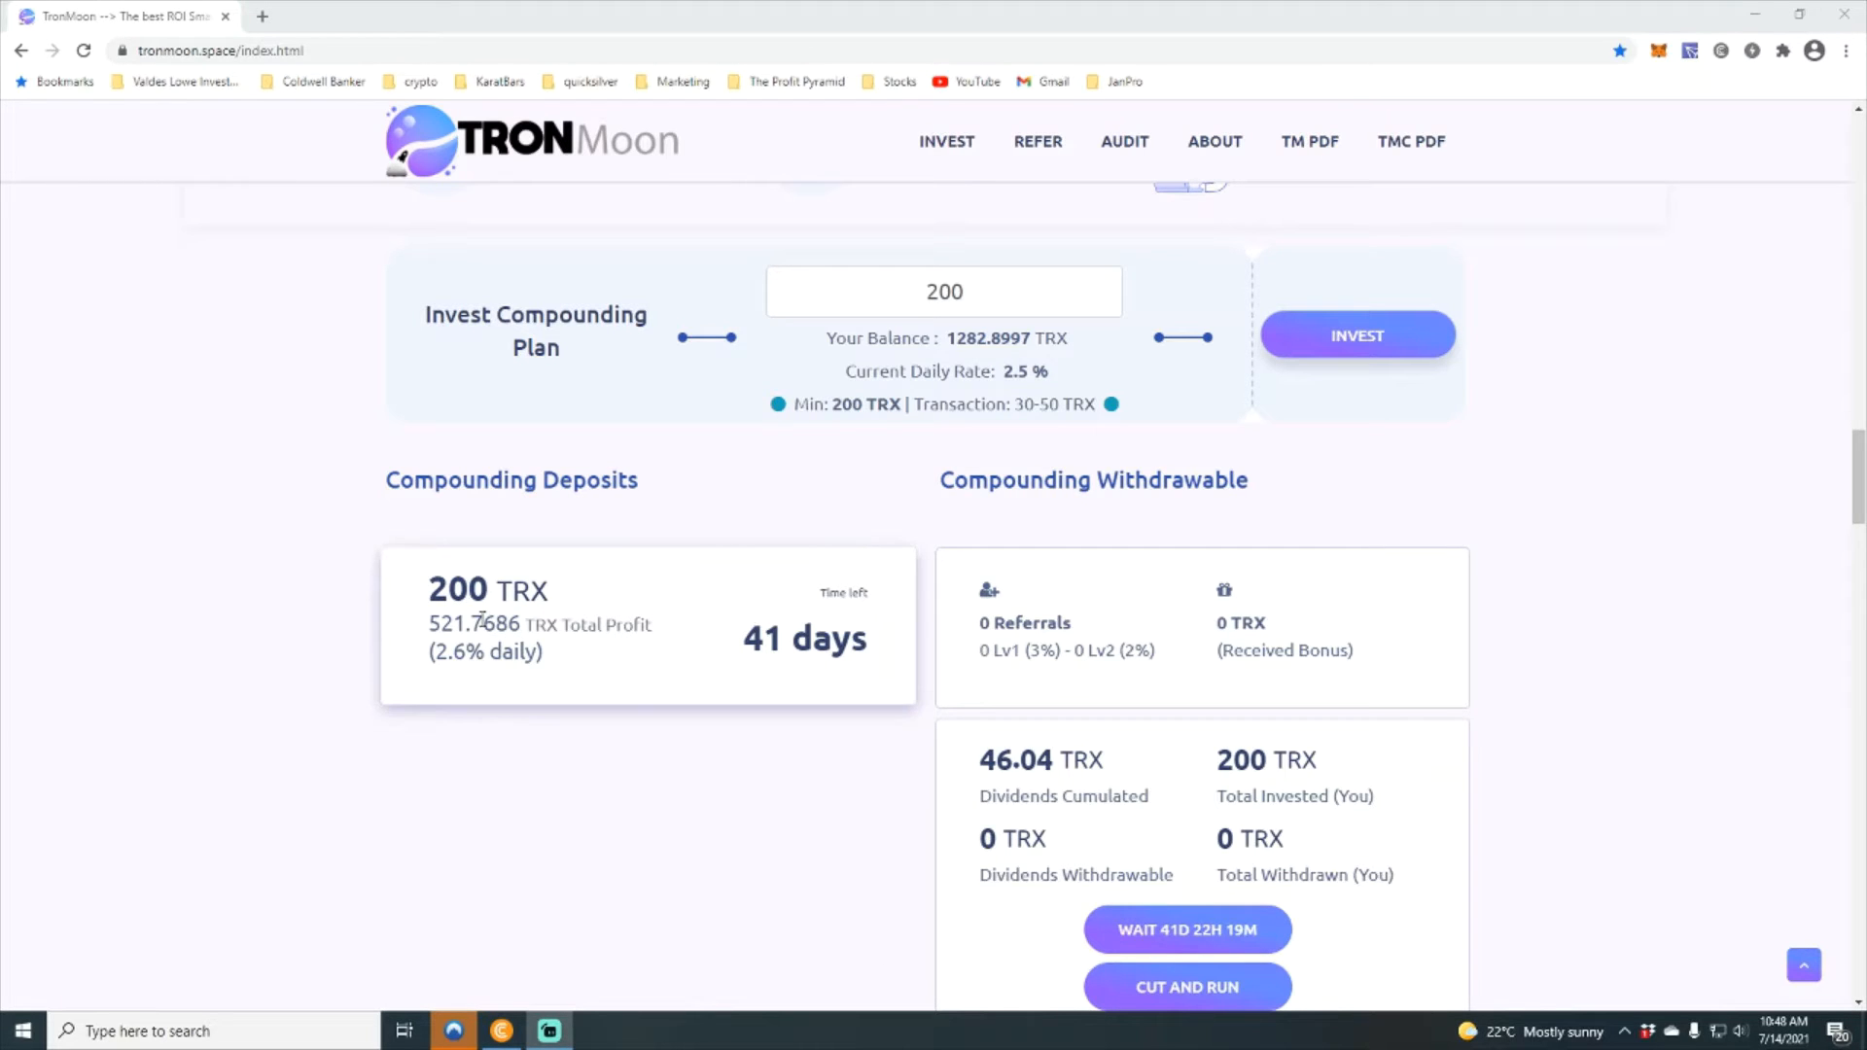
mouse_move(482, 640)
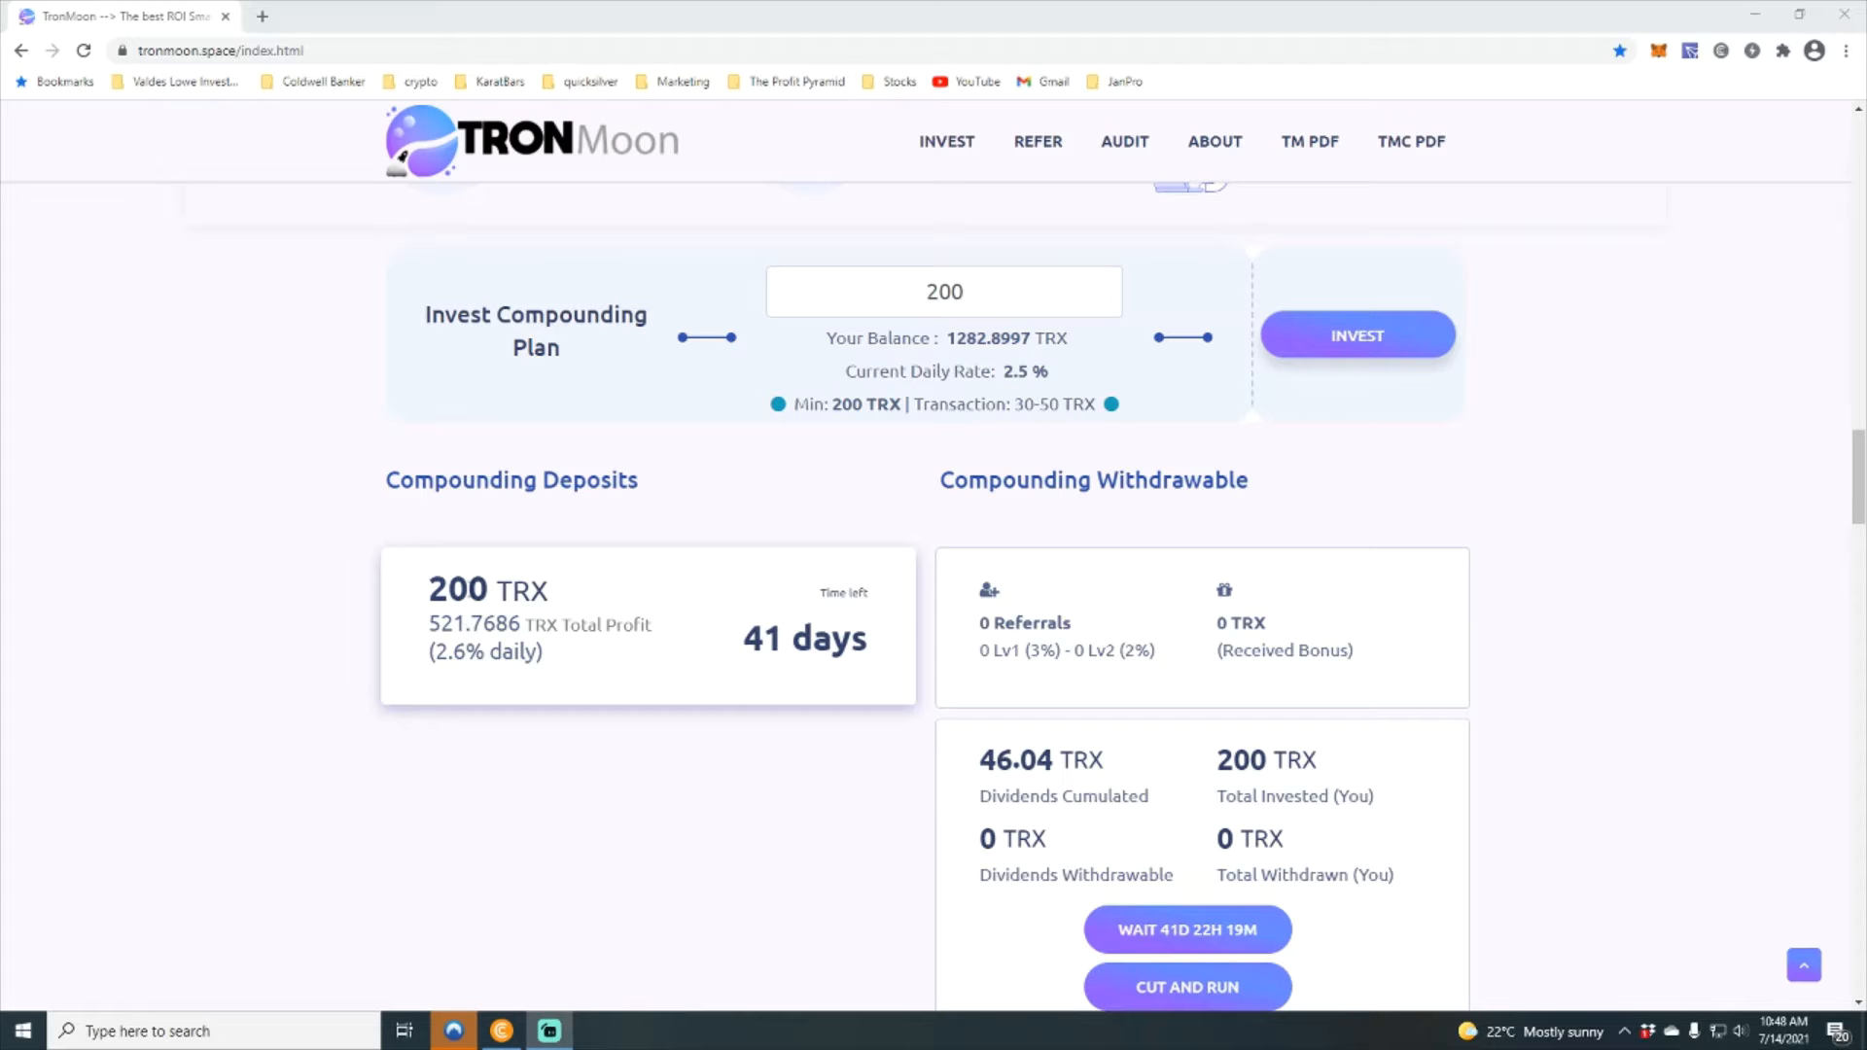
scroll(down, 3)
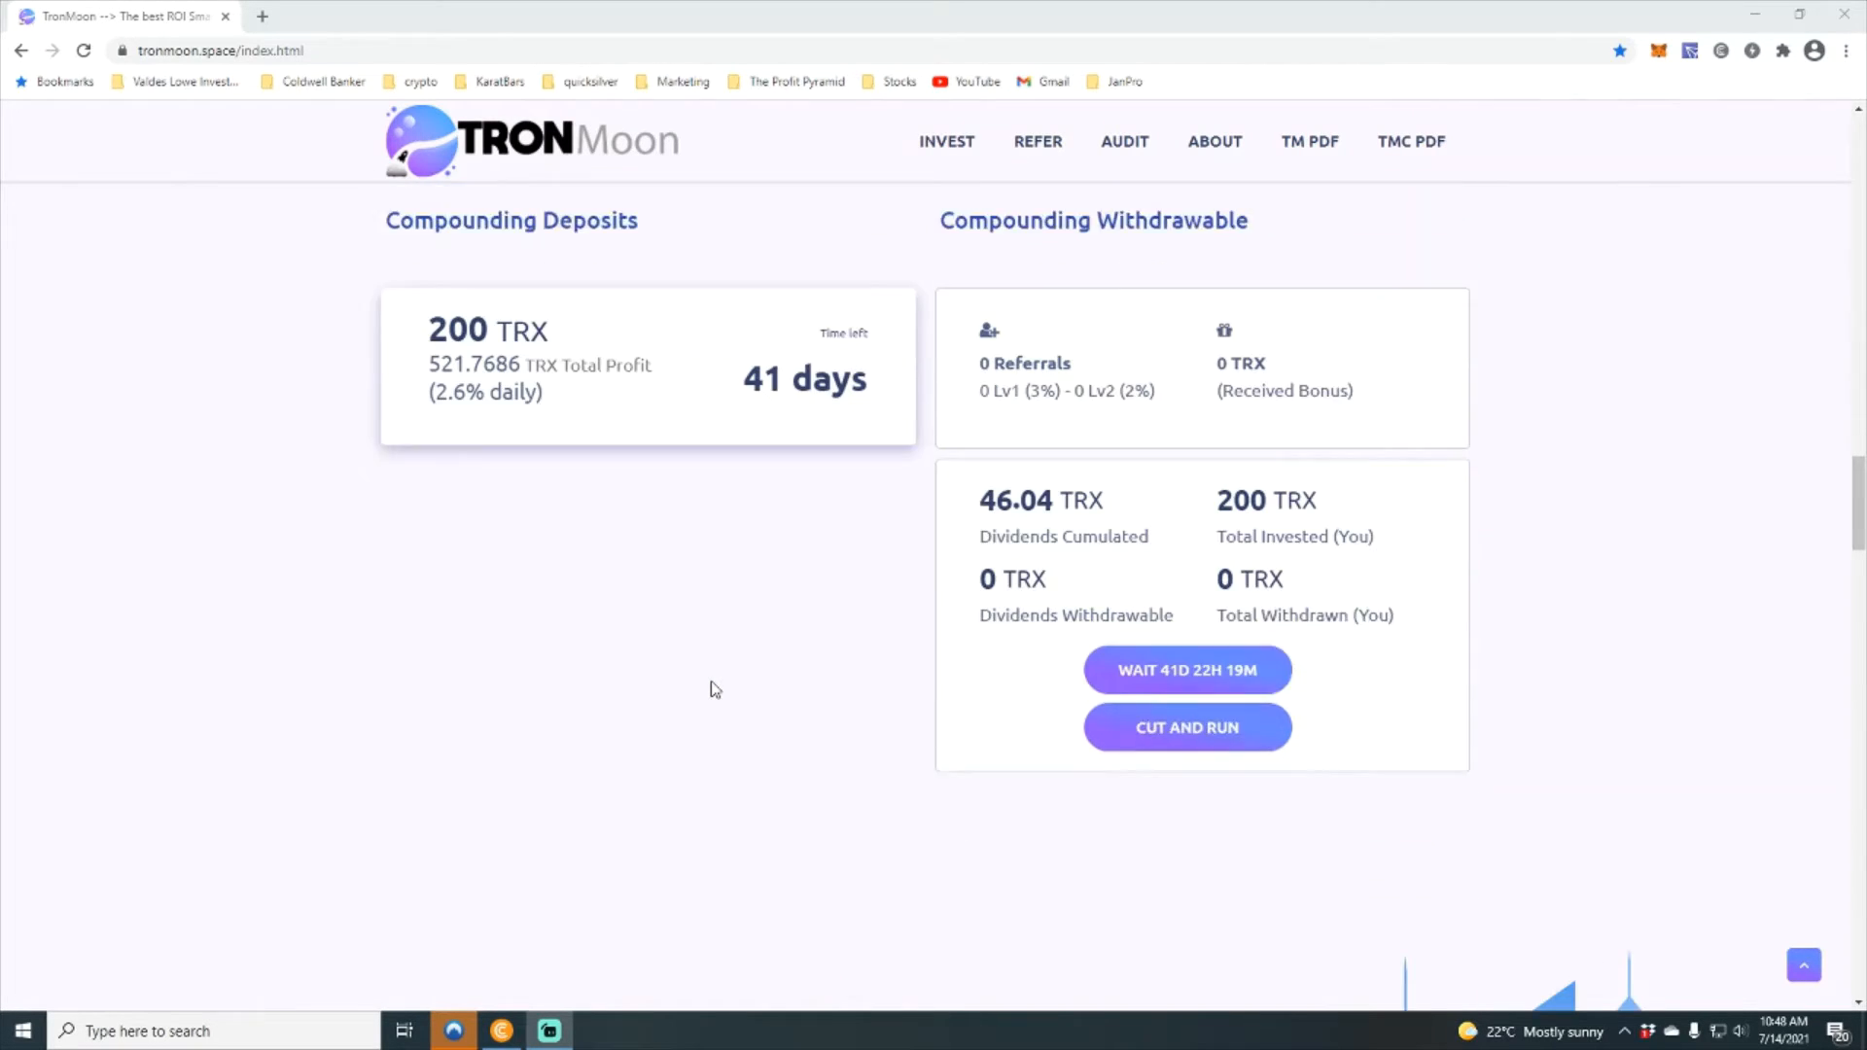
scroll(down, 3)
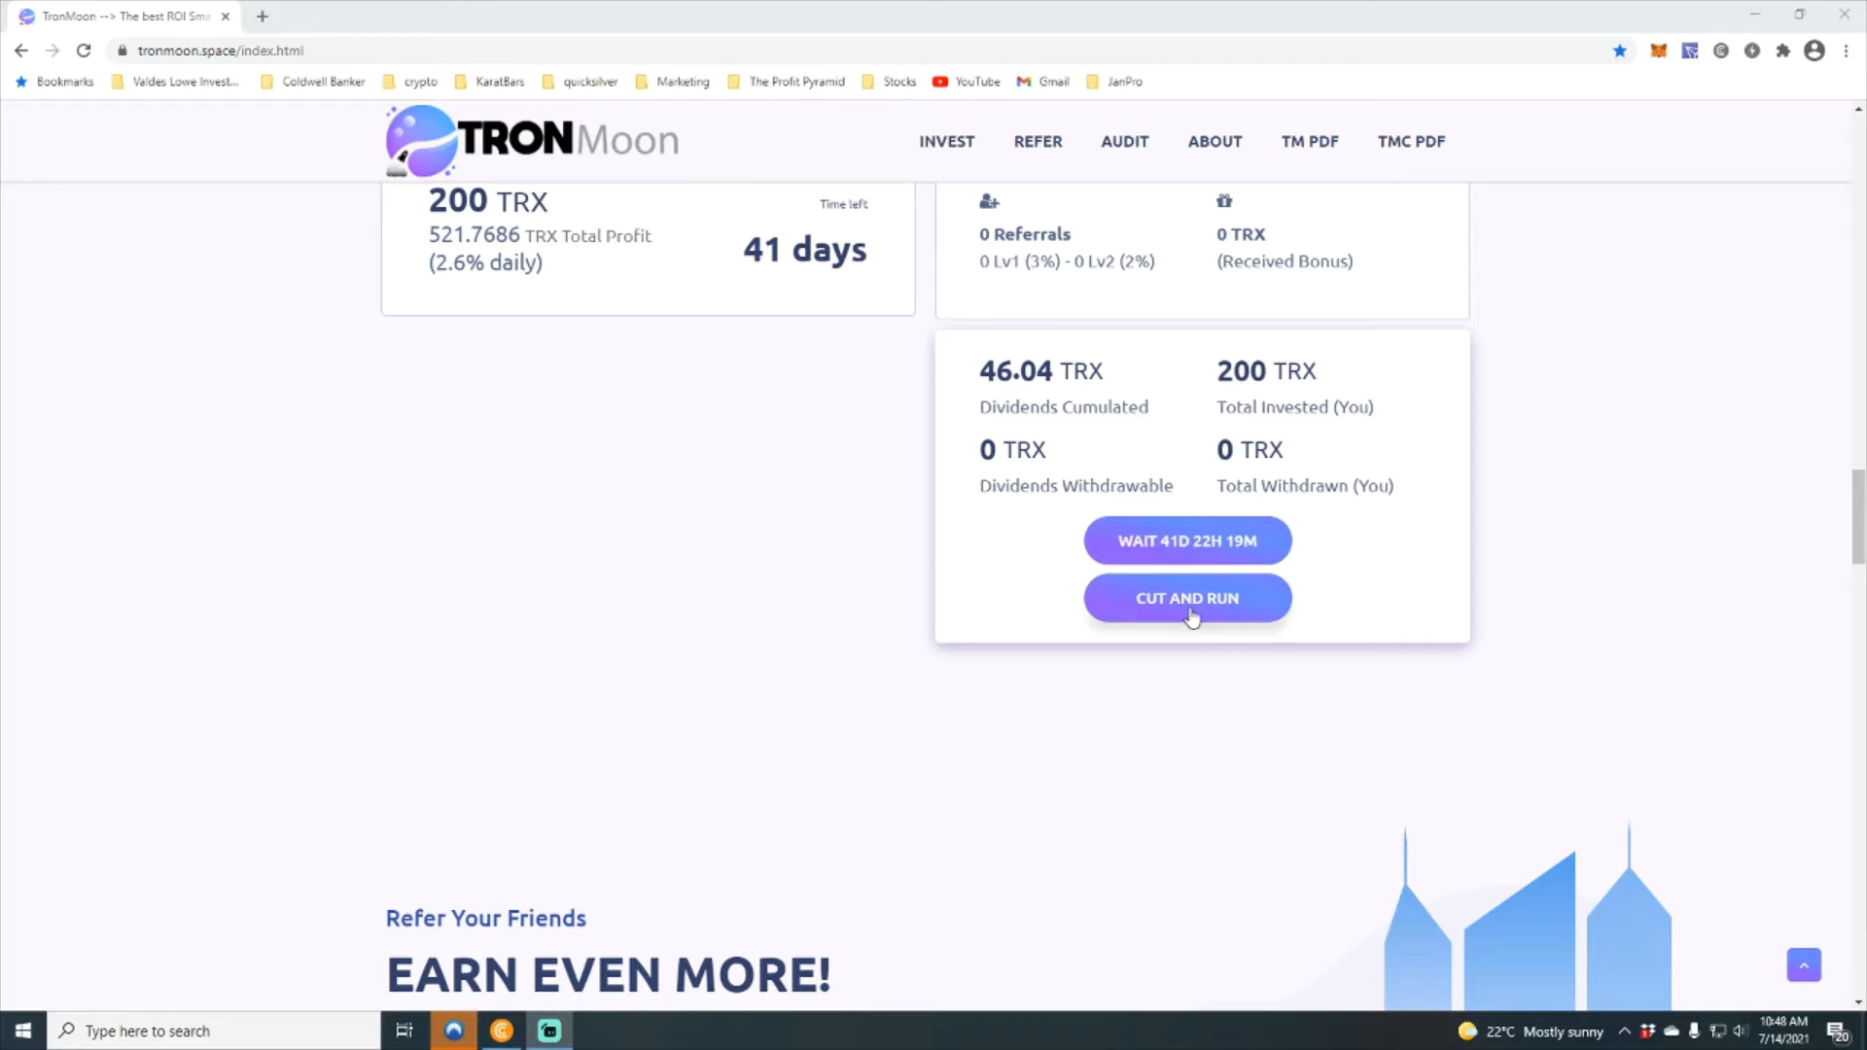
scroll(down, 3)
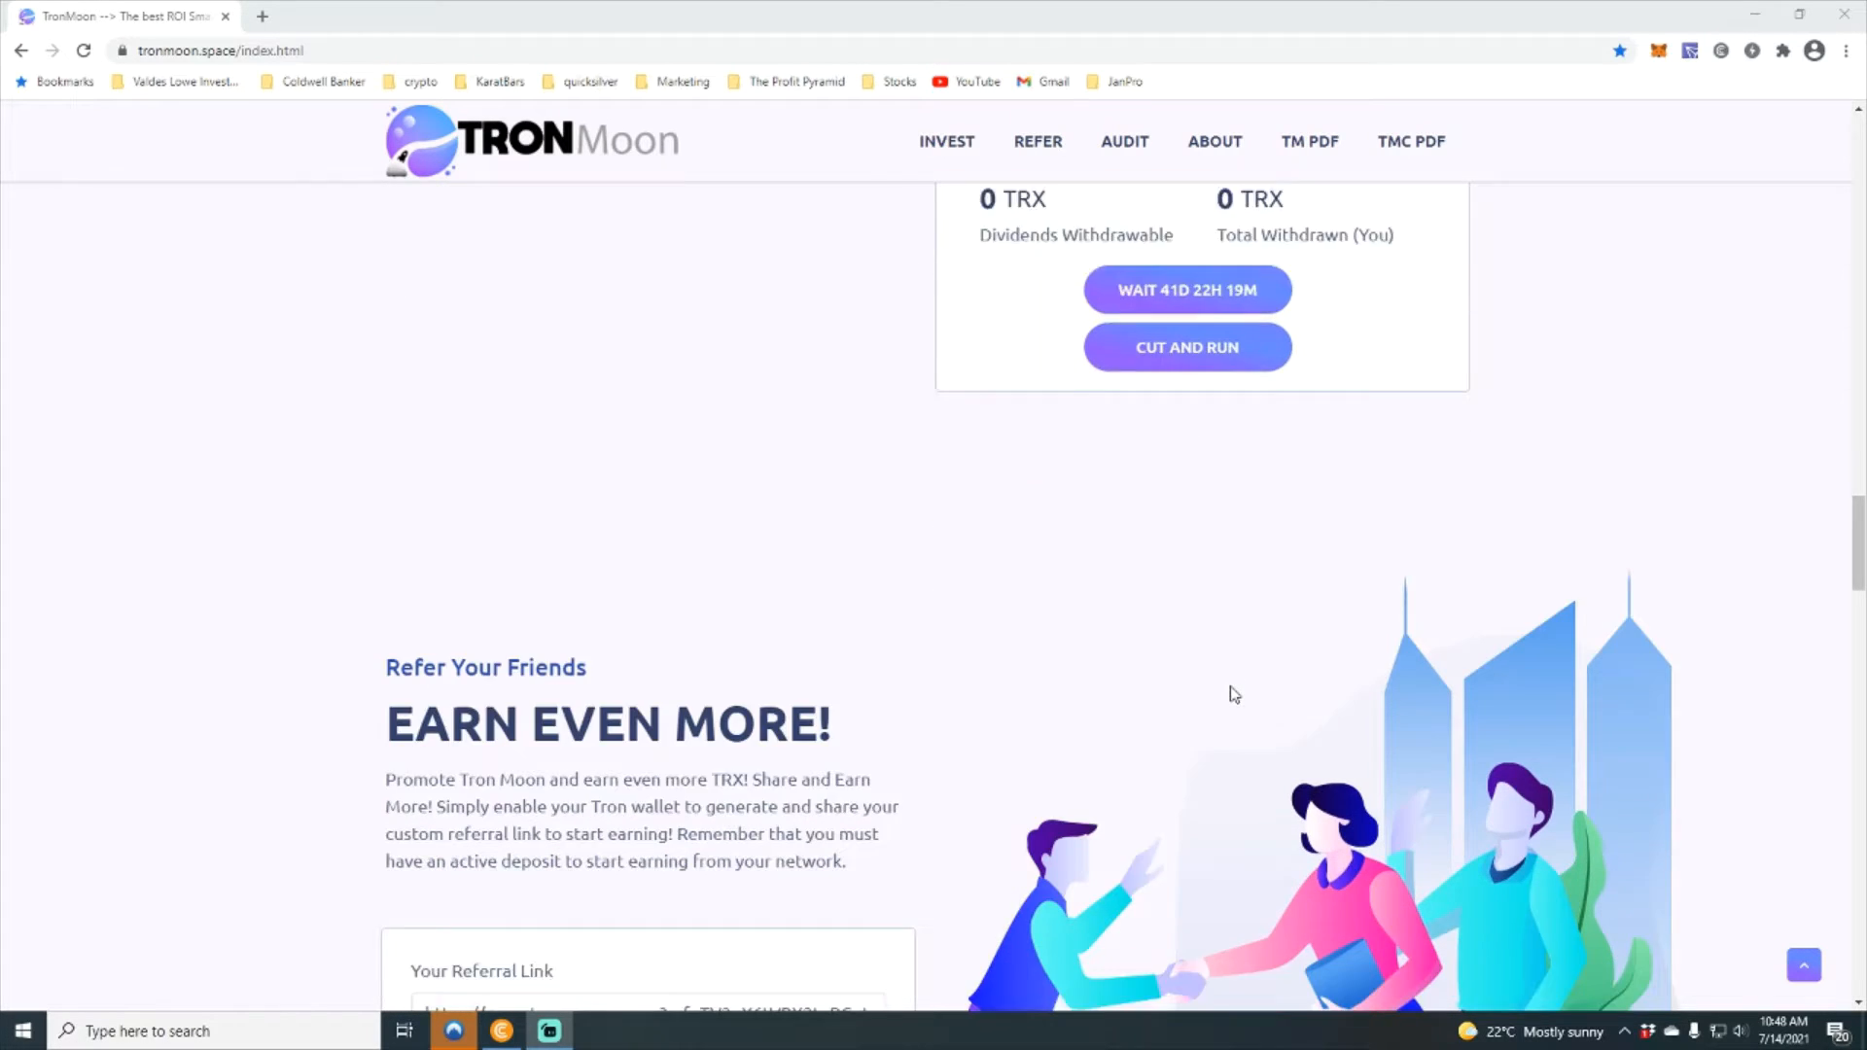
scroll(down, 3)
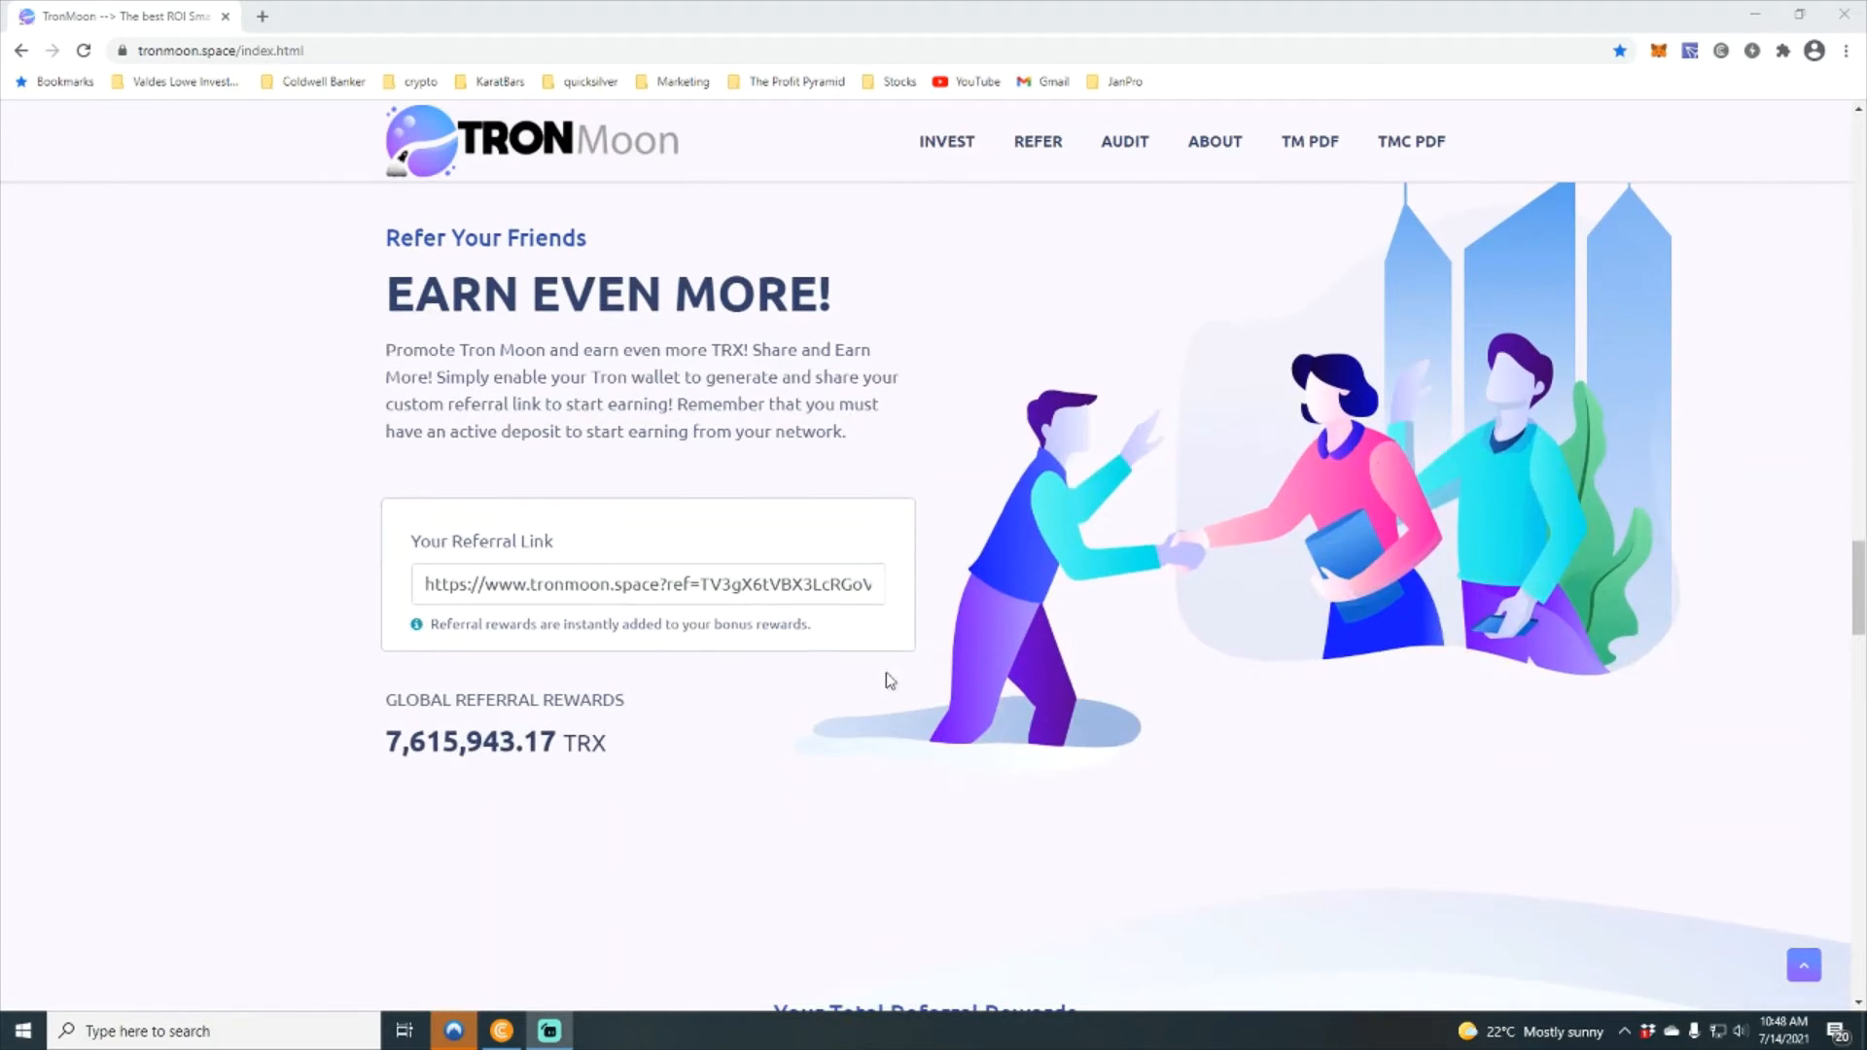
scroll(down, 3)
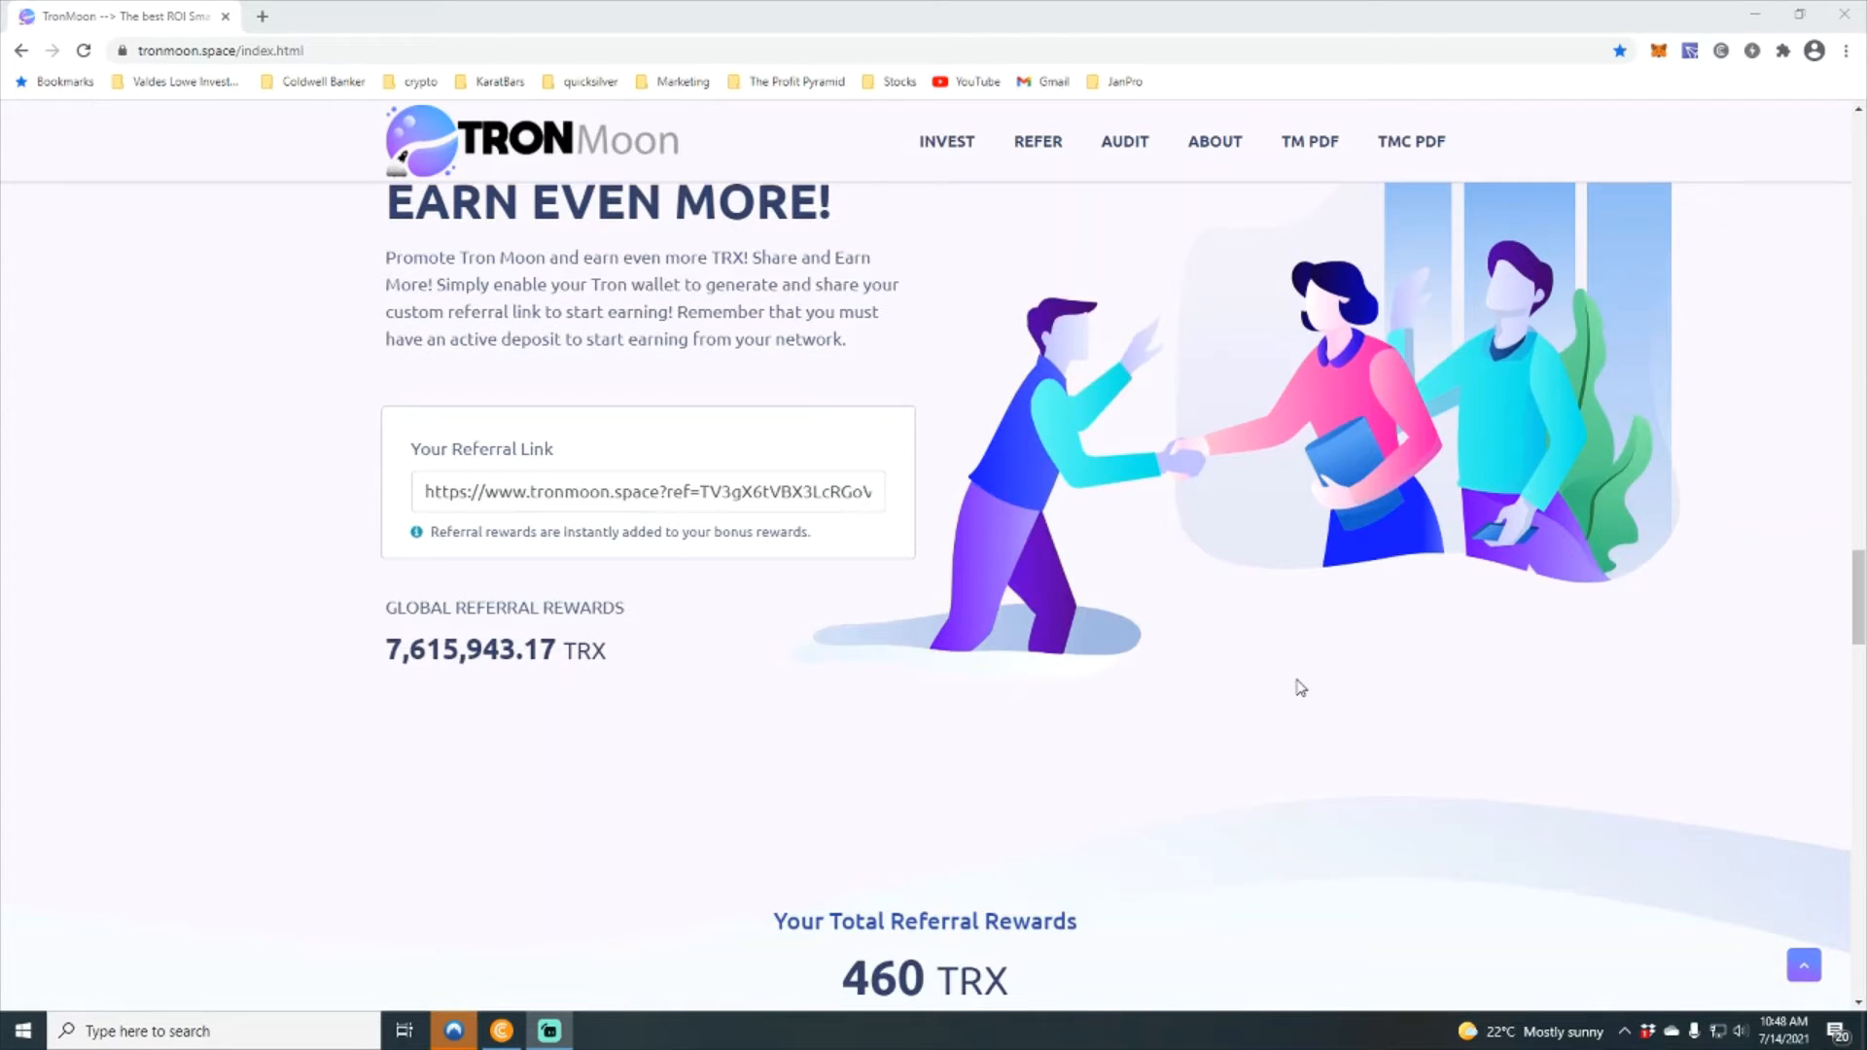
scroll(down, 3)
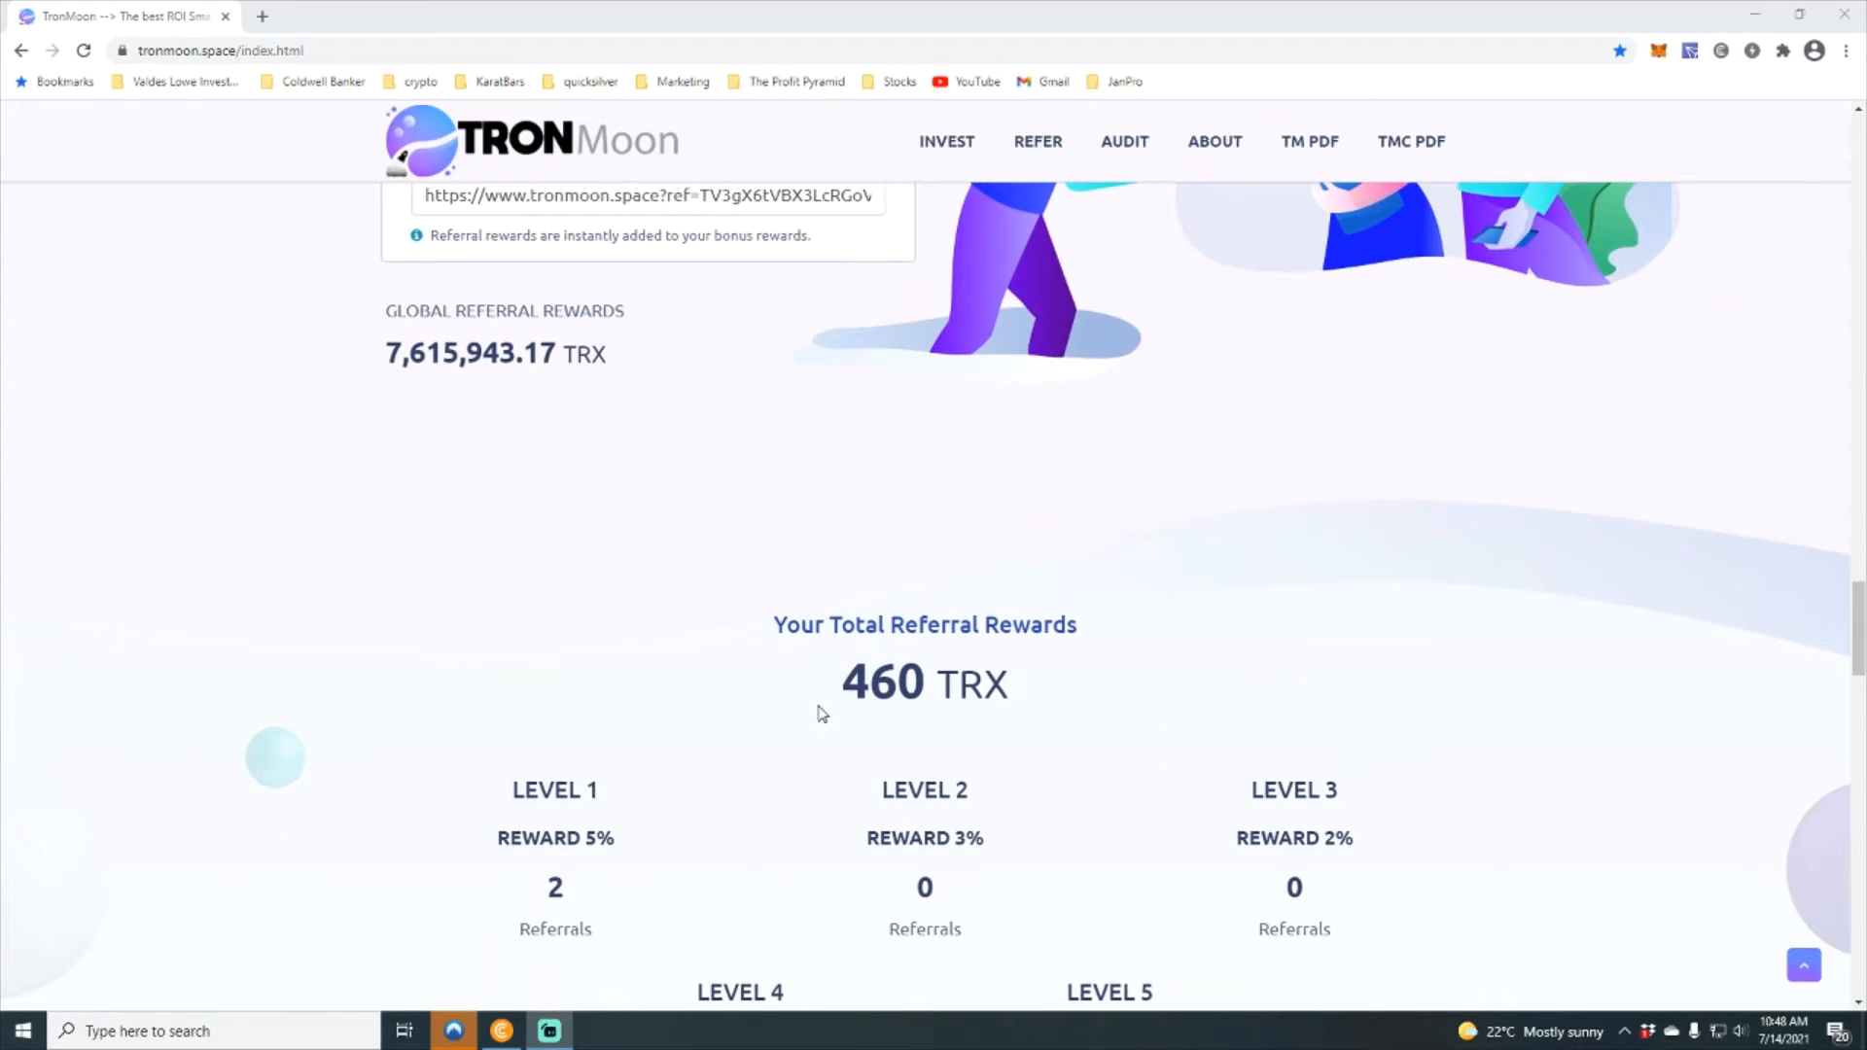
scroll(down, 3)
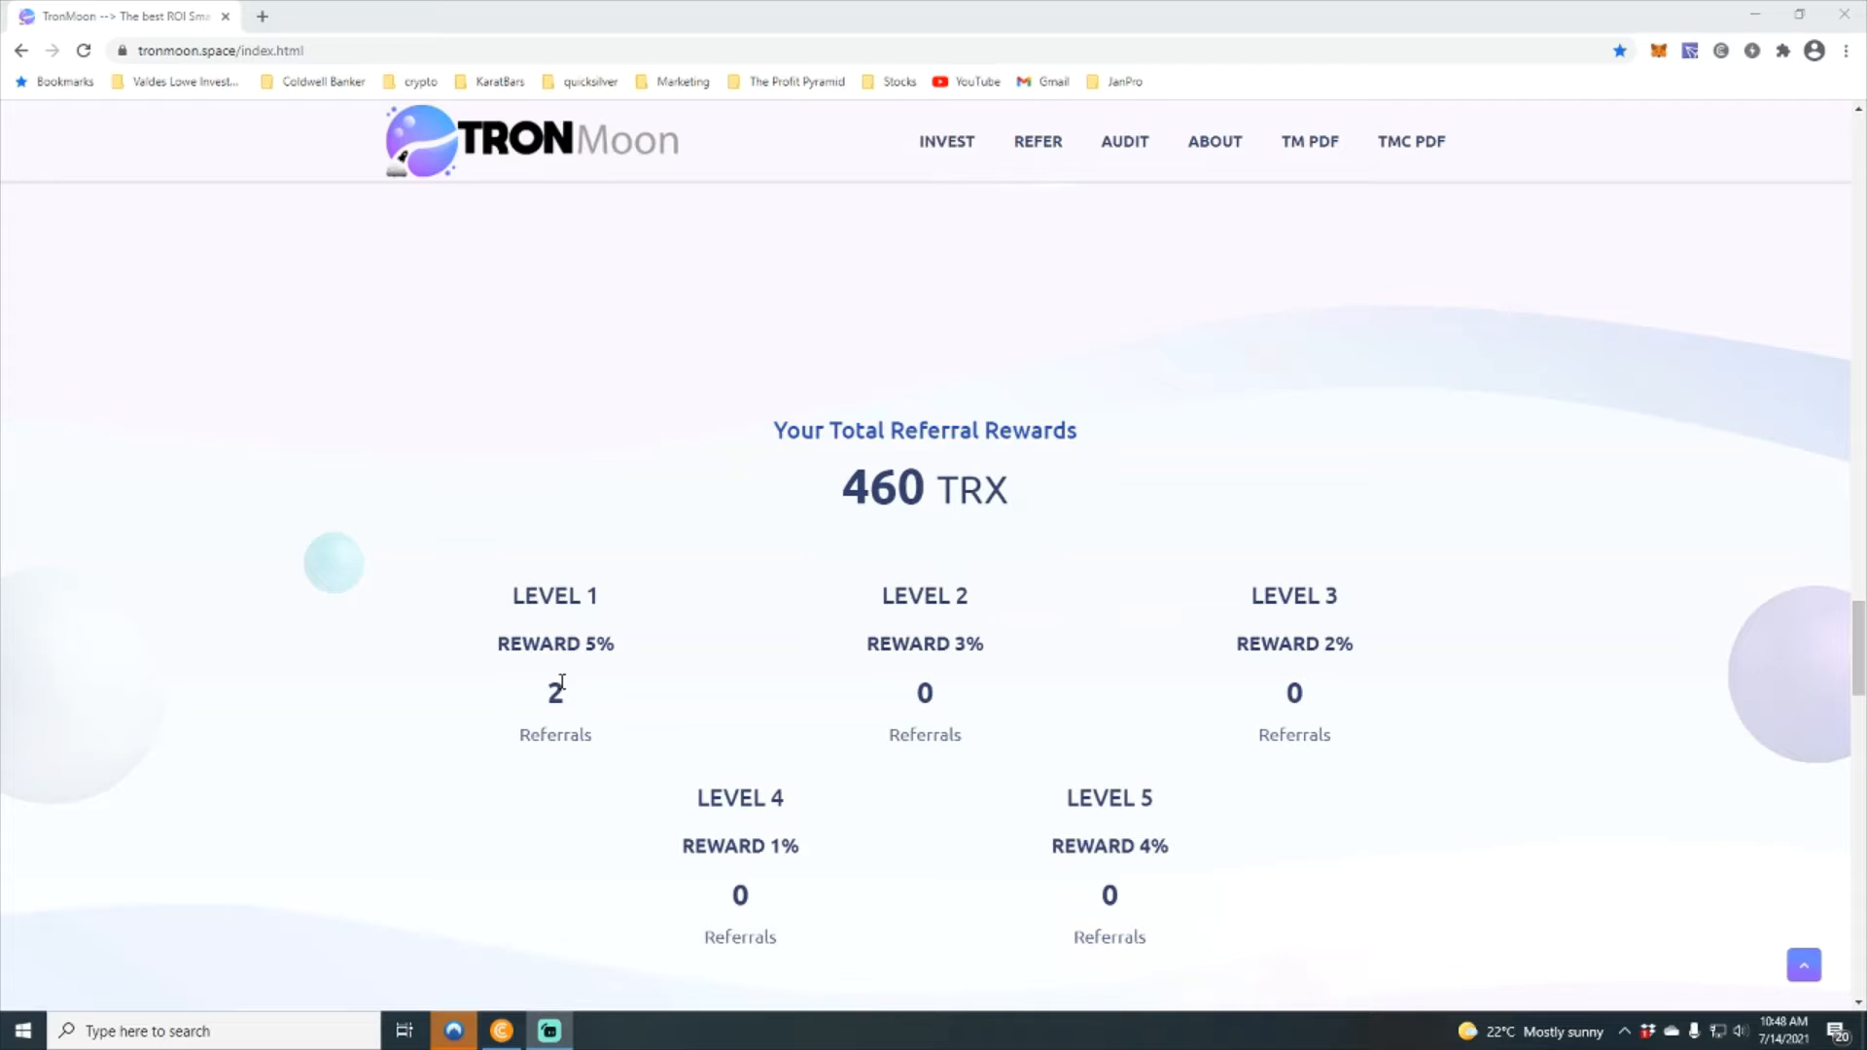
mouse_move(888, 536)
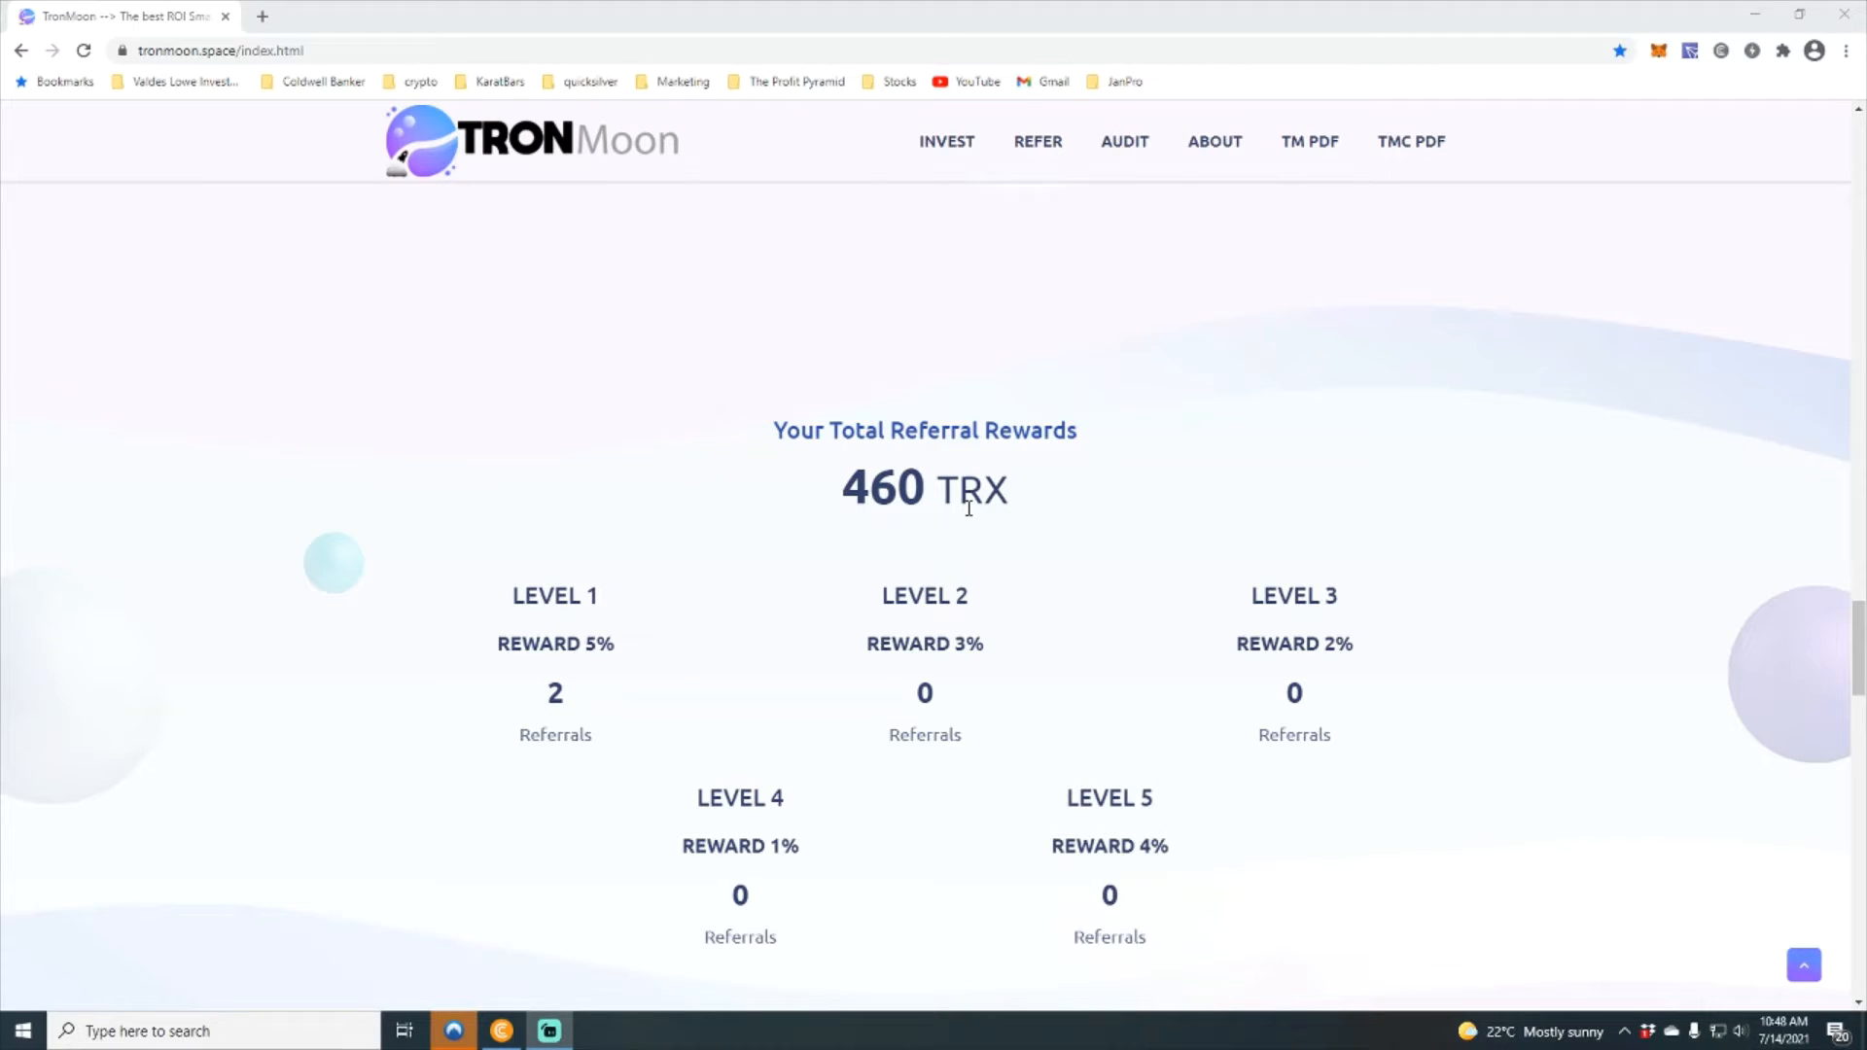
scroll(down, 3)
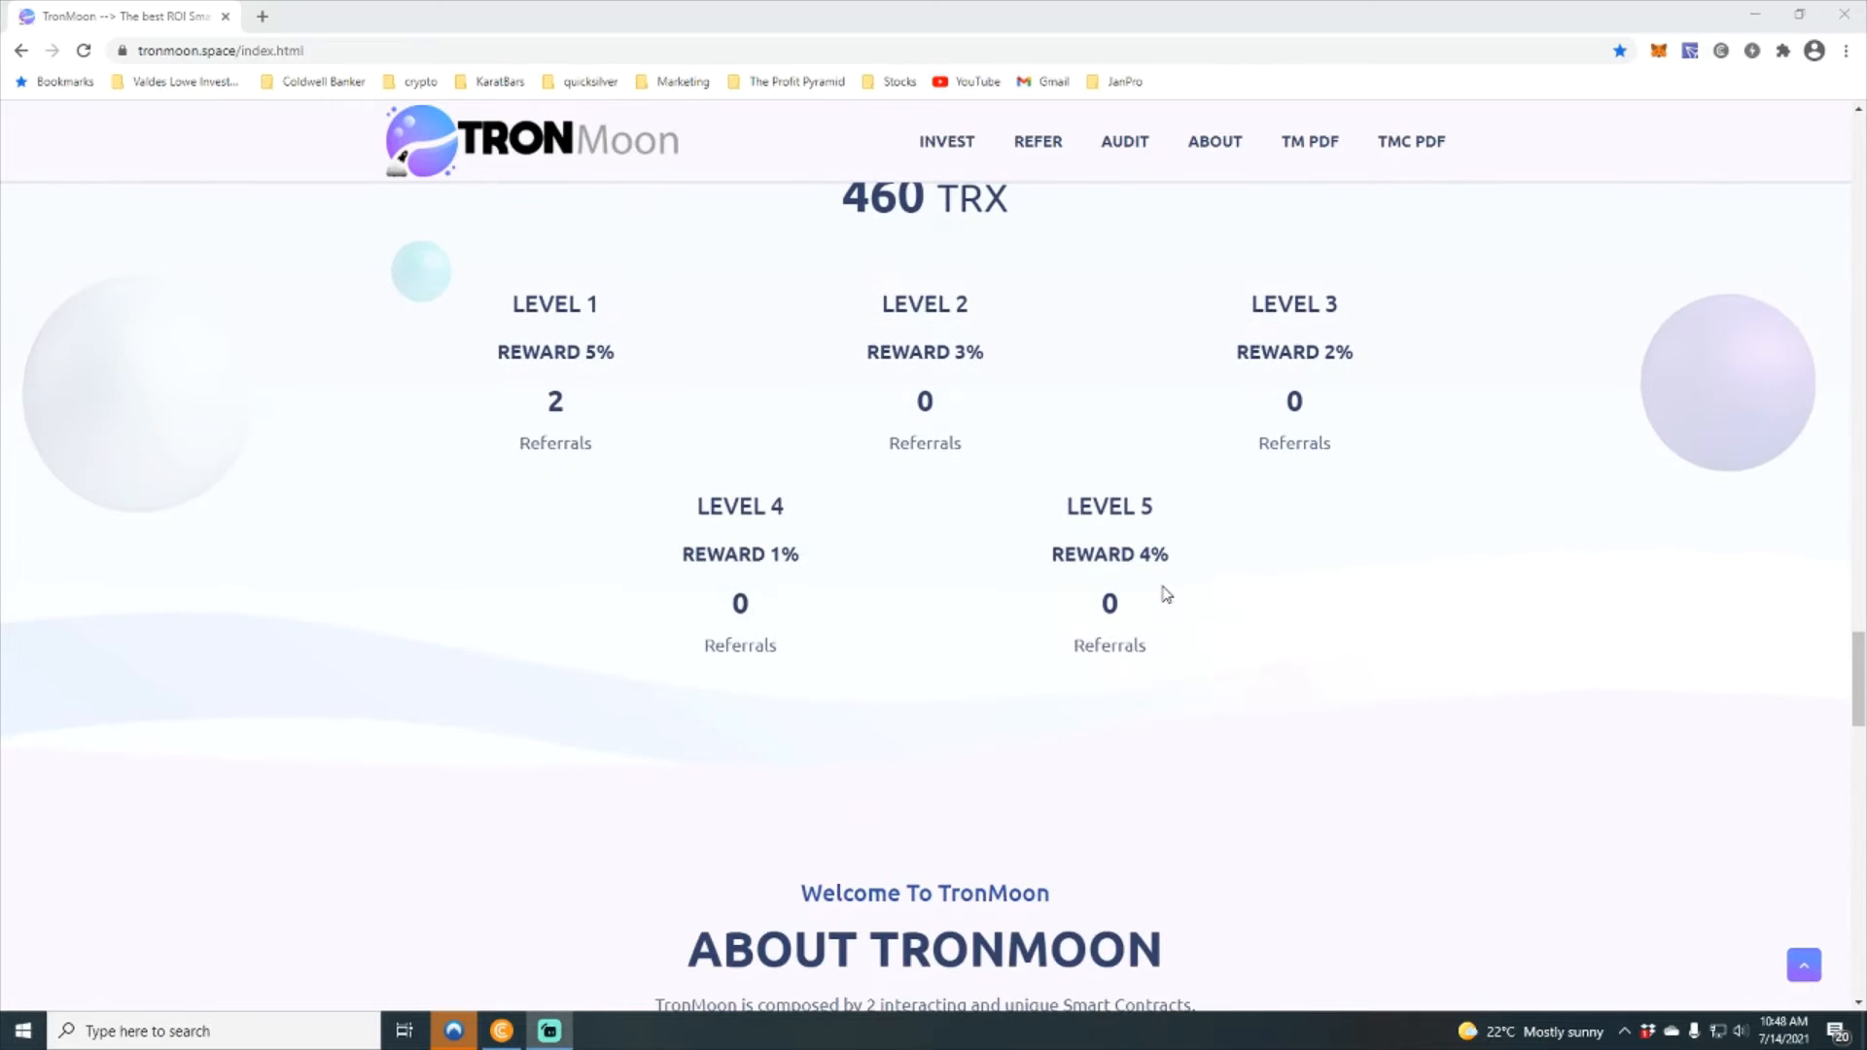
scroll(up, 3)
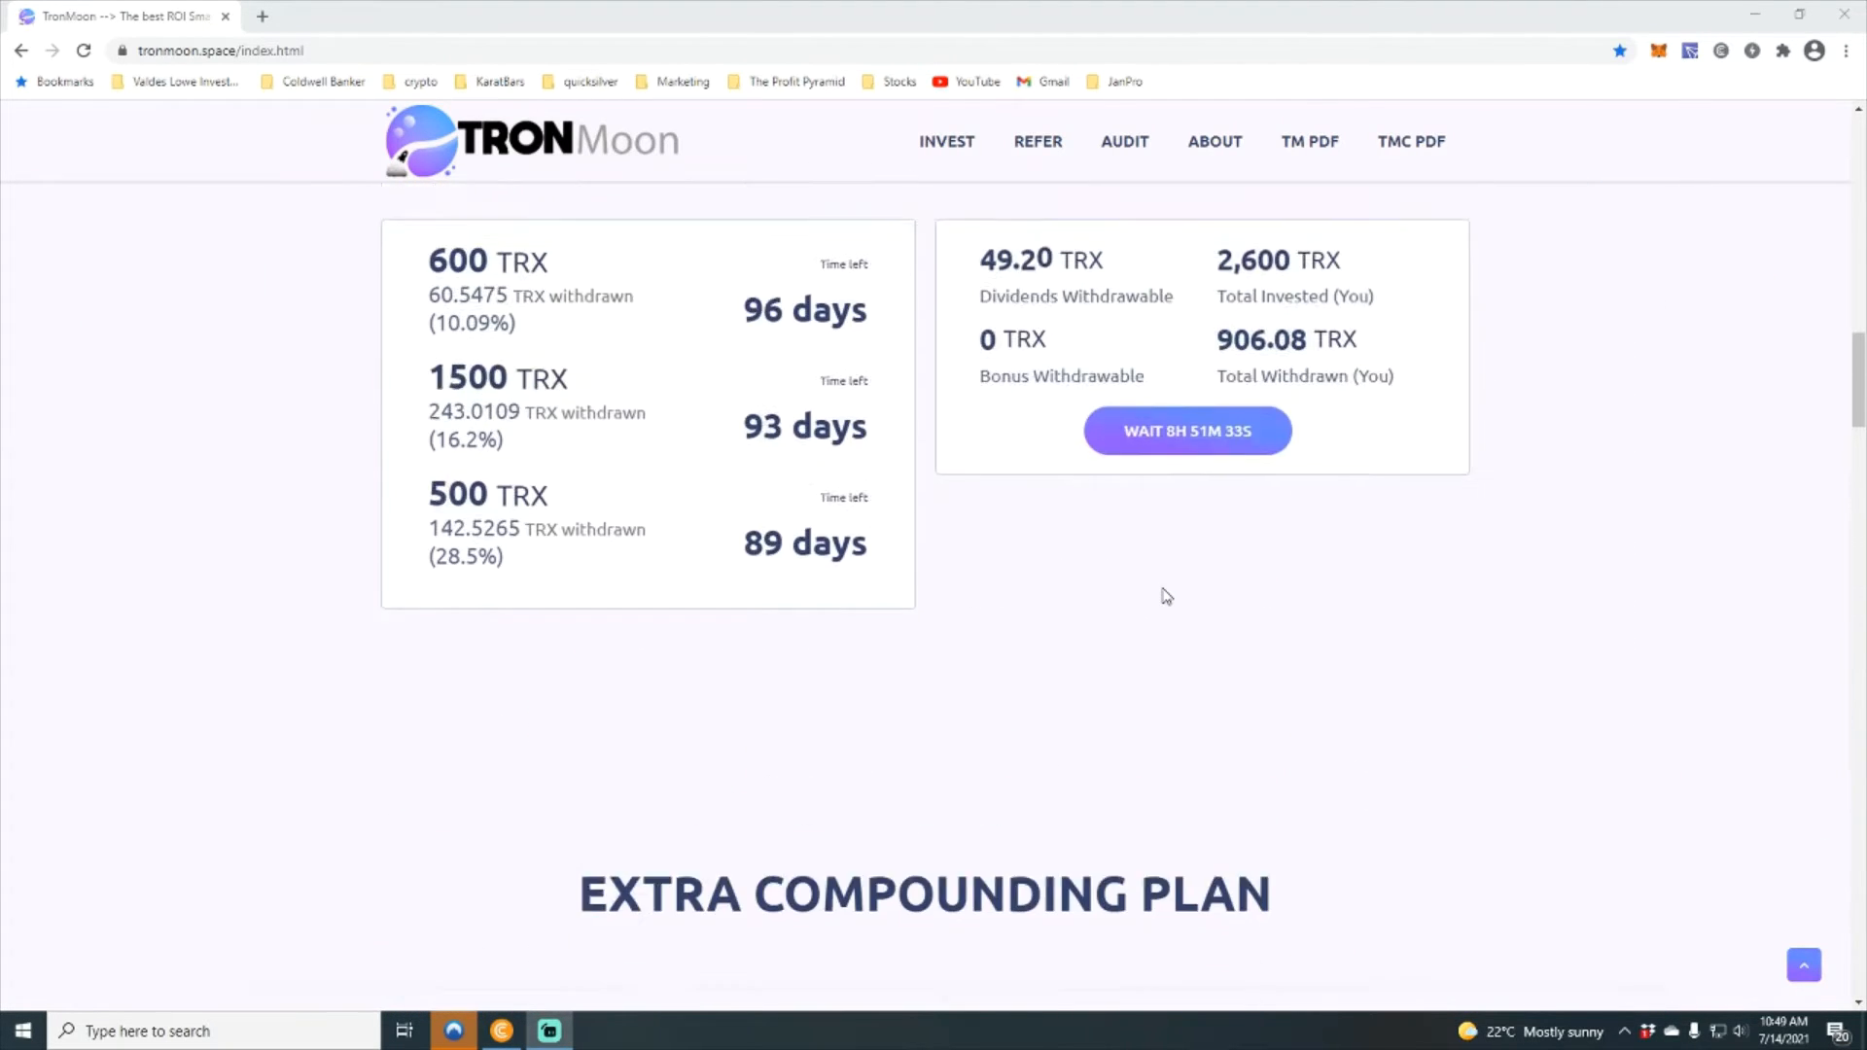
scroll(up, 3)
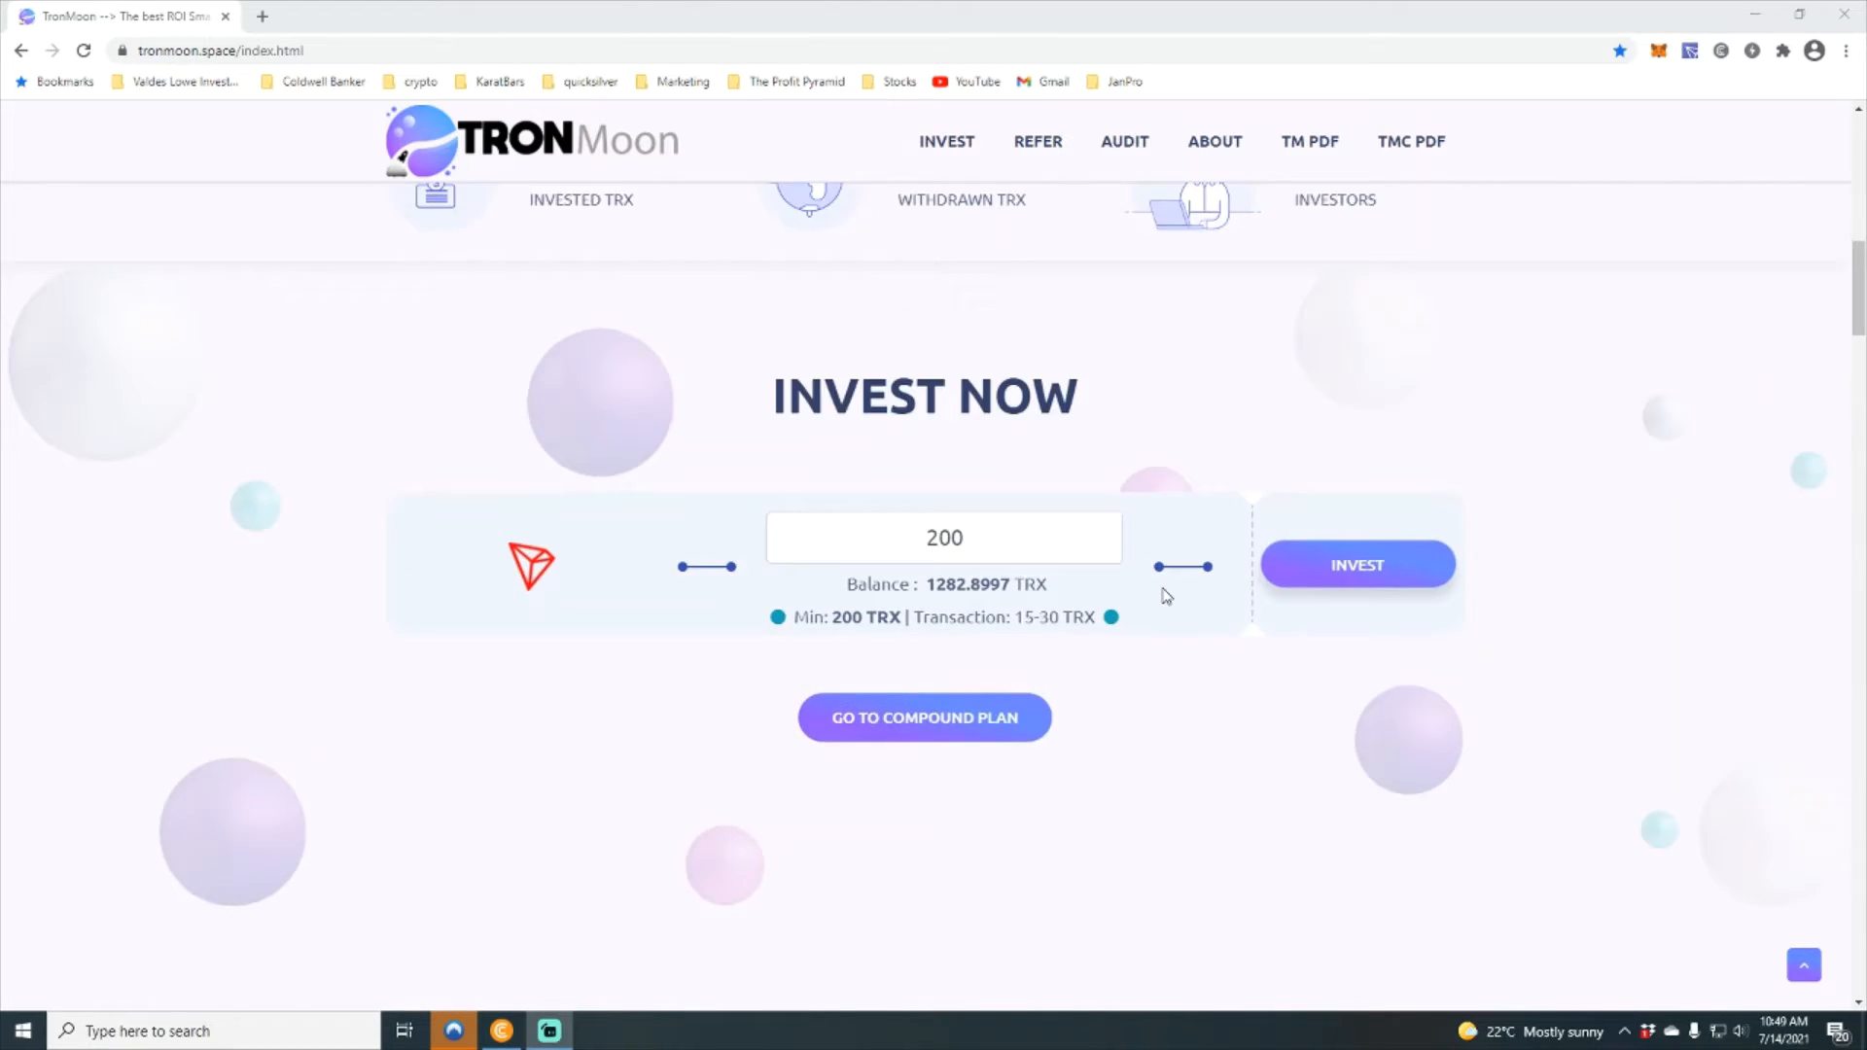
scroll(up, 3)
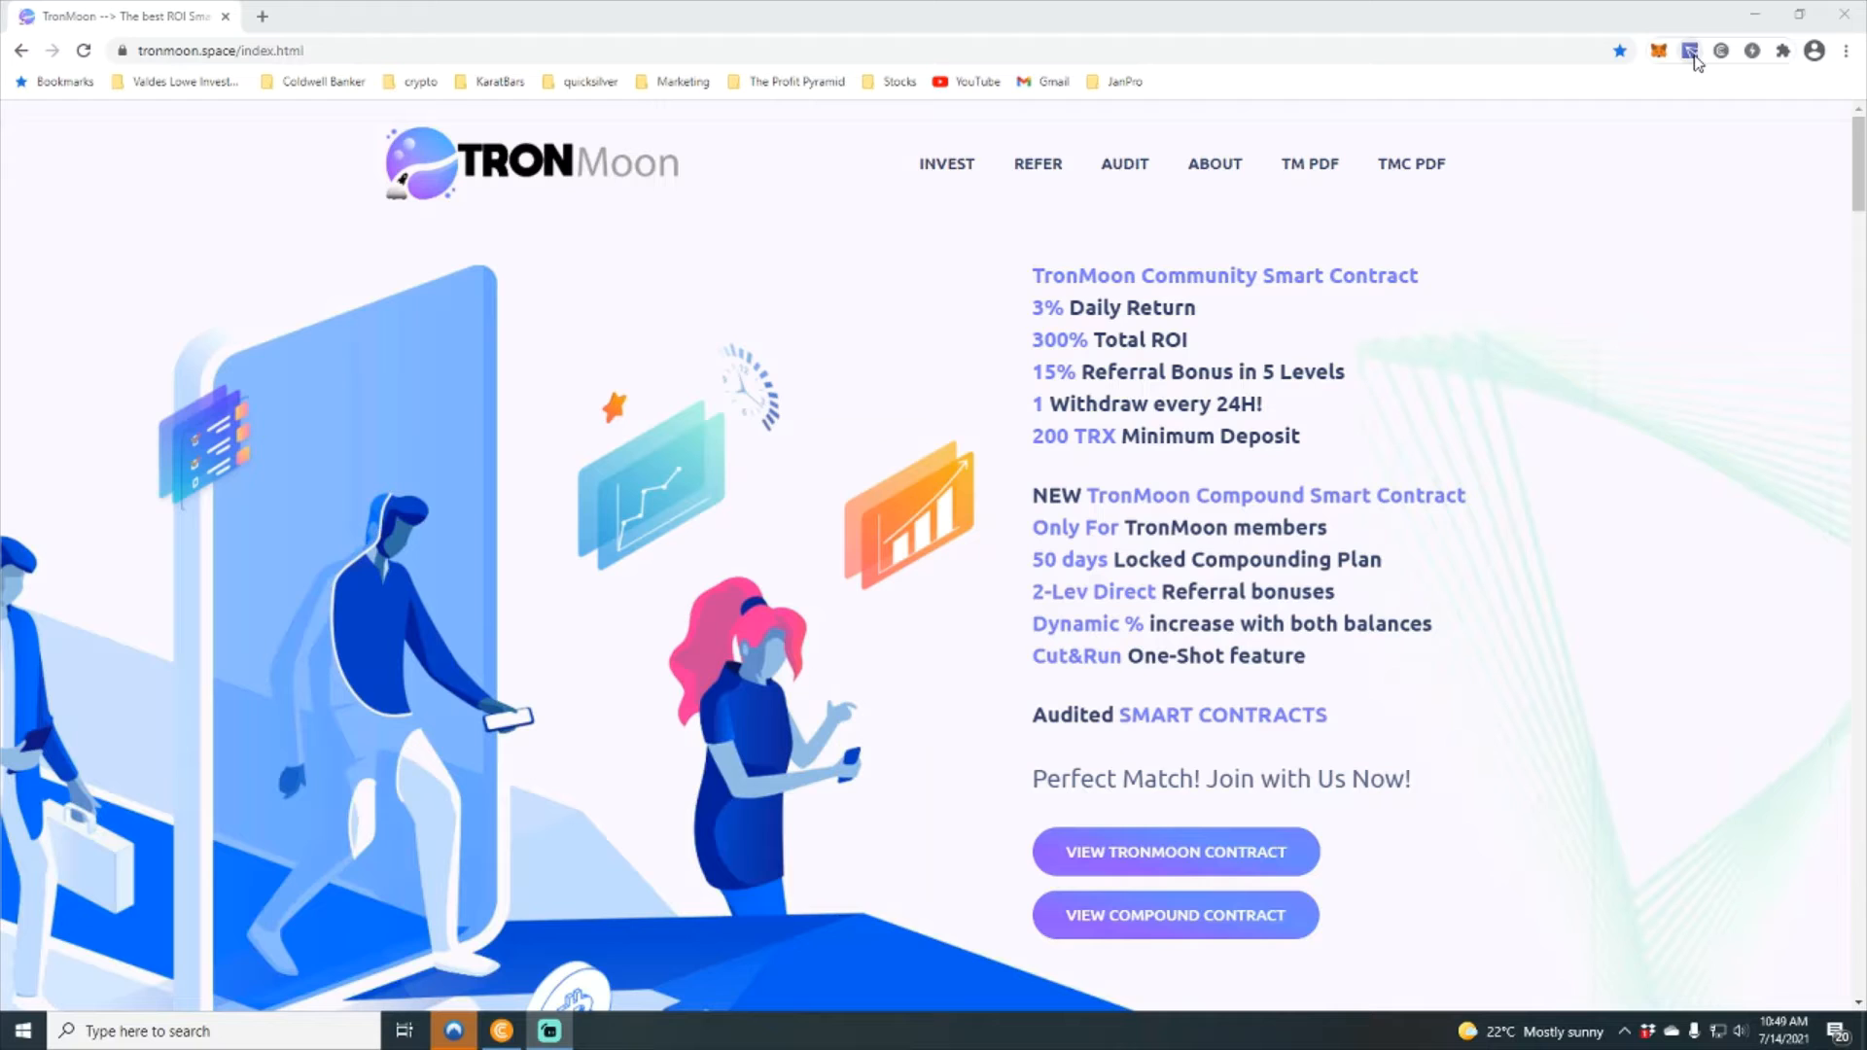
click(1689, 51)
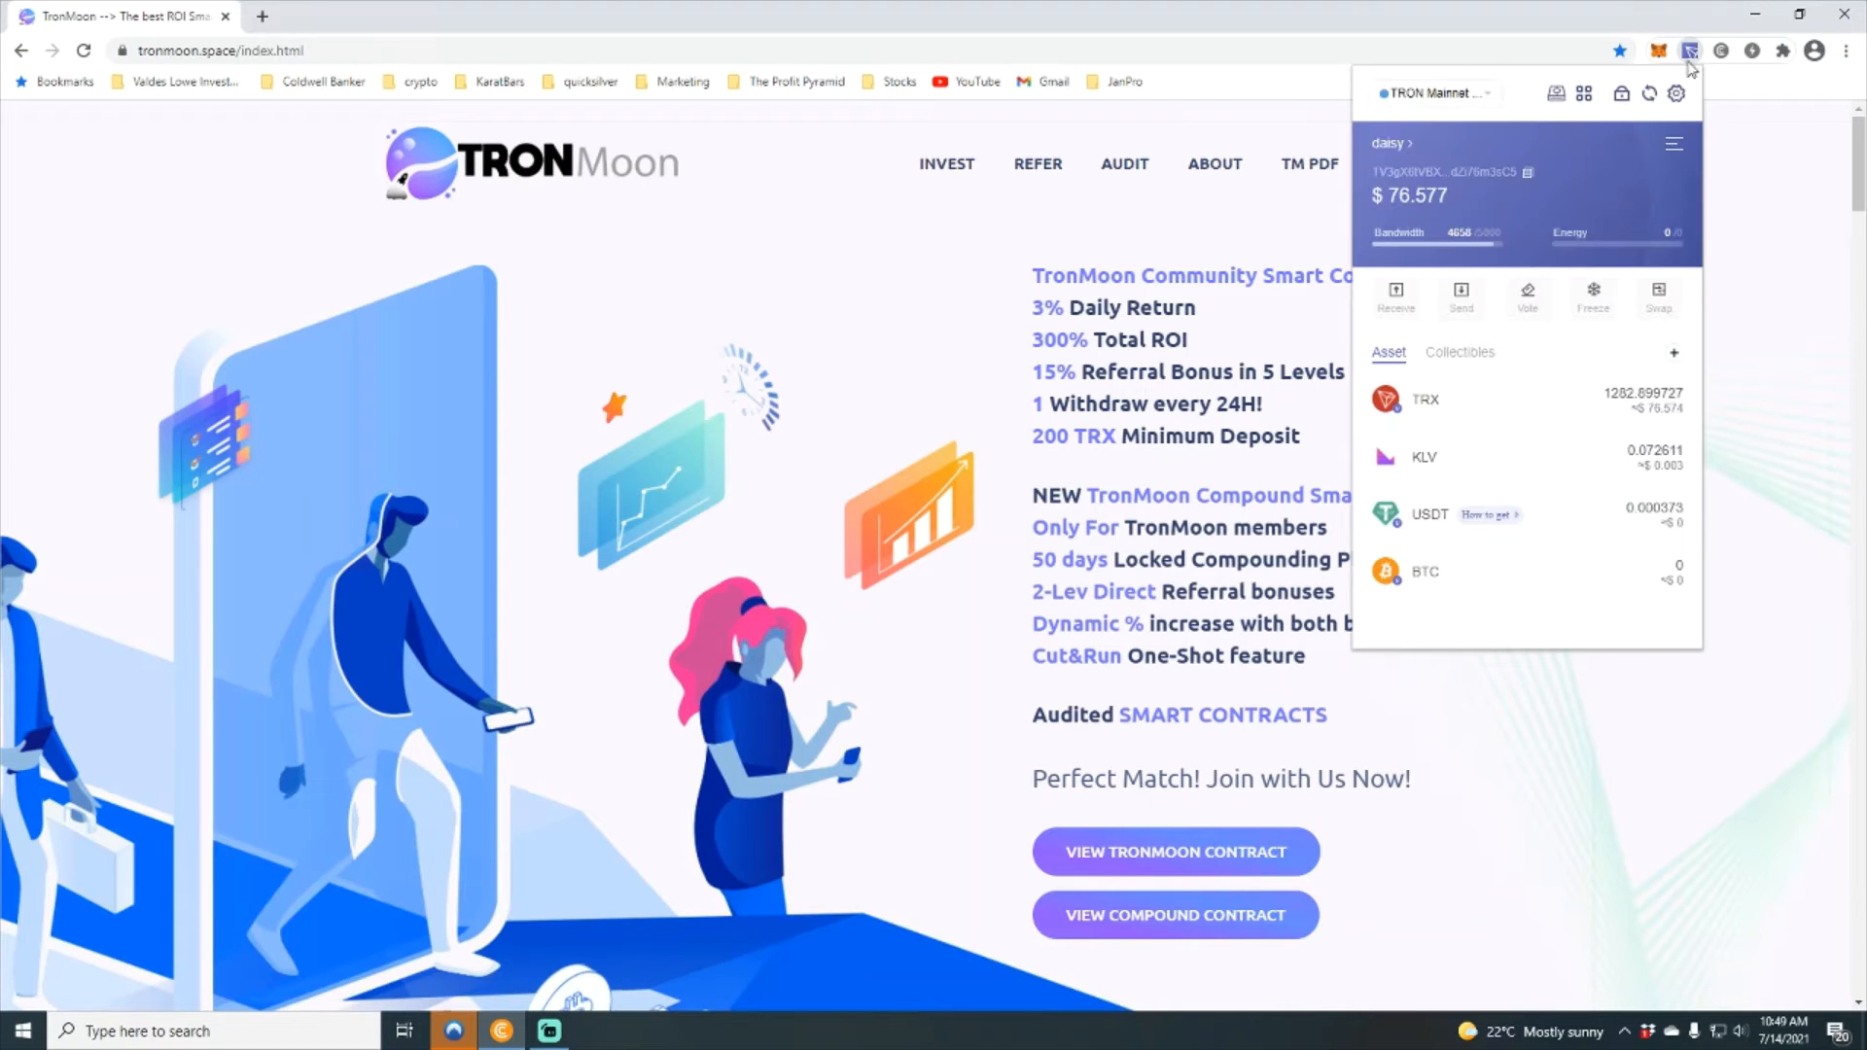
mouse_move(1649, 94)
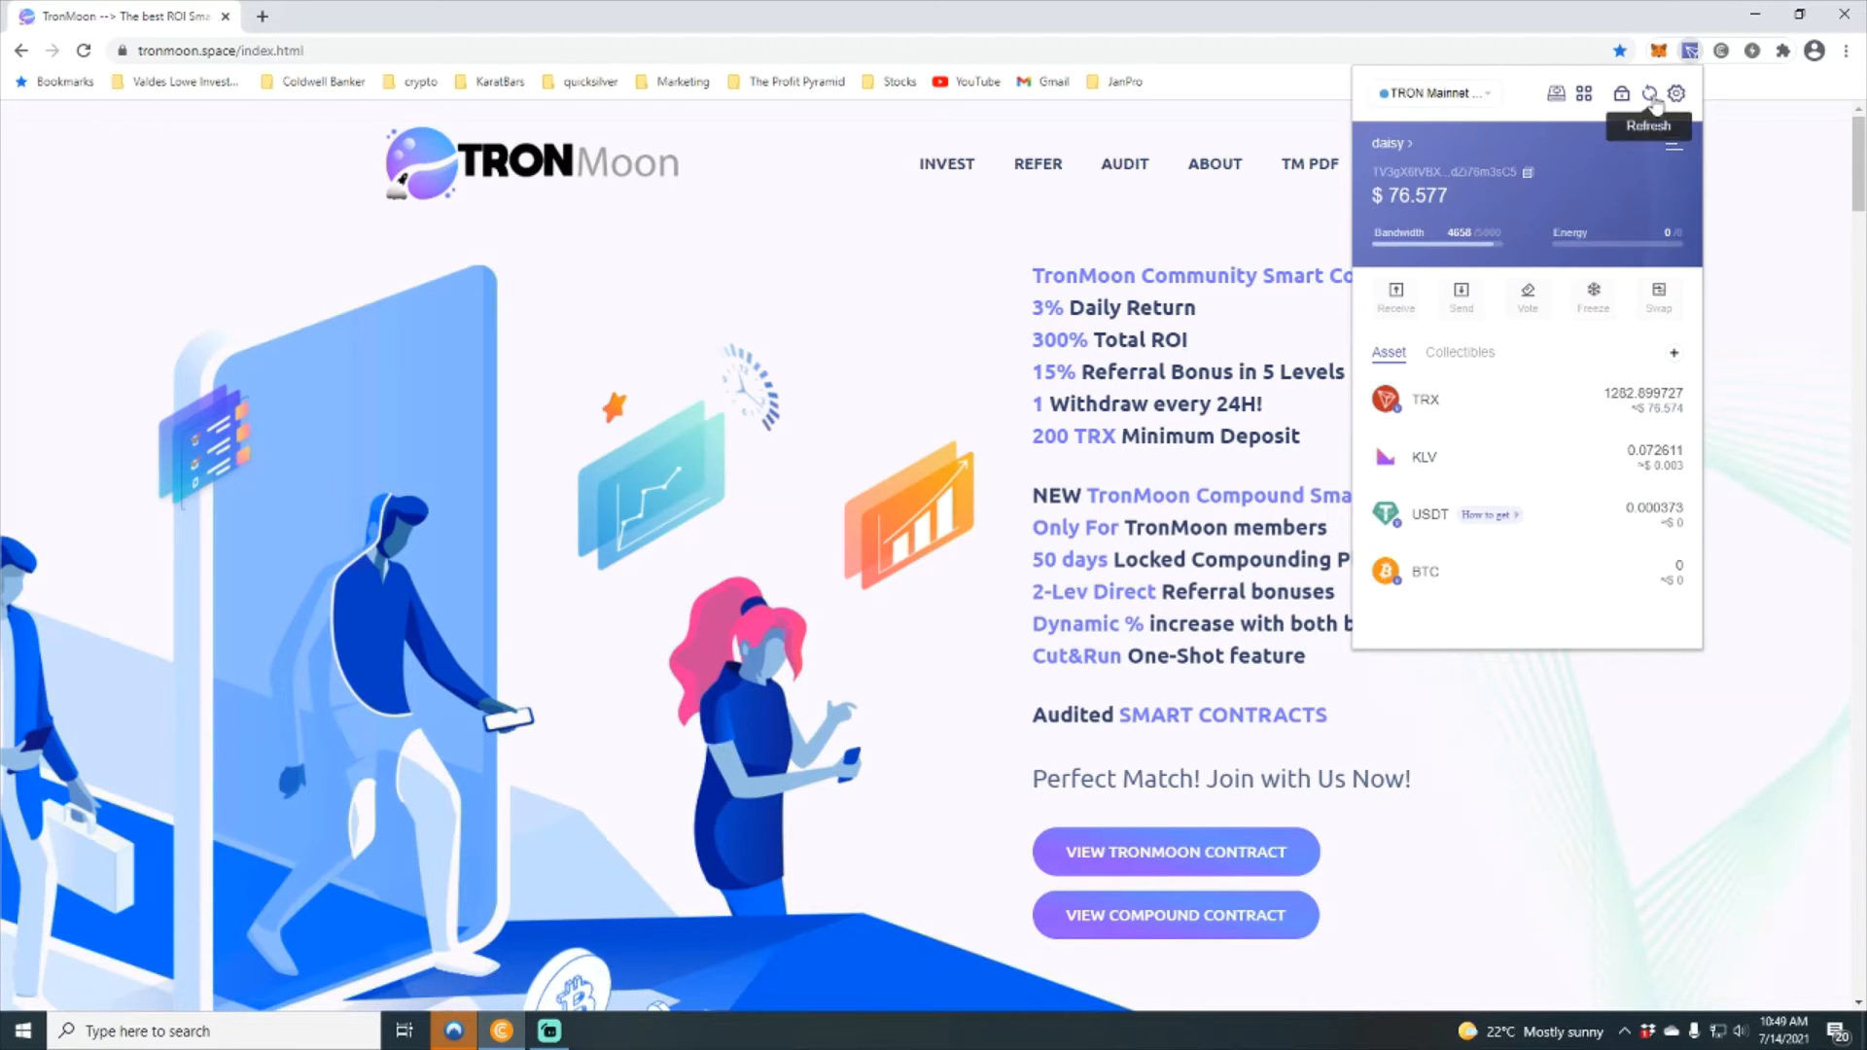
mouse_move(1811, 294)
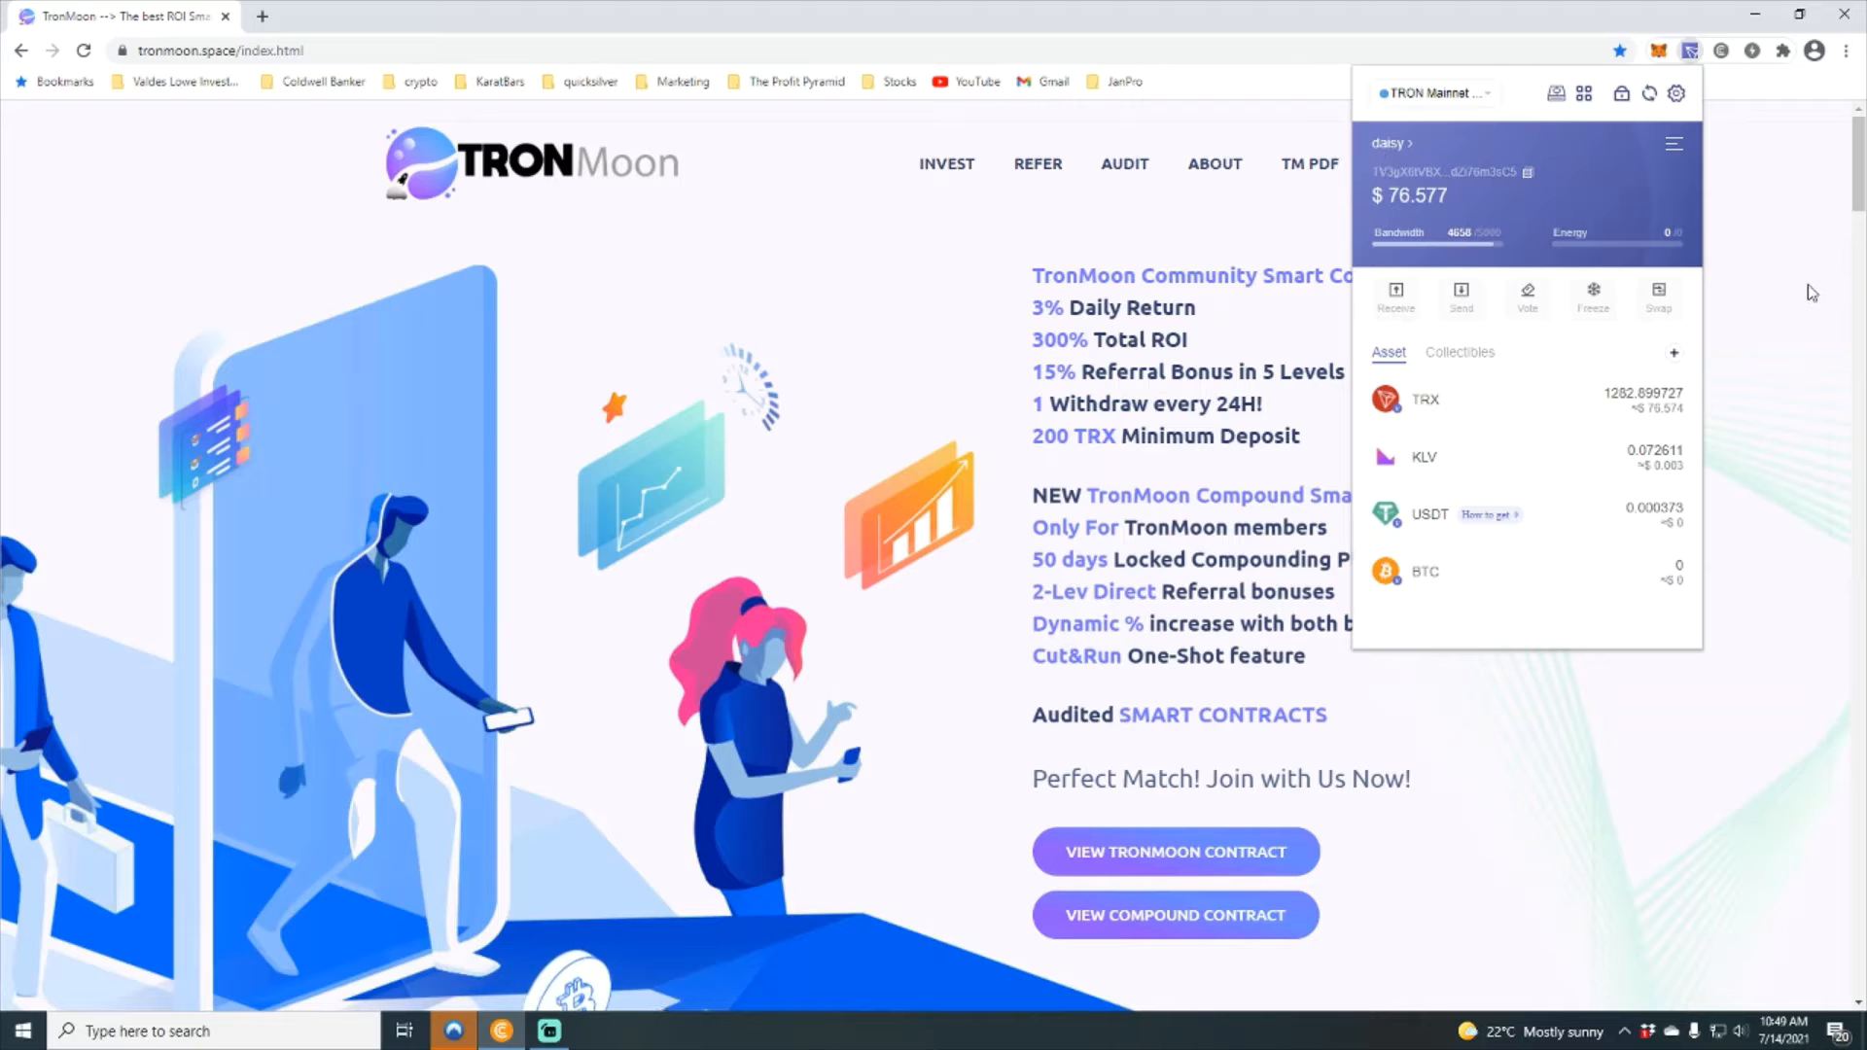
click(1690, 50)
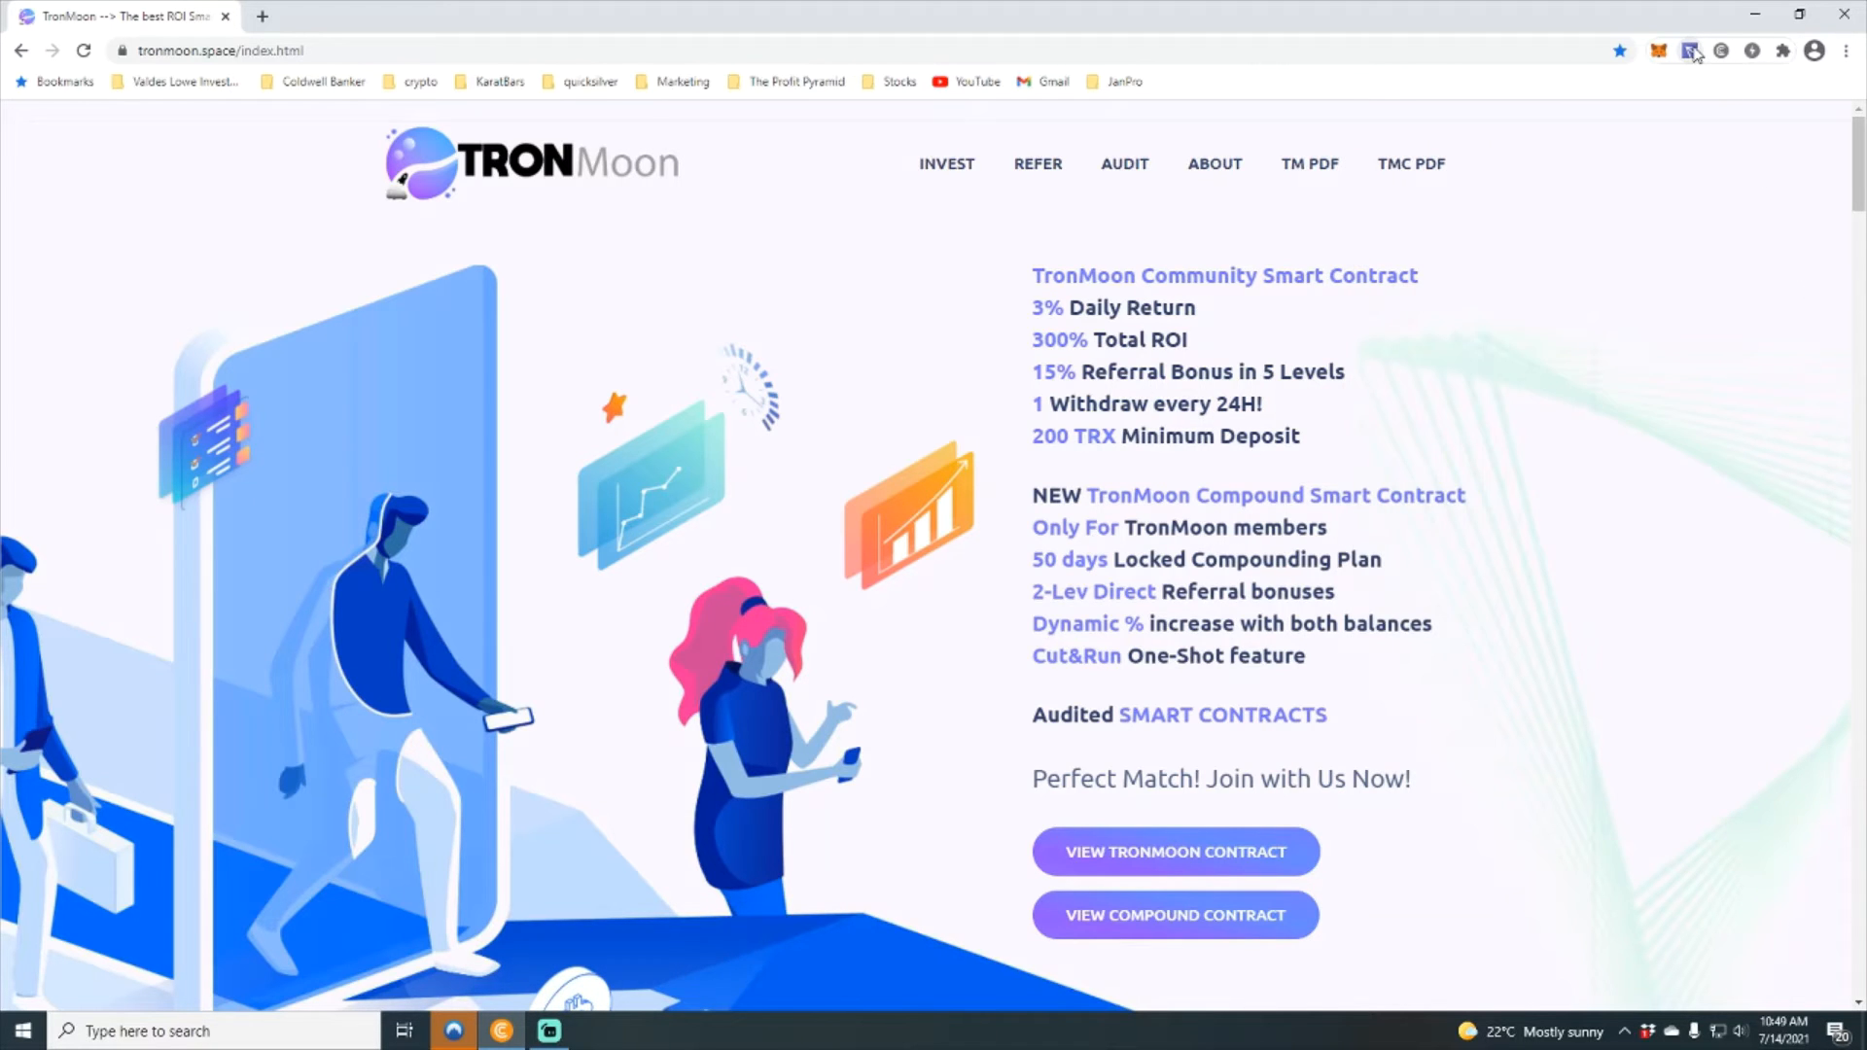
click(1690, 51)
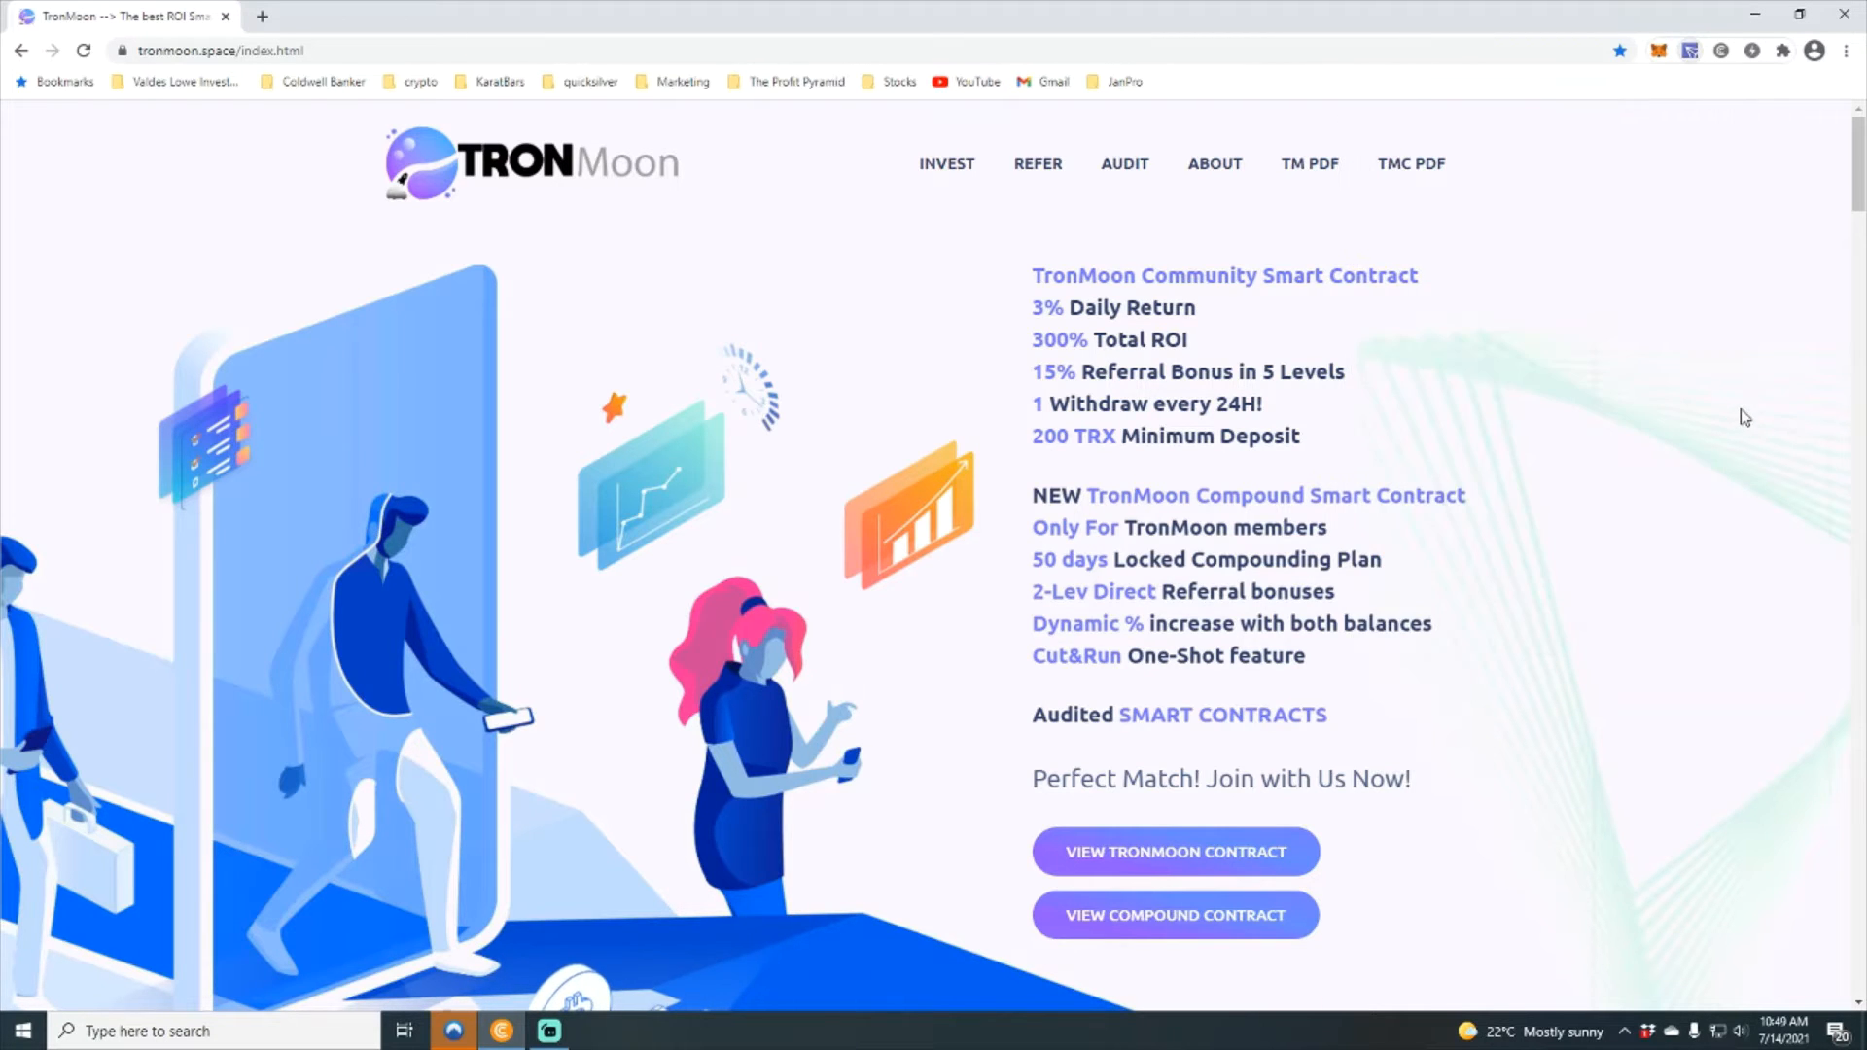
Step: Enter 500 TRX in the community plan's Invest Now field
scroll(down, 3)
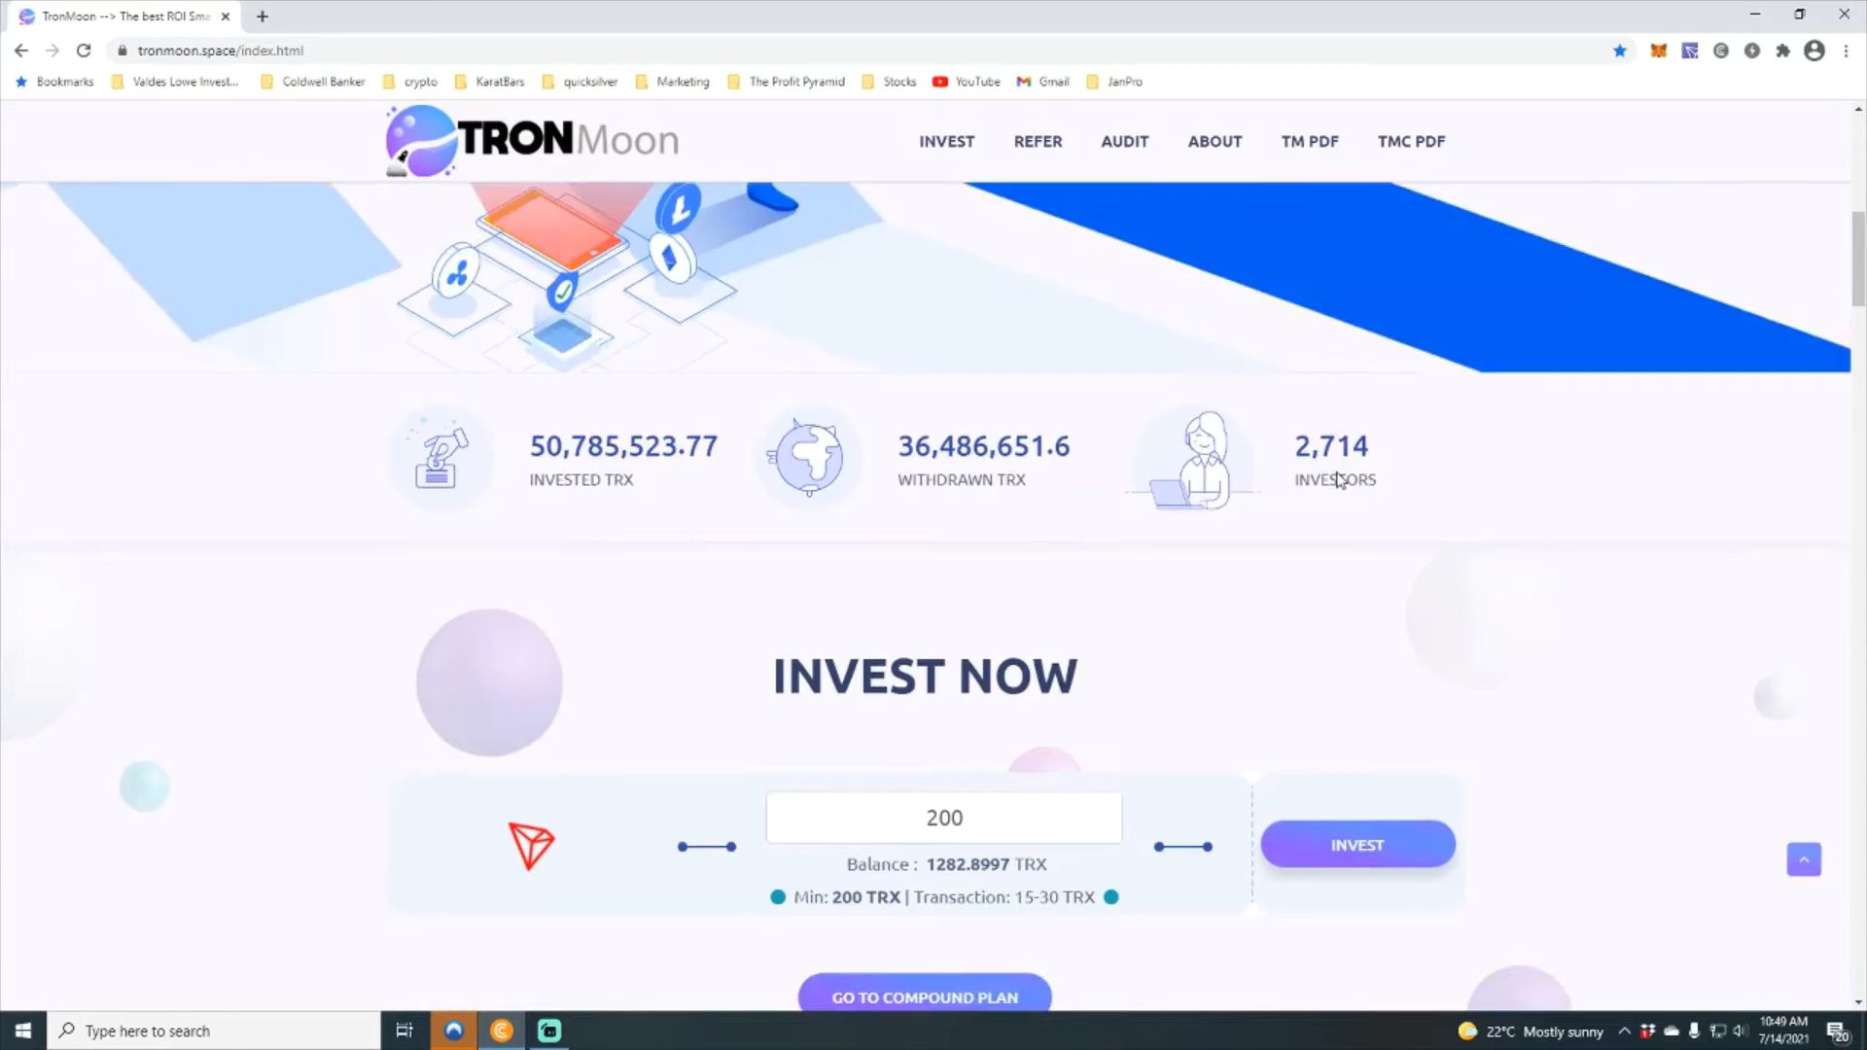
scroll(down, 3)
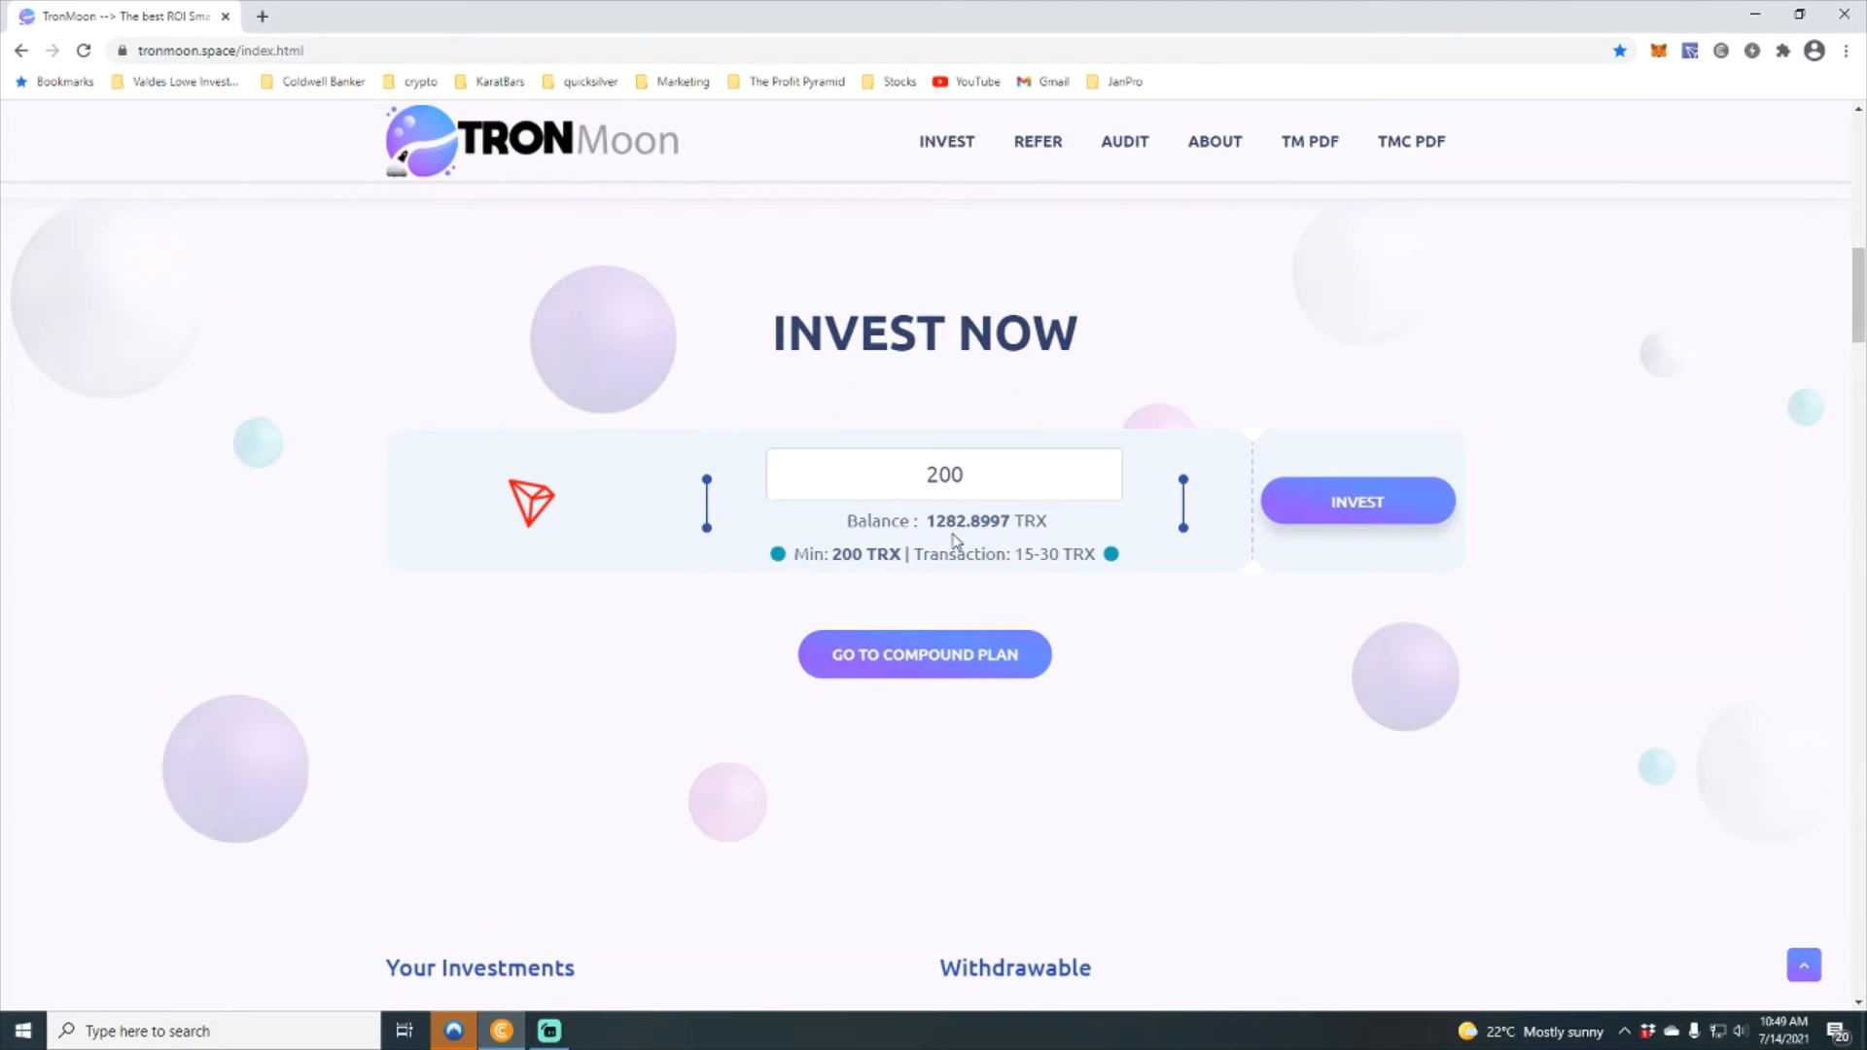
mouse_move(1383, 533)
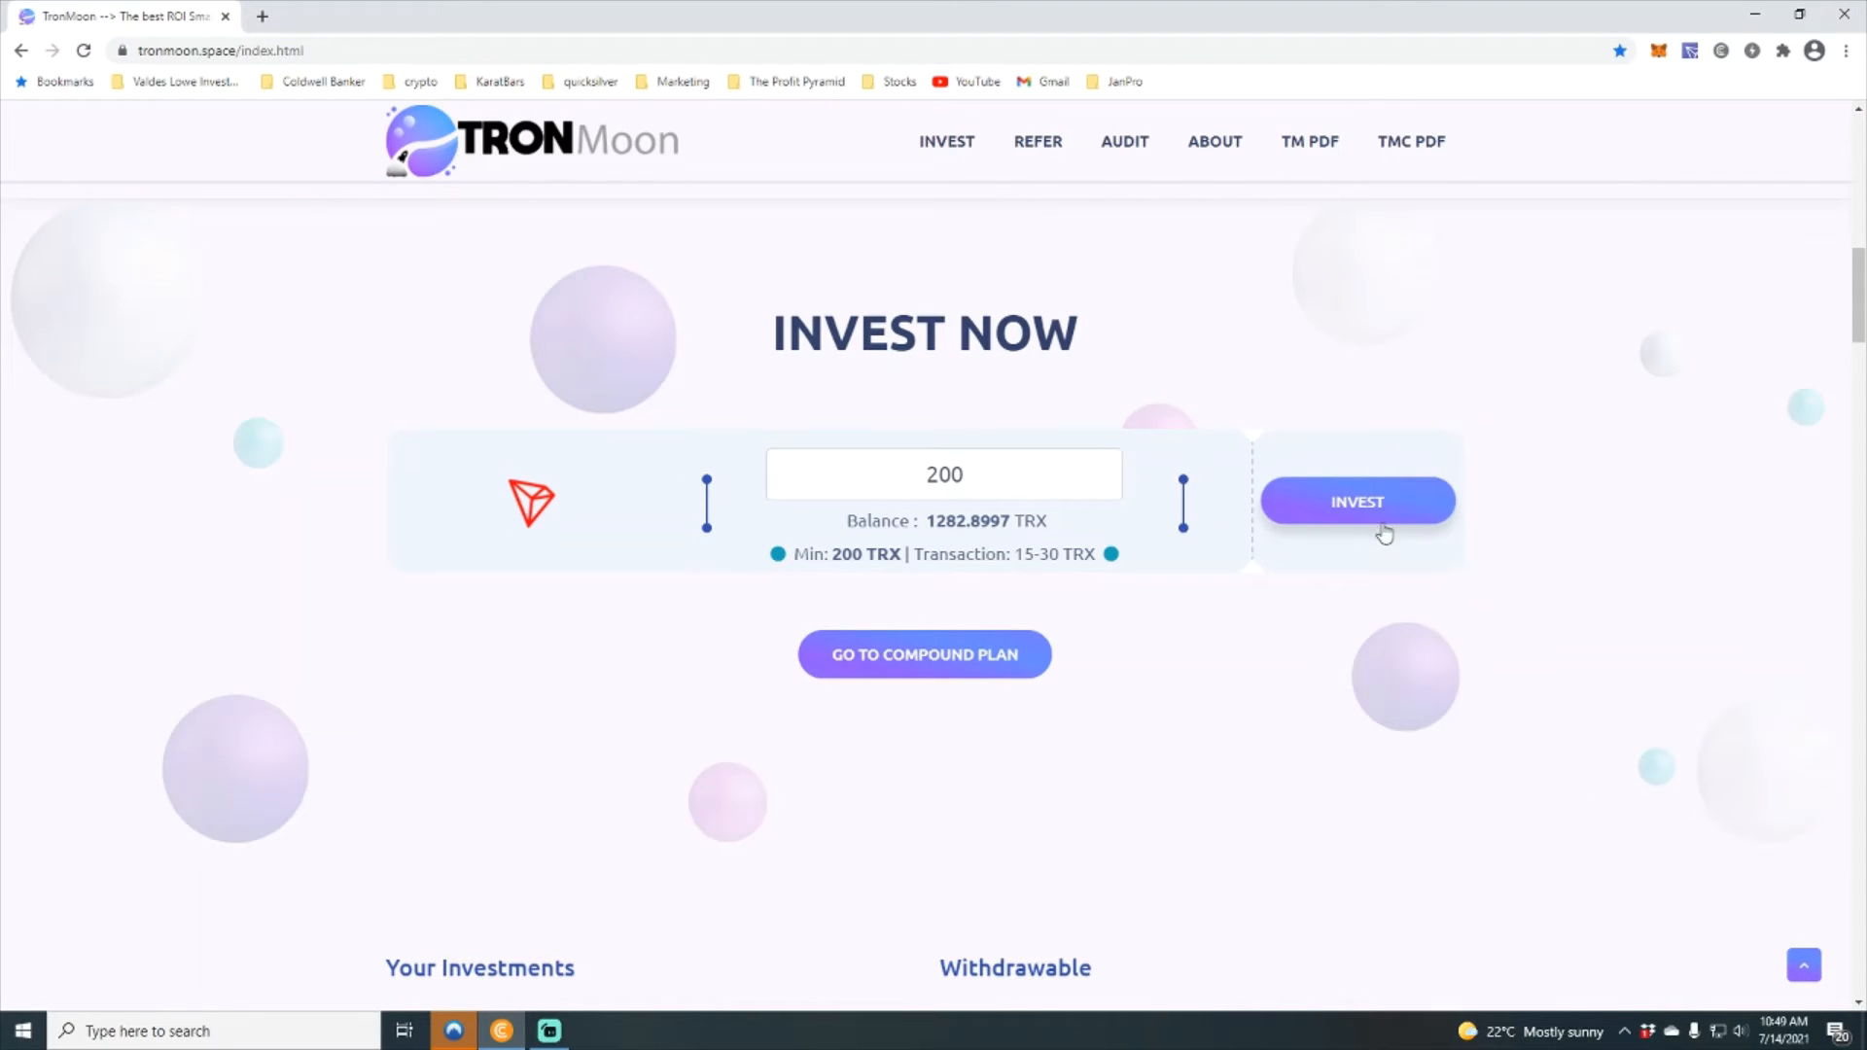
scroll(down, 3)
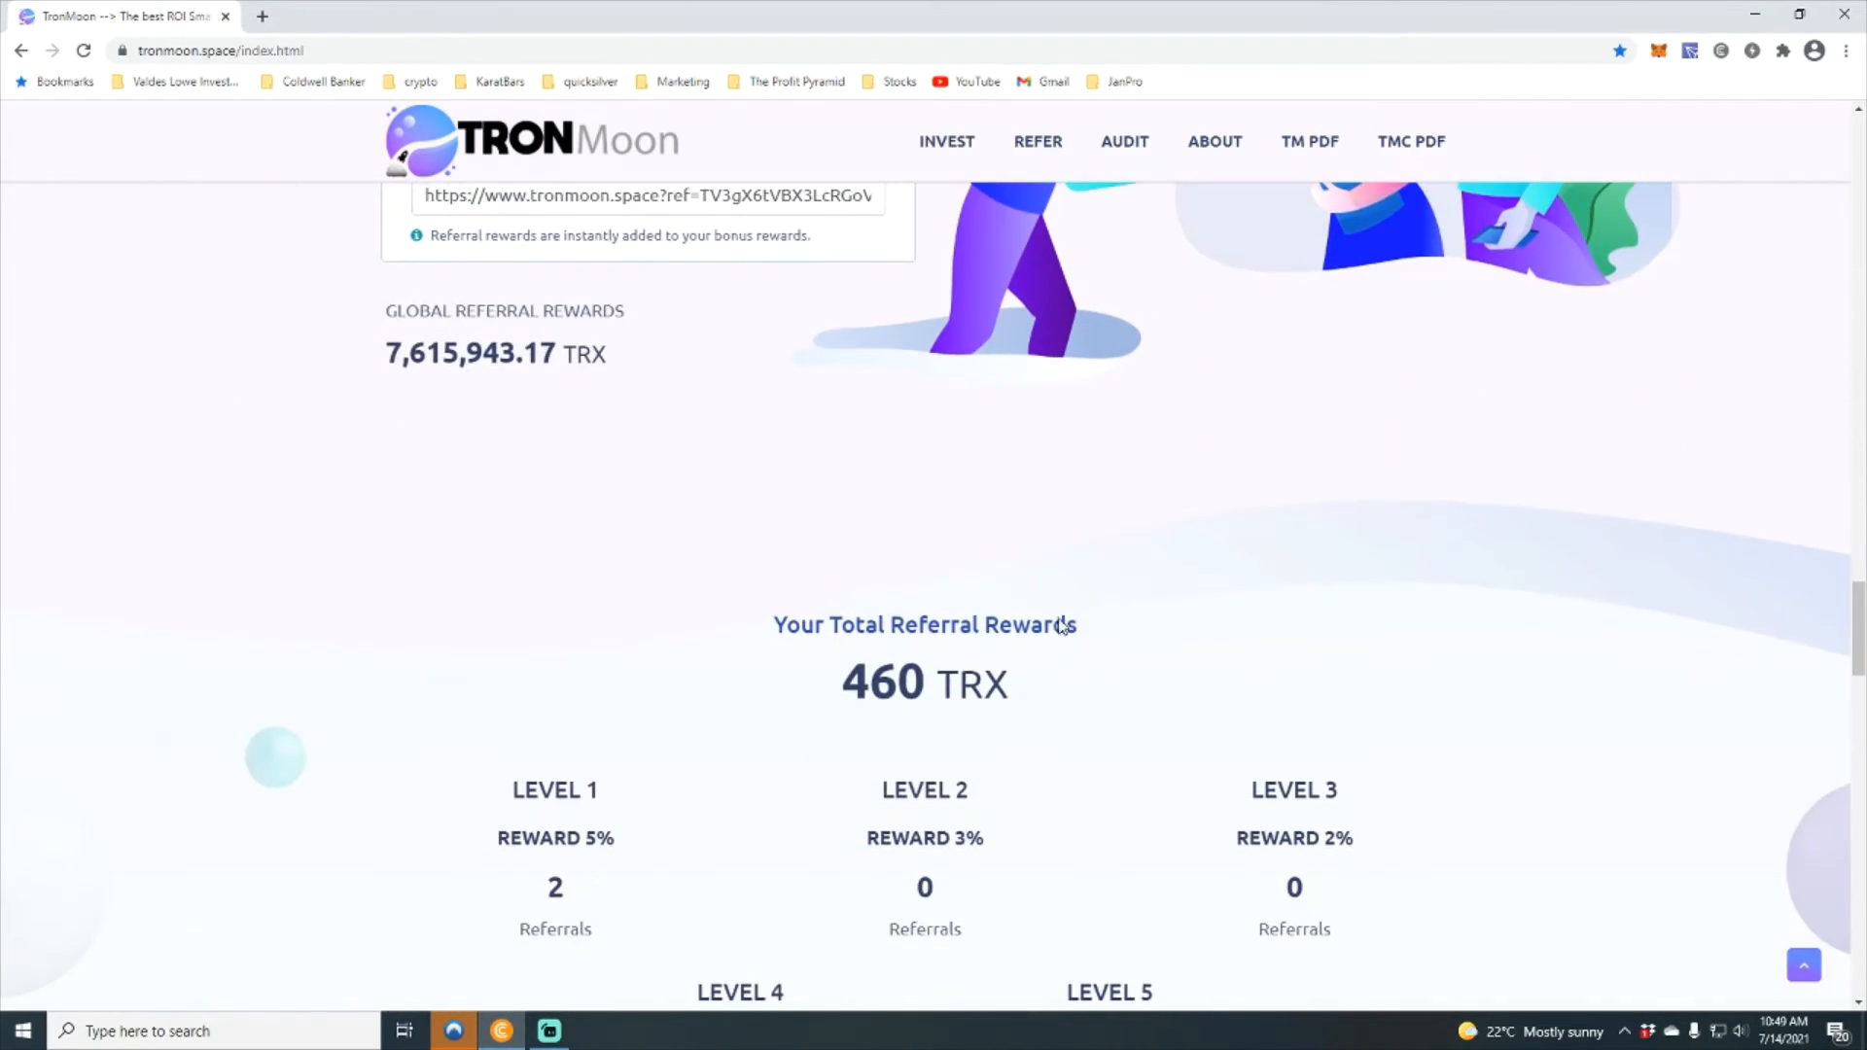
scroll(up, 3)
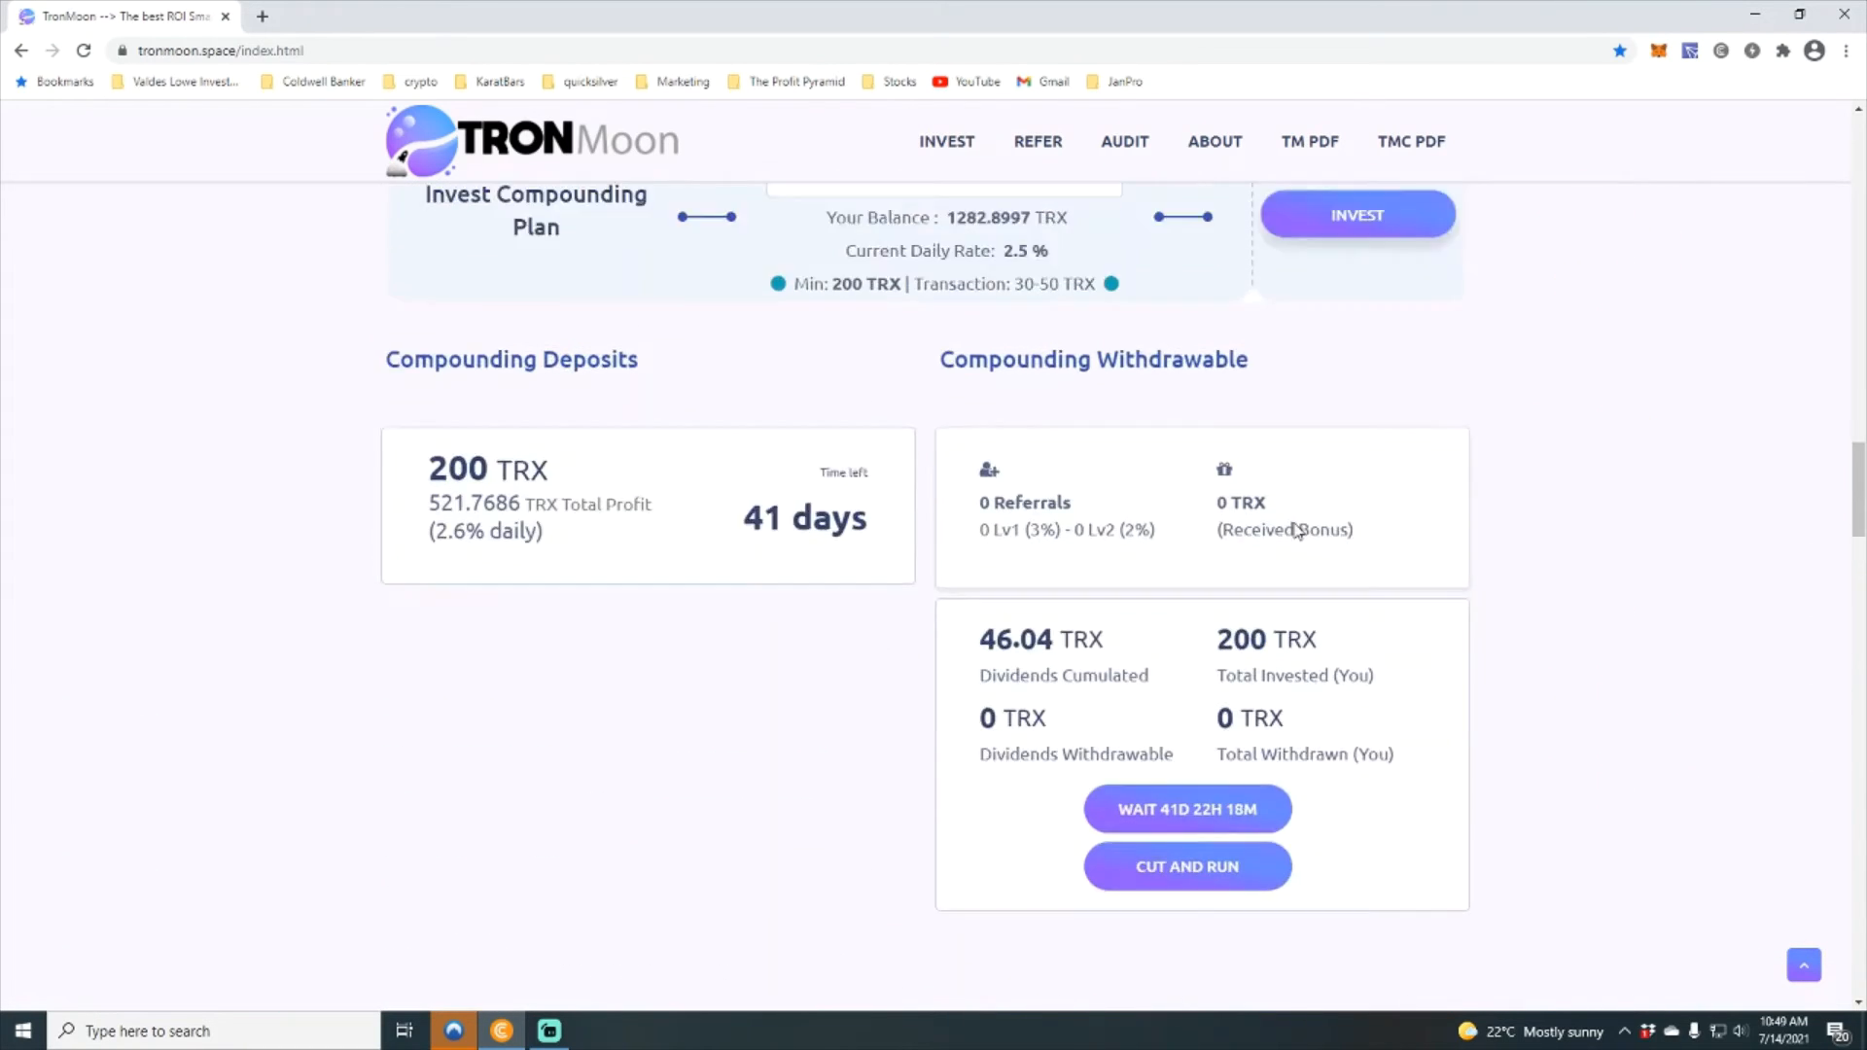
scroll(up, 3)
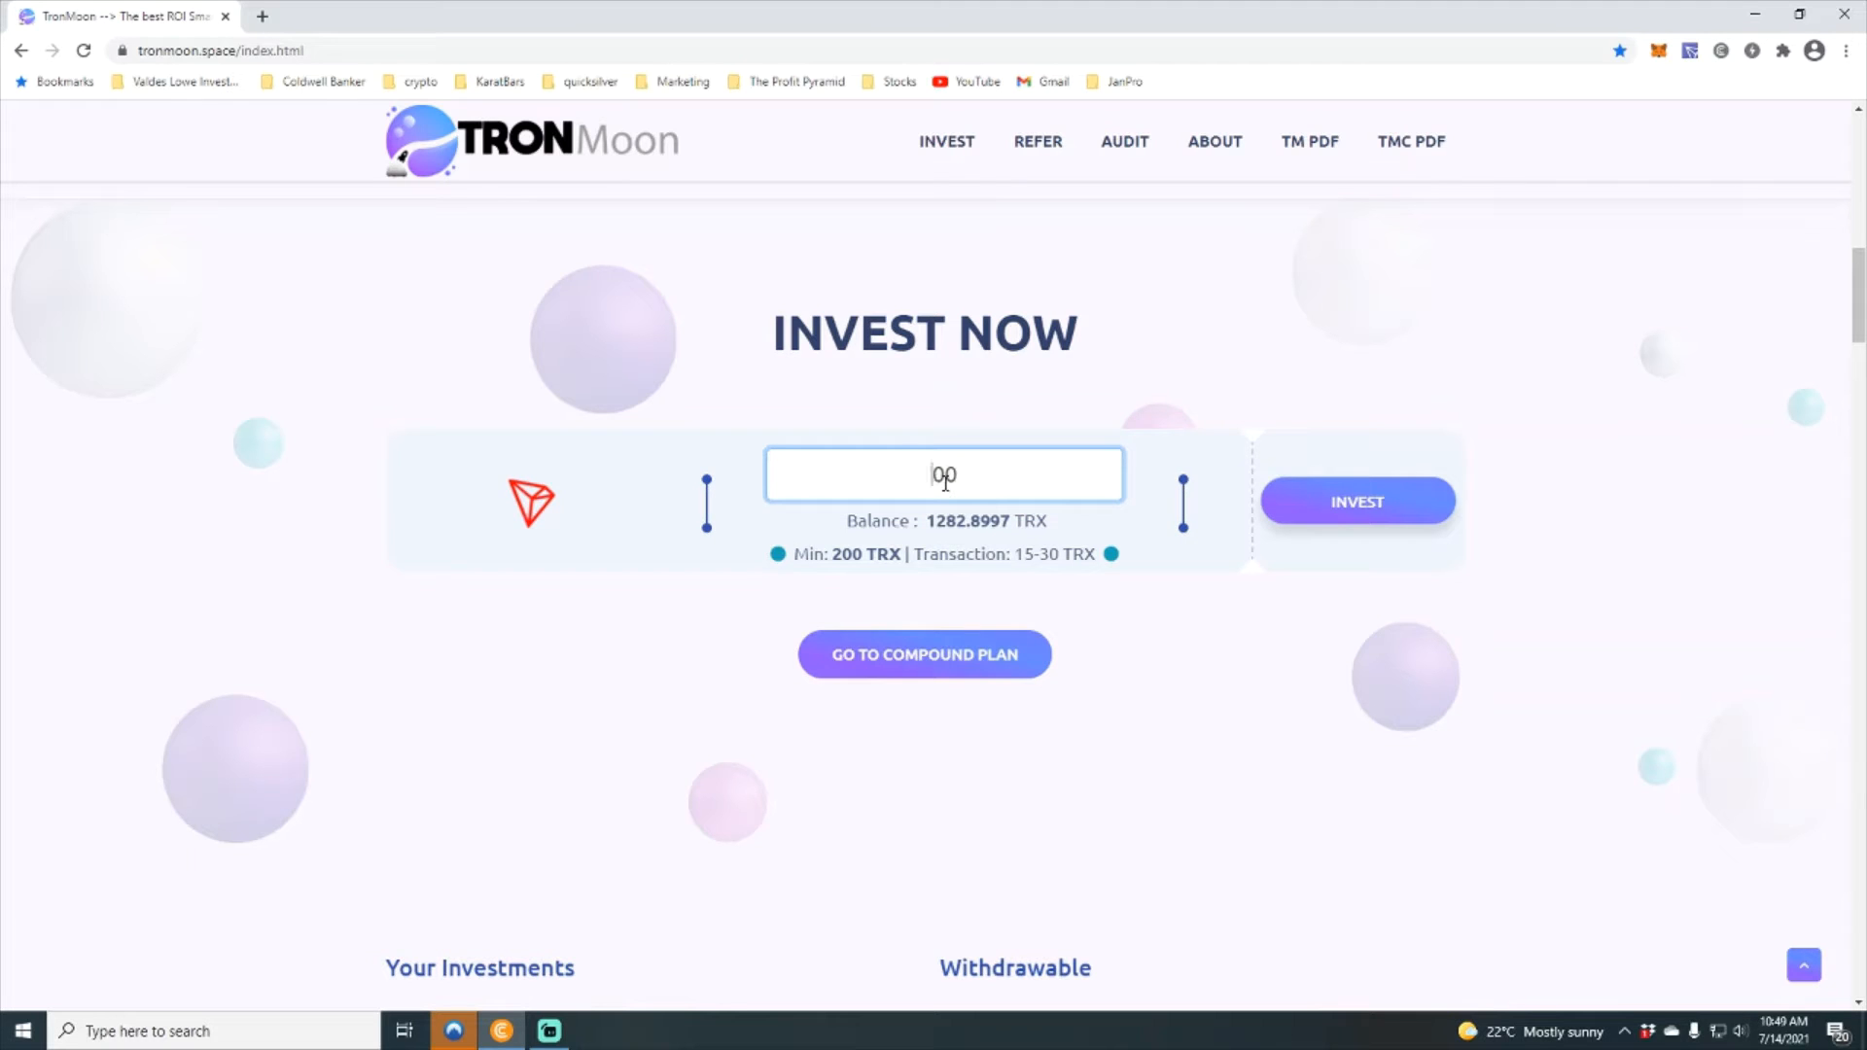
text(500)
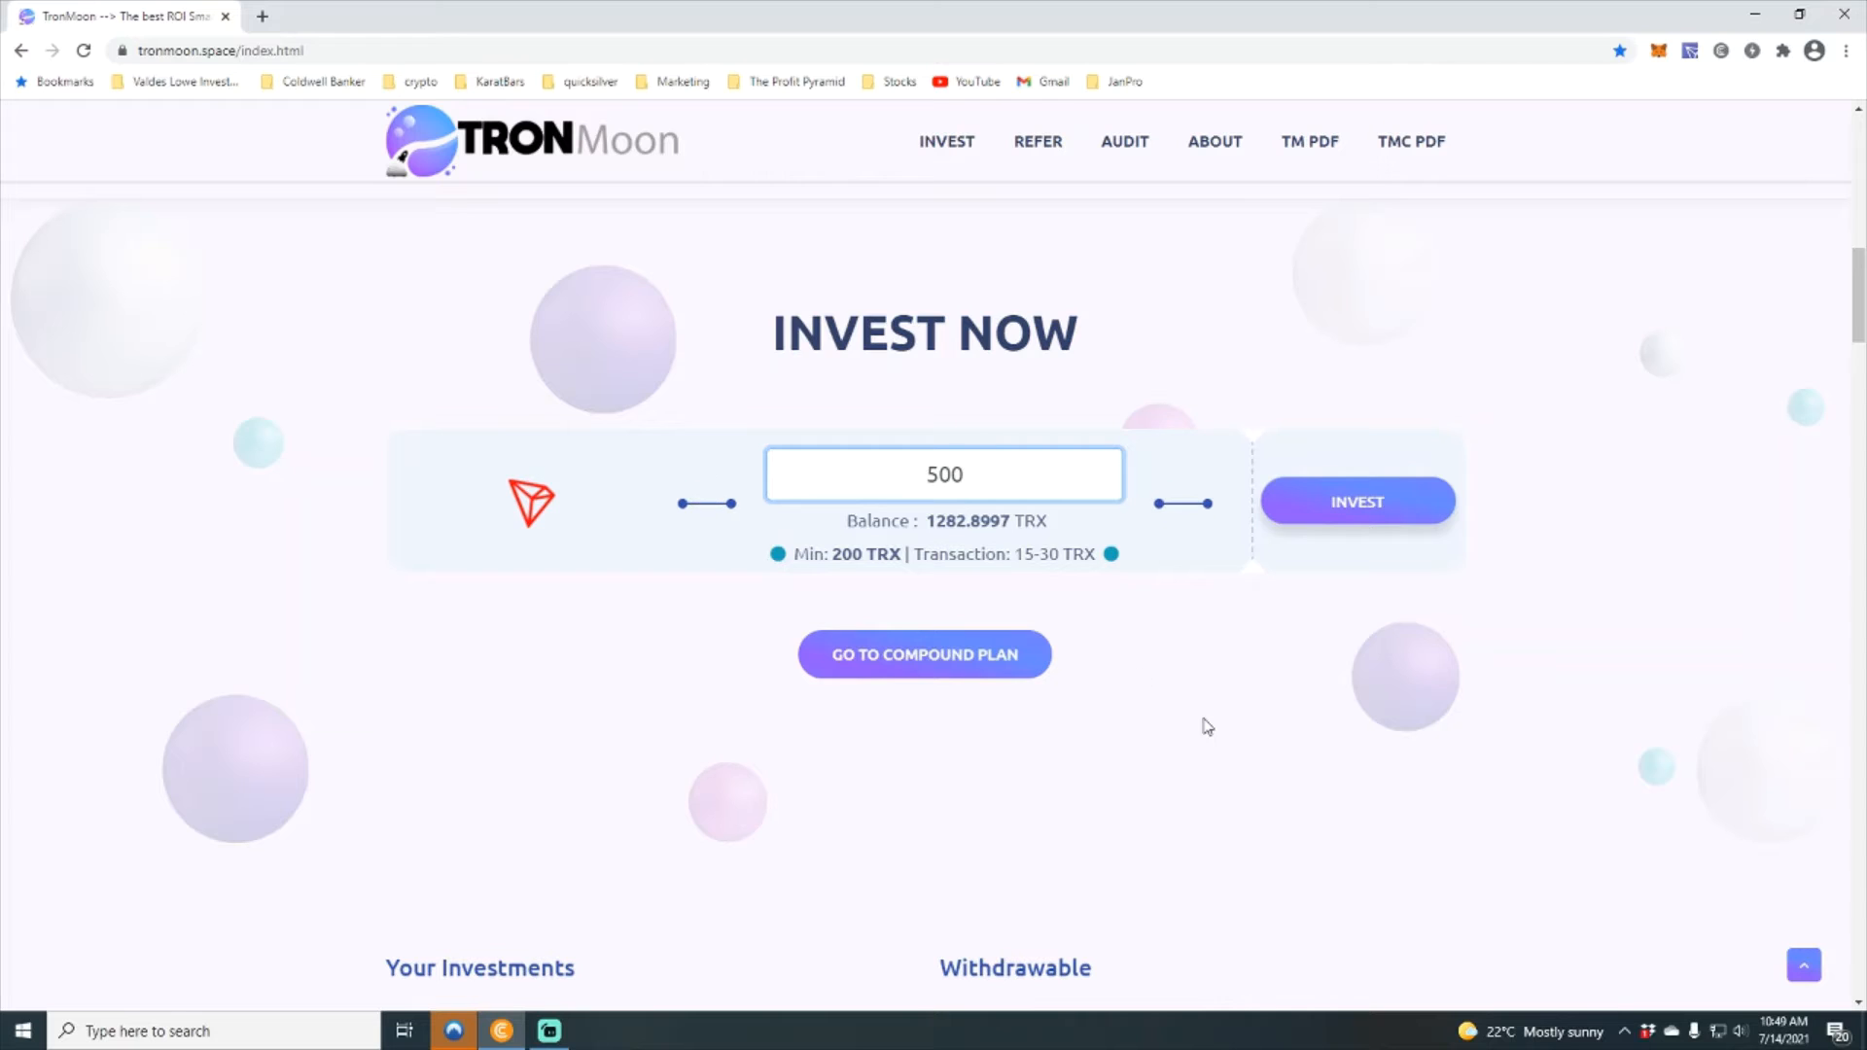
mouse_move(1043, 543)
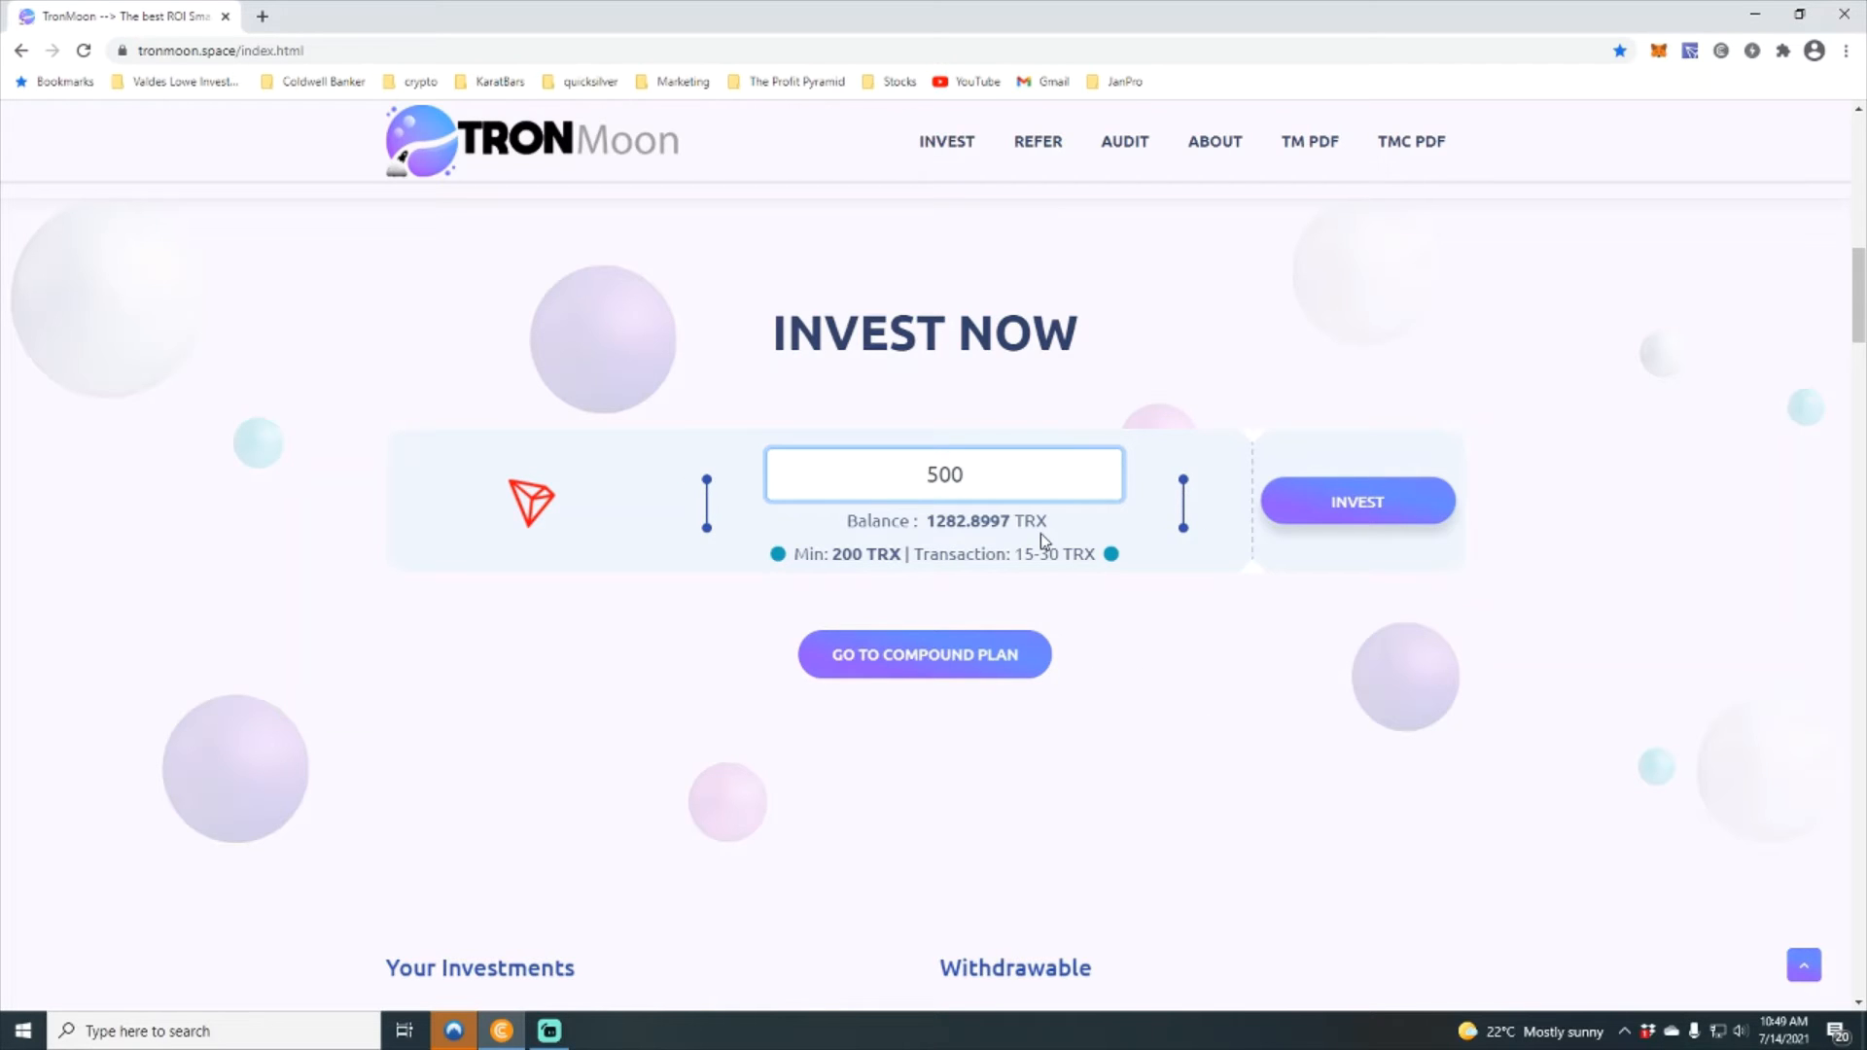
mouse_move(1177, 830)
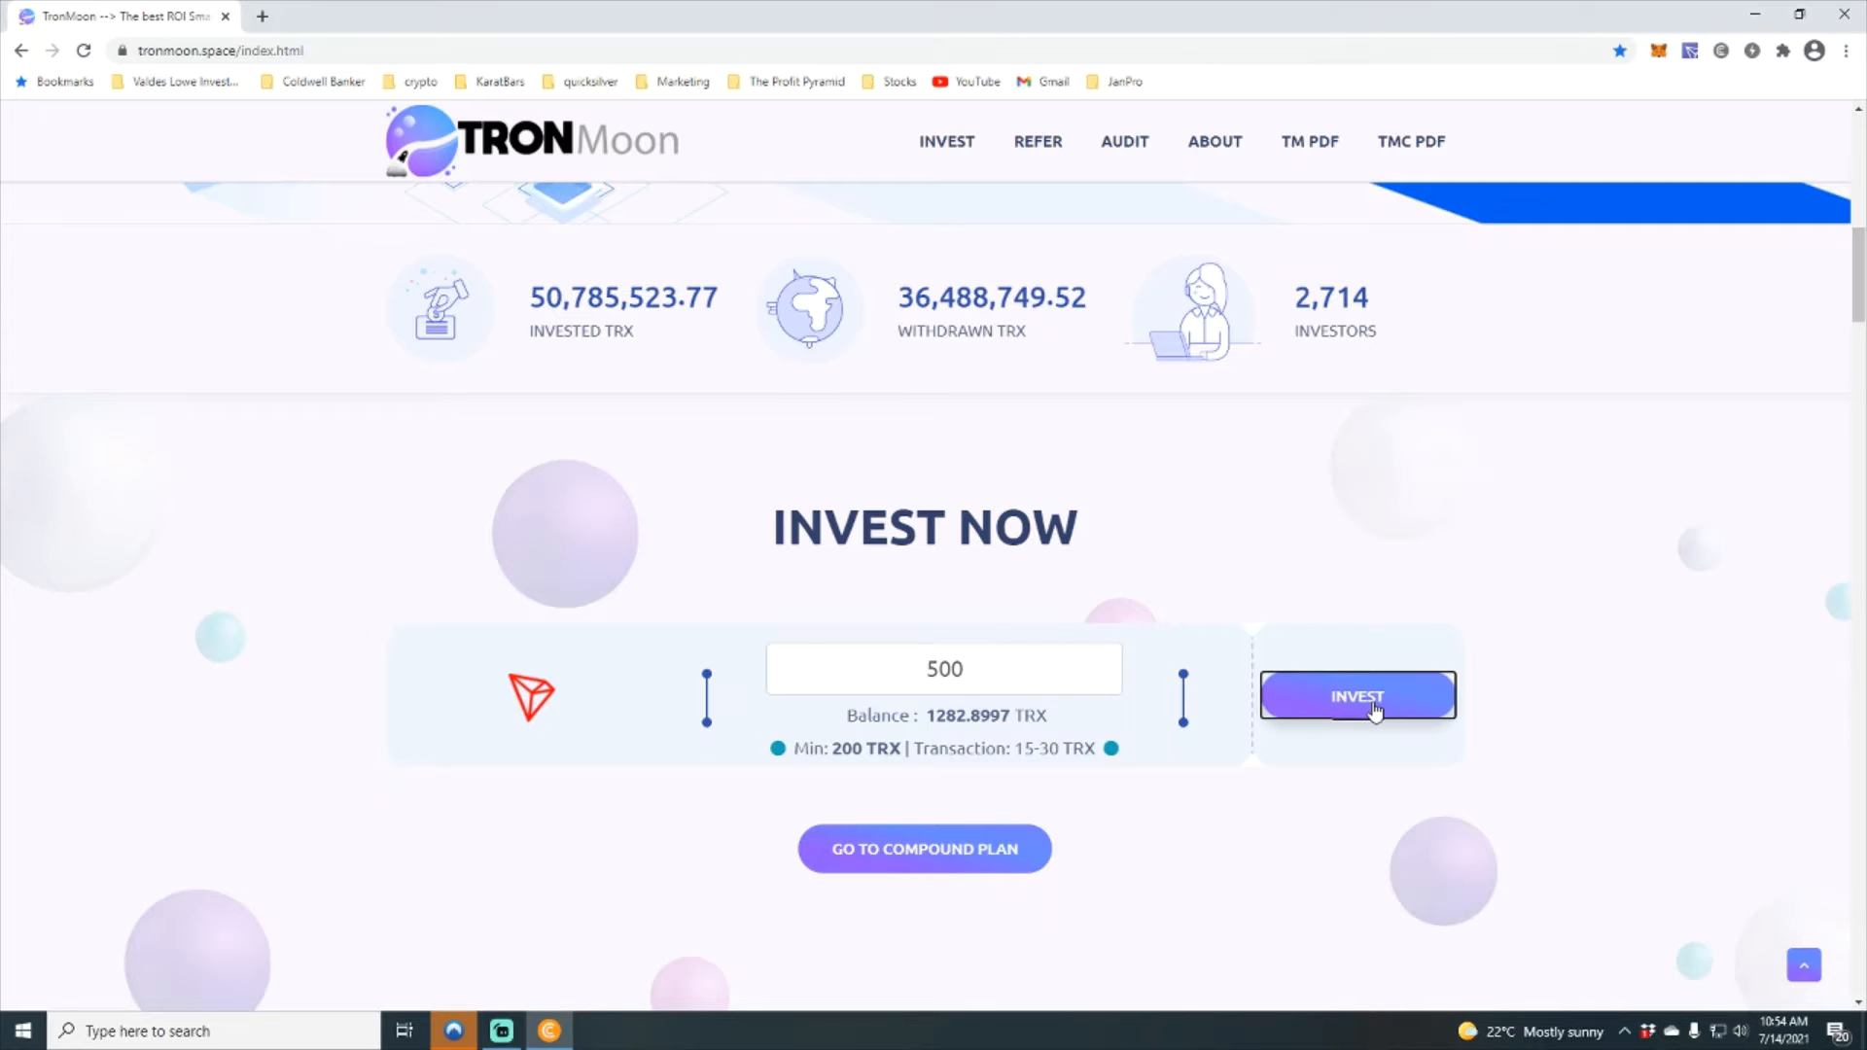
Step: Submit the 500 TRX investment, accept the TronLink signature and acknowledge the Deposited confirmation
click(1355, 696)
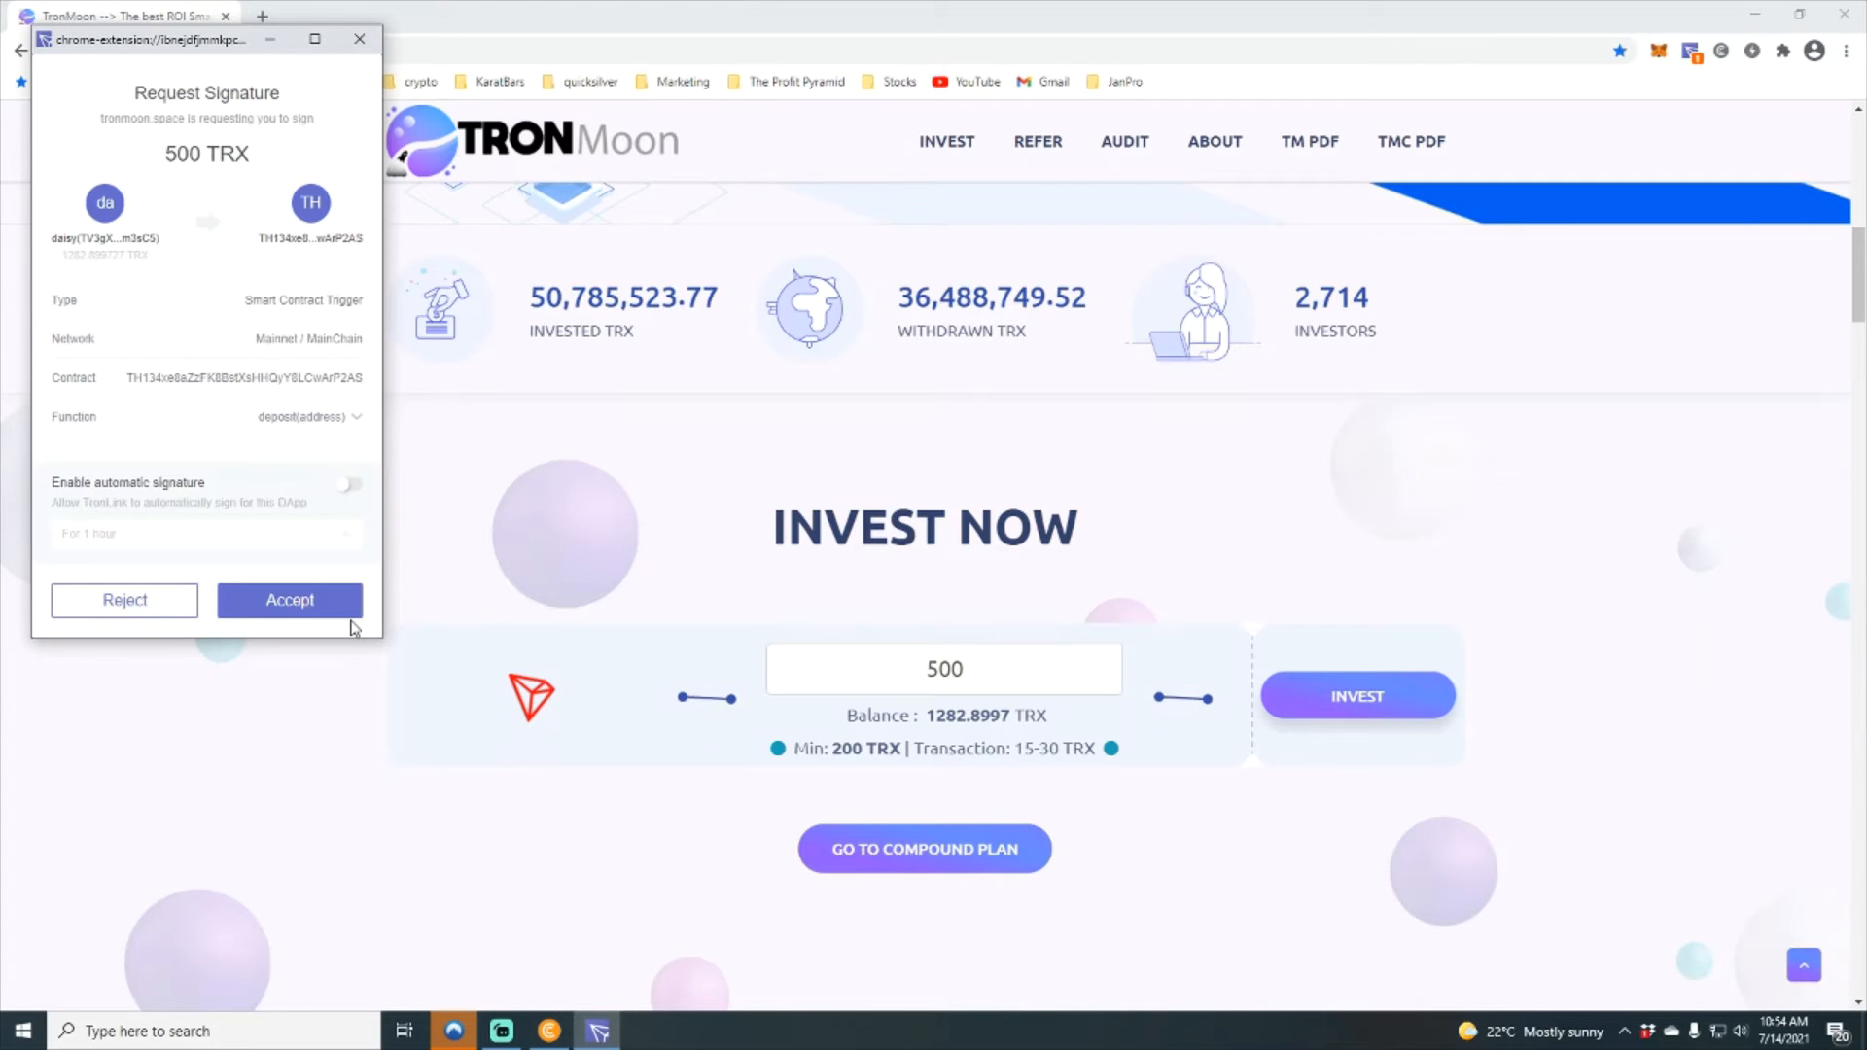
click(288, 599)
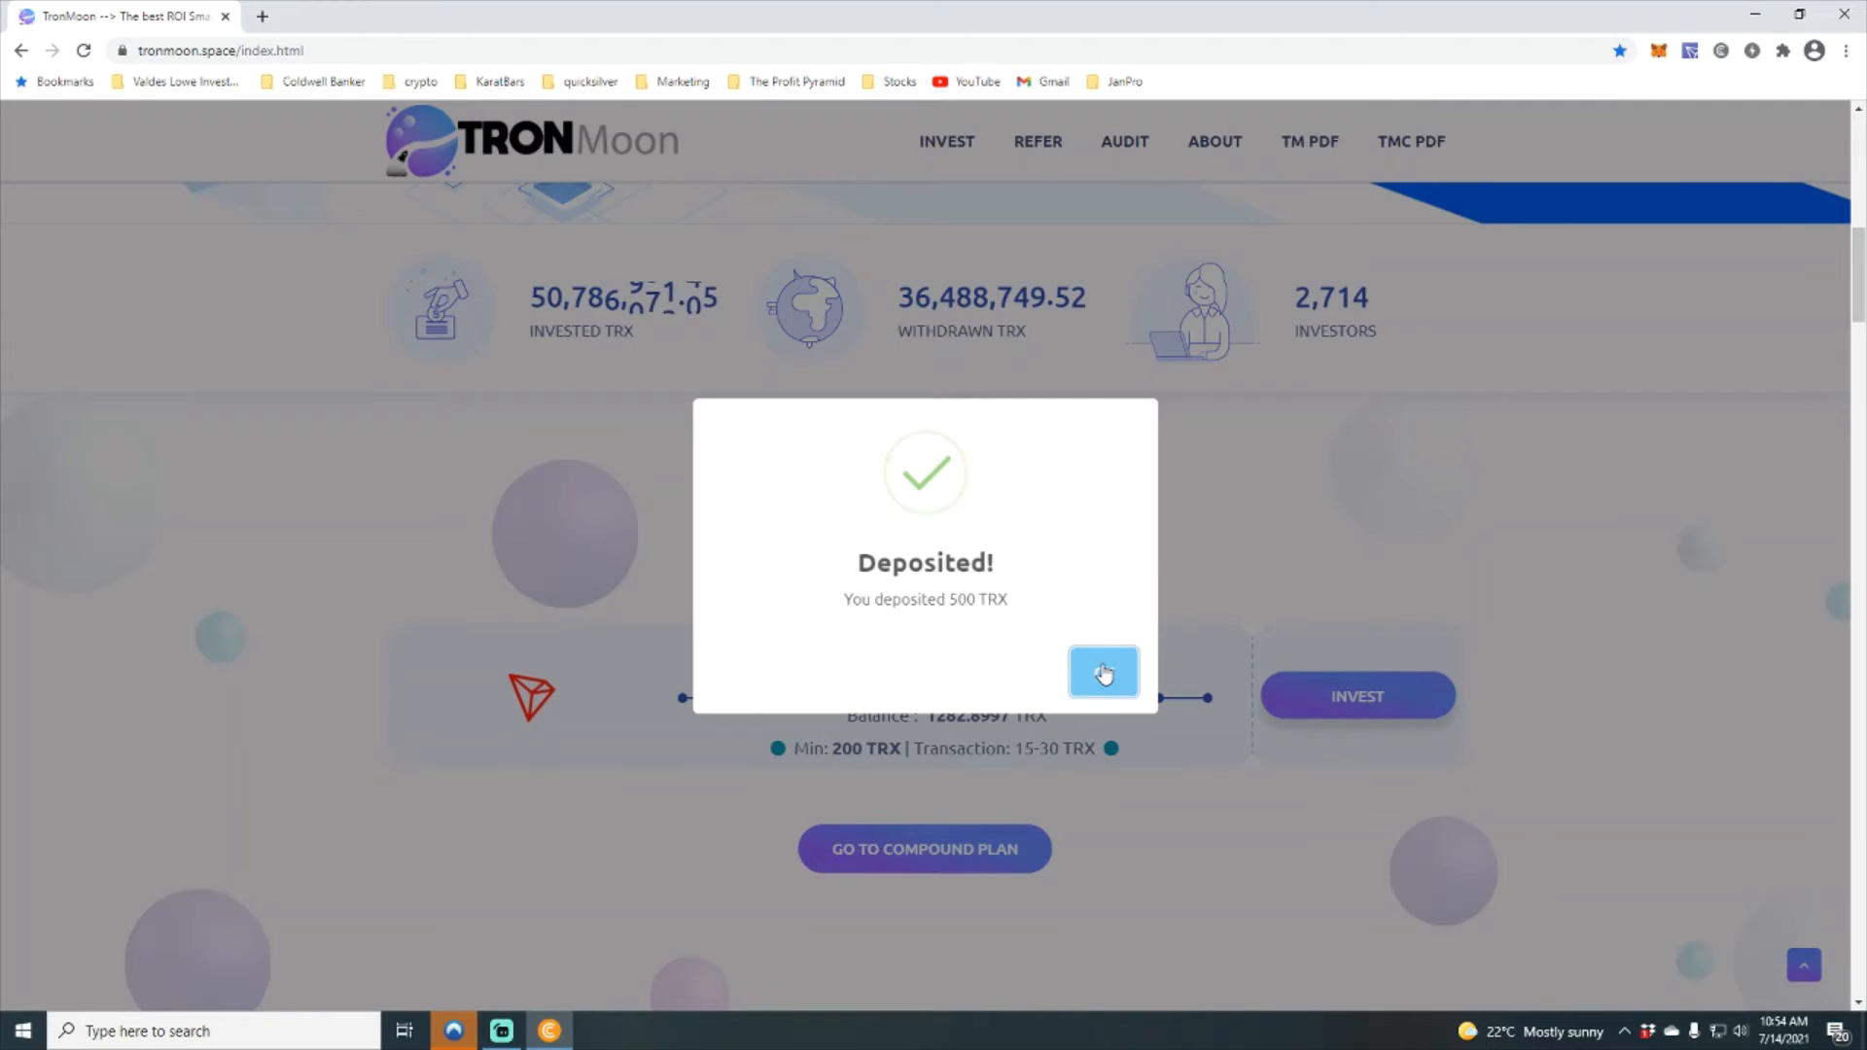
click(1101, 671)
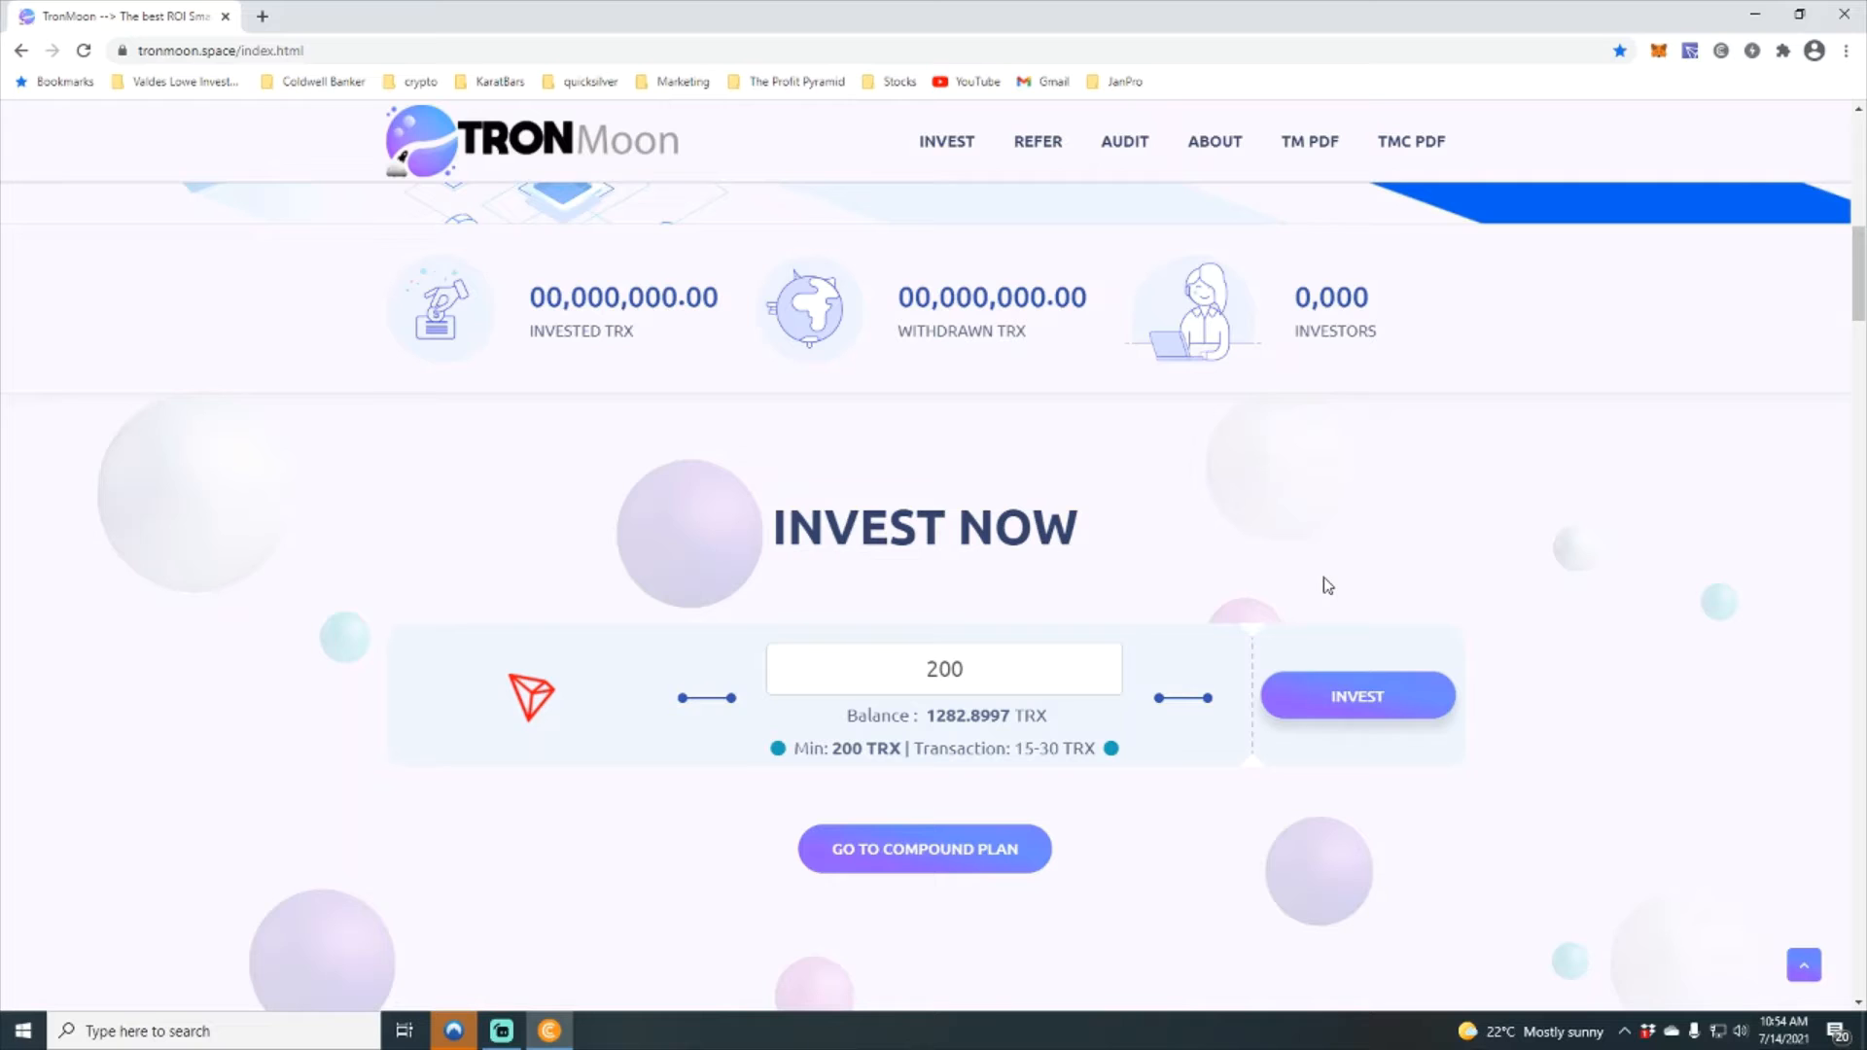
Step: Scroll to the investments list now showing the new 500 TRX deposit and 3,100 TRX invested
scroll(down, 3)
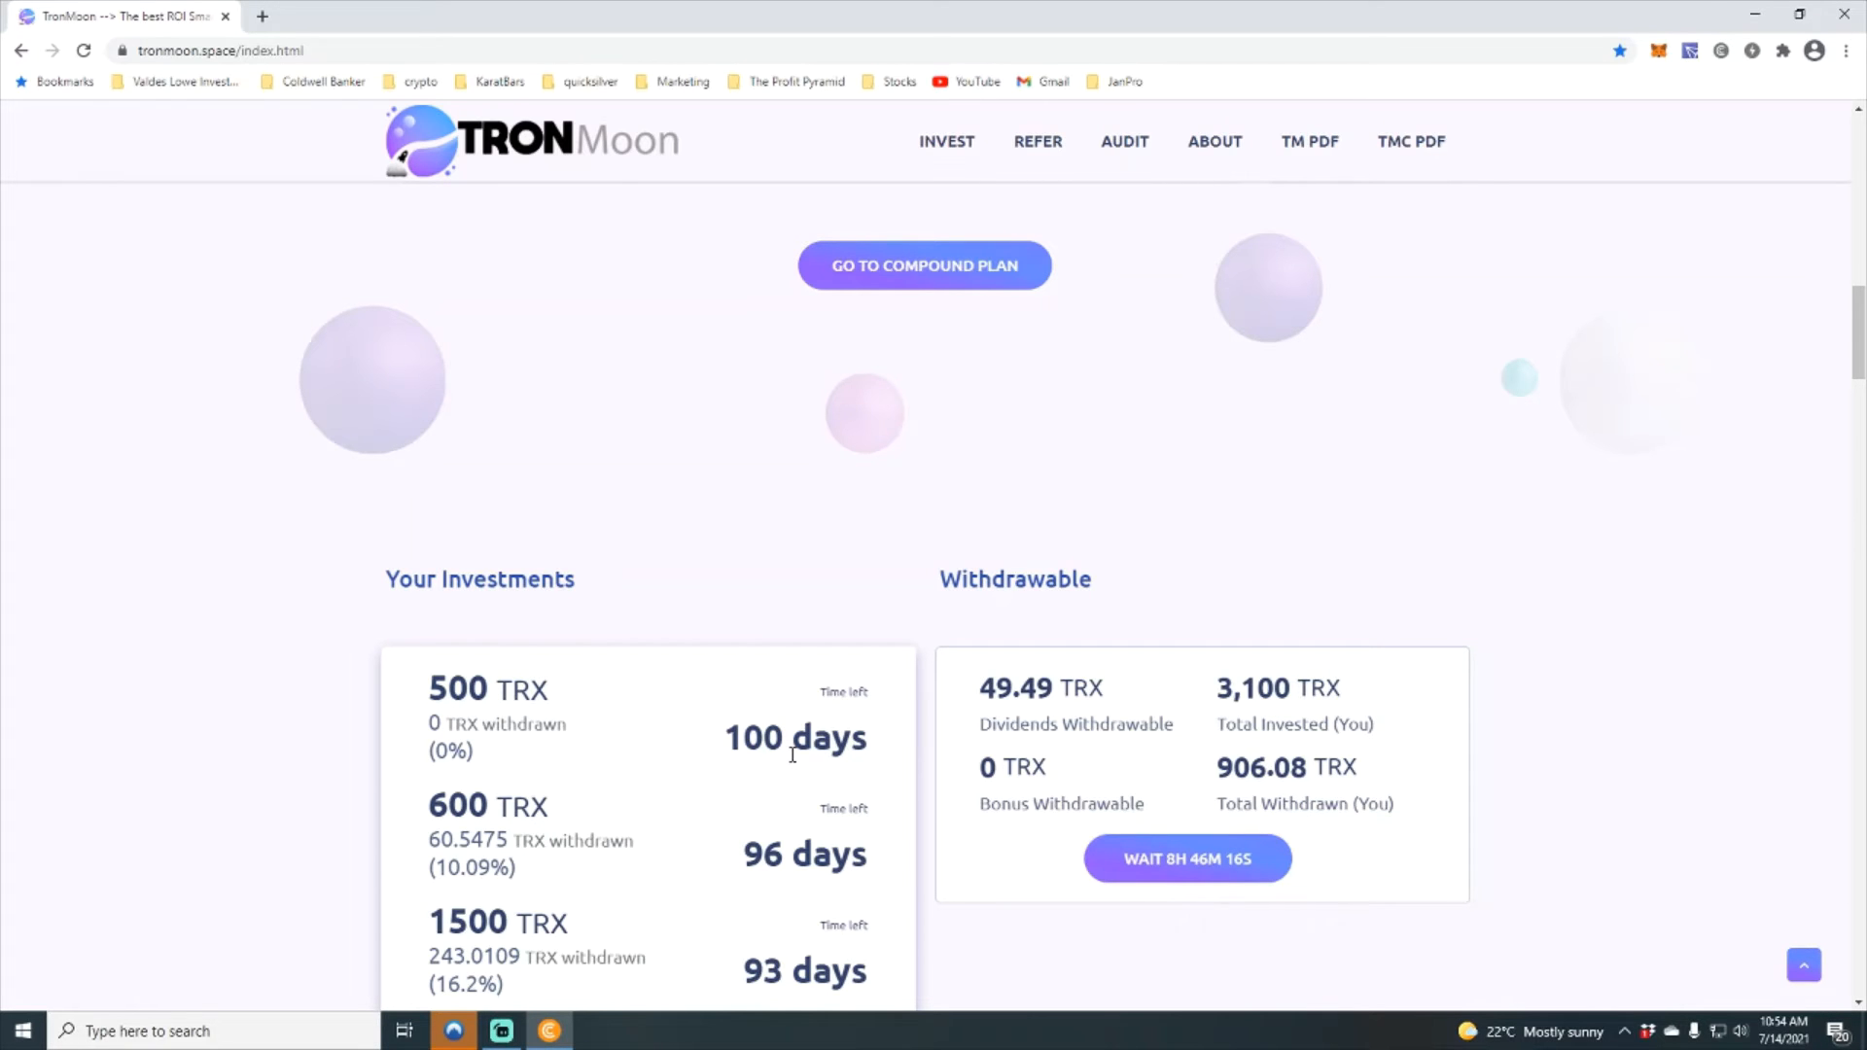
scroll(down, 3)
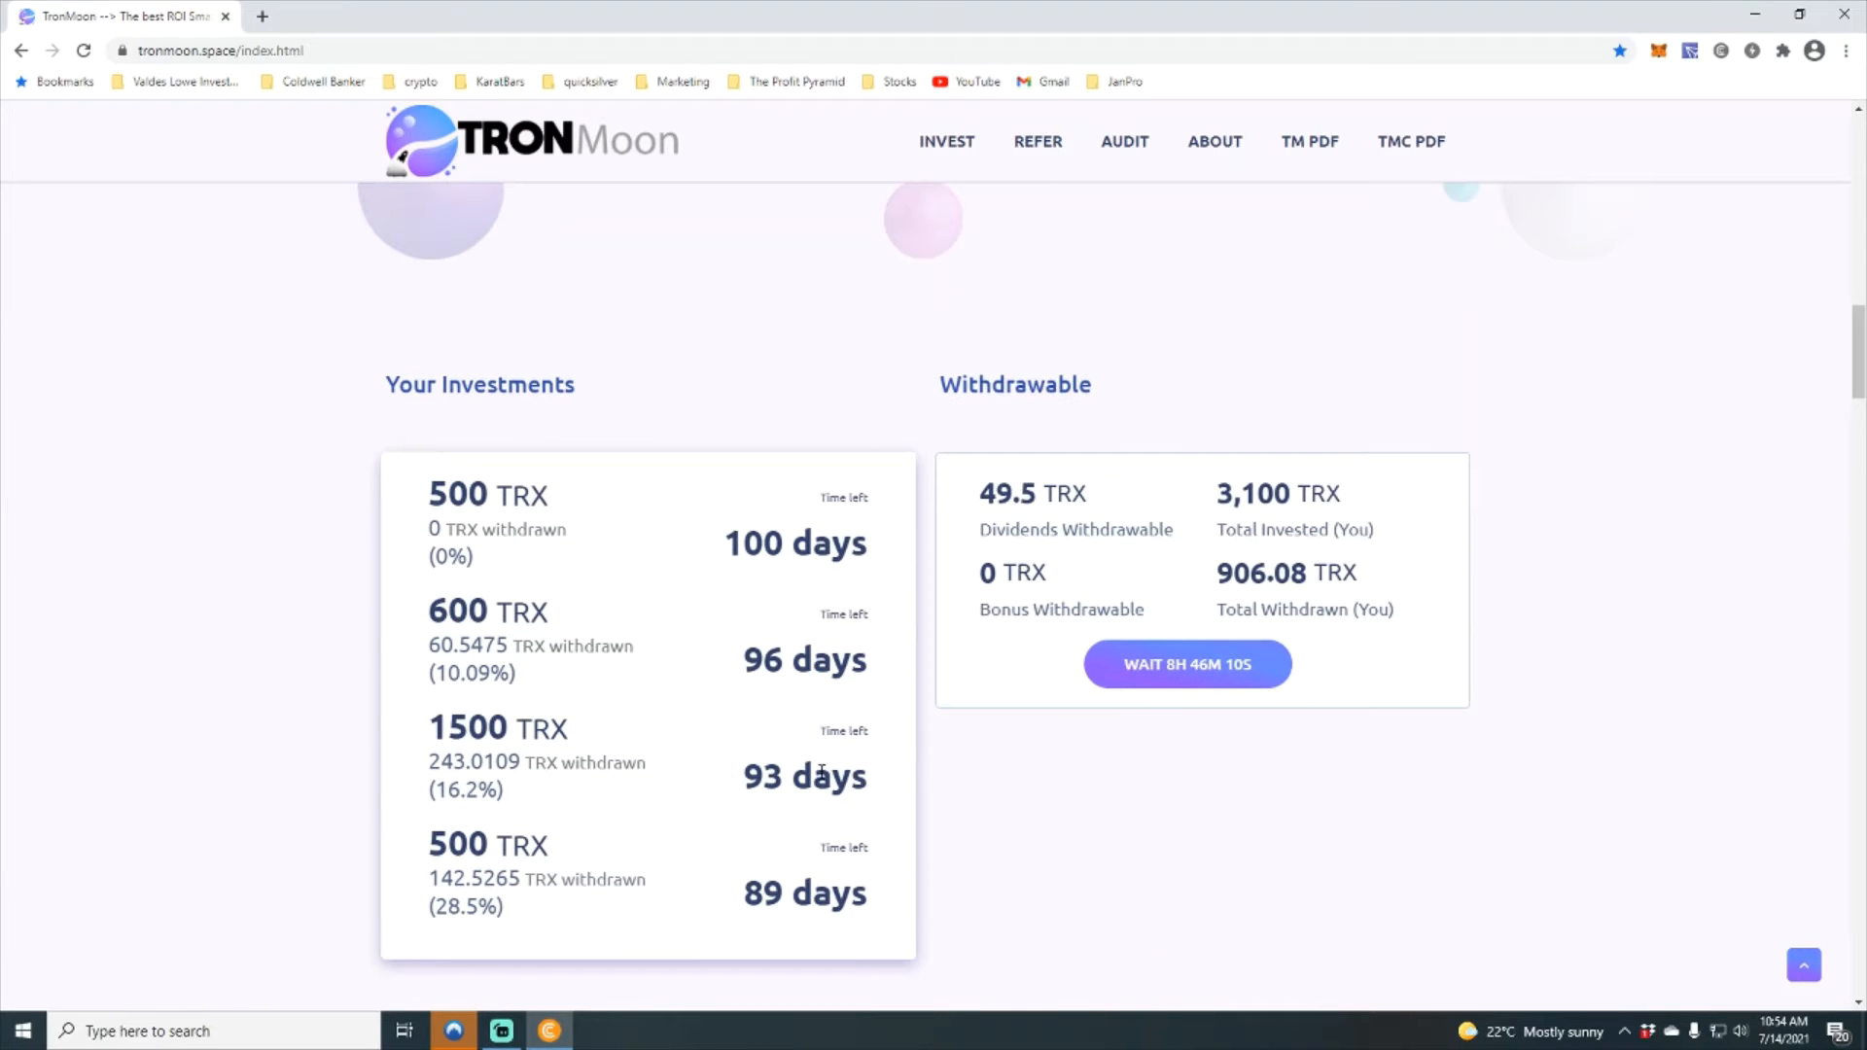
mouse_move(762, 875)
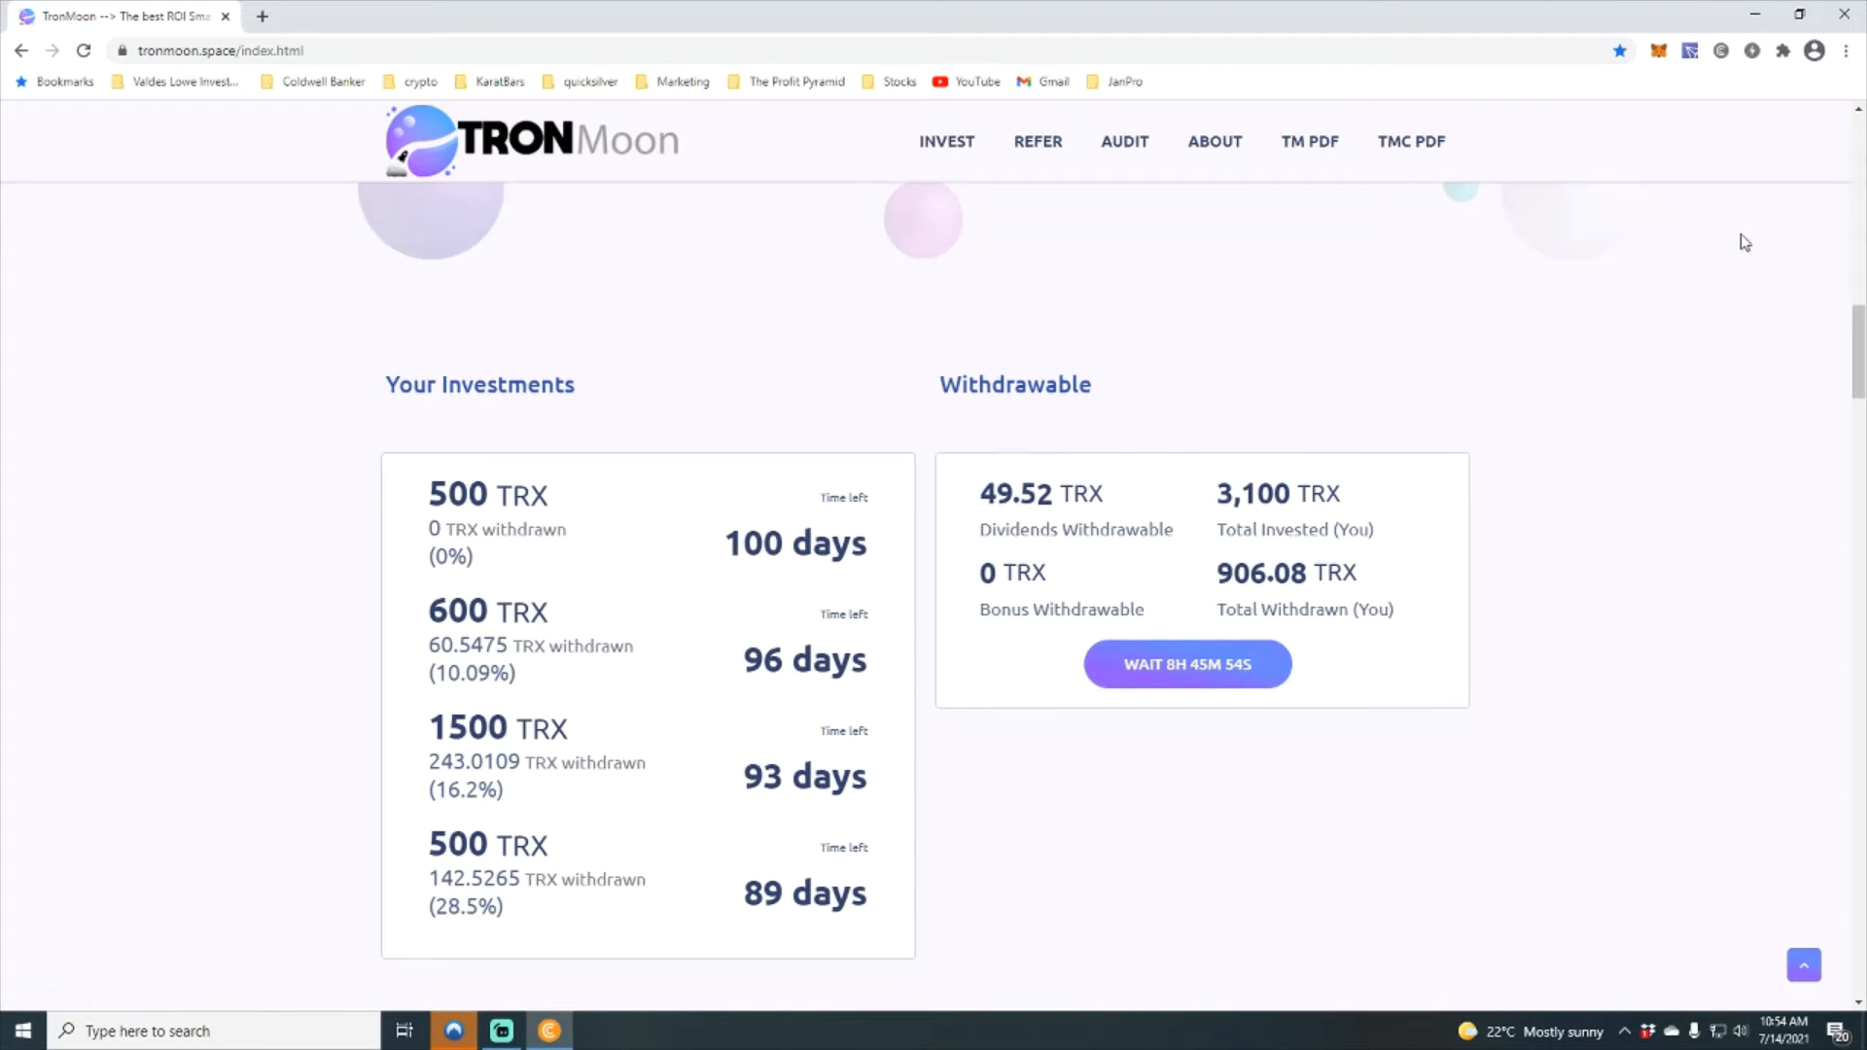
Step: Refresh the TronLink wallet so the balance shows about 756.69 TRX after the deposit
click(1690, 50)
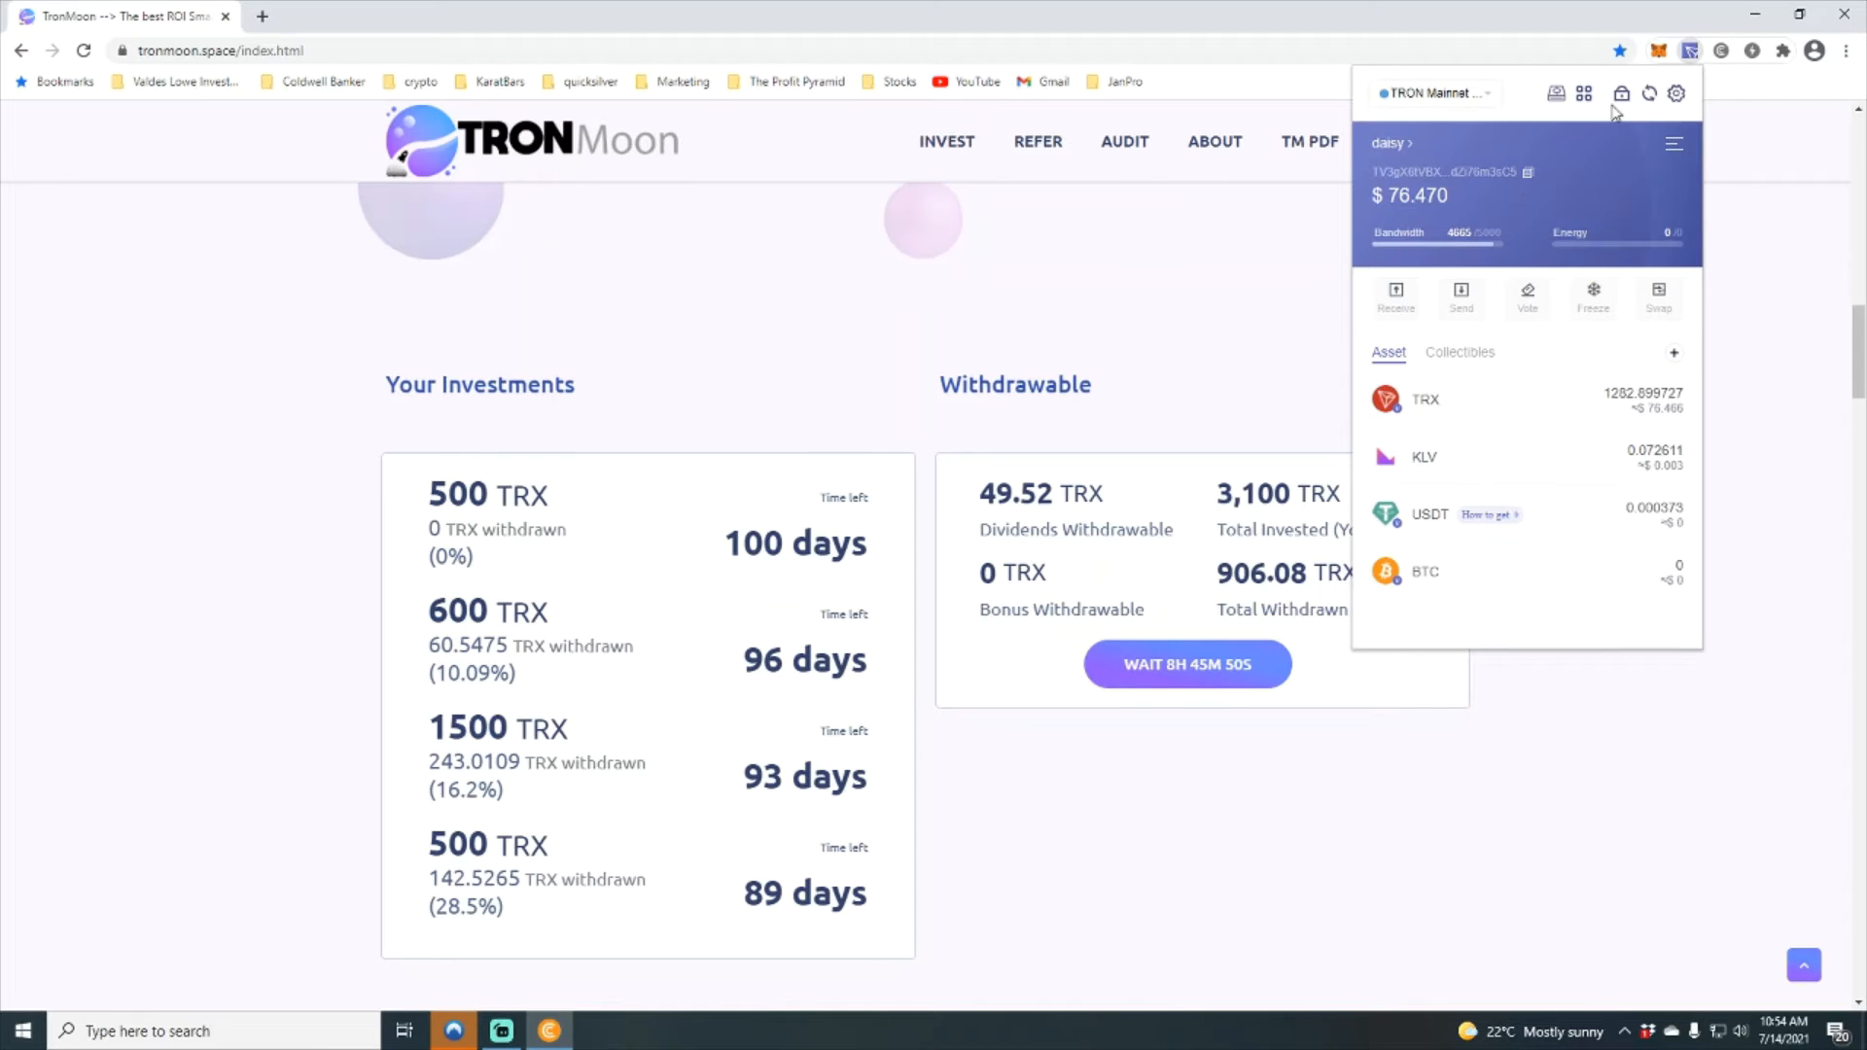
click(1648, 93)
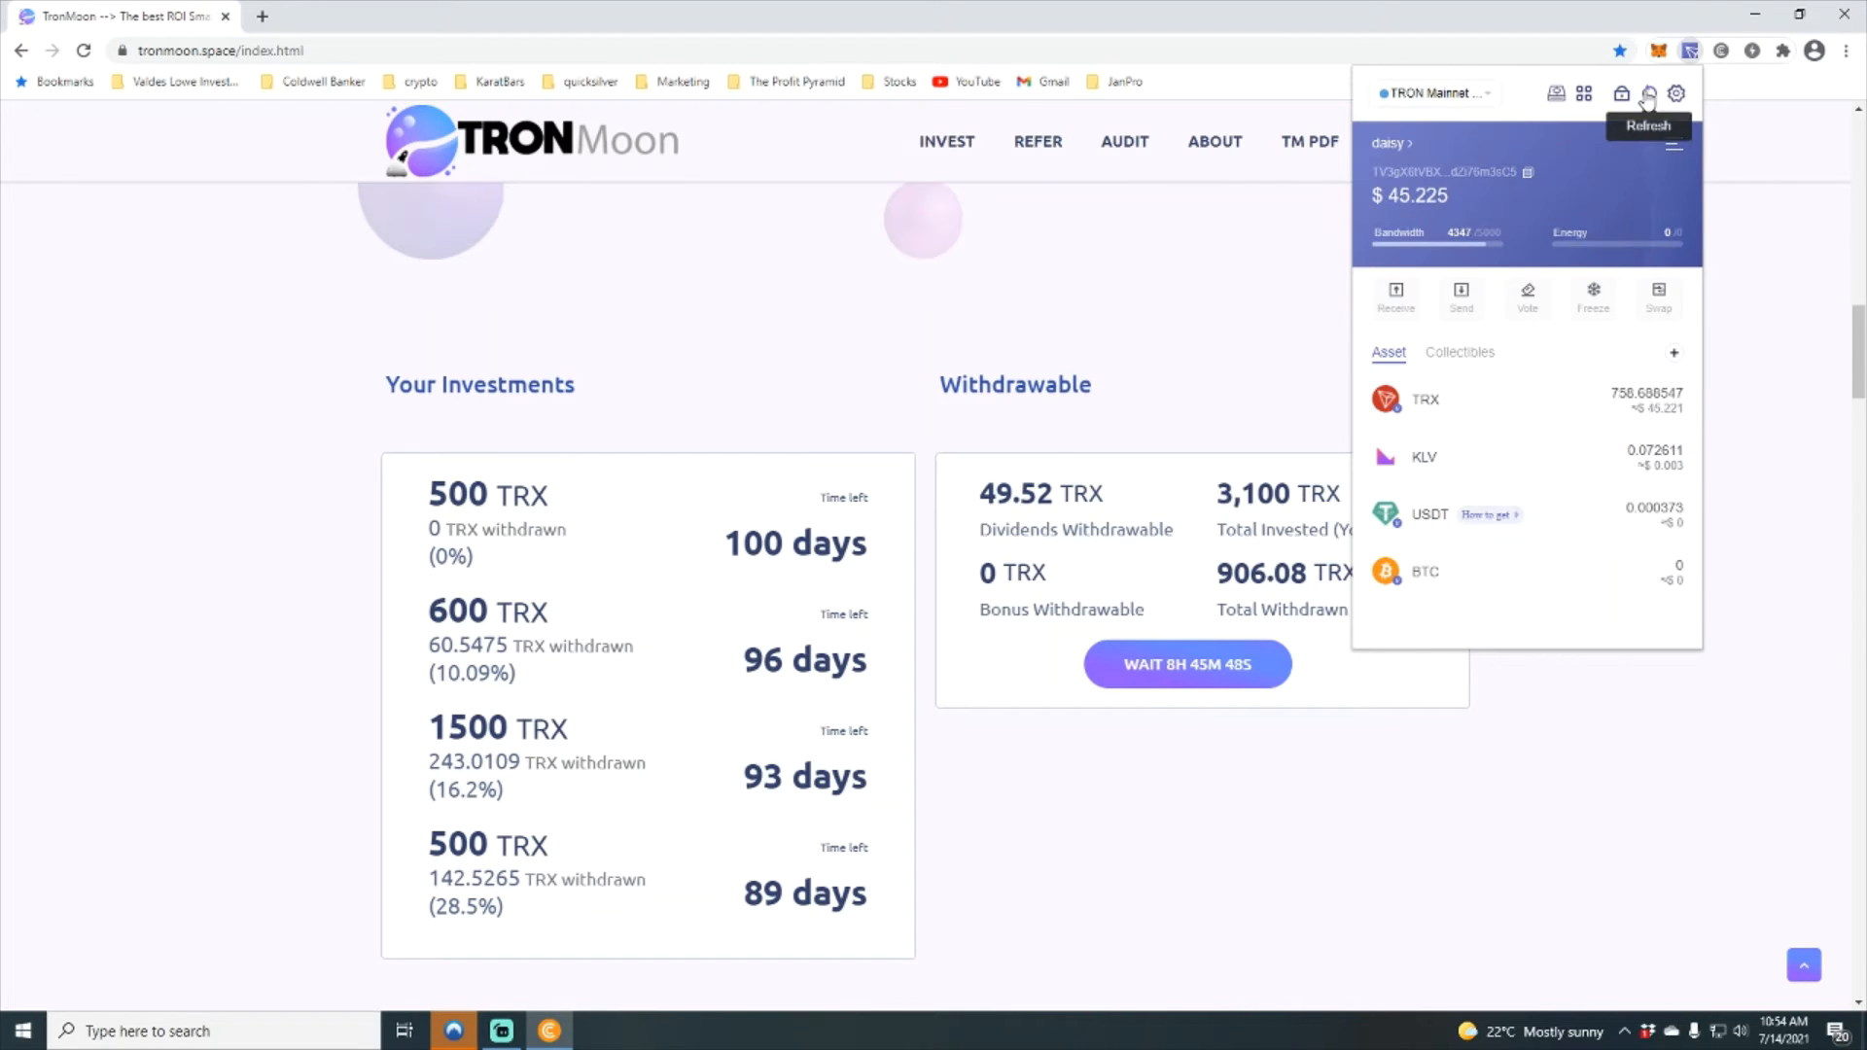
mouse_move(1622, 409)
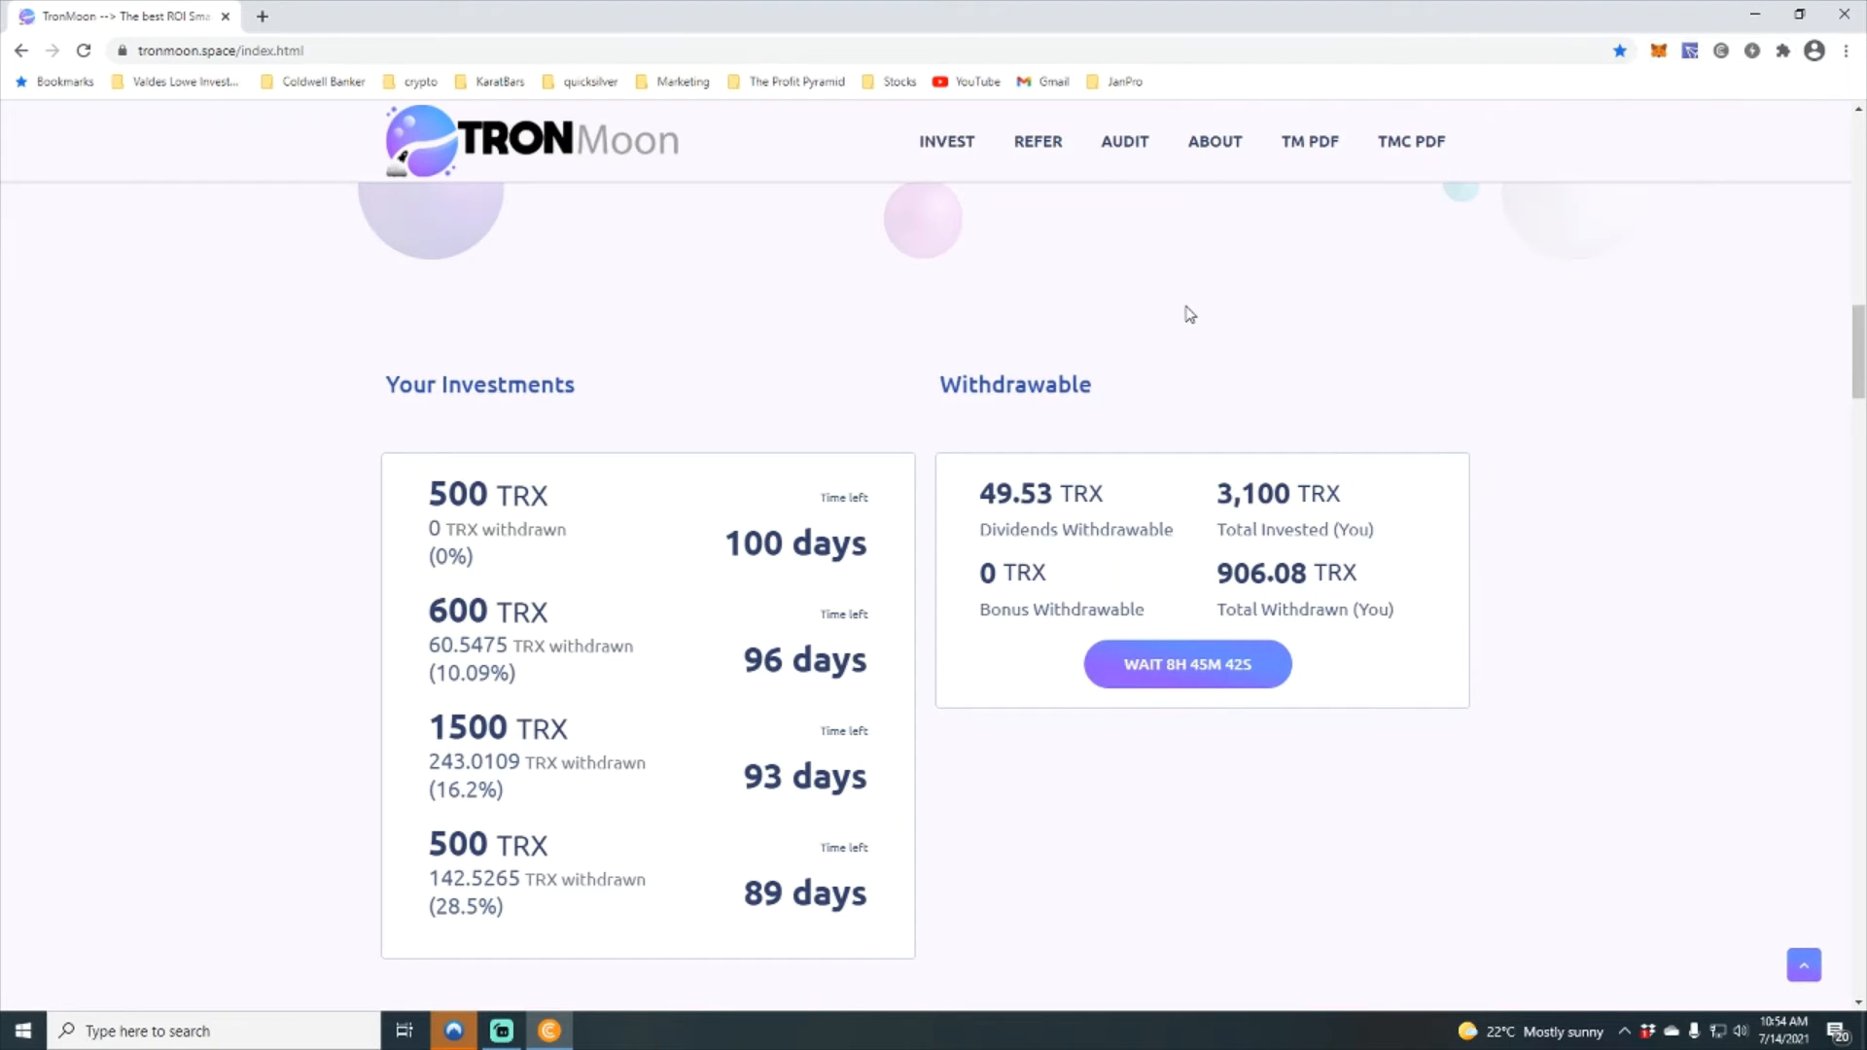
scroll(up, 3)
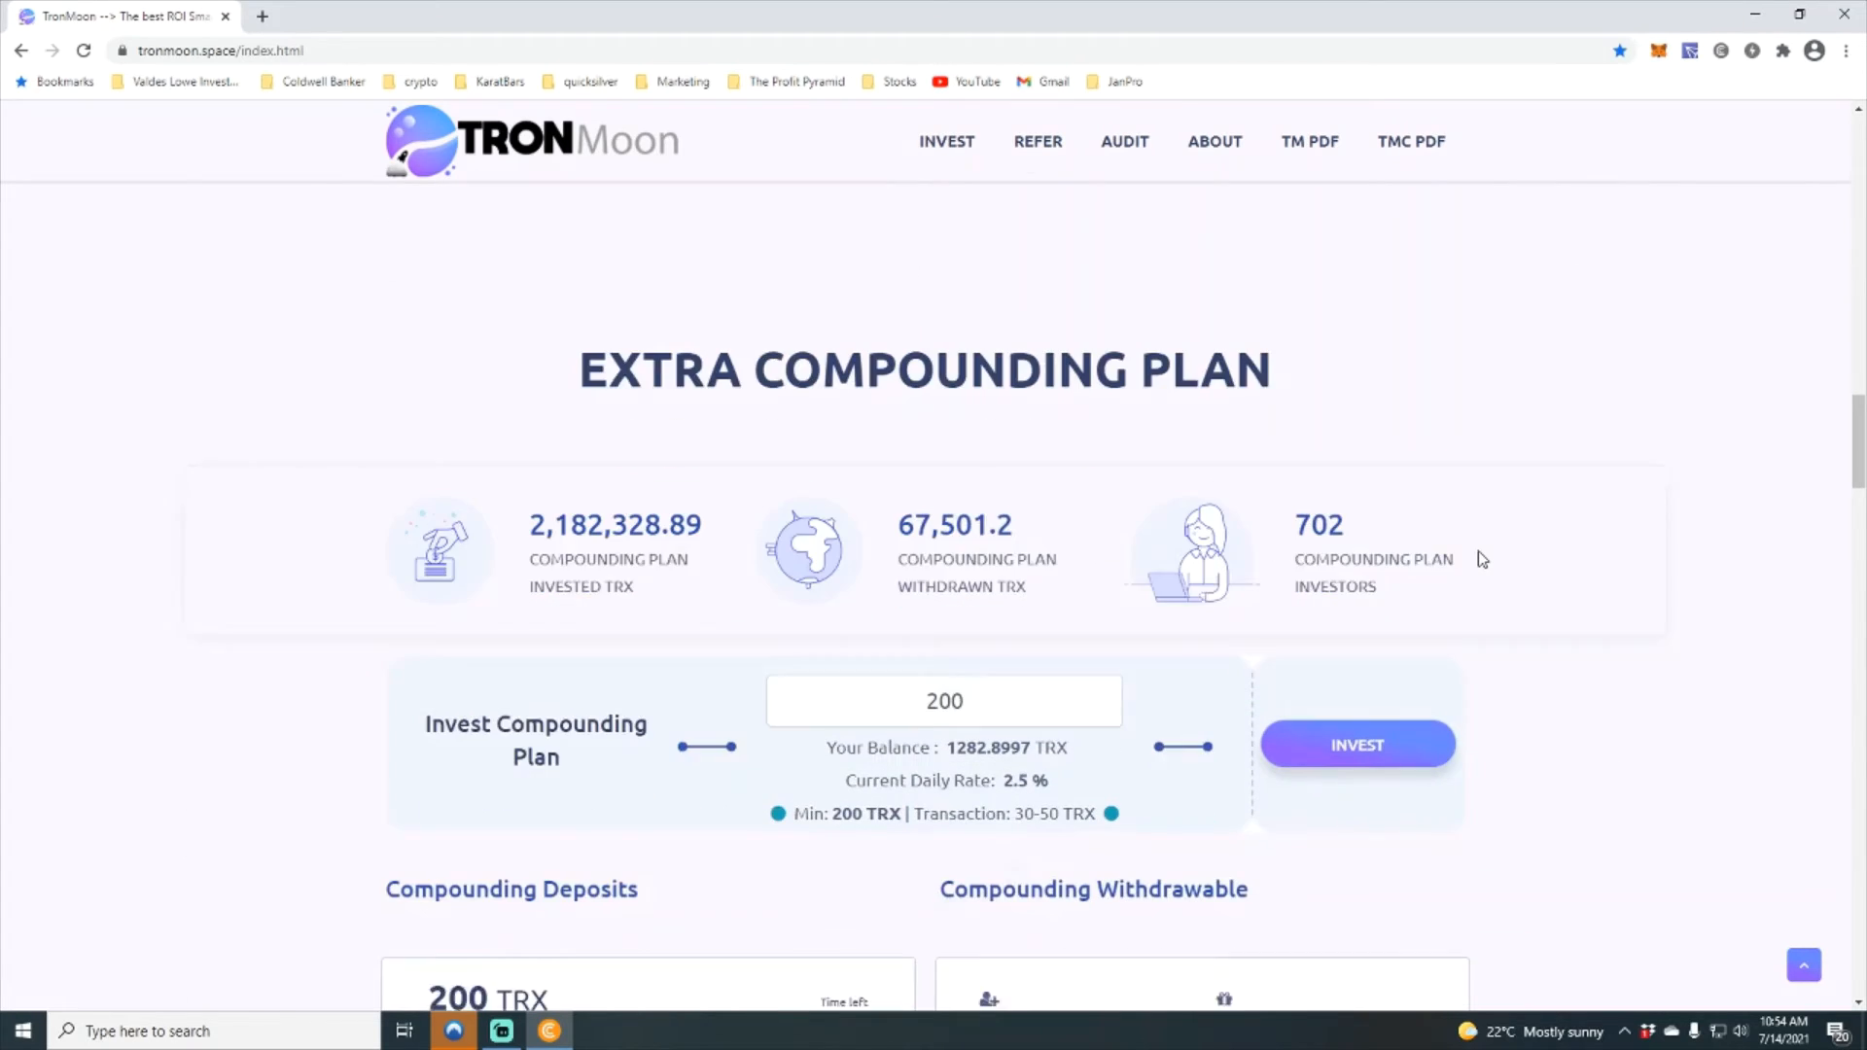
scroll(down, 3)
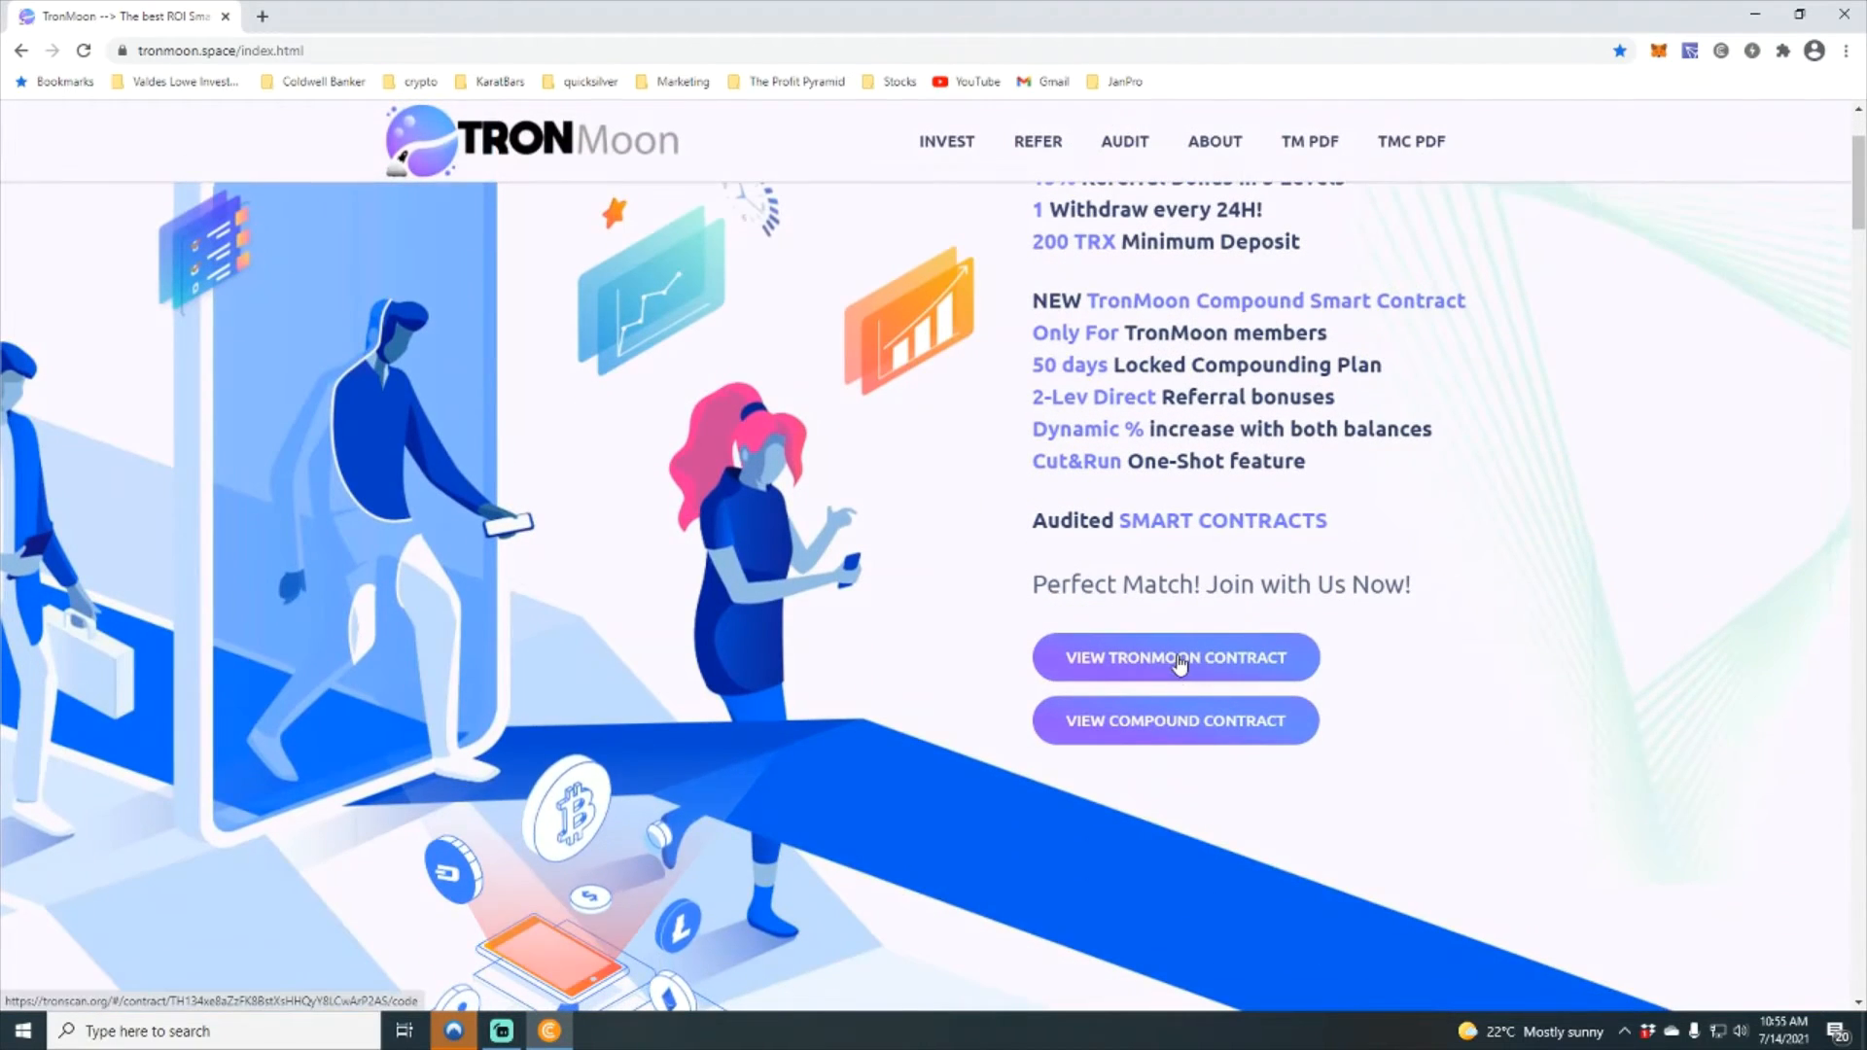
Step: Open the TronMoon contract on Tronscan via VIEW TRONMOON CONTRACT
click(1175, 658)
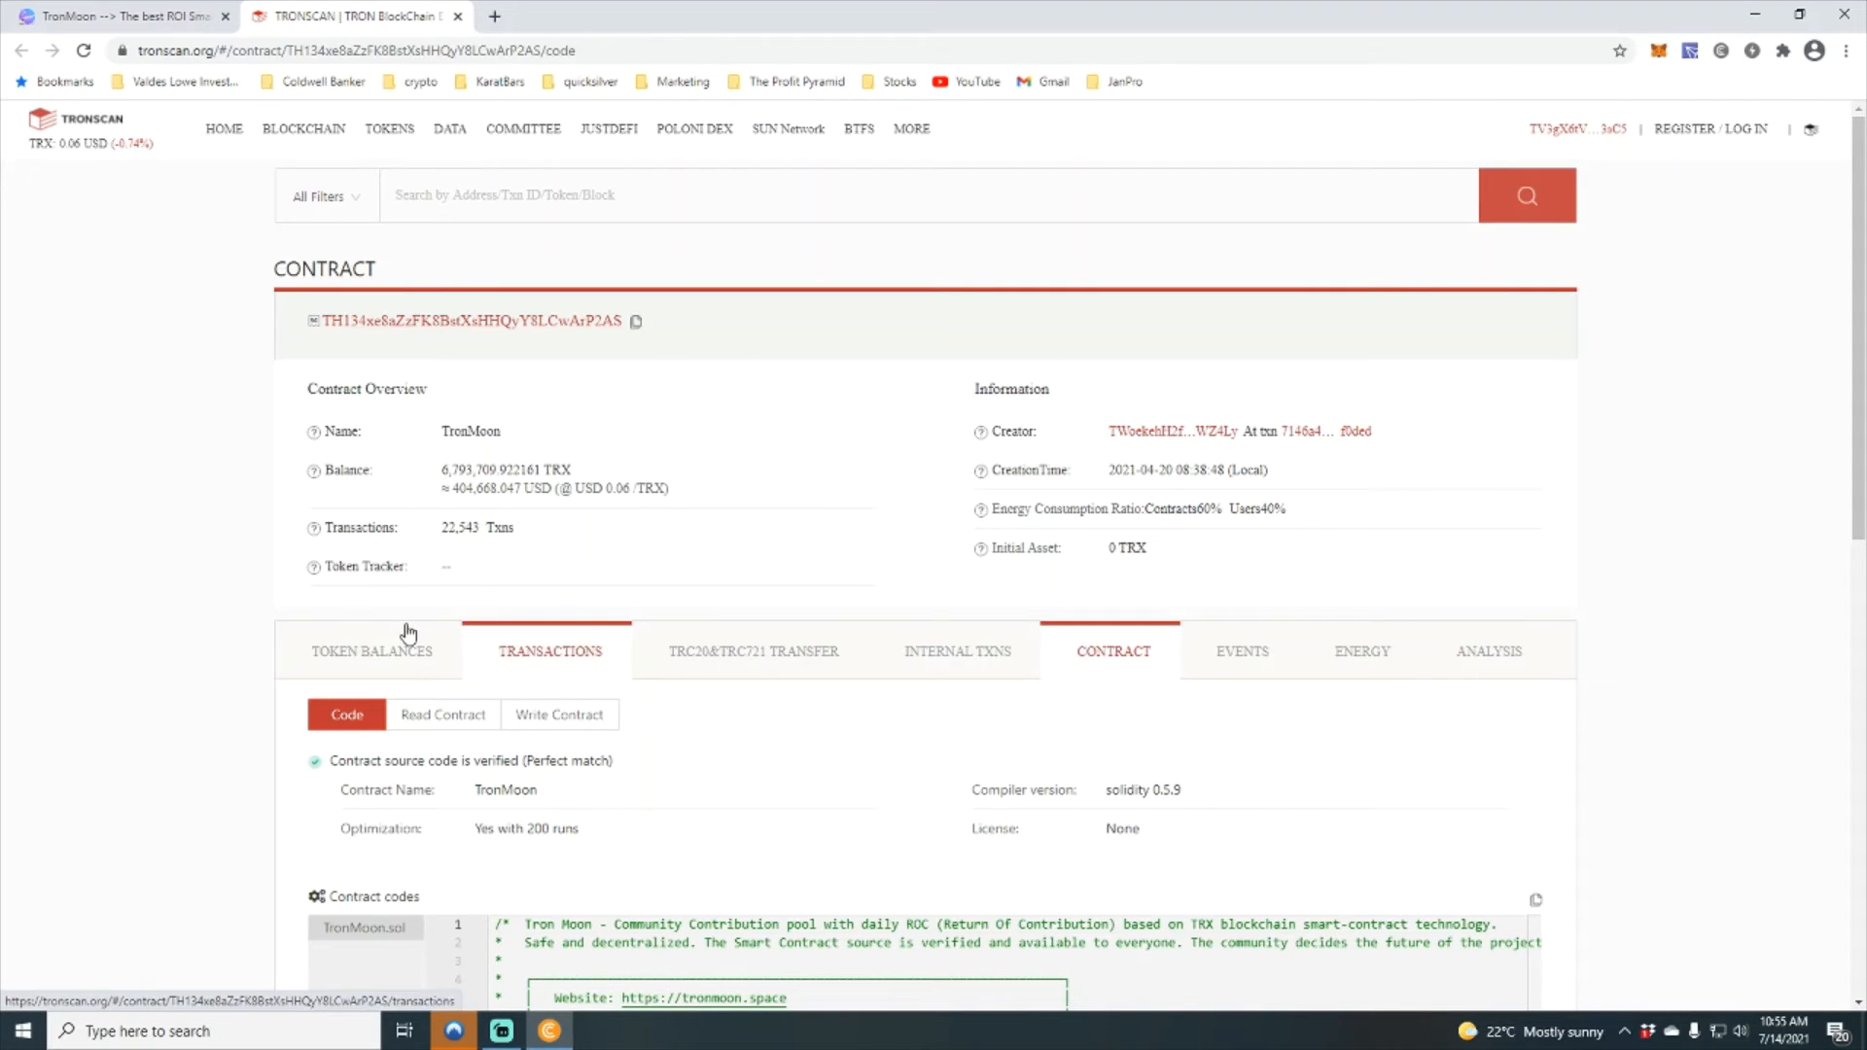
mouse_move(455, 486)
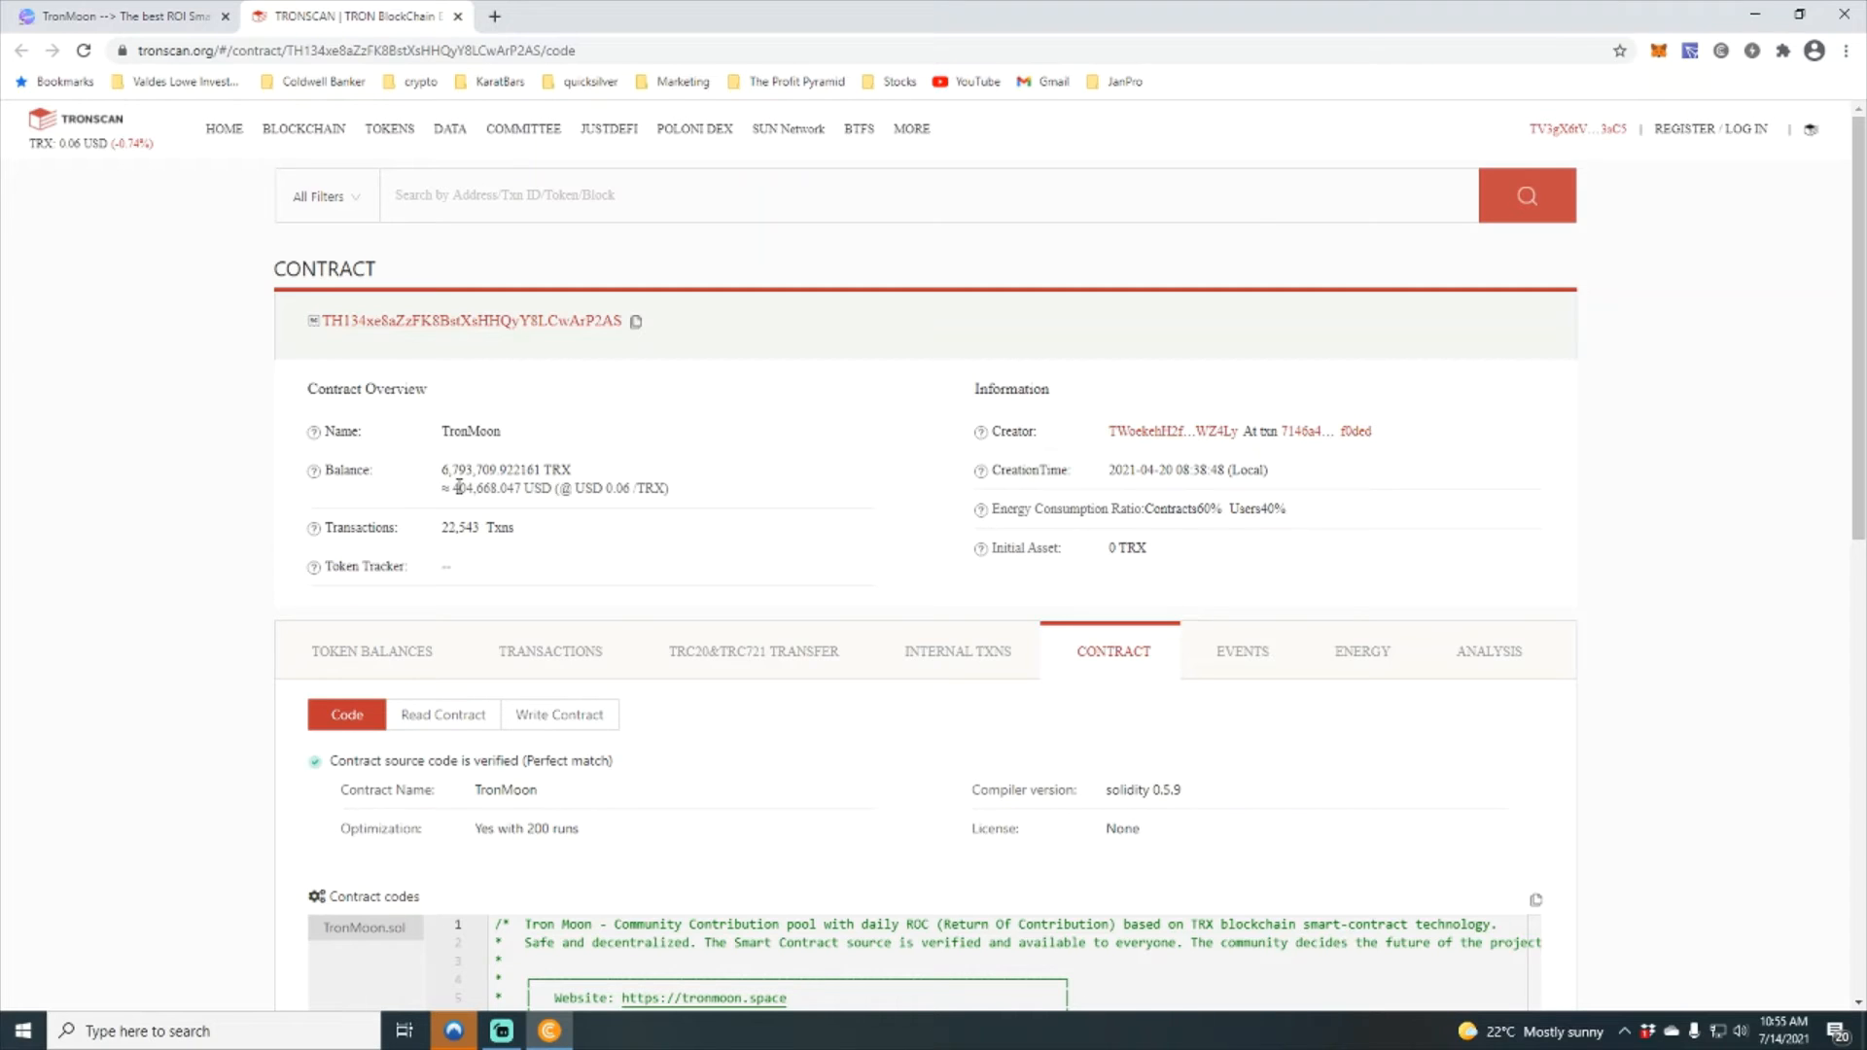
mouse_move(517, 504)
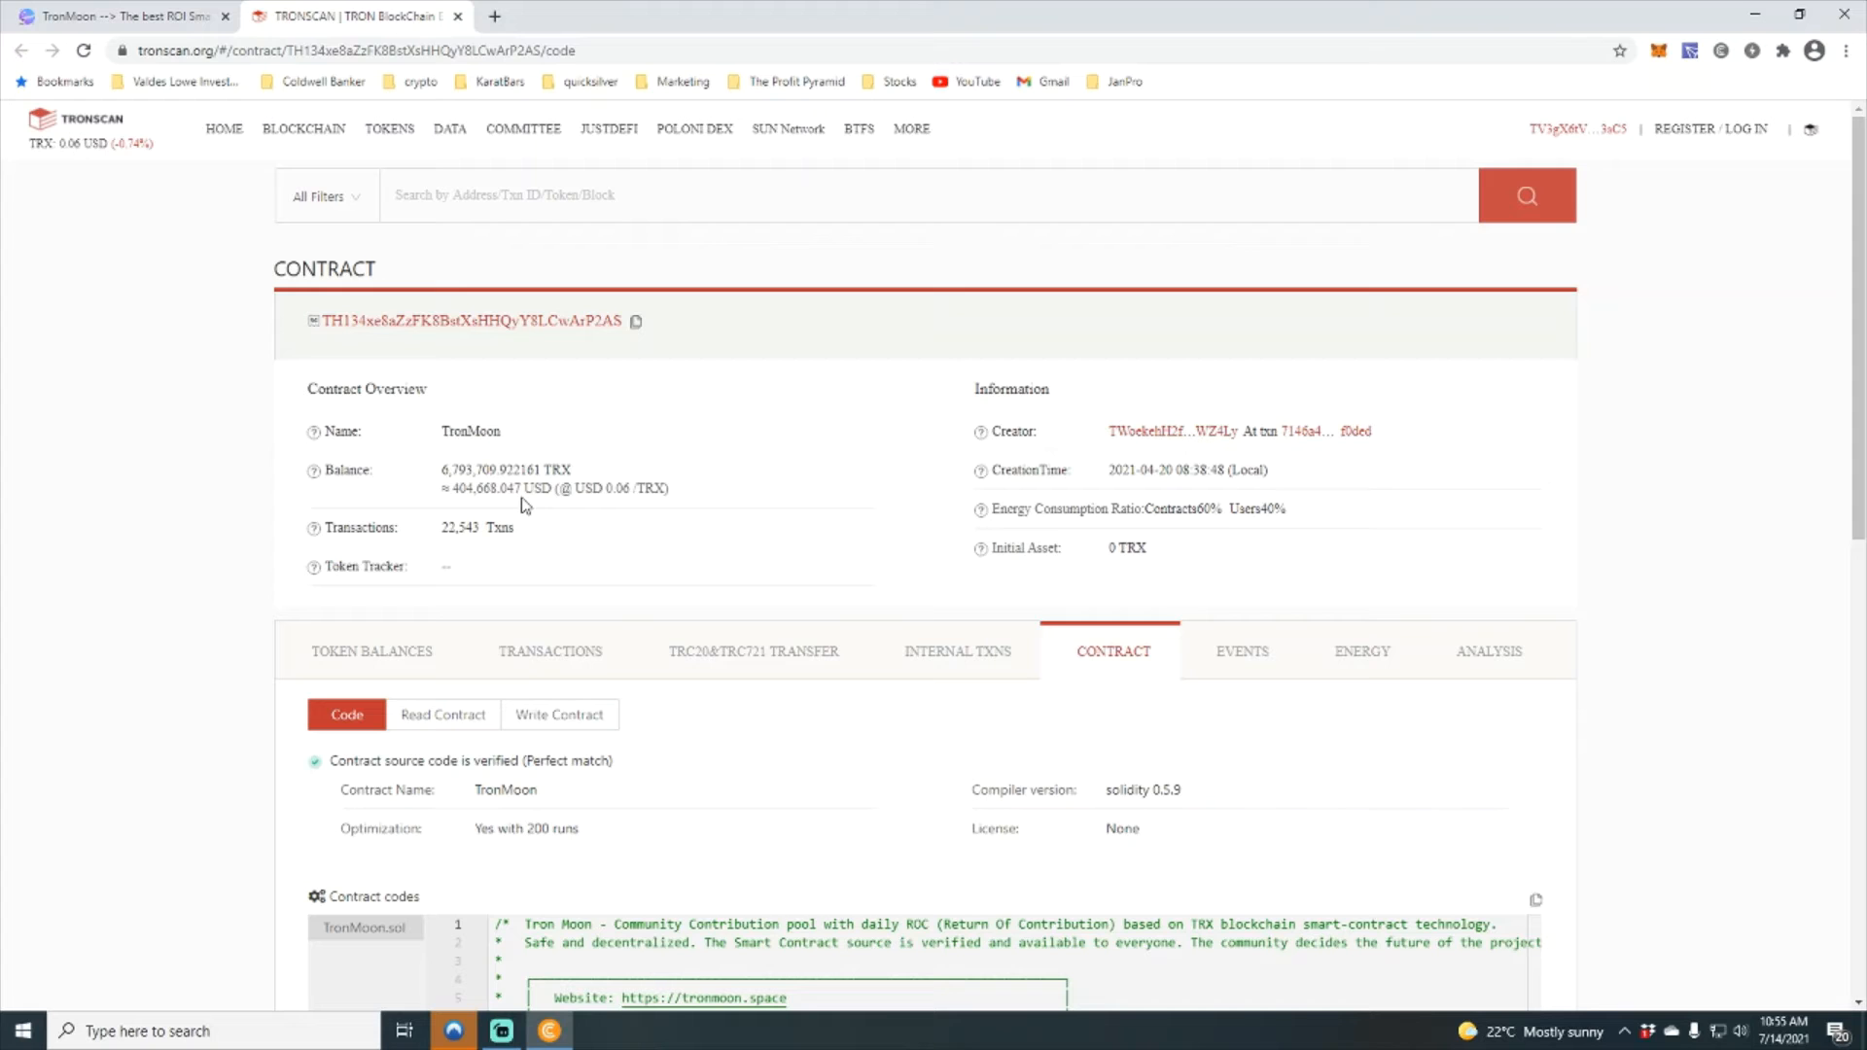
mouse_move(1482, 597)
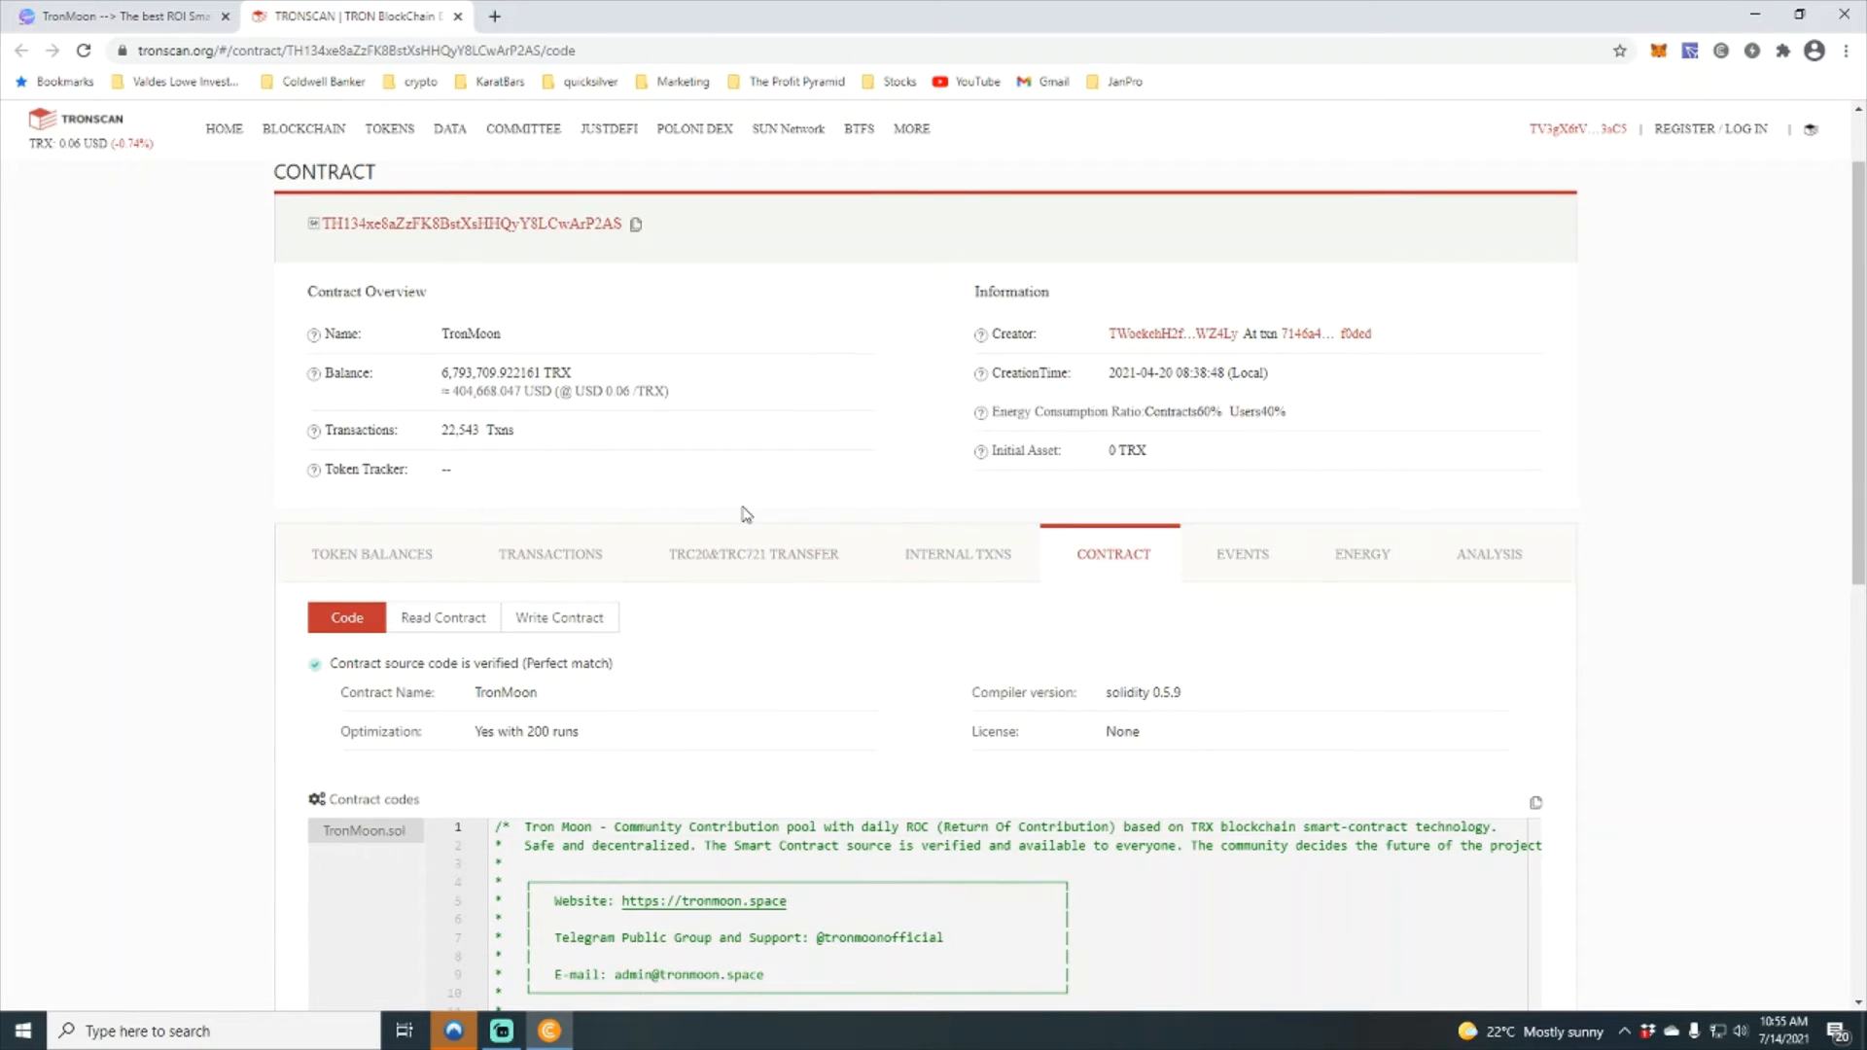
Step: Show the TronMoon contract's Analysis token balance chart, peaking near 13.7M TRX around June 19–20
click(1488, 554)
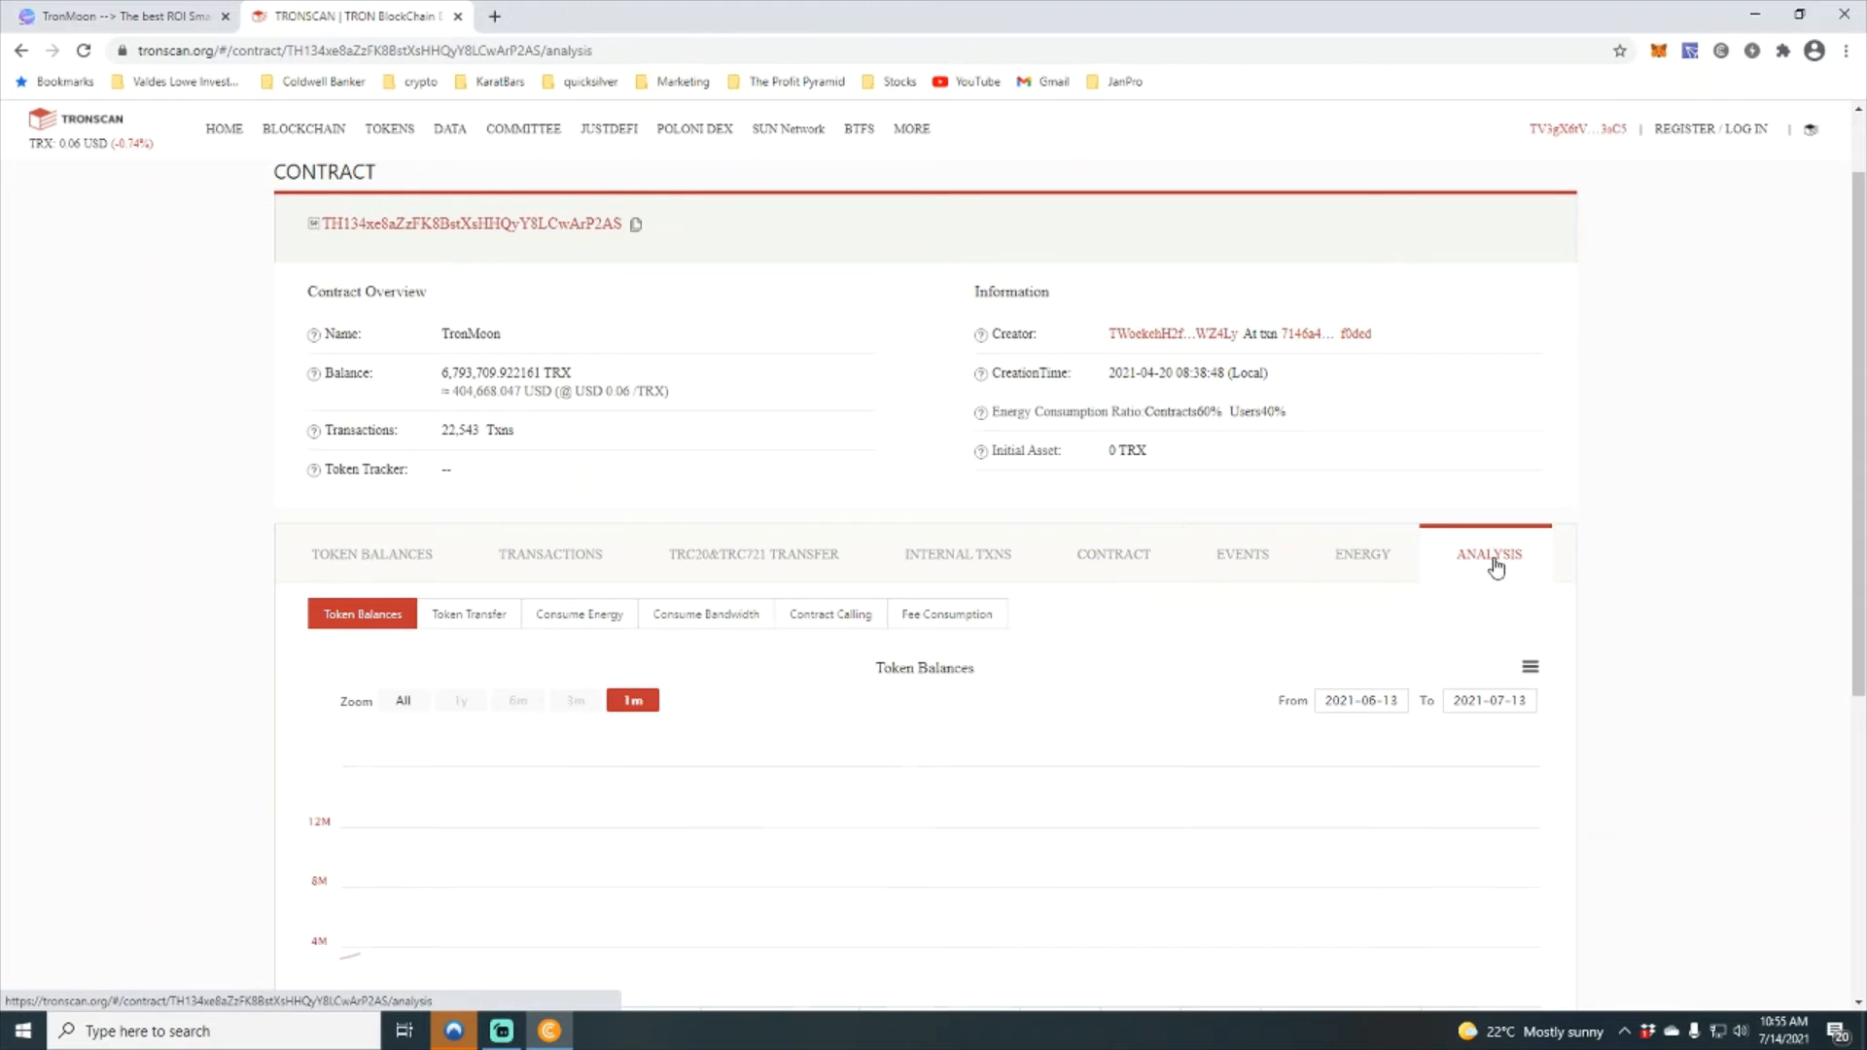
scroll(down, 3)
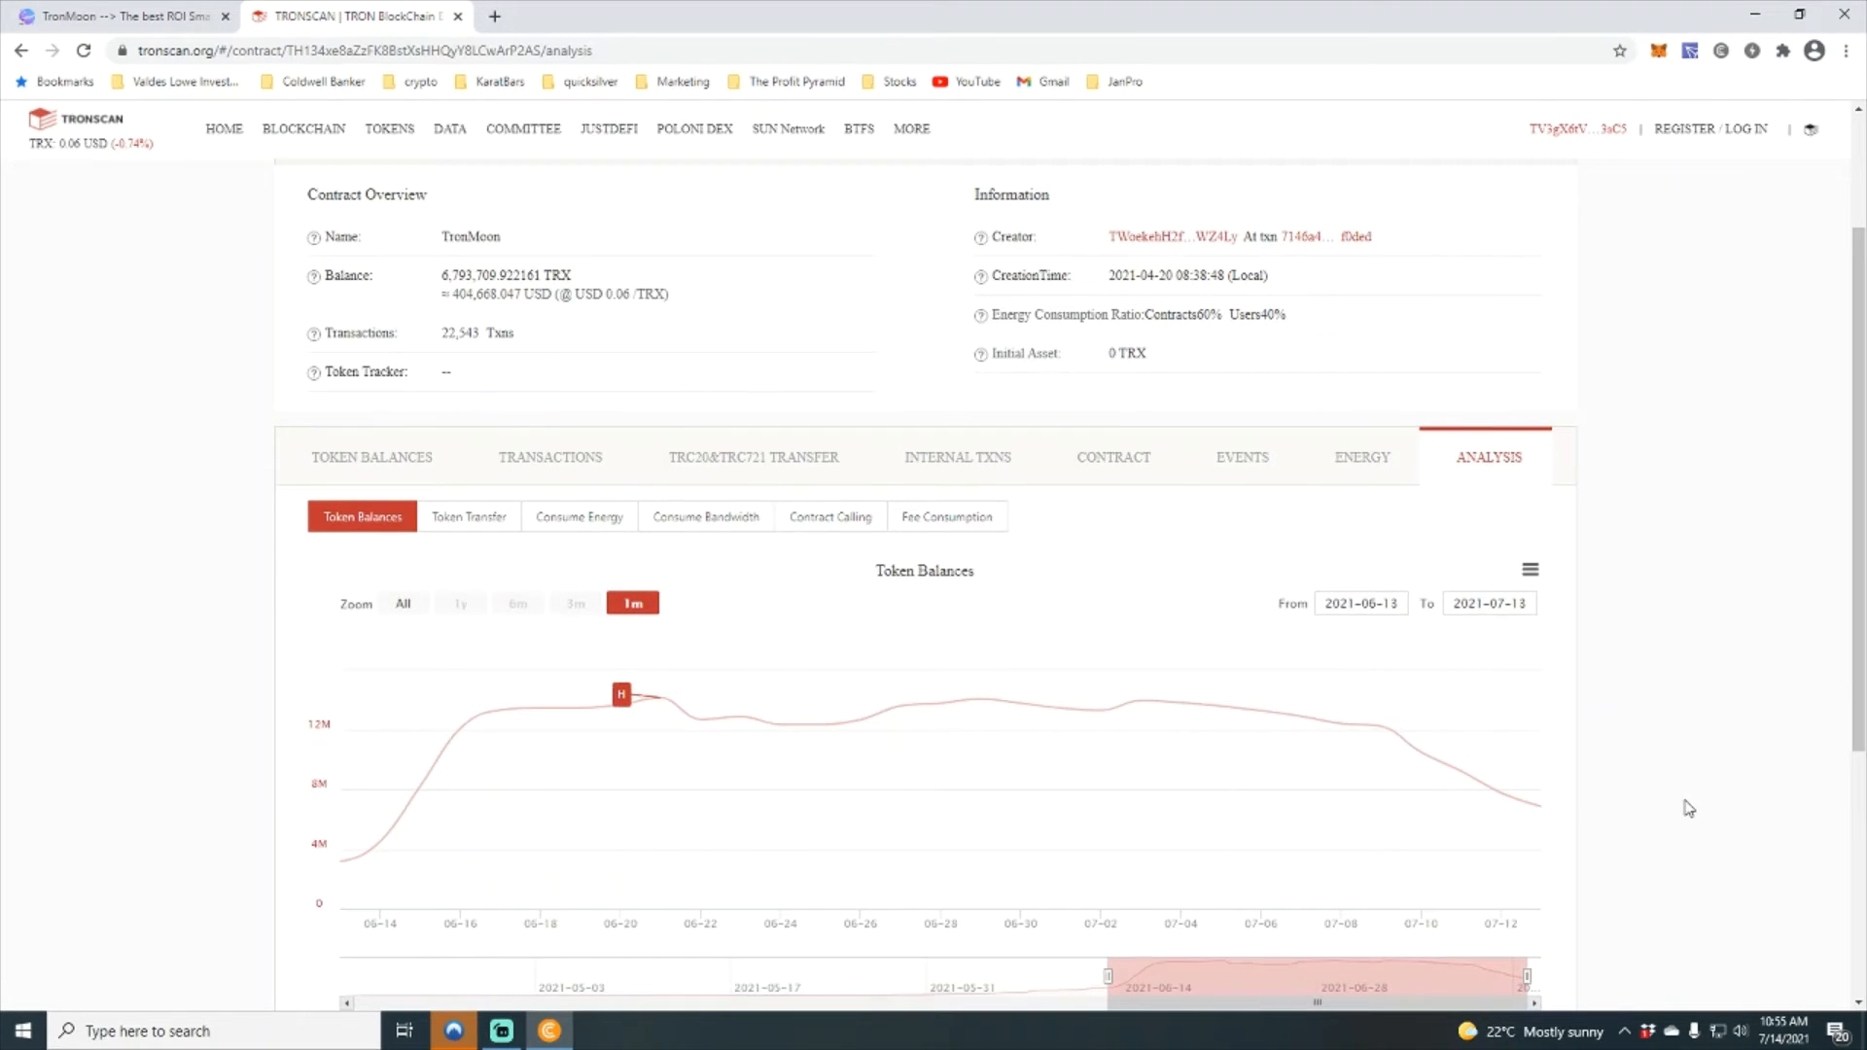
mouse_move(638, 741)
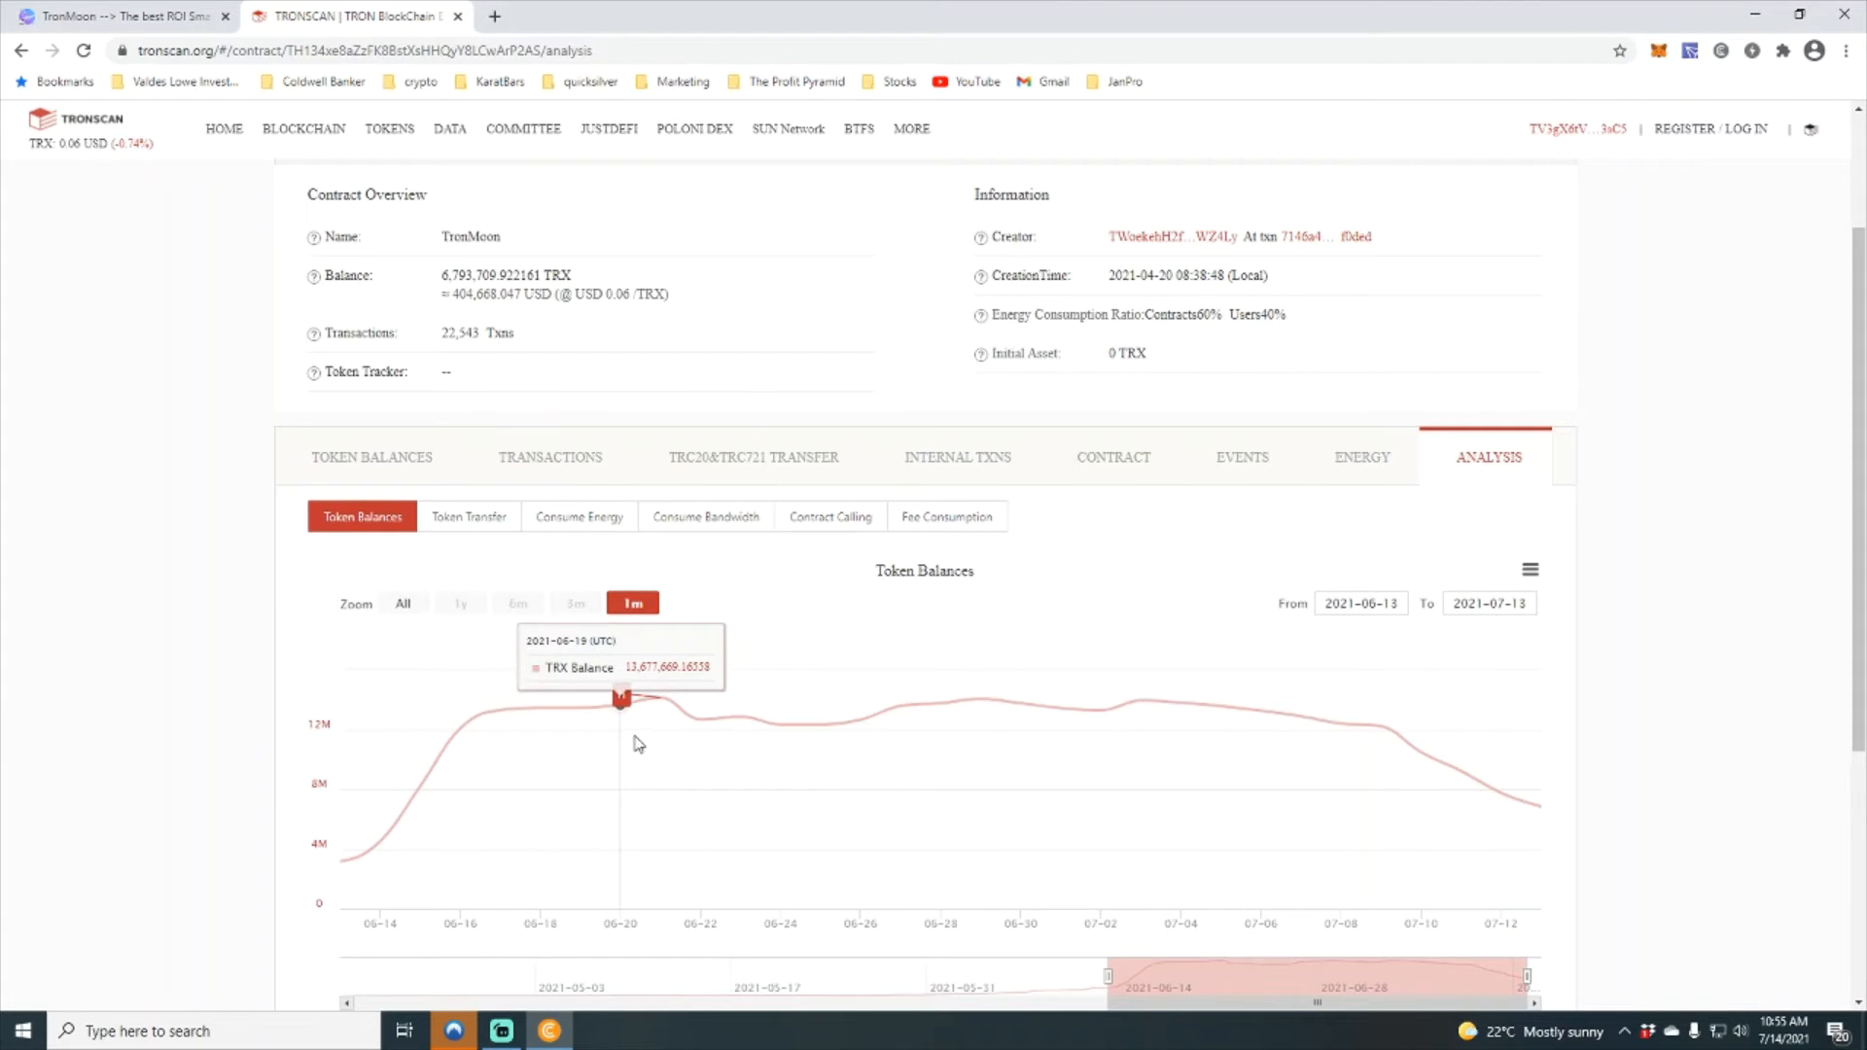
mouse_move(643, 742)
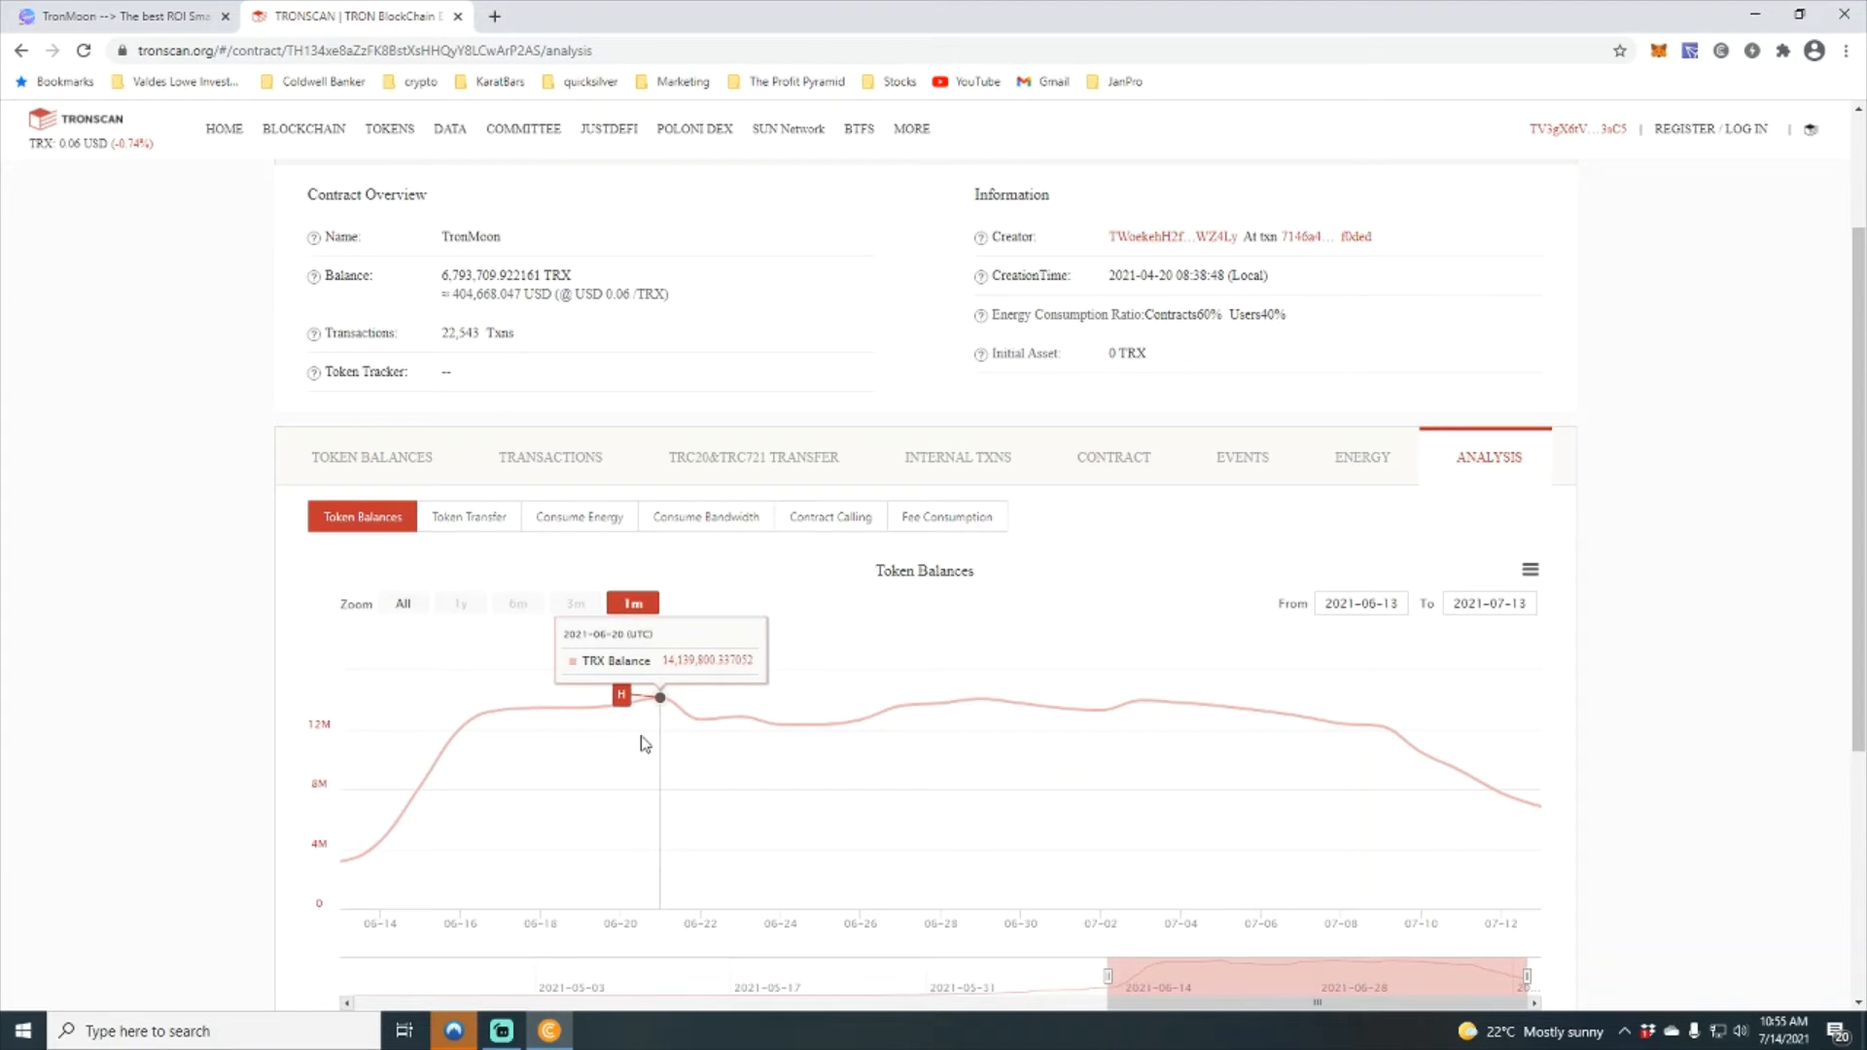
scroll(down, 3)
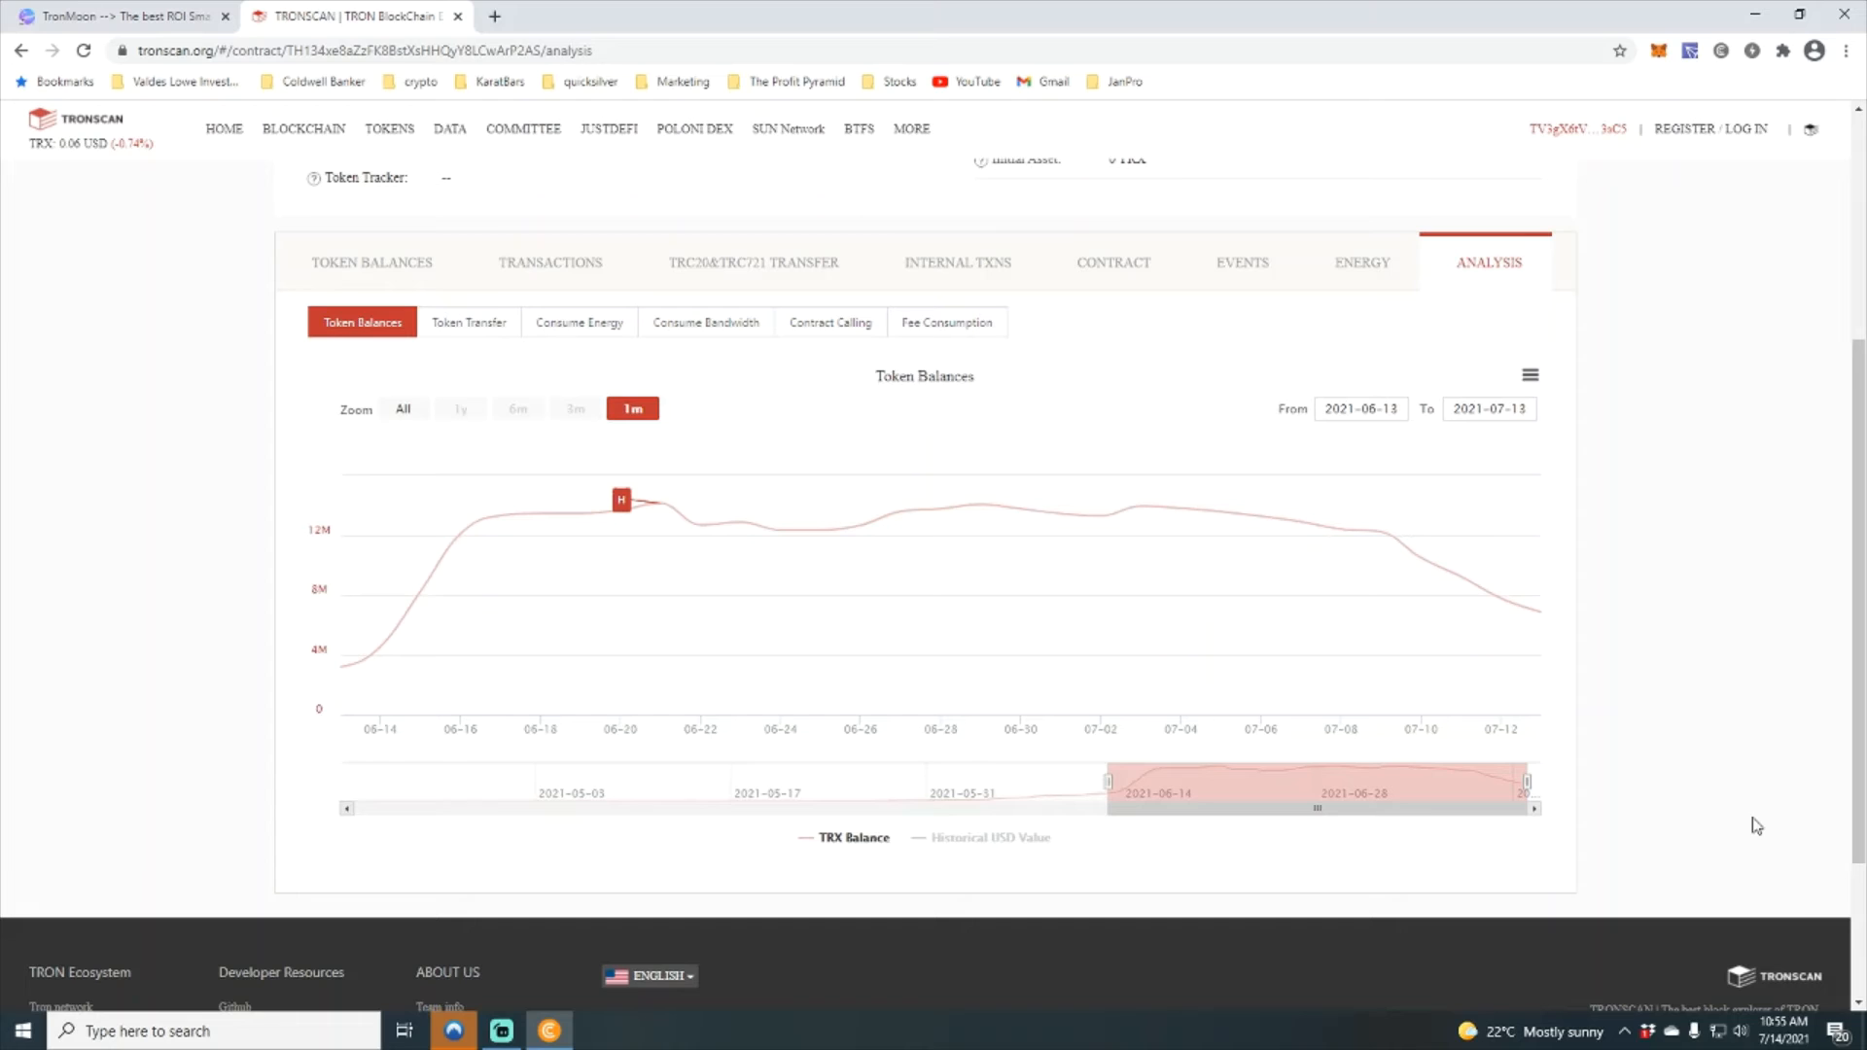
mouse_move(1039, 809)
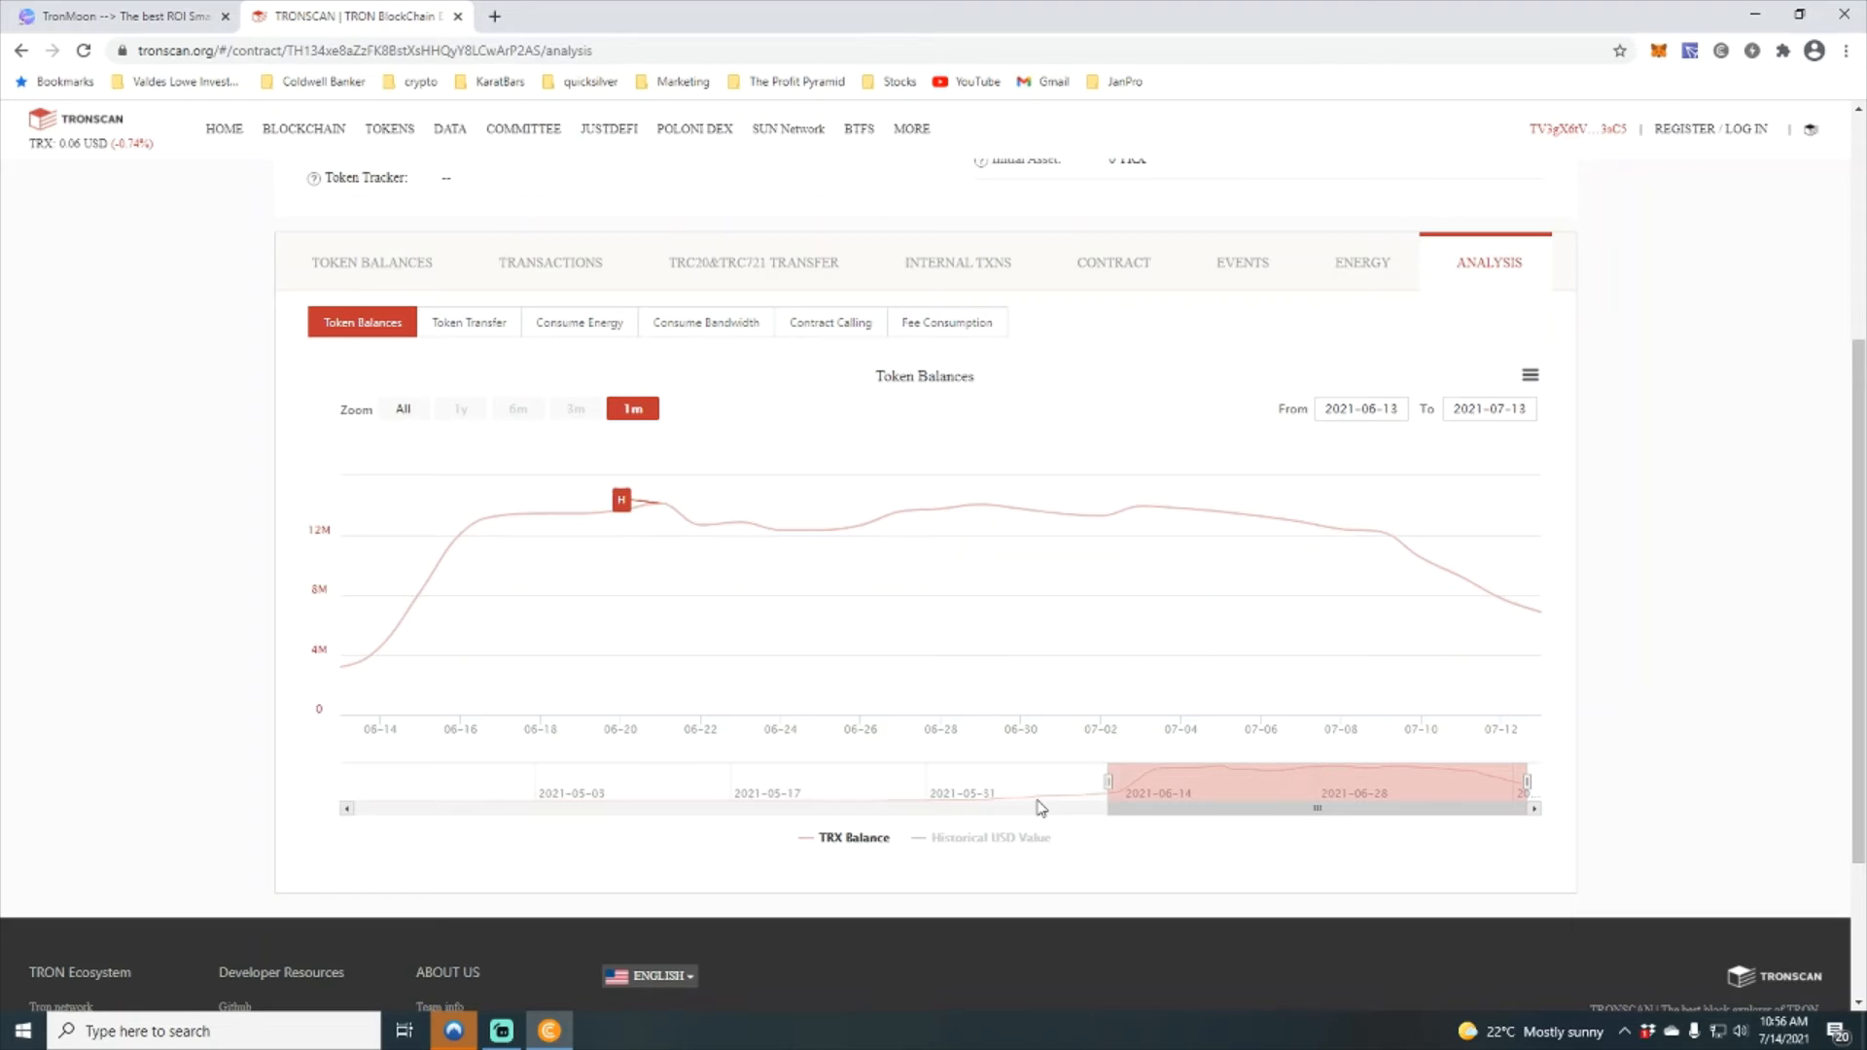
mouse_move(1402, 769)
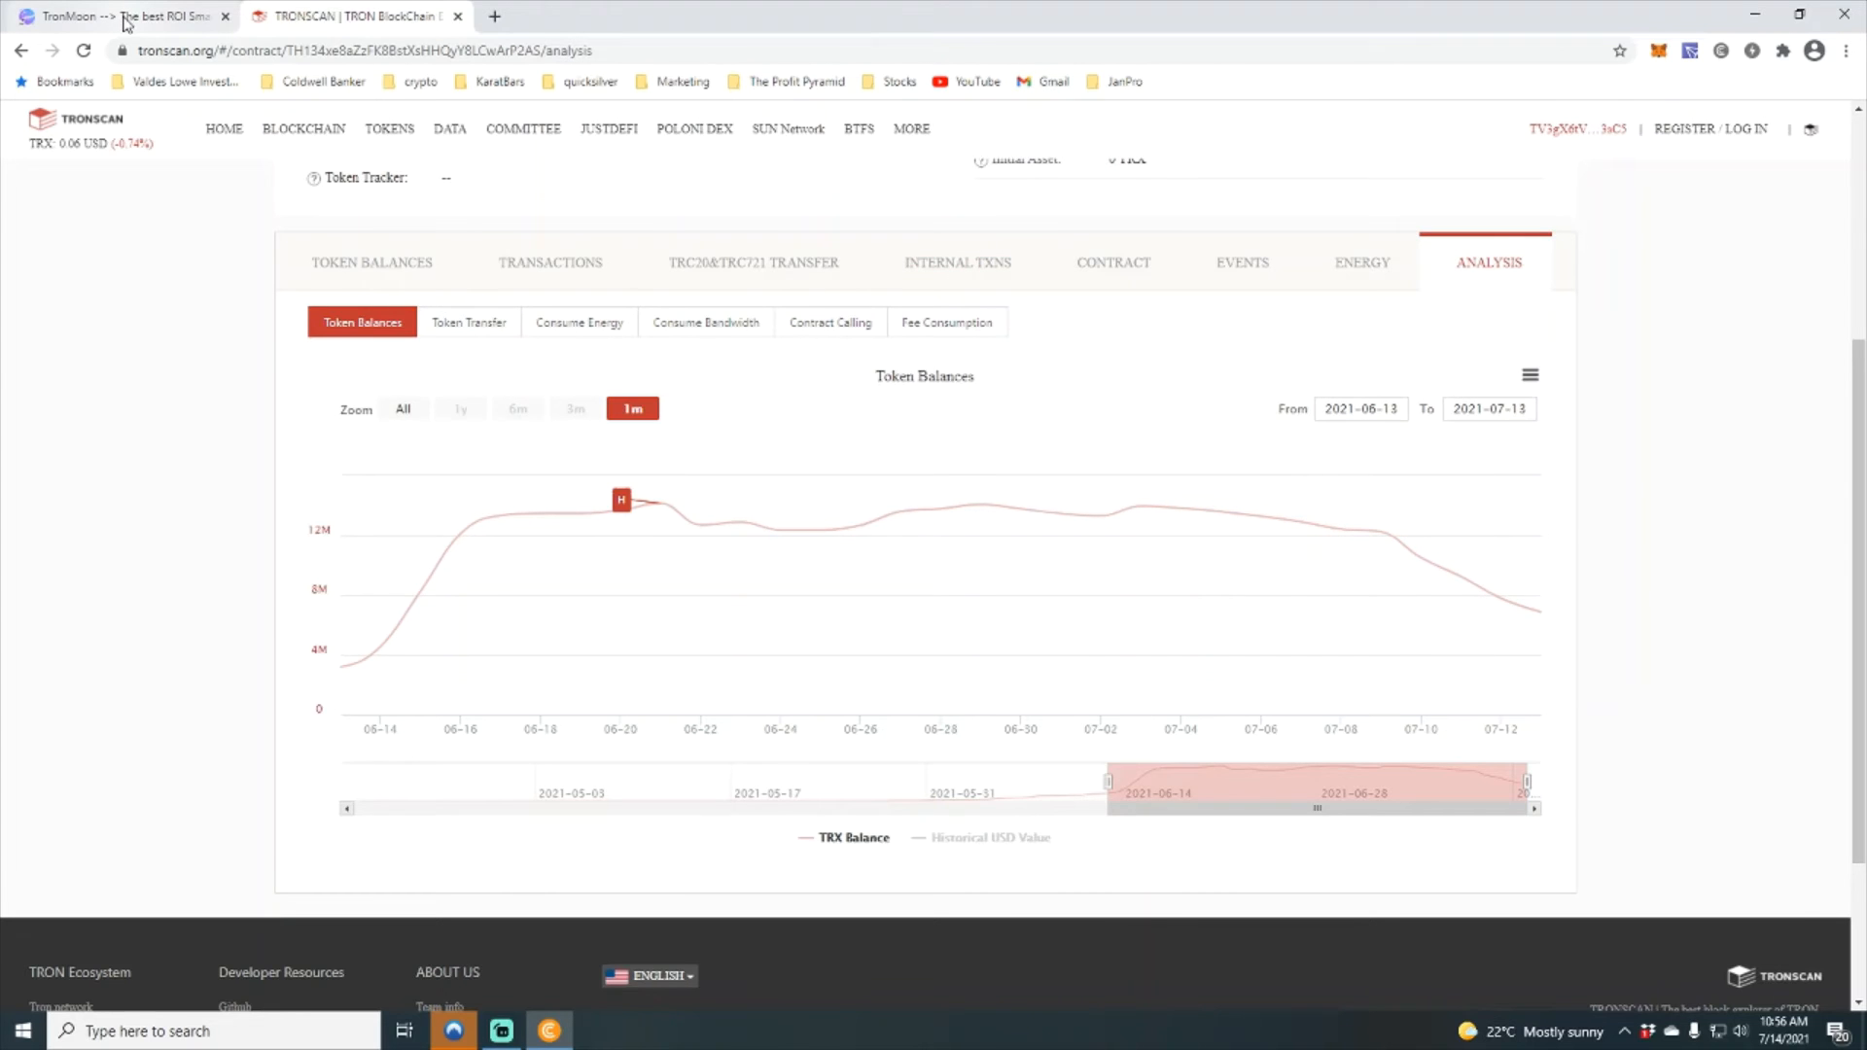
Step: Open the TronMoonCompound contract from the TronMoon site and view its verified source on Tronscan
click(119, 15)
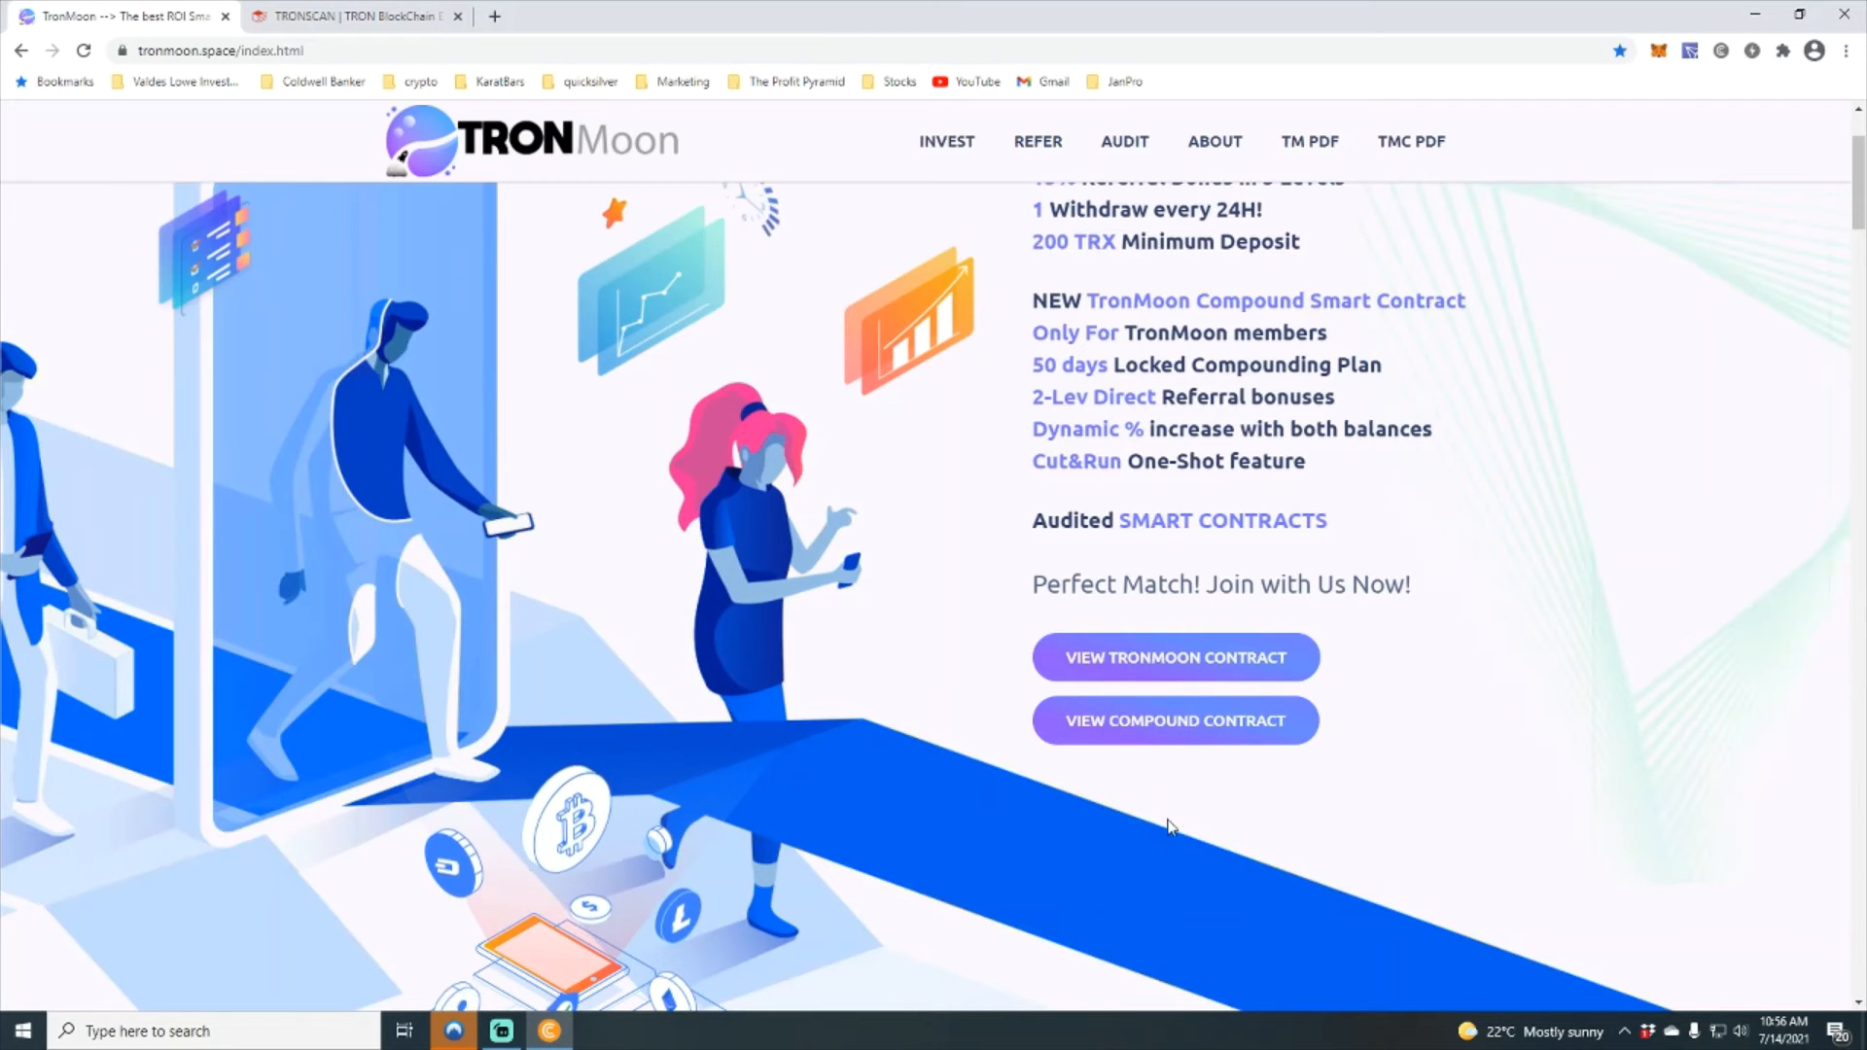
click(1174, 719)
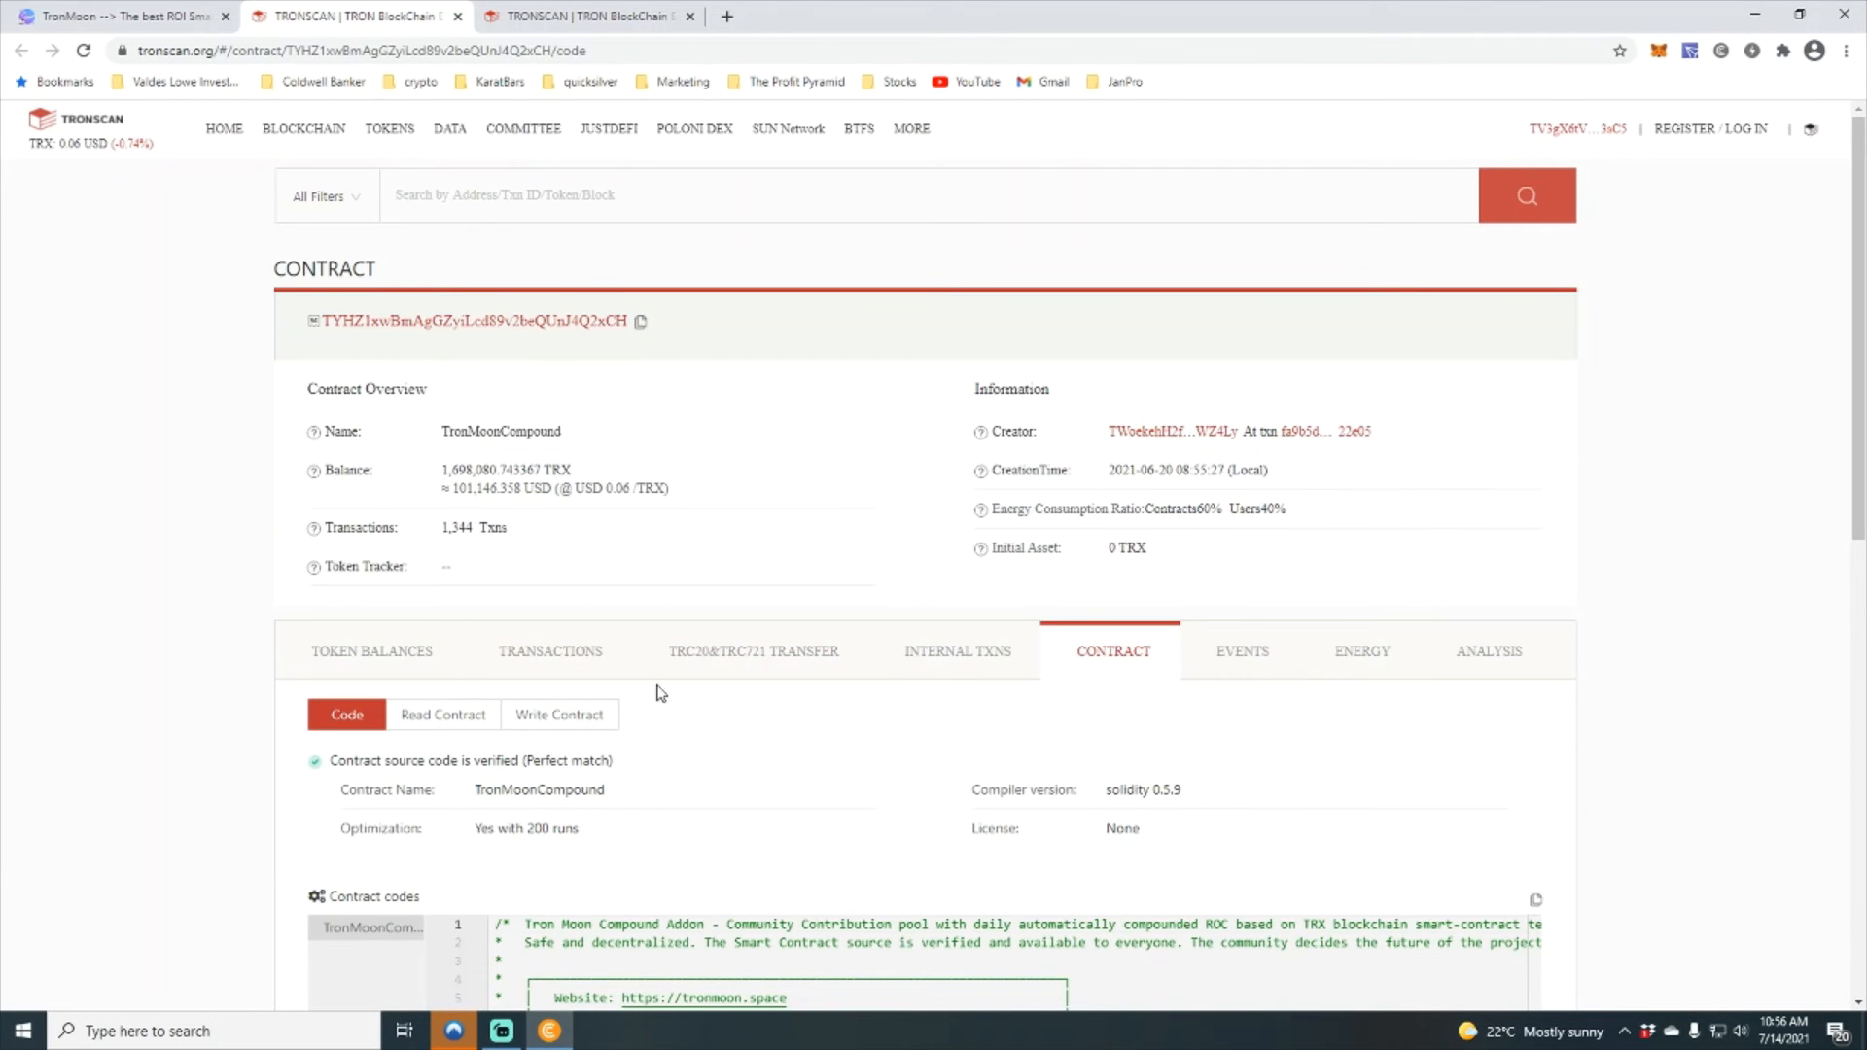
mouse_move(583, 519)
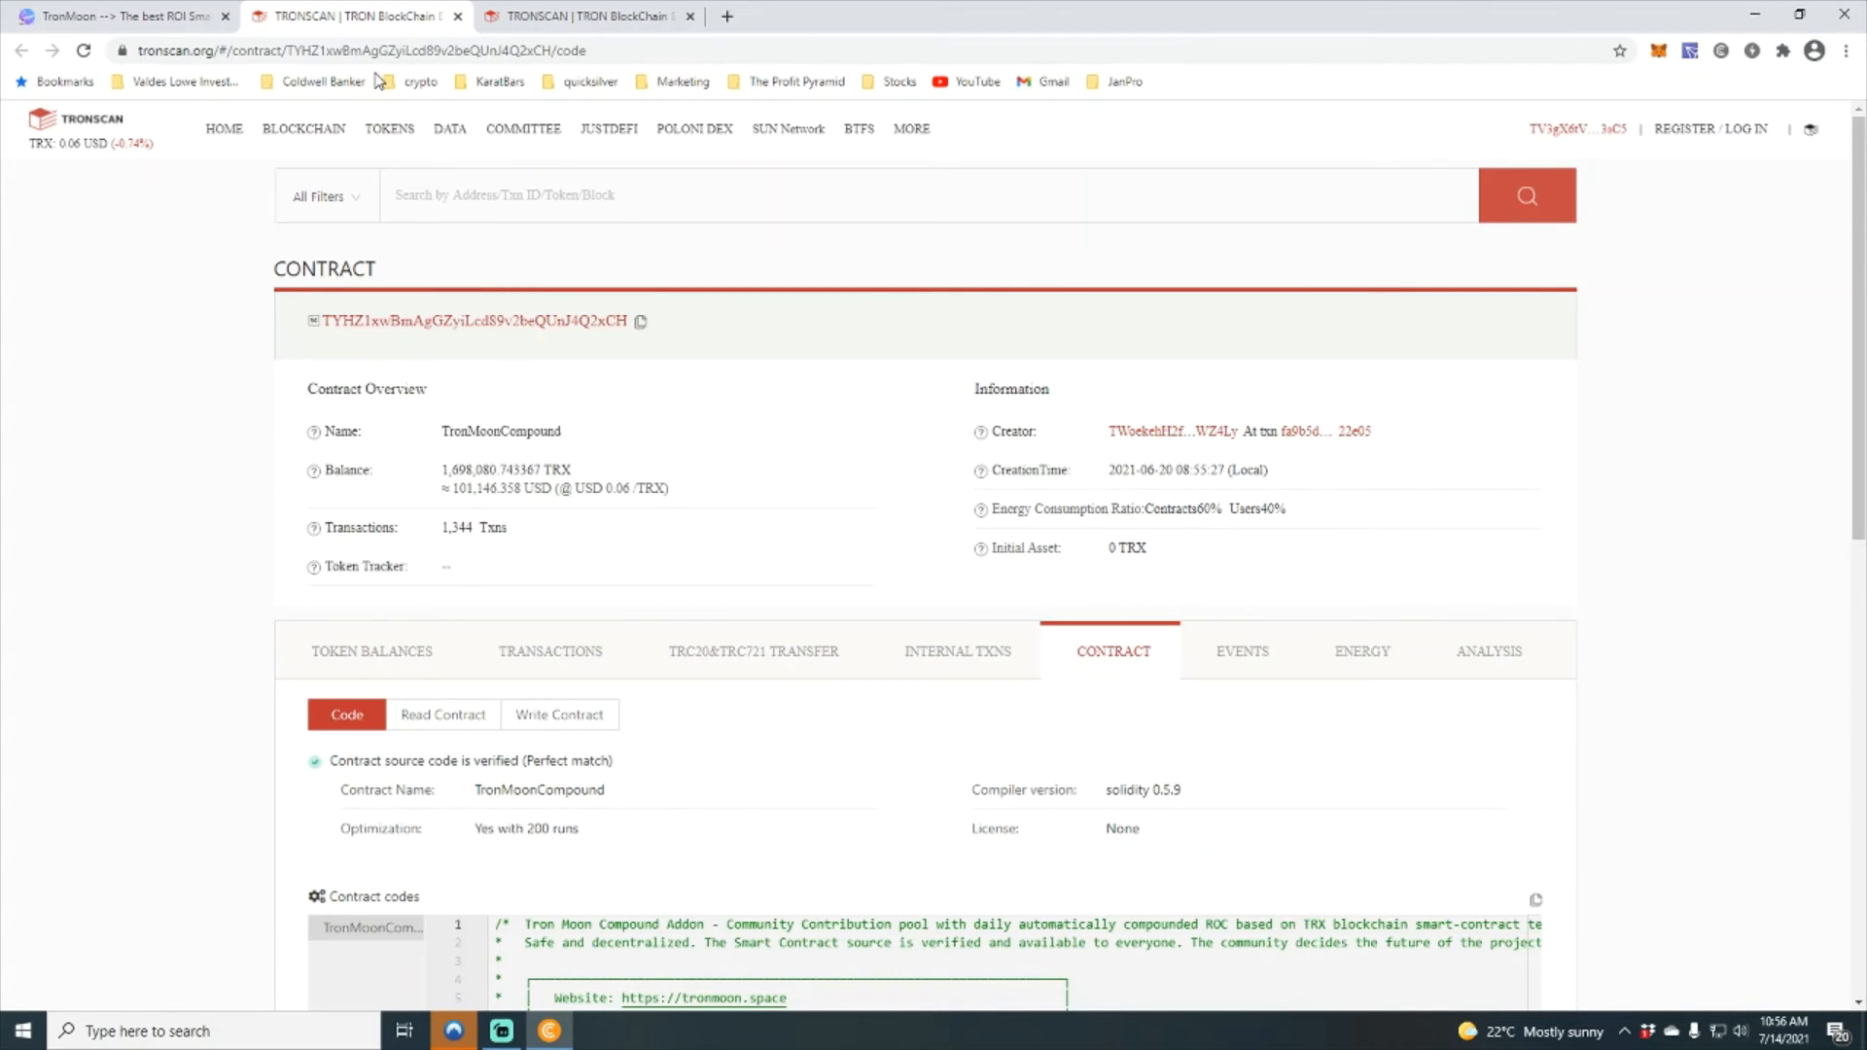
click(118, 15)
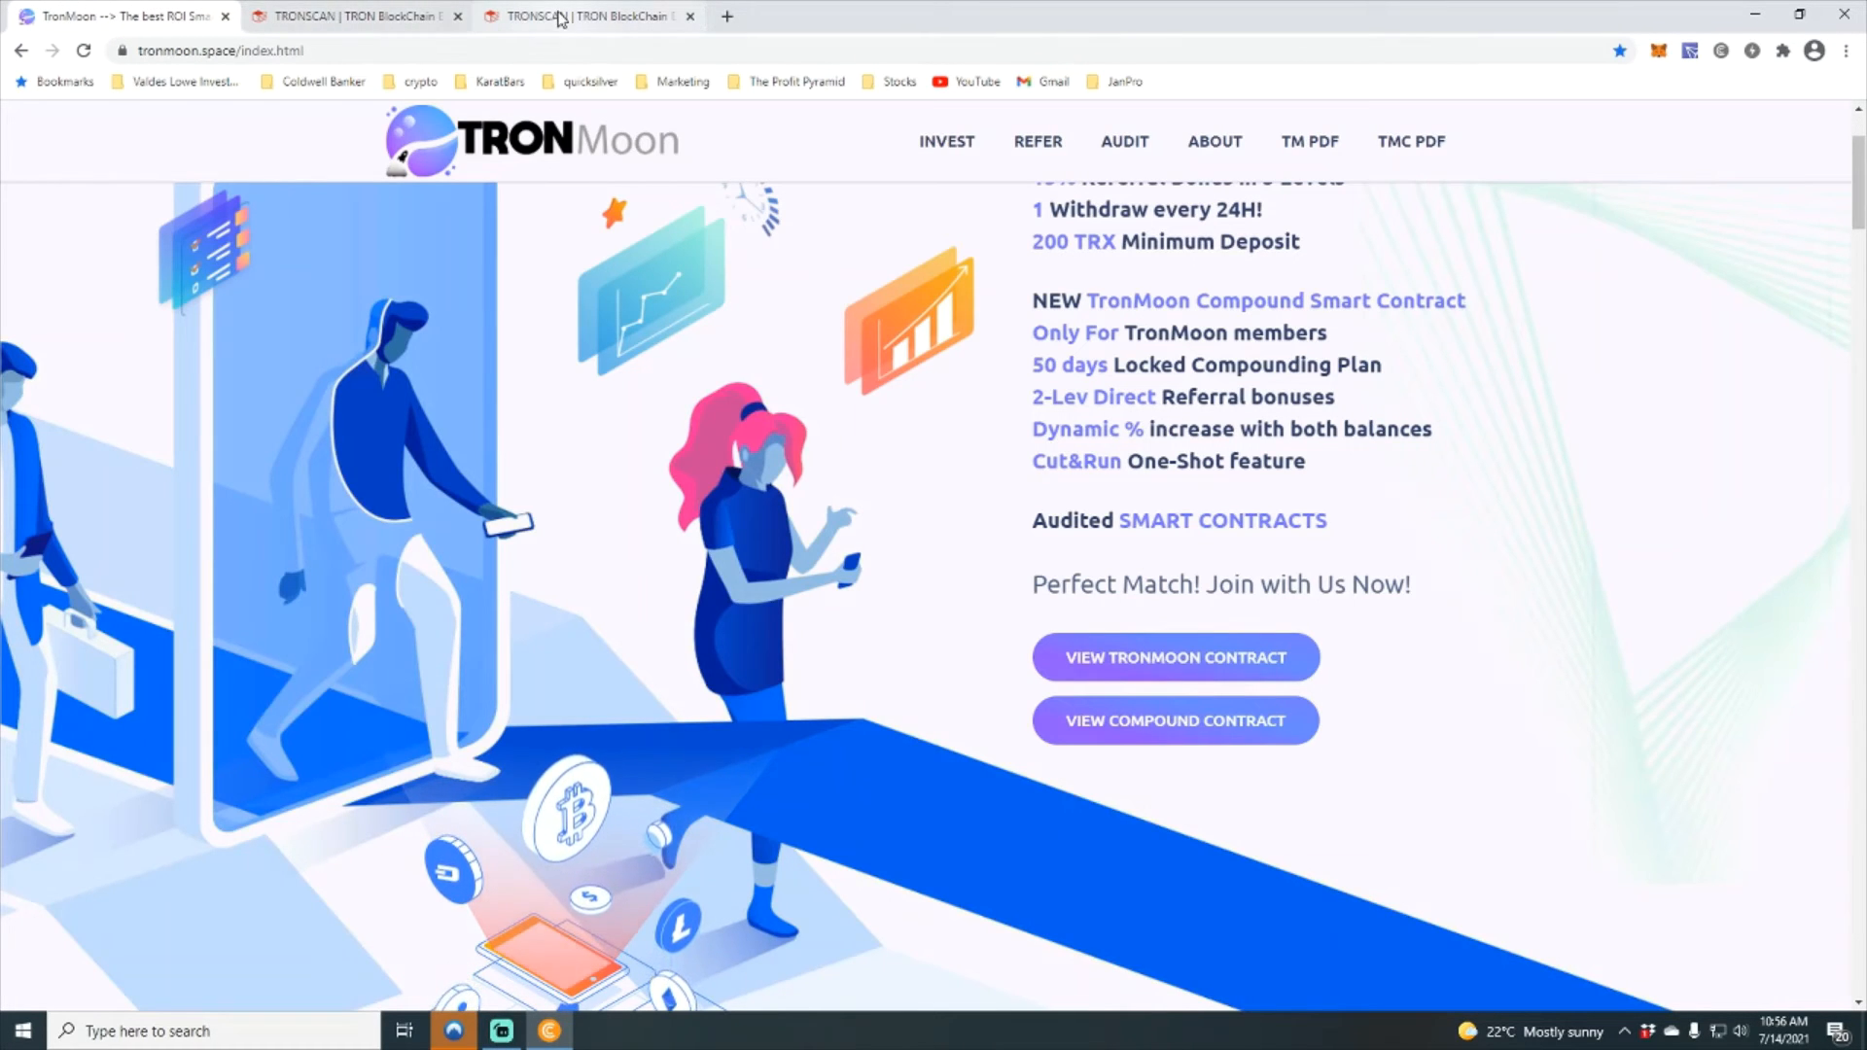
mouse_move(358, 18)
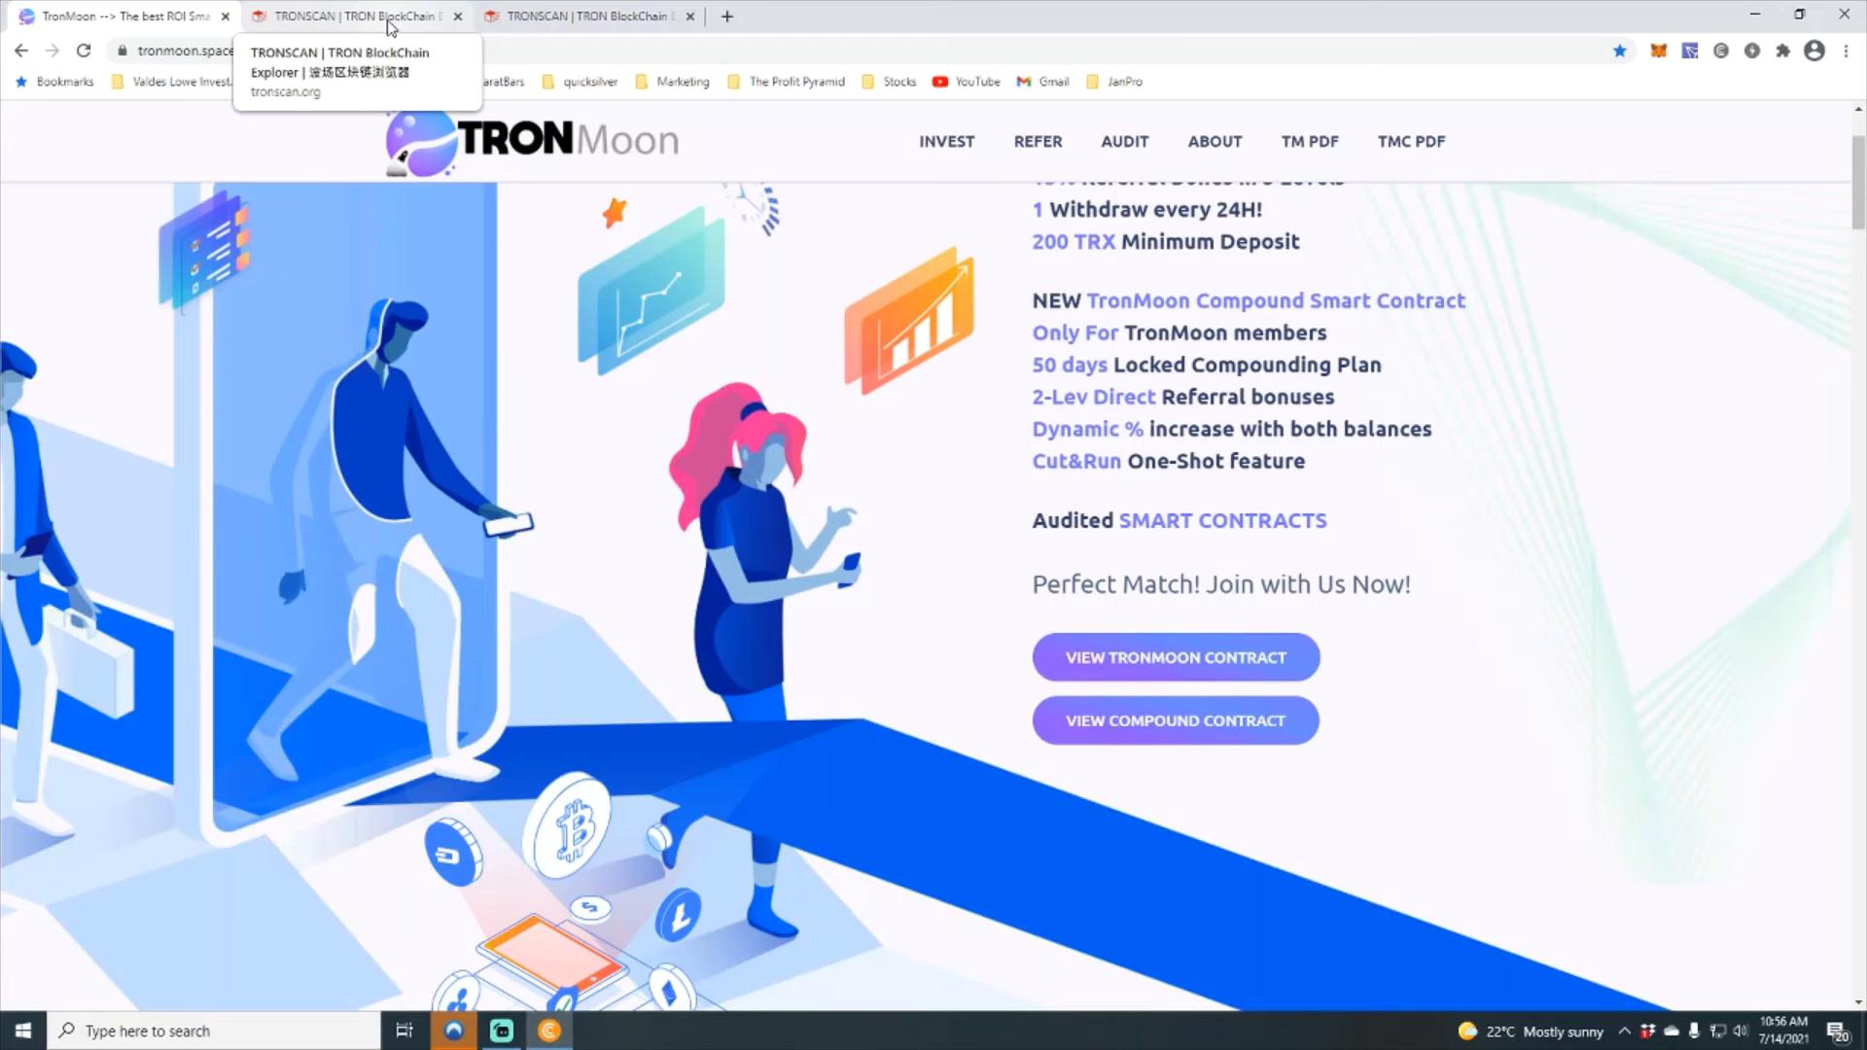
click(352, 15)
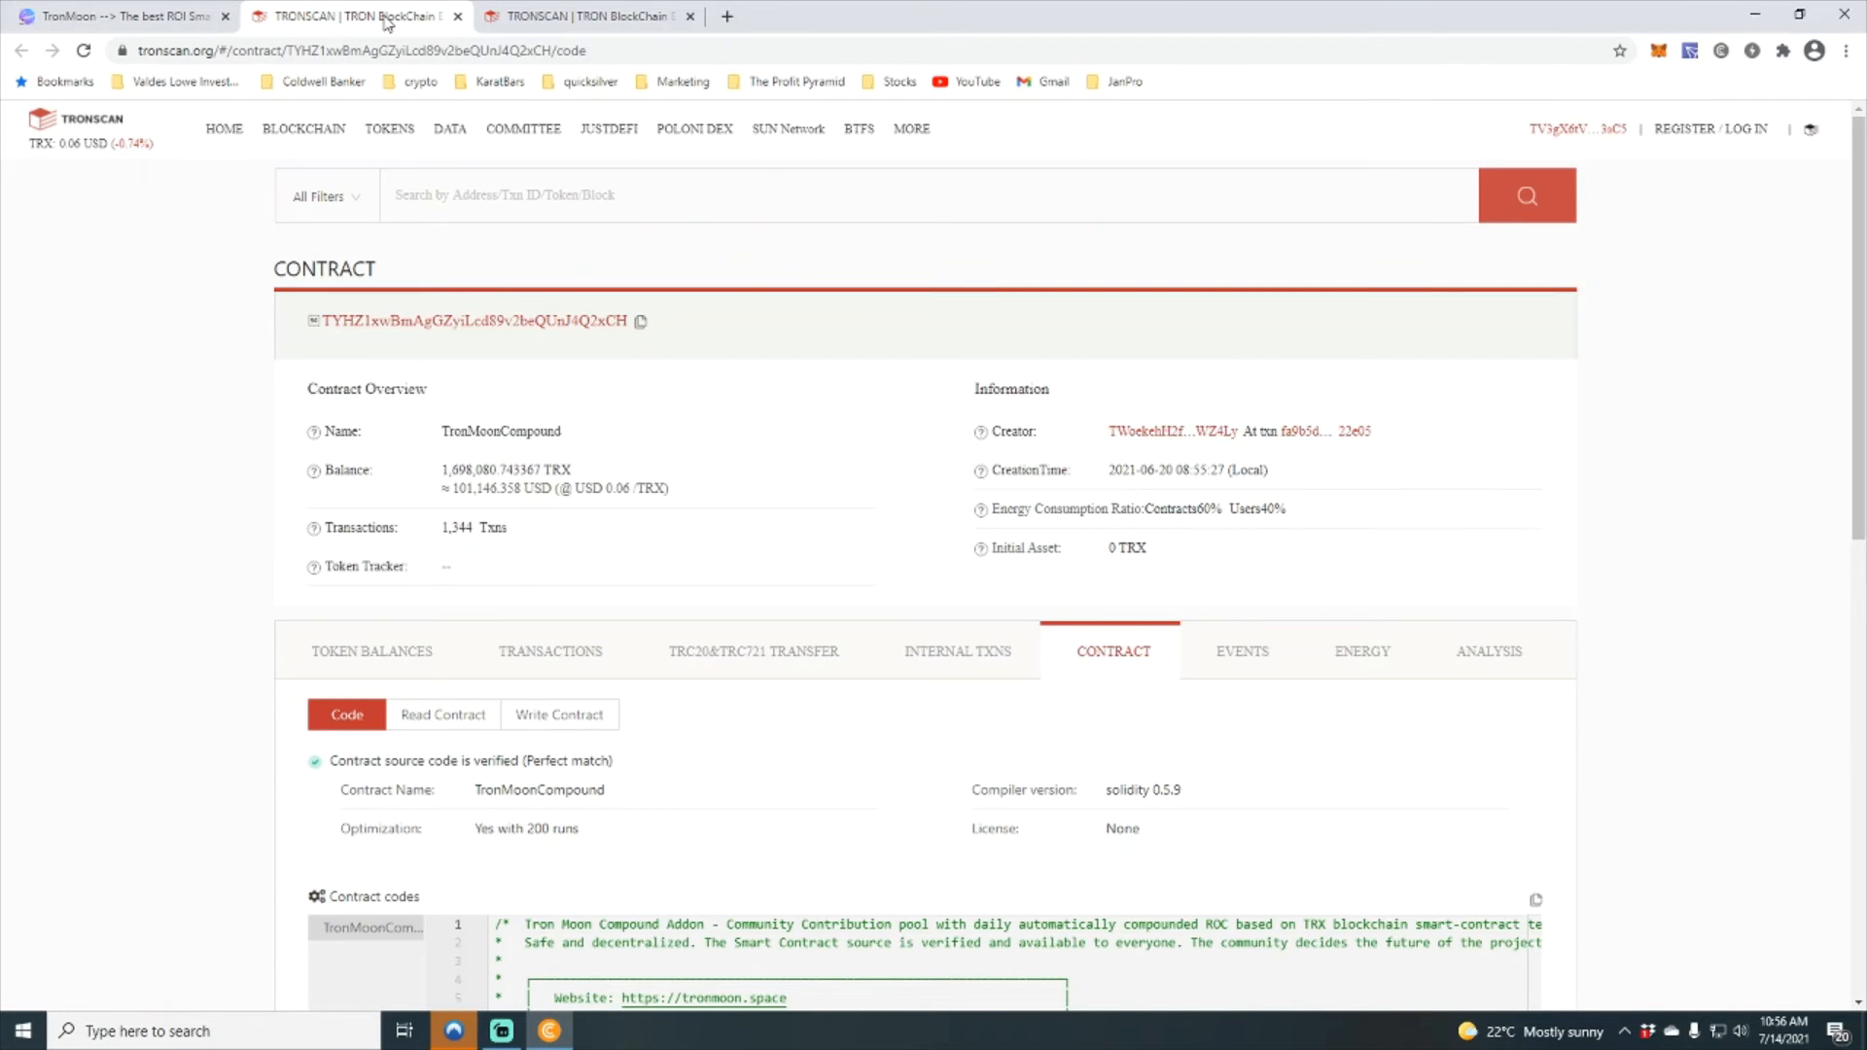
scroll(down, 3)
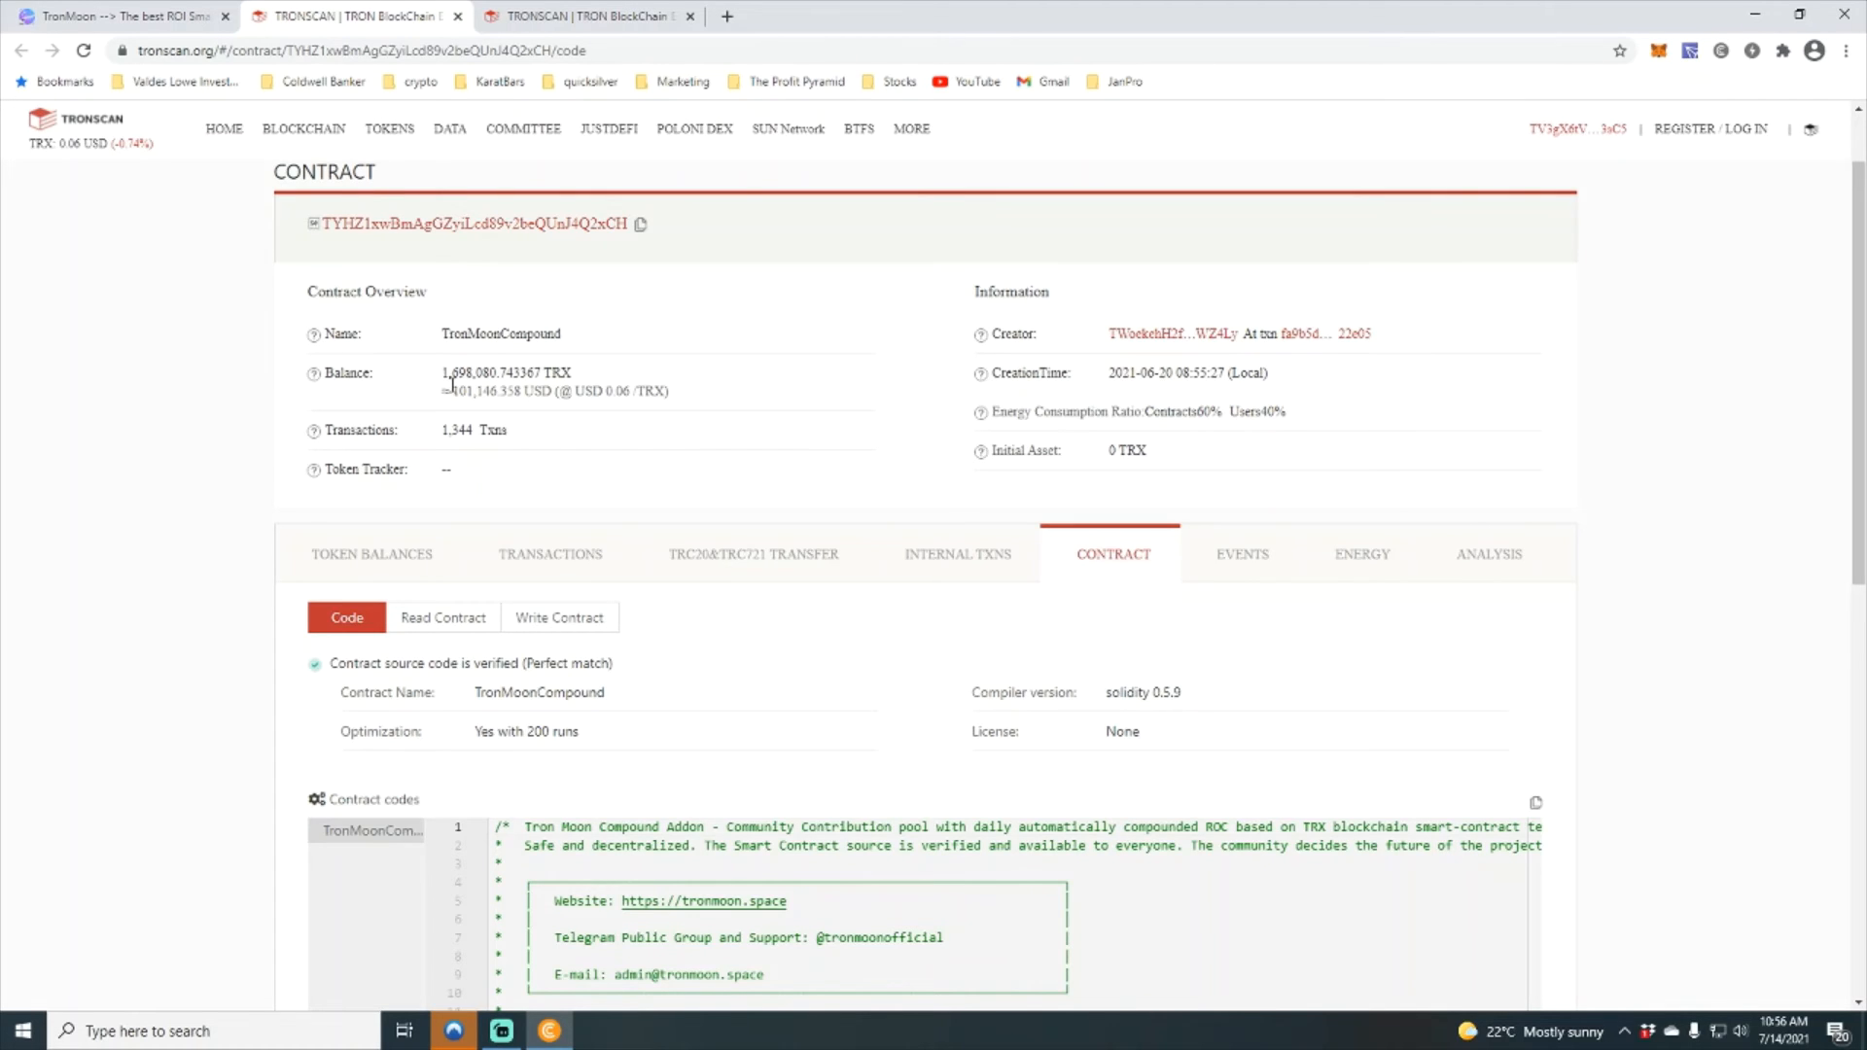
Step: Show the TronMoonCompound contract's Analysis token balance chart climbing to about 1.6M TRX
click(1488, 555)
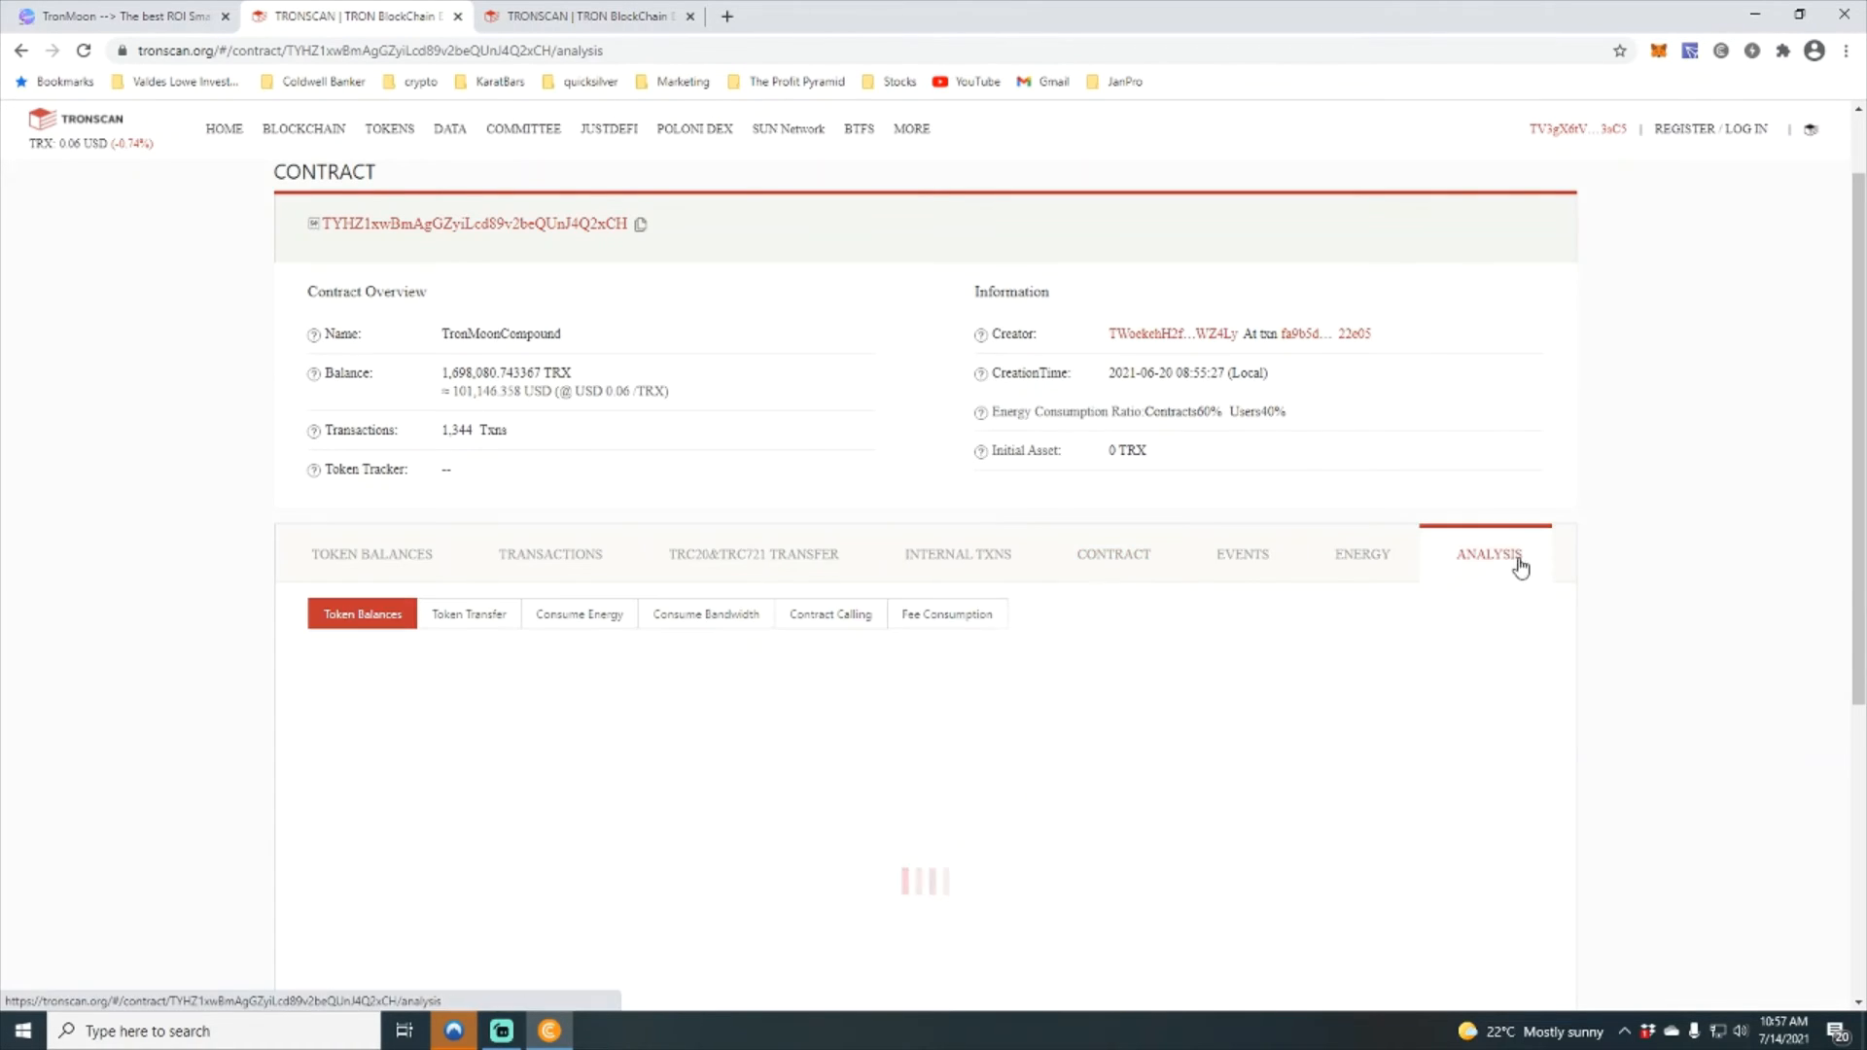
scroll(down, 3)
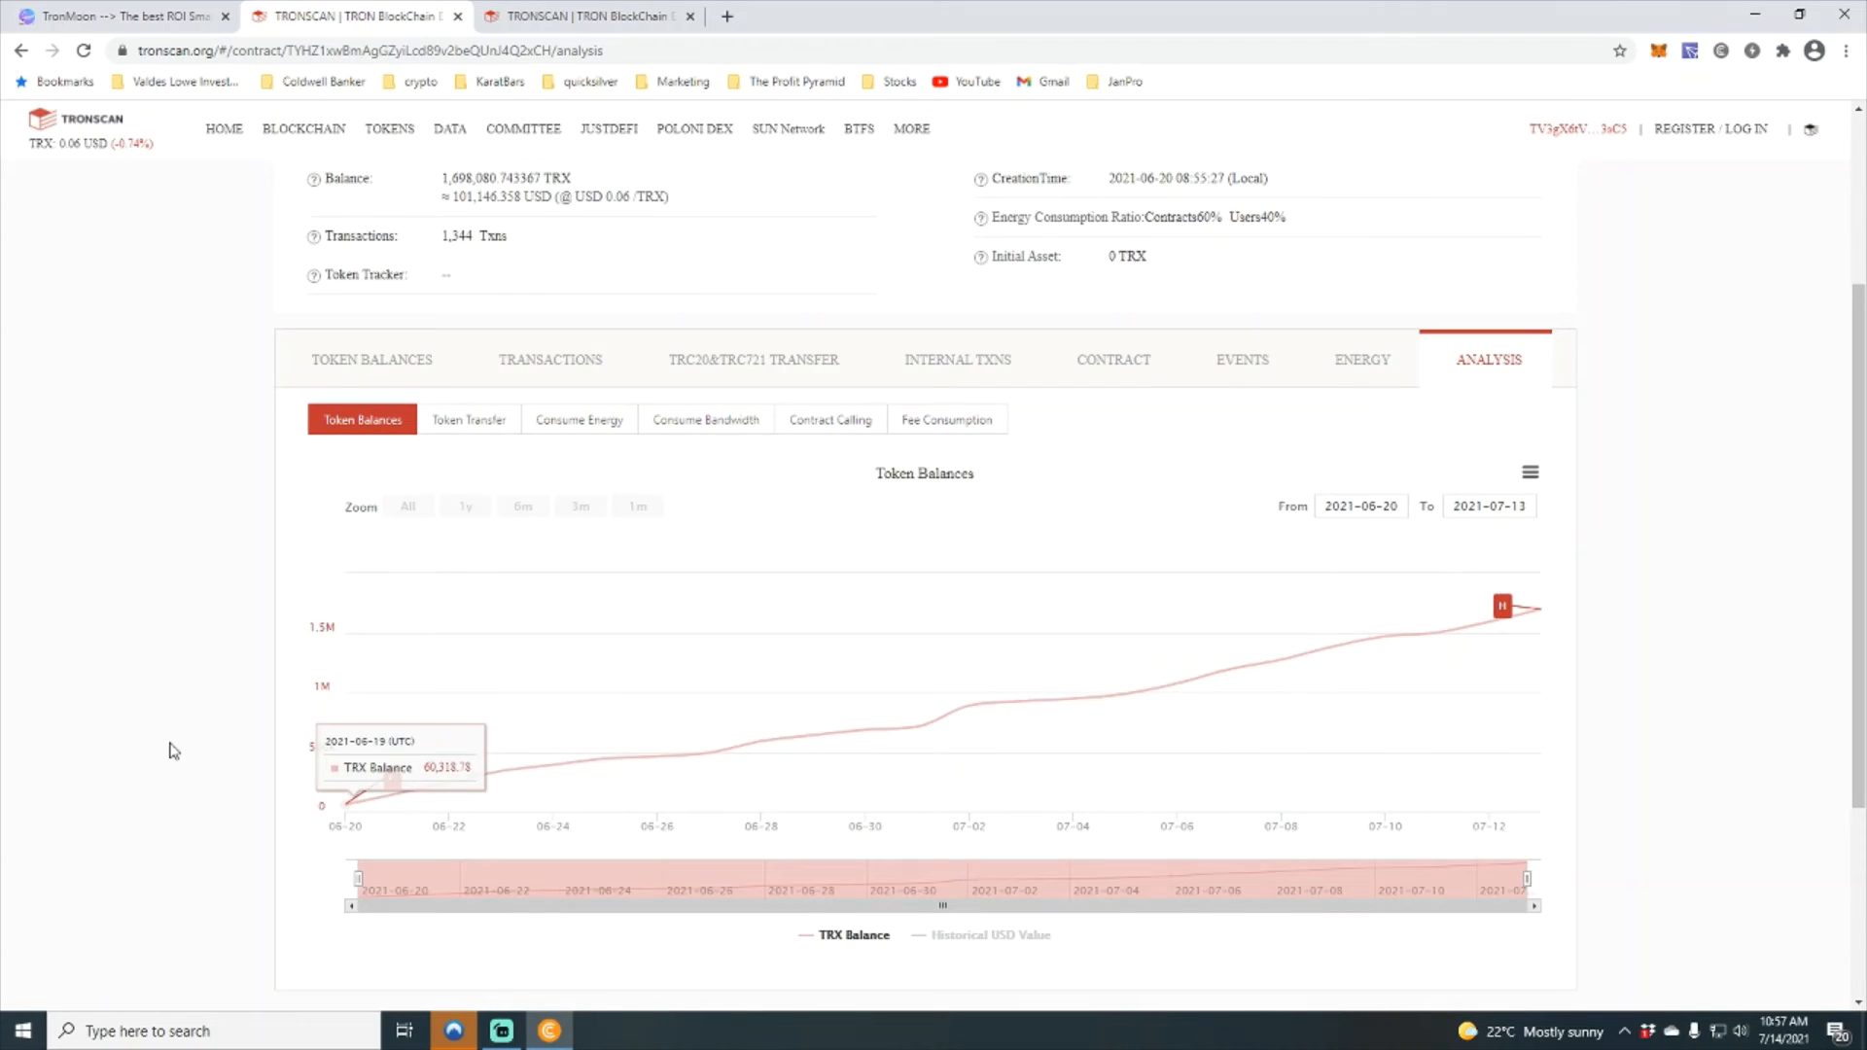
mouse_move(1533, 646)
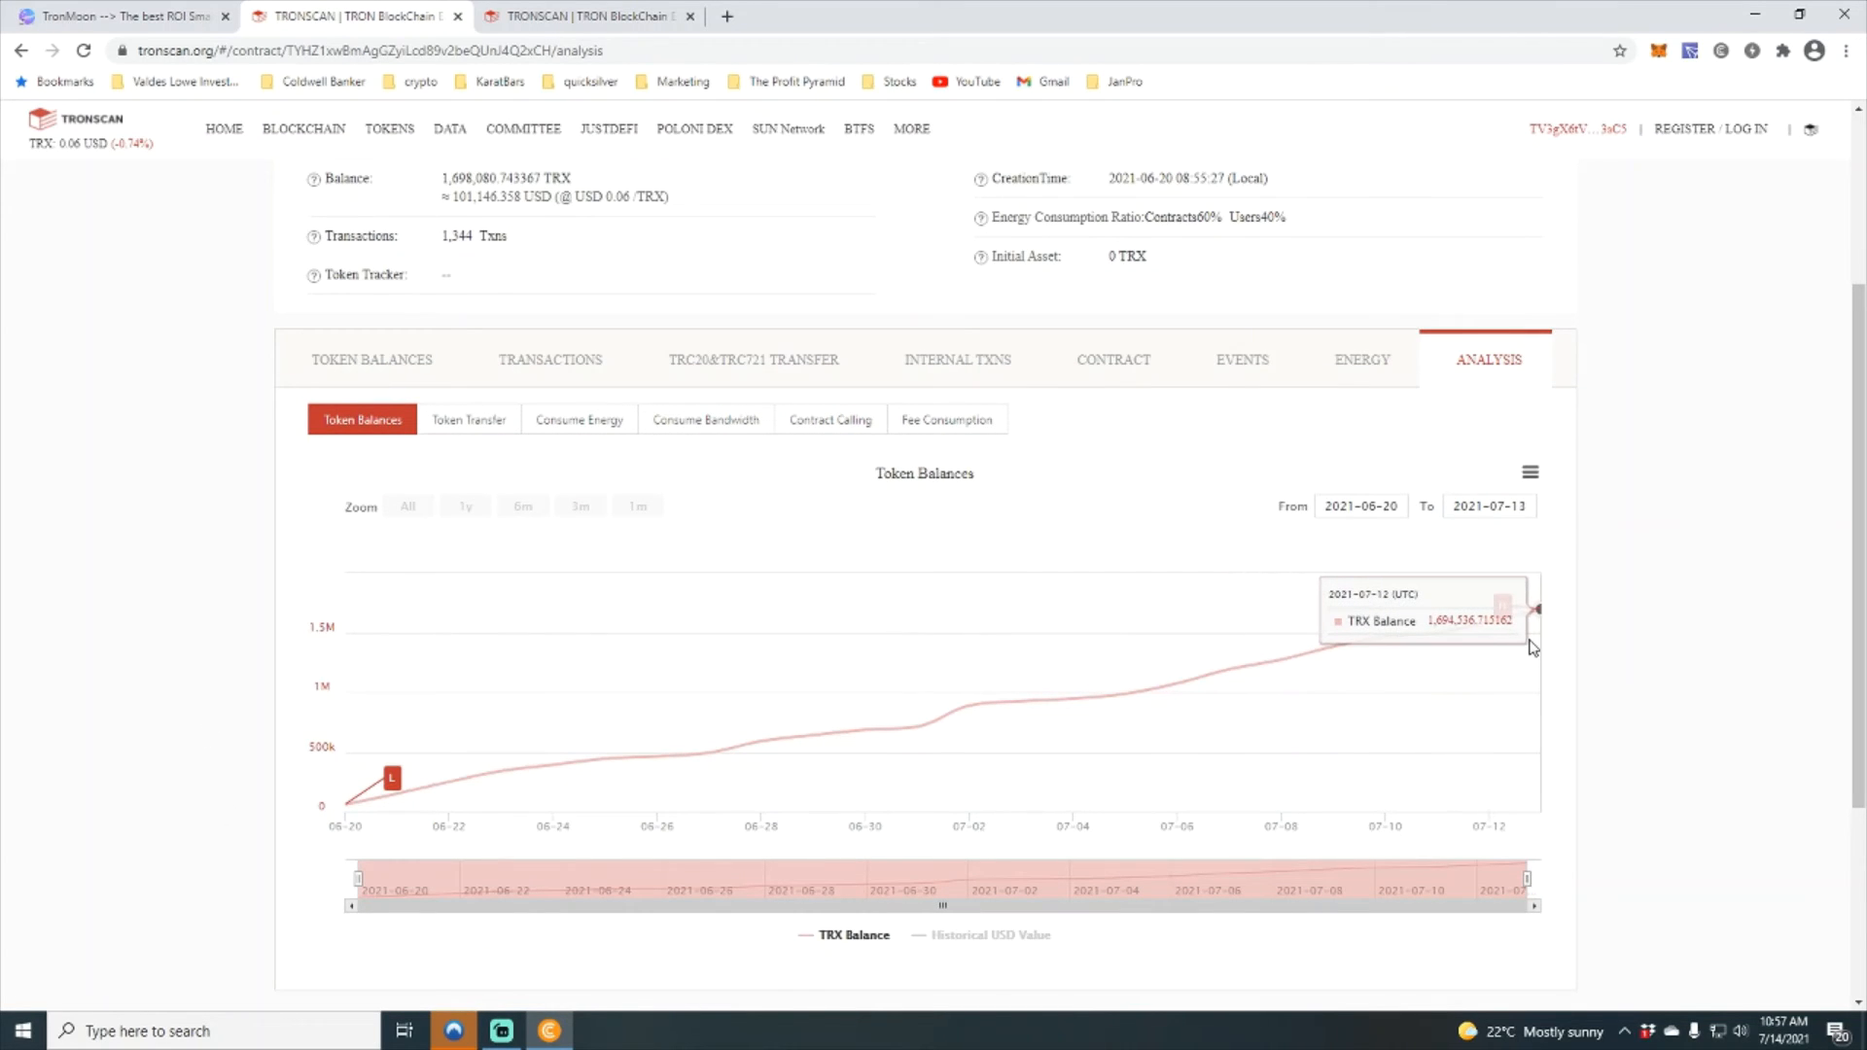
mouse_move(1534, 648)
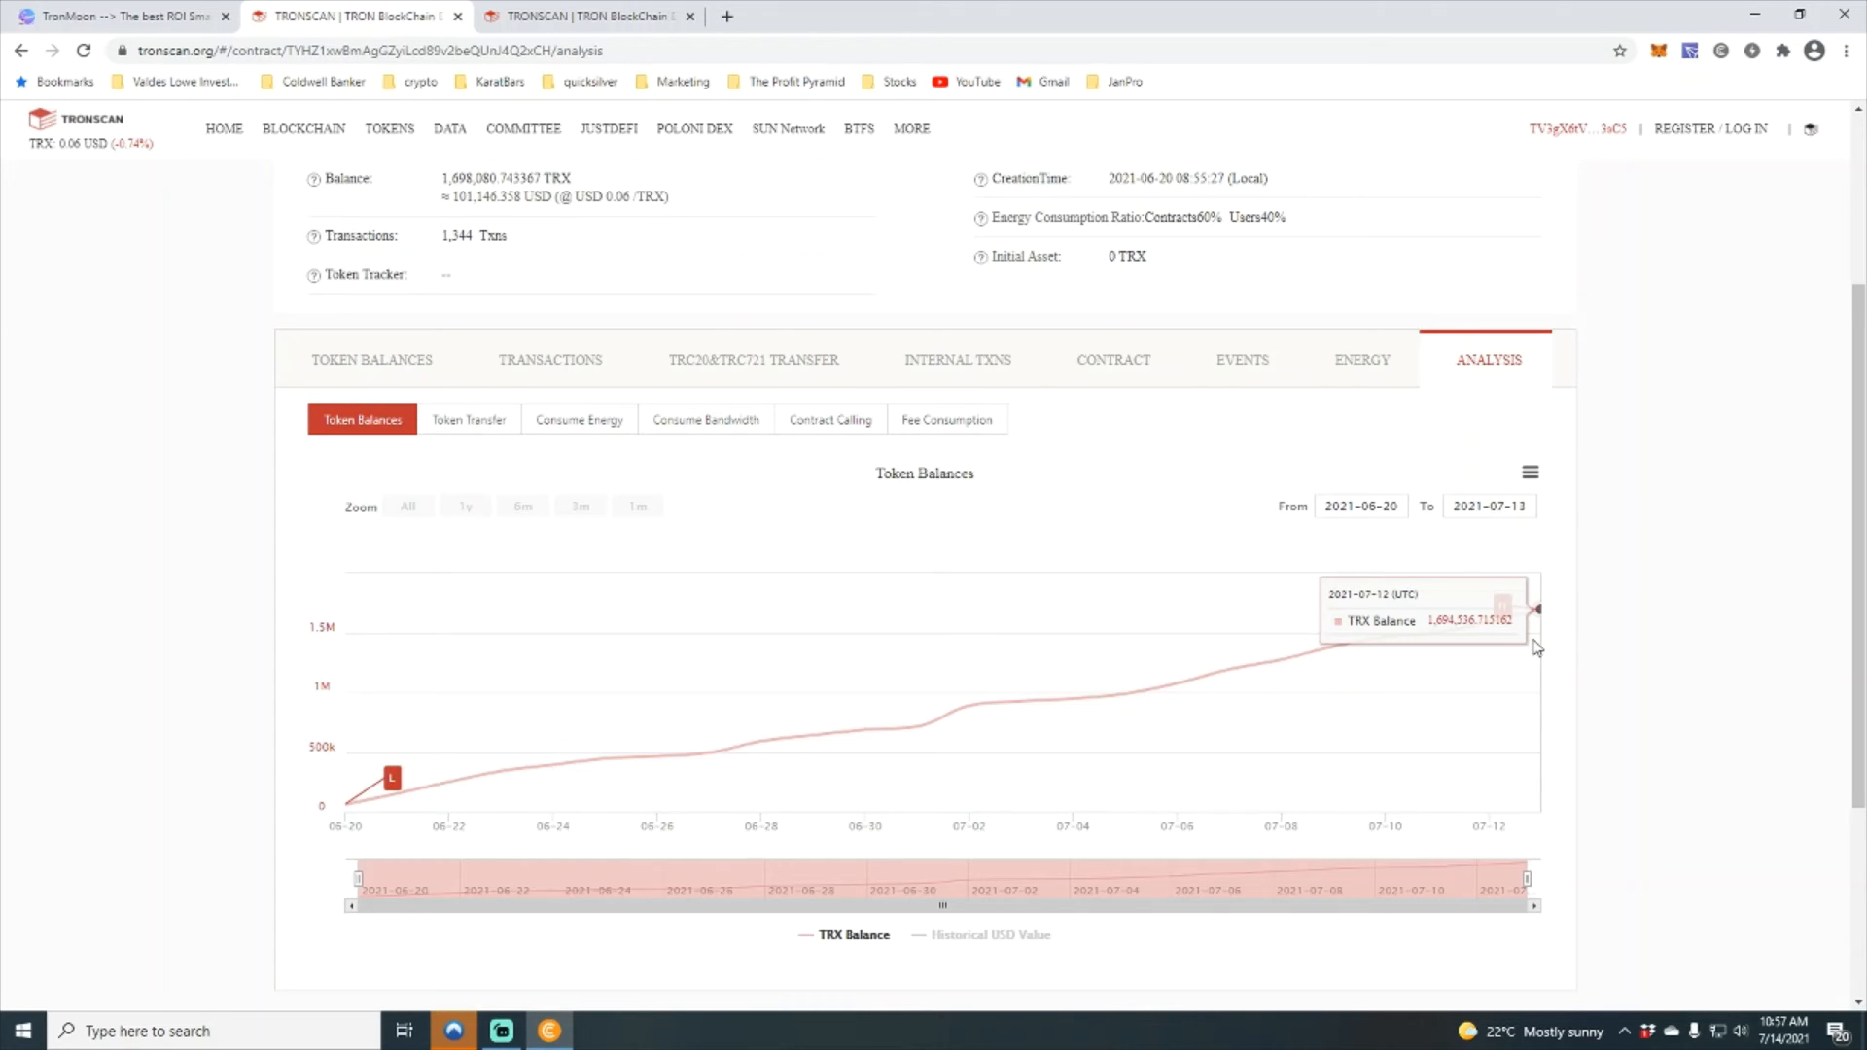
mouse_move(1208, 538)
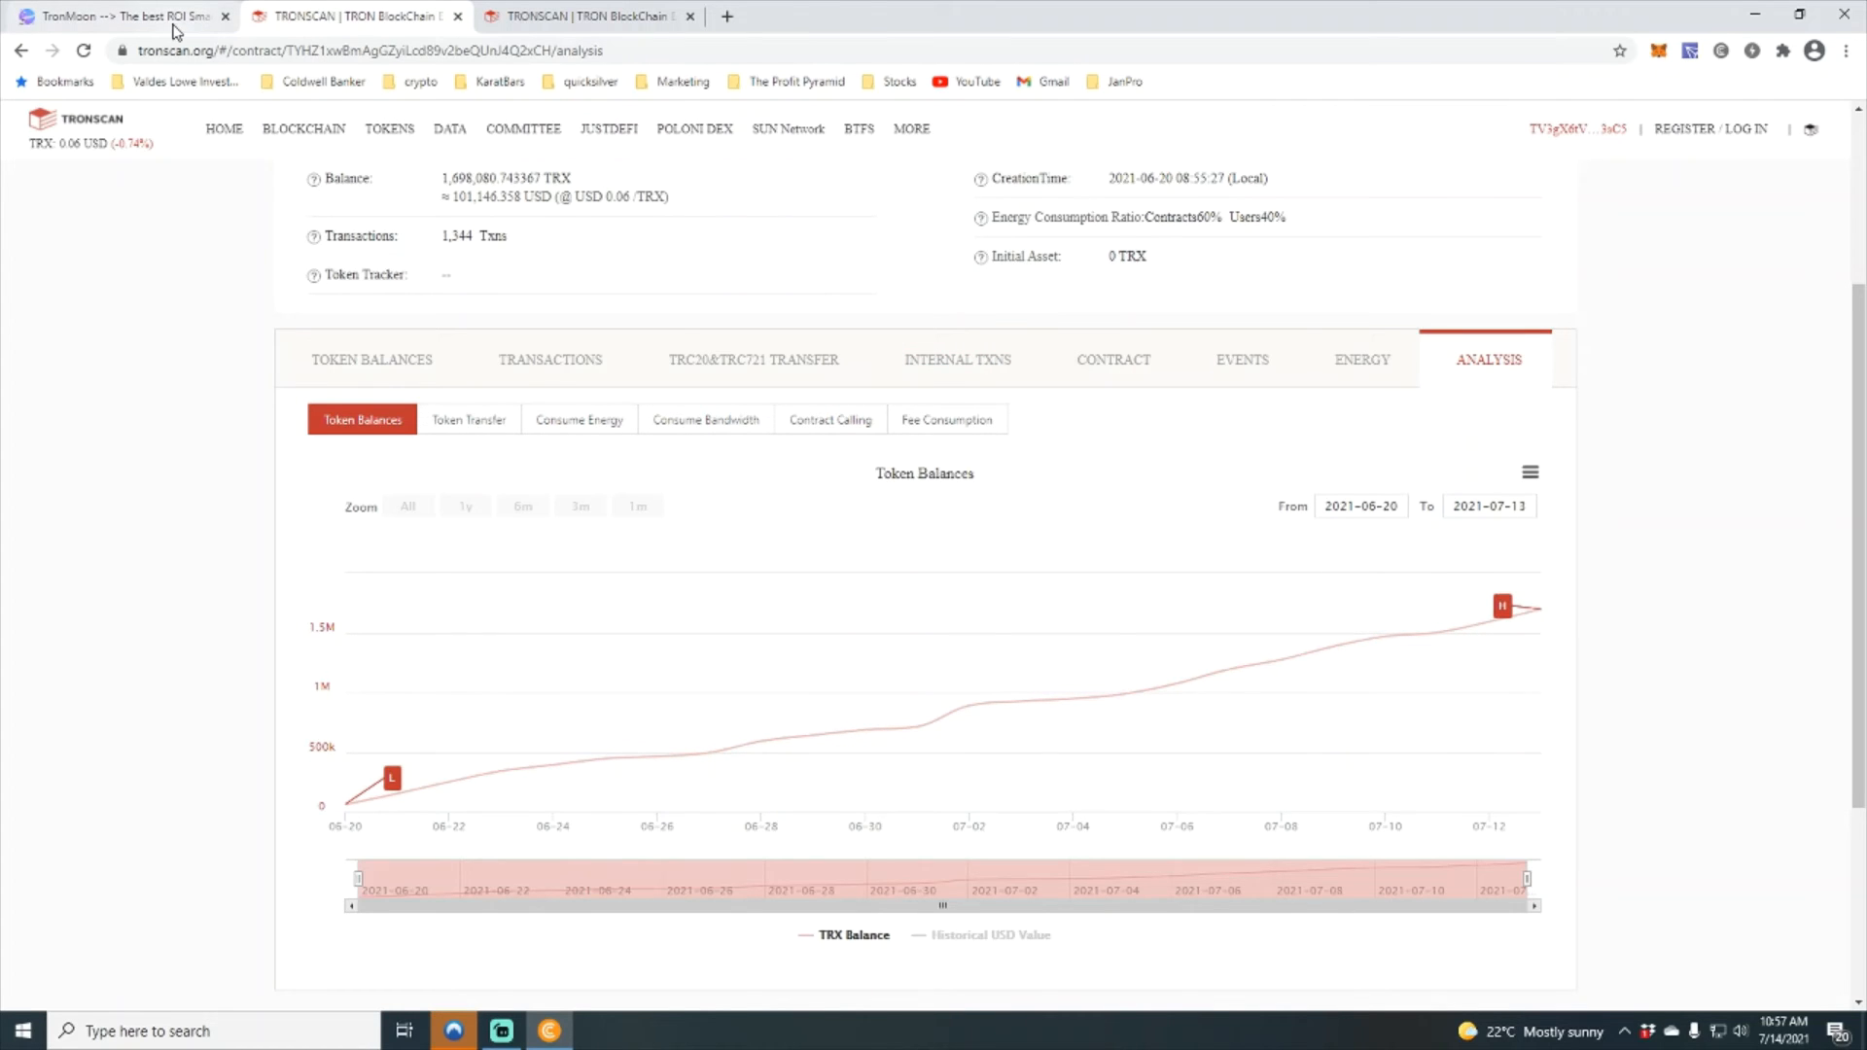
Step: Switch to the TronMoon site, then back to the TronMoon contract's one-month balance chart on Tronscan
click(119, 15)
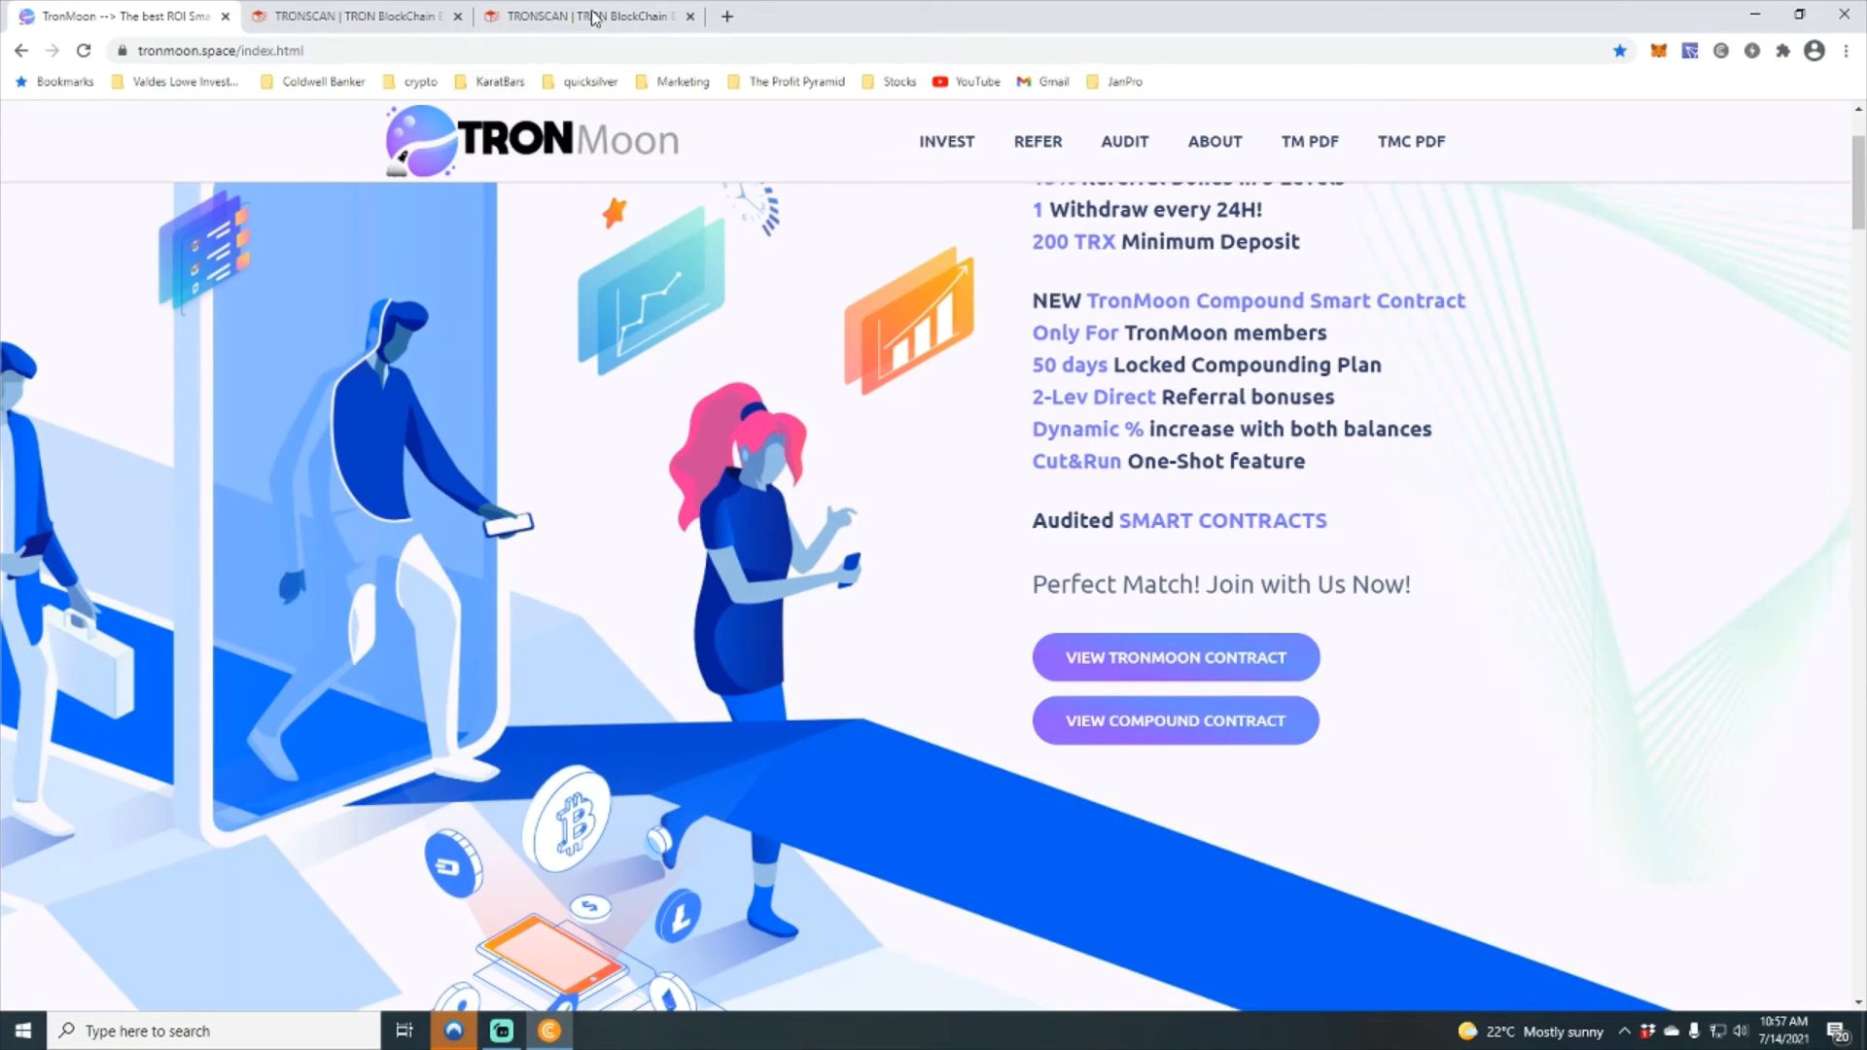
click(587, 15)
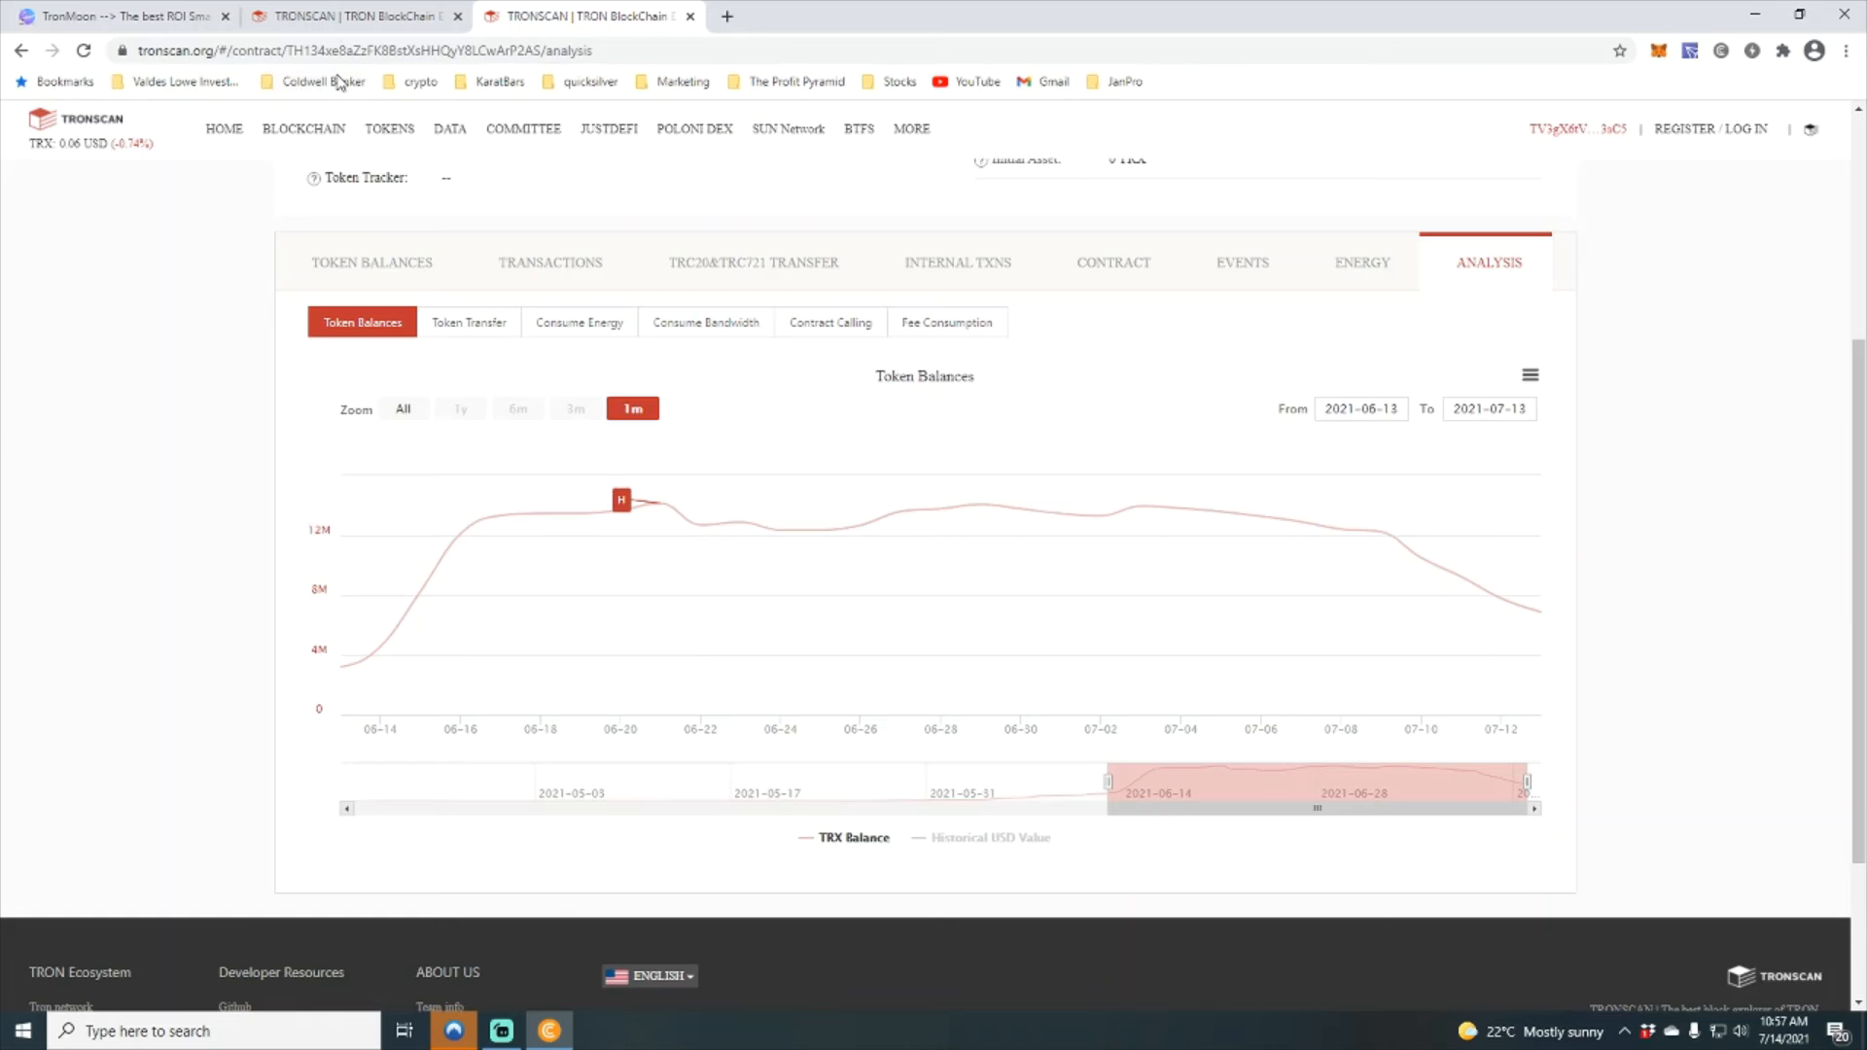
mouse_move(1500, 599)
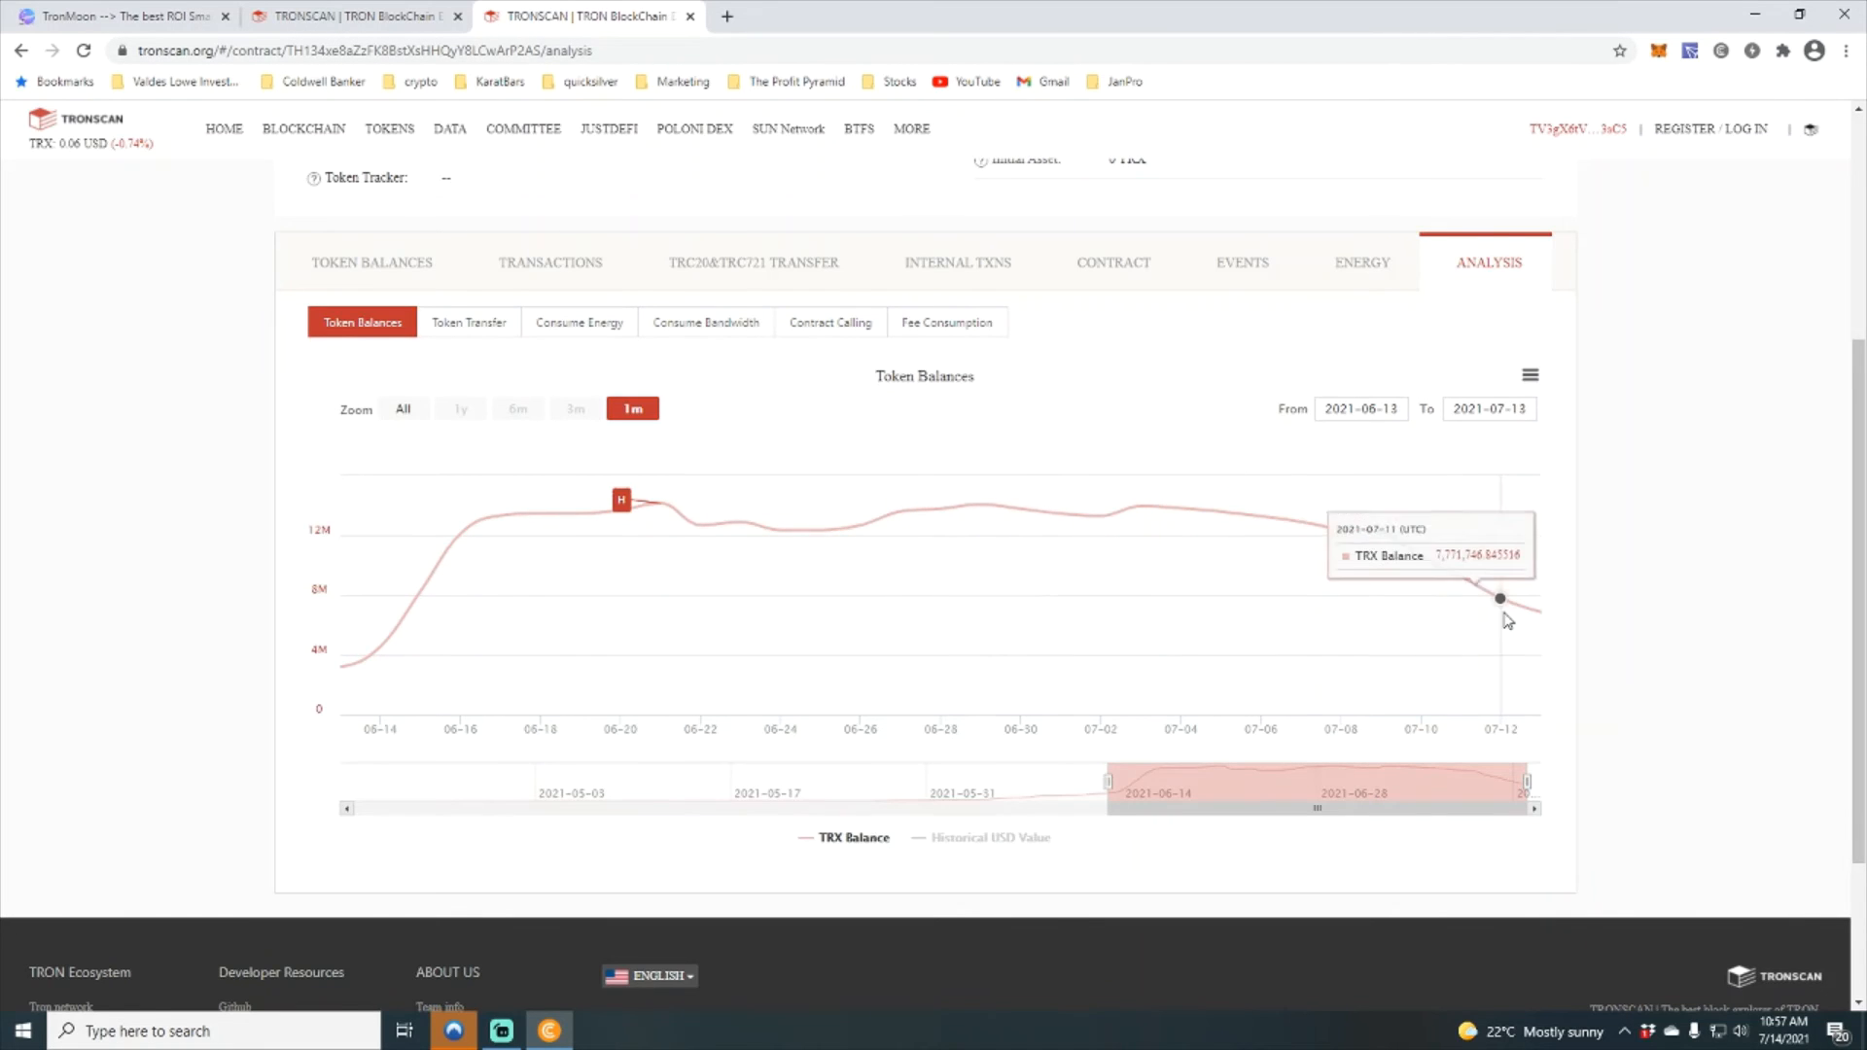
mouse_move(622, 500)
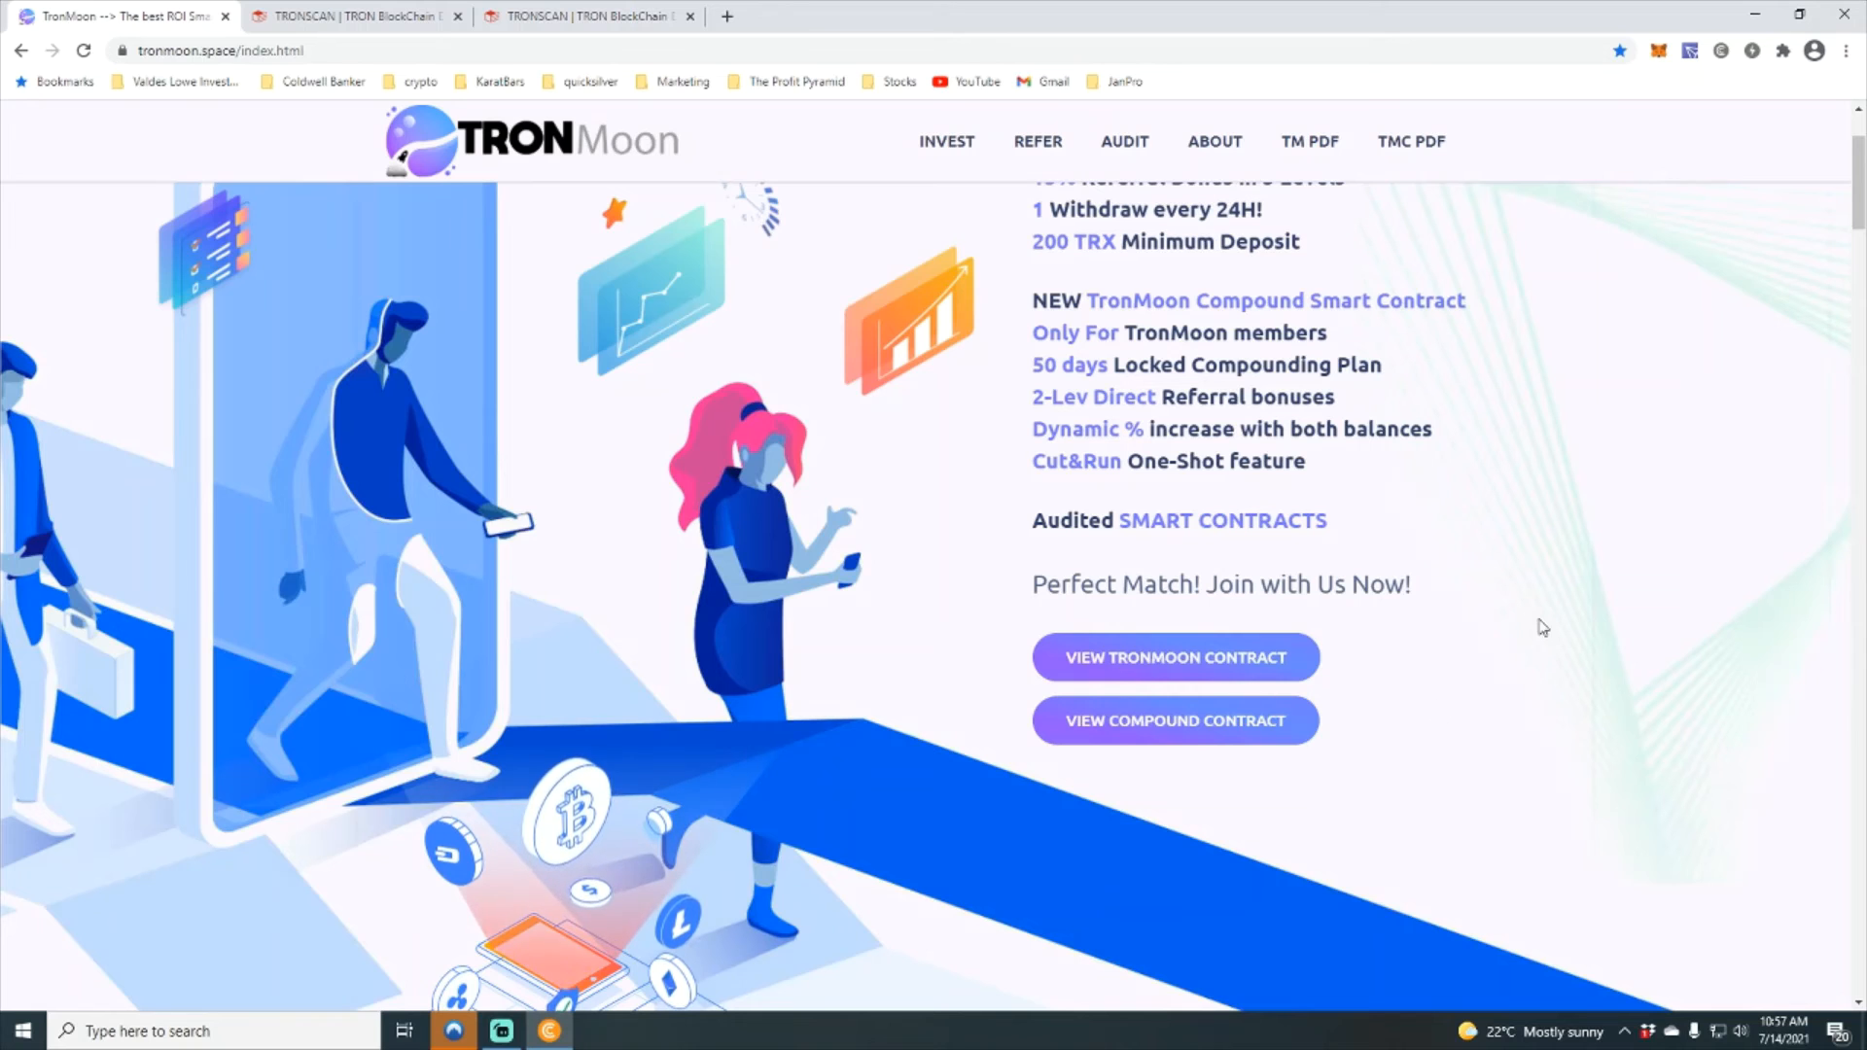
scroll(down, 3)
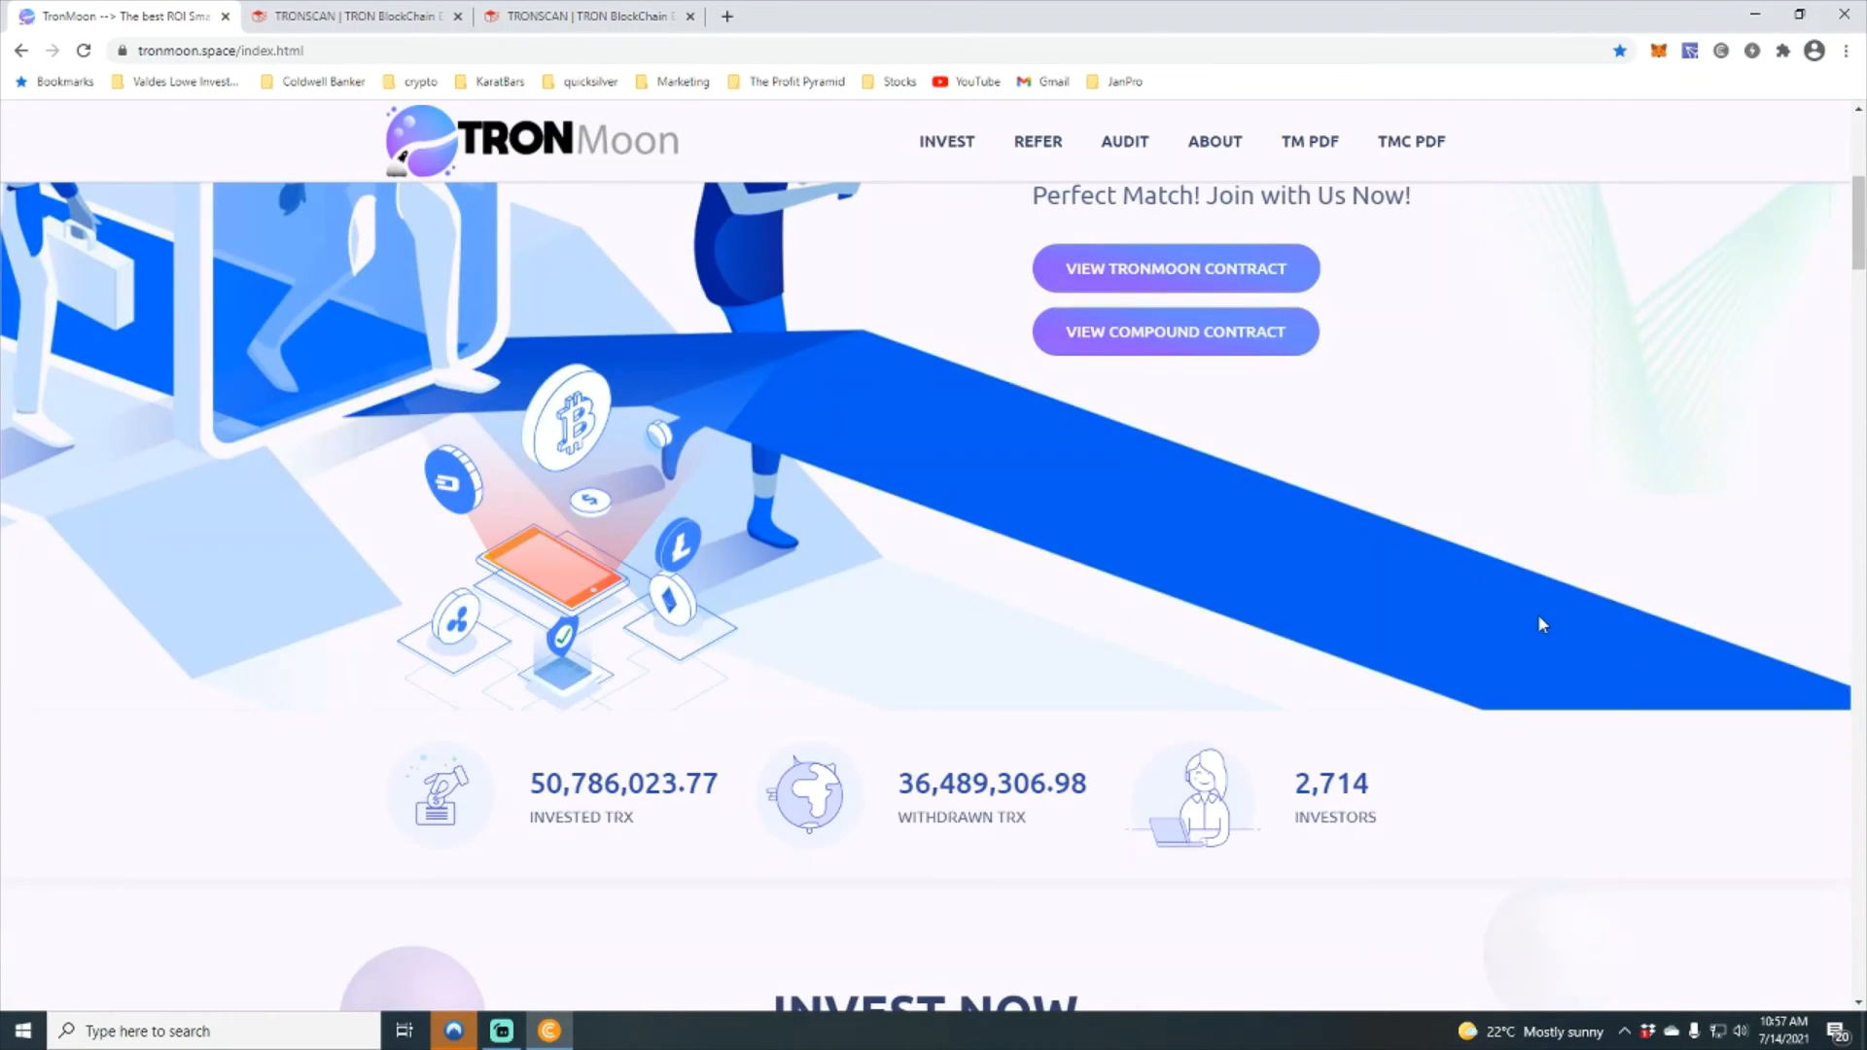
scroll(down, 3)
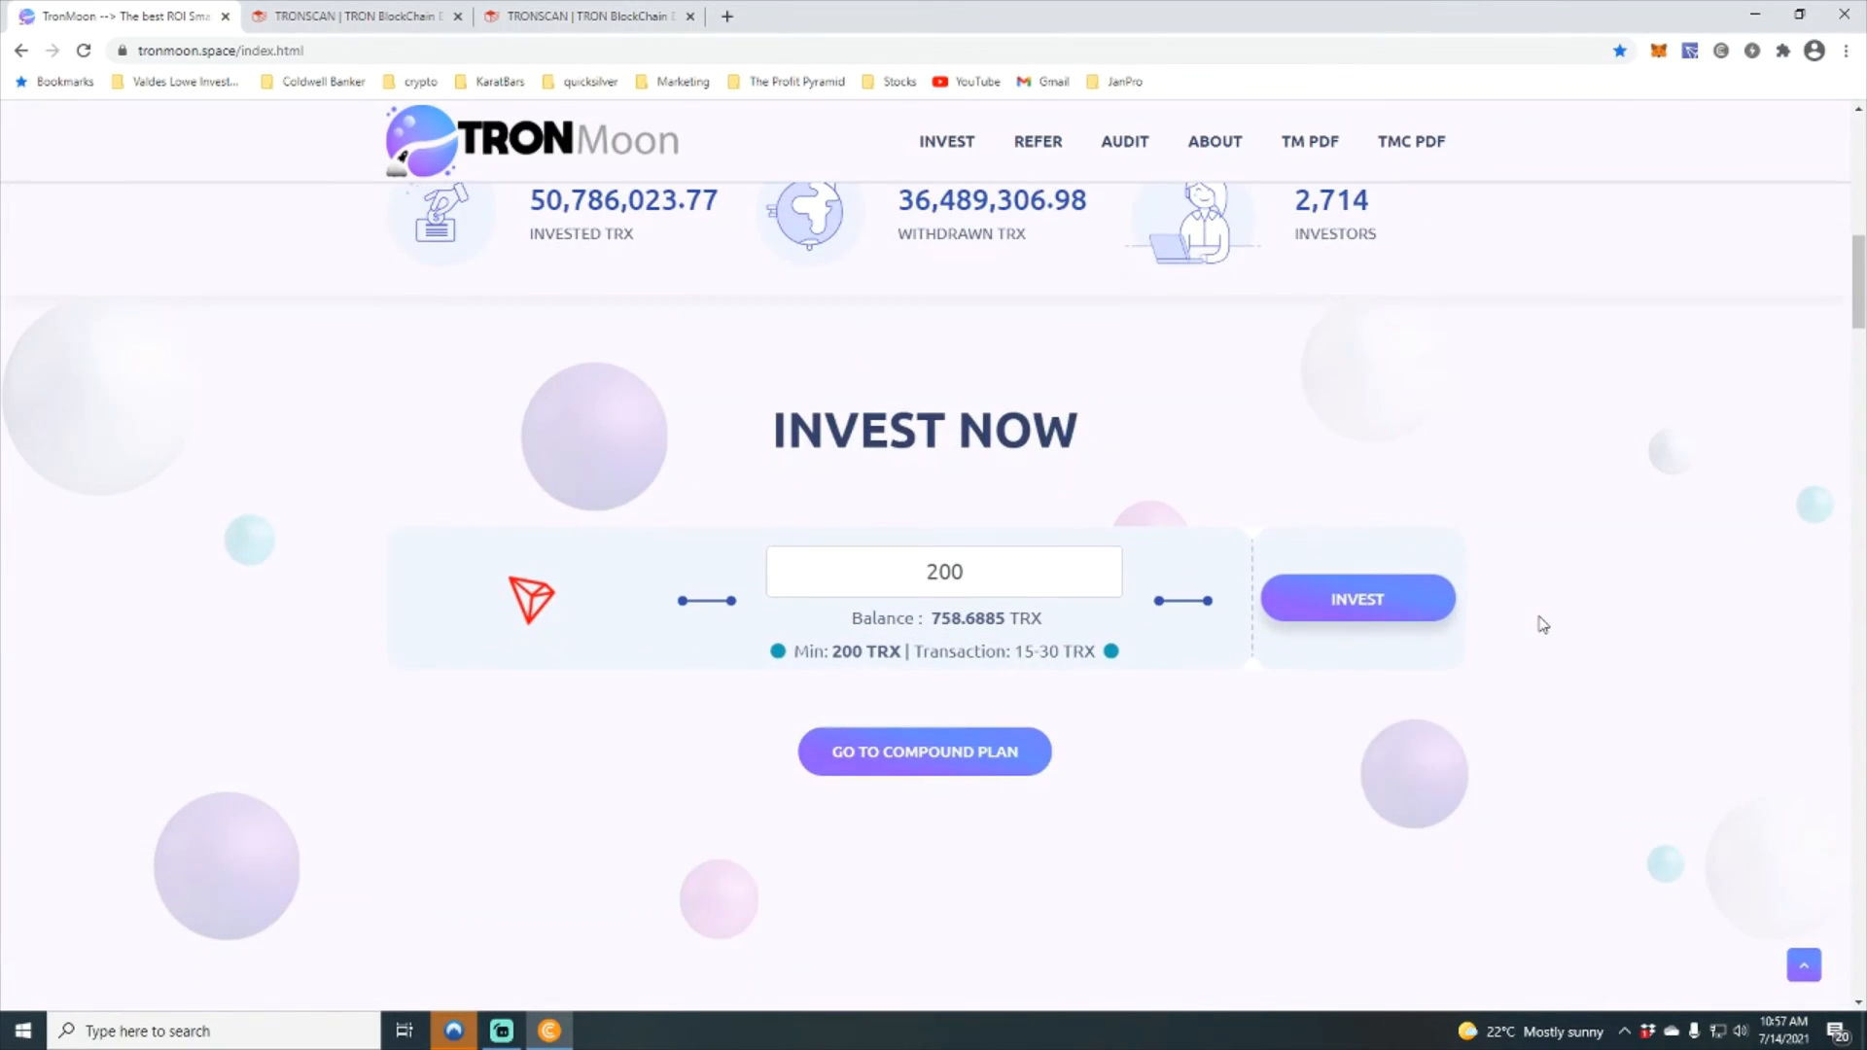
scroll(down, 3)
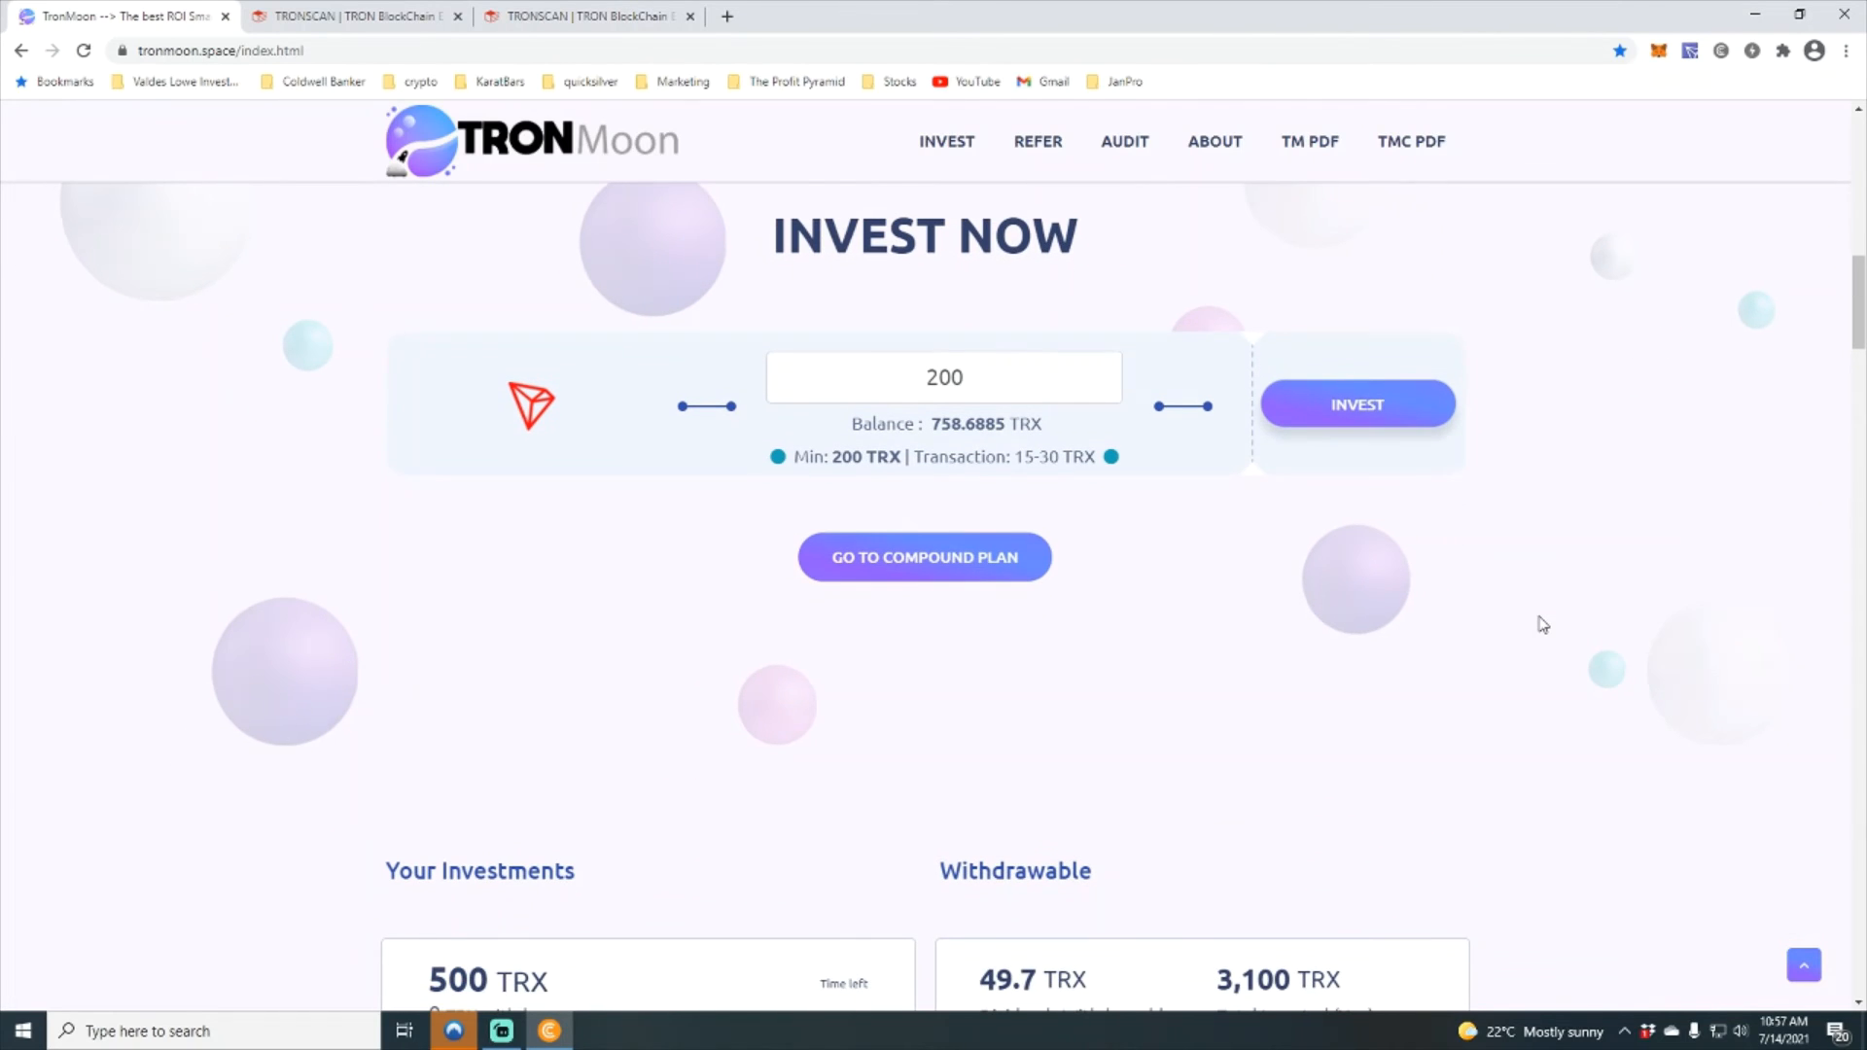
scroll(down, 3)
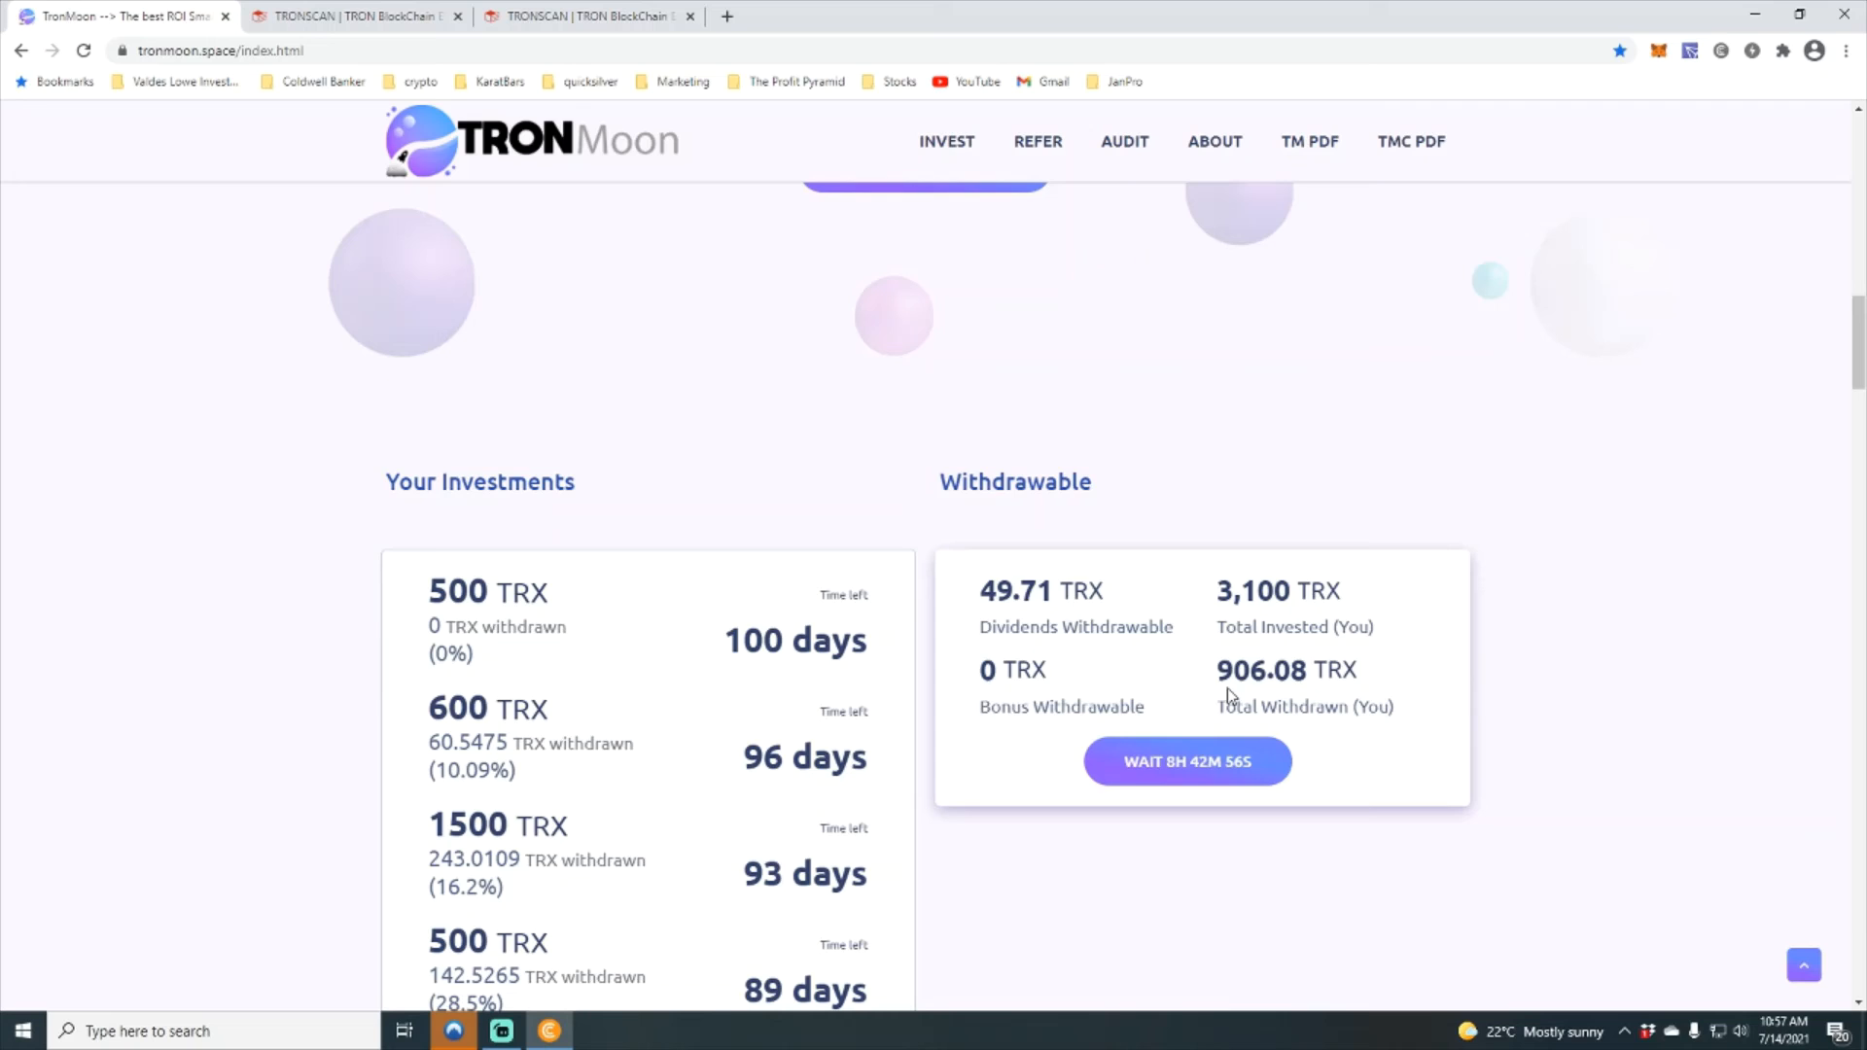
mouse_move(1235, 623)
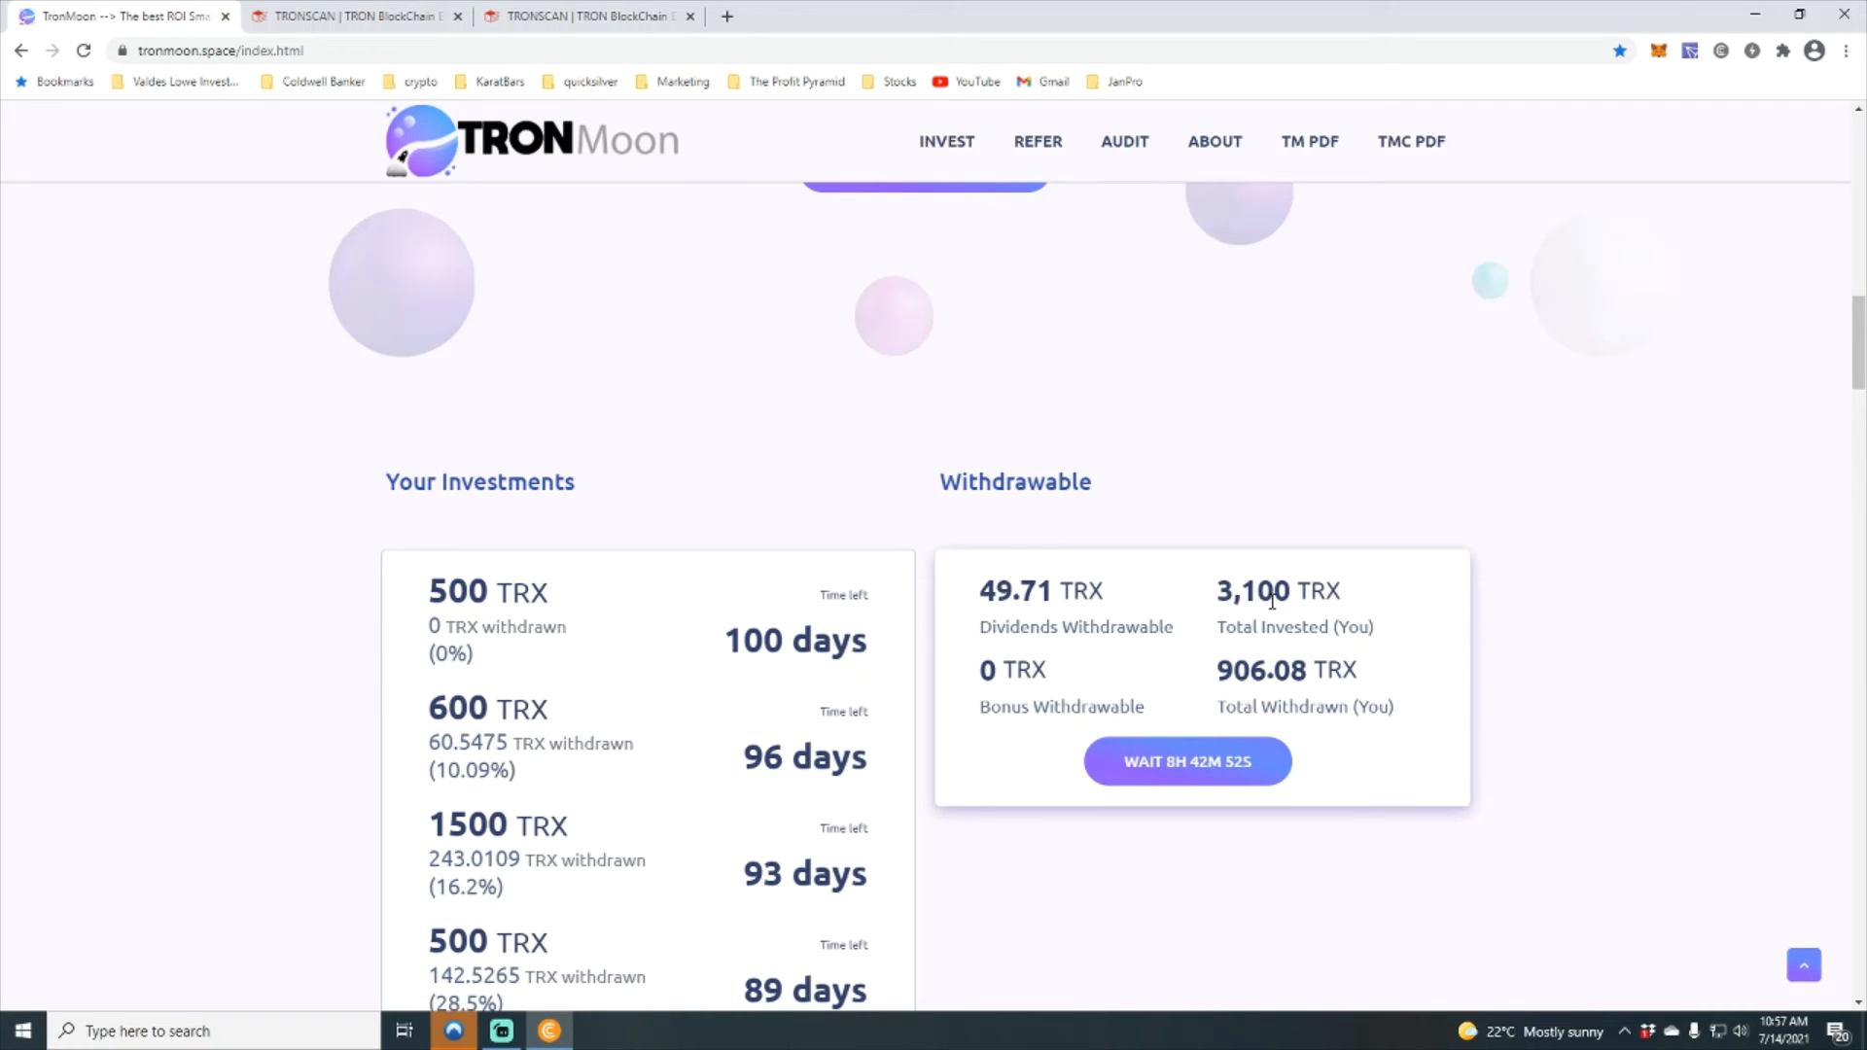
scroll(up, 3)
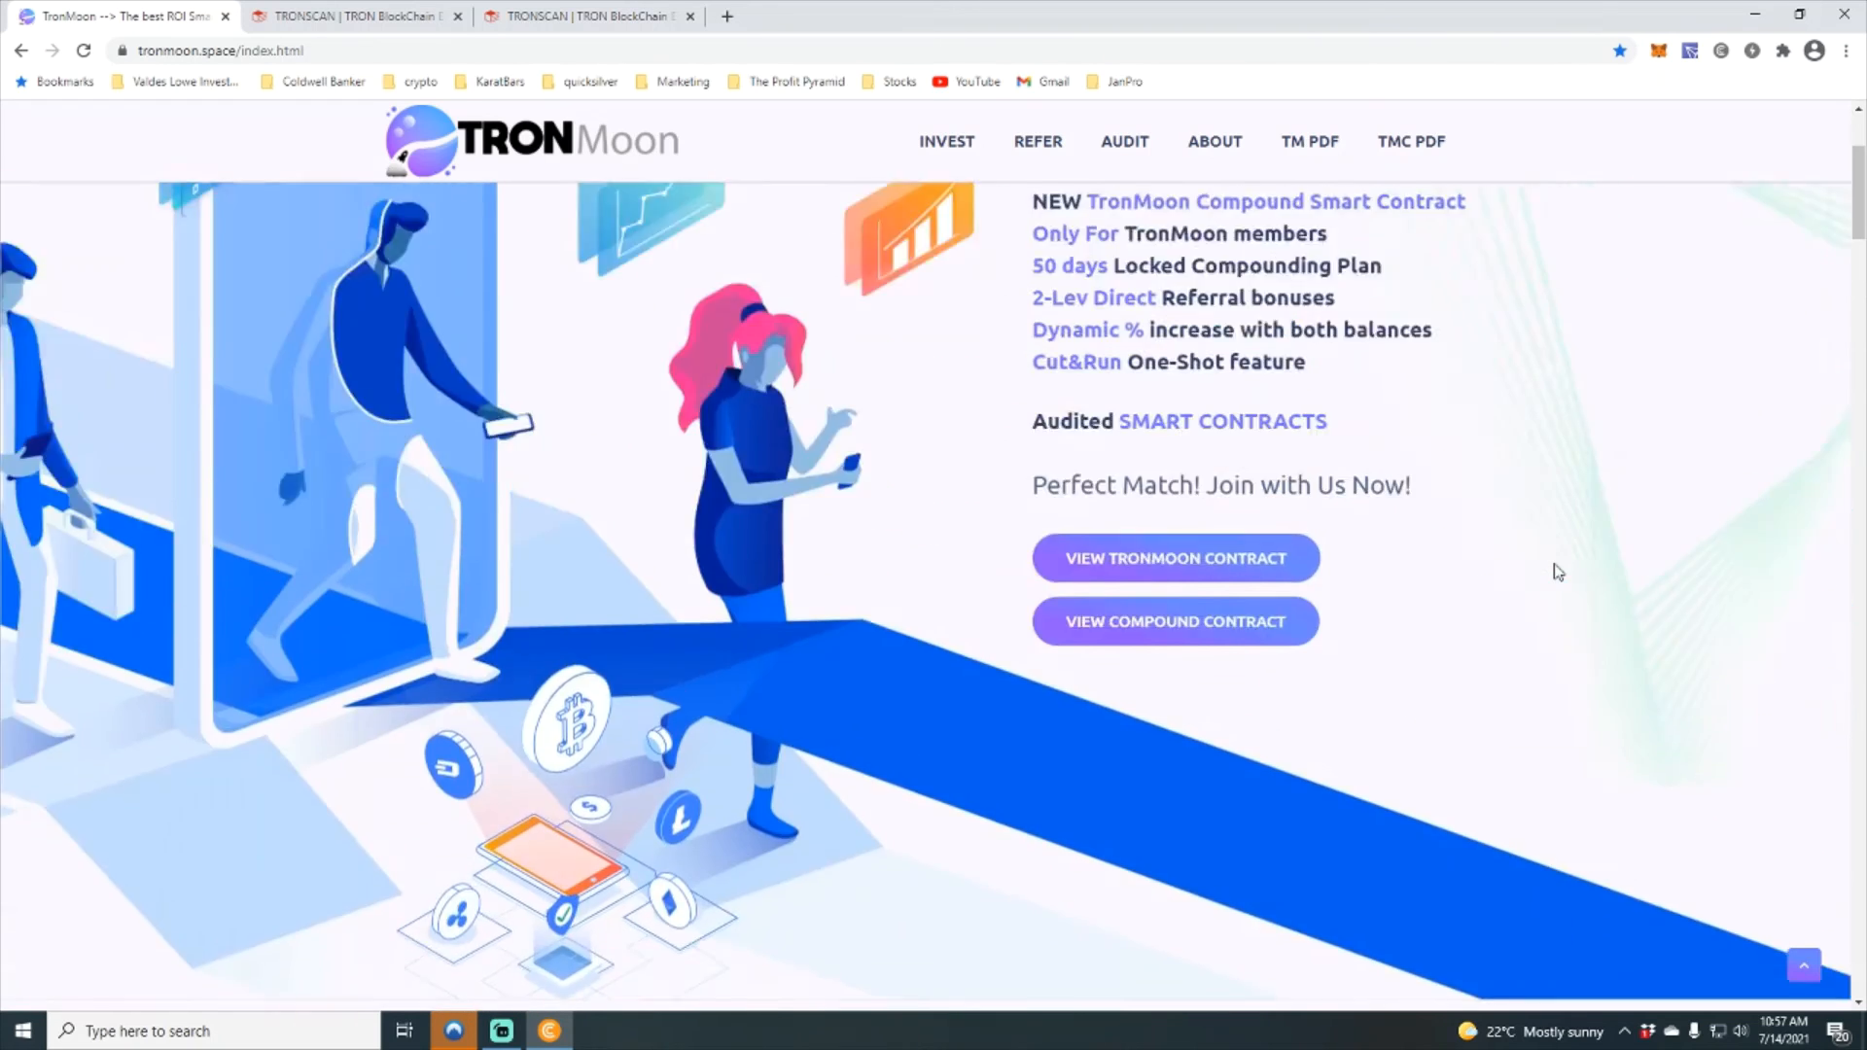
scroll(up, 3)
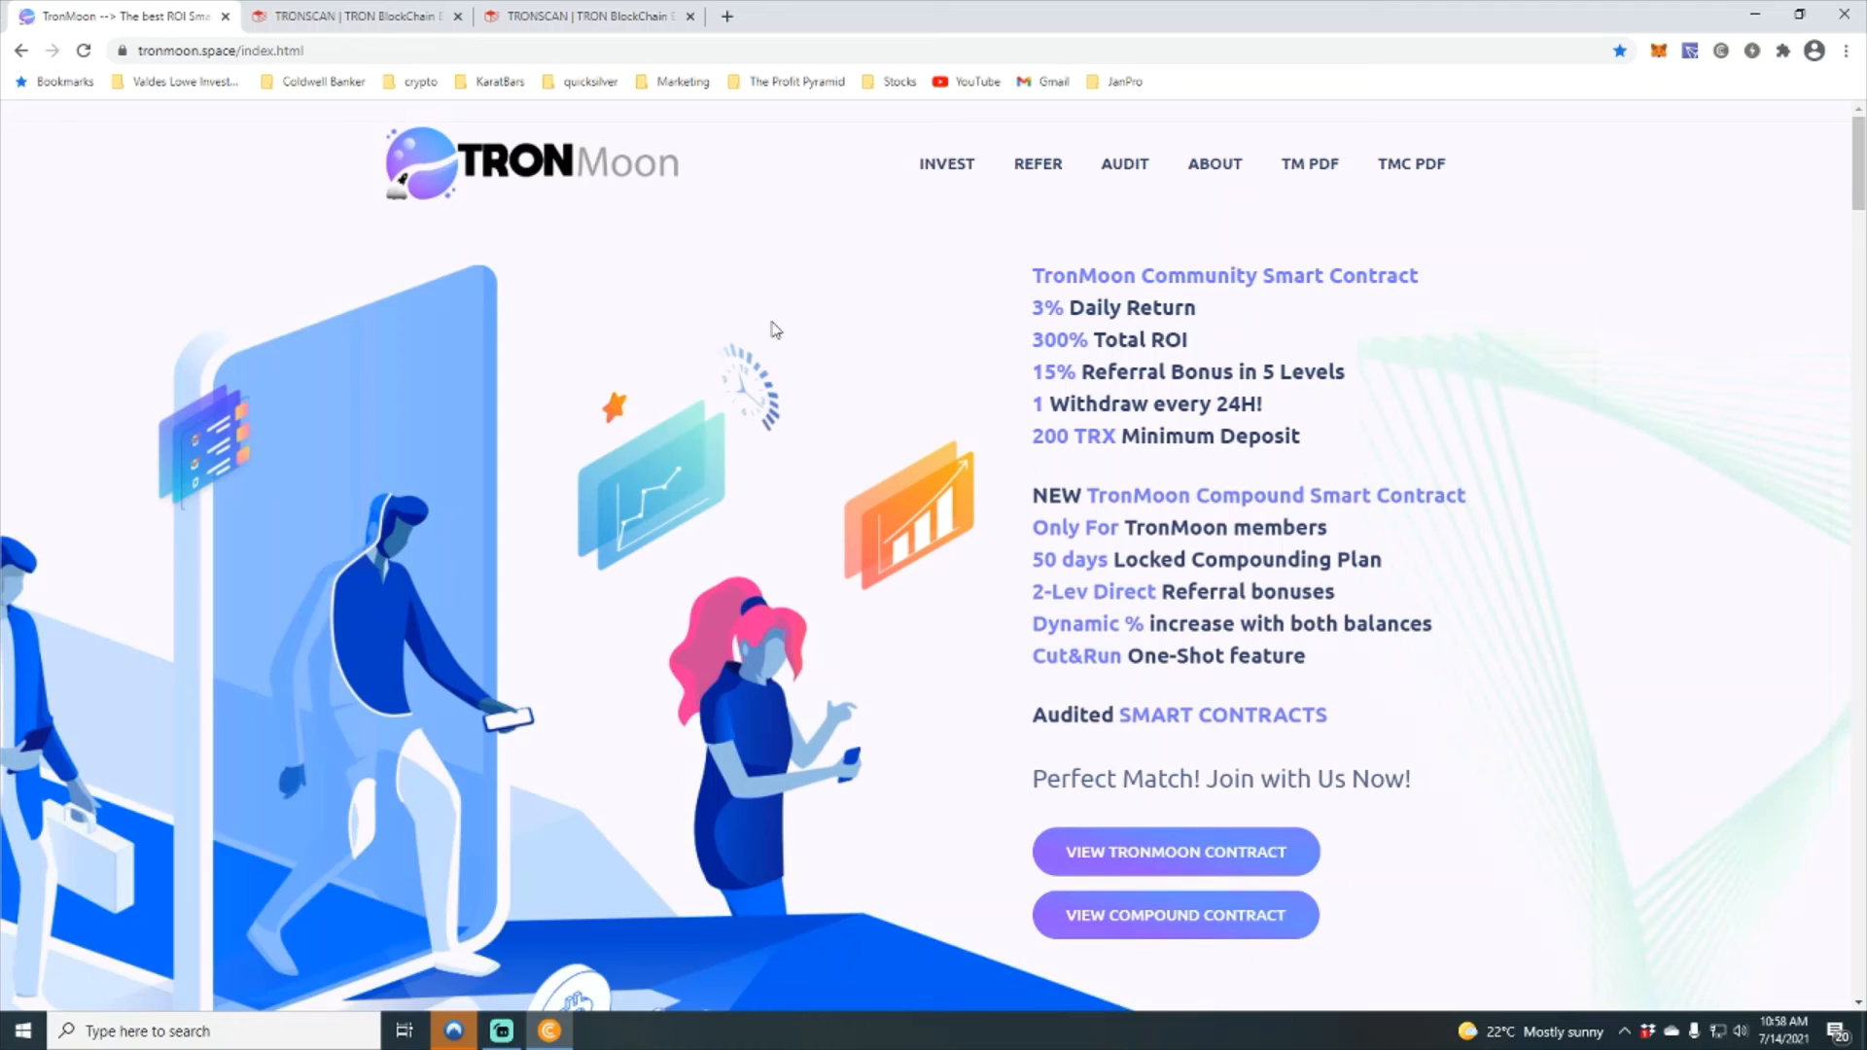
mouse_move(865, 383)
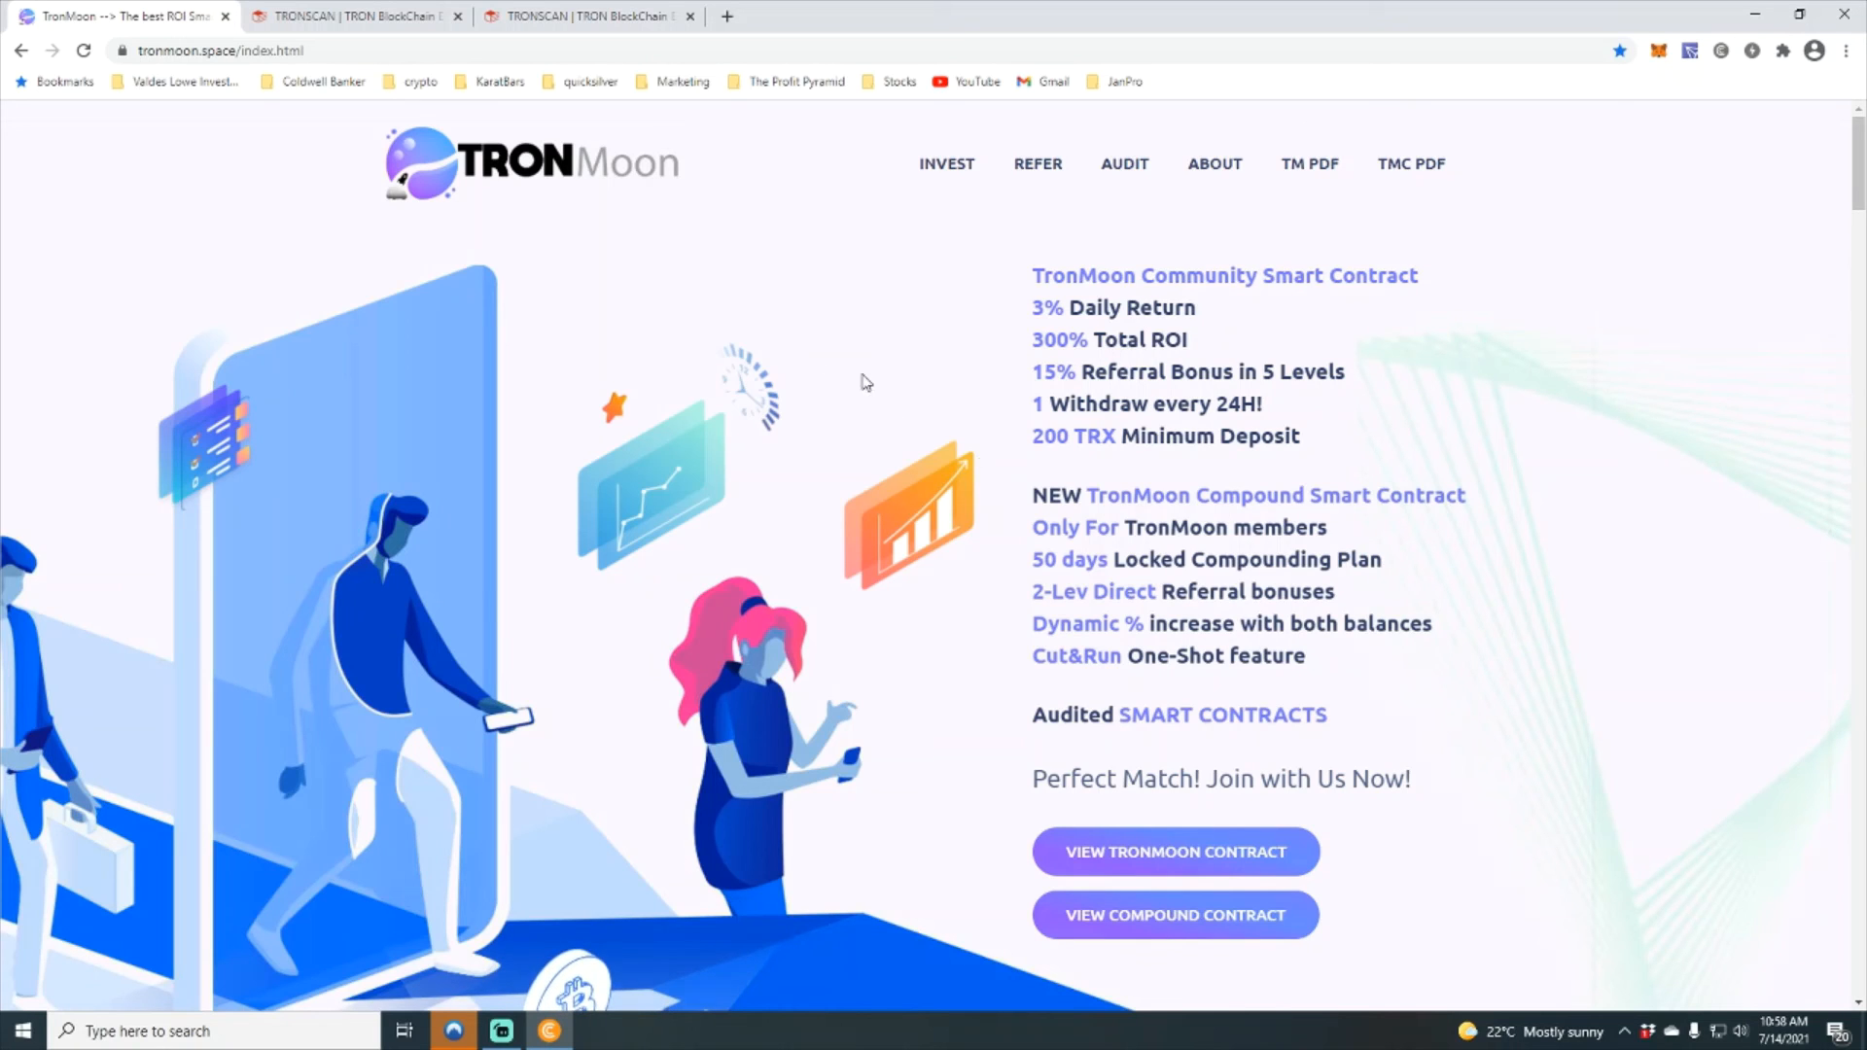
mouse_move(54, 263)
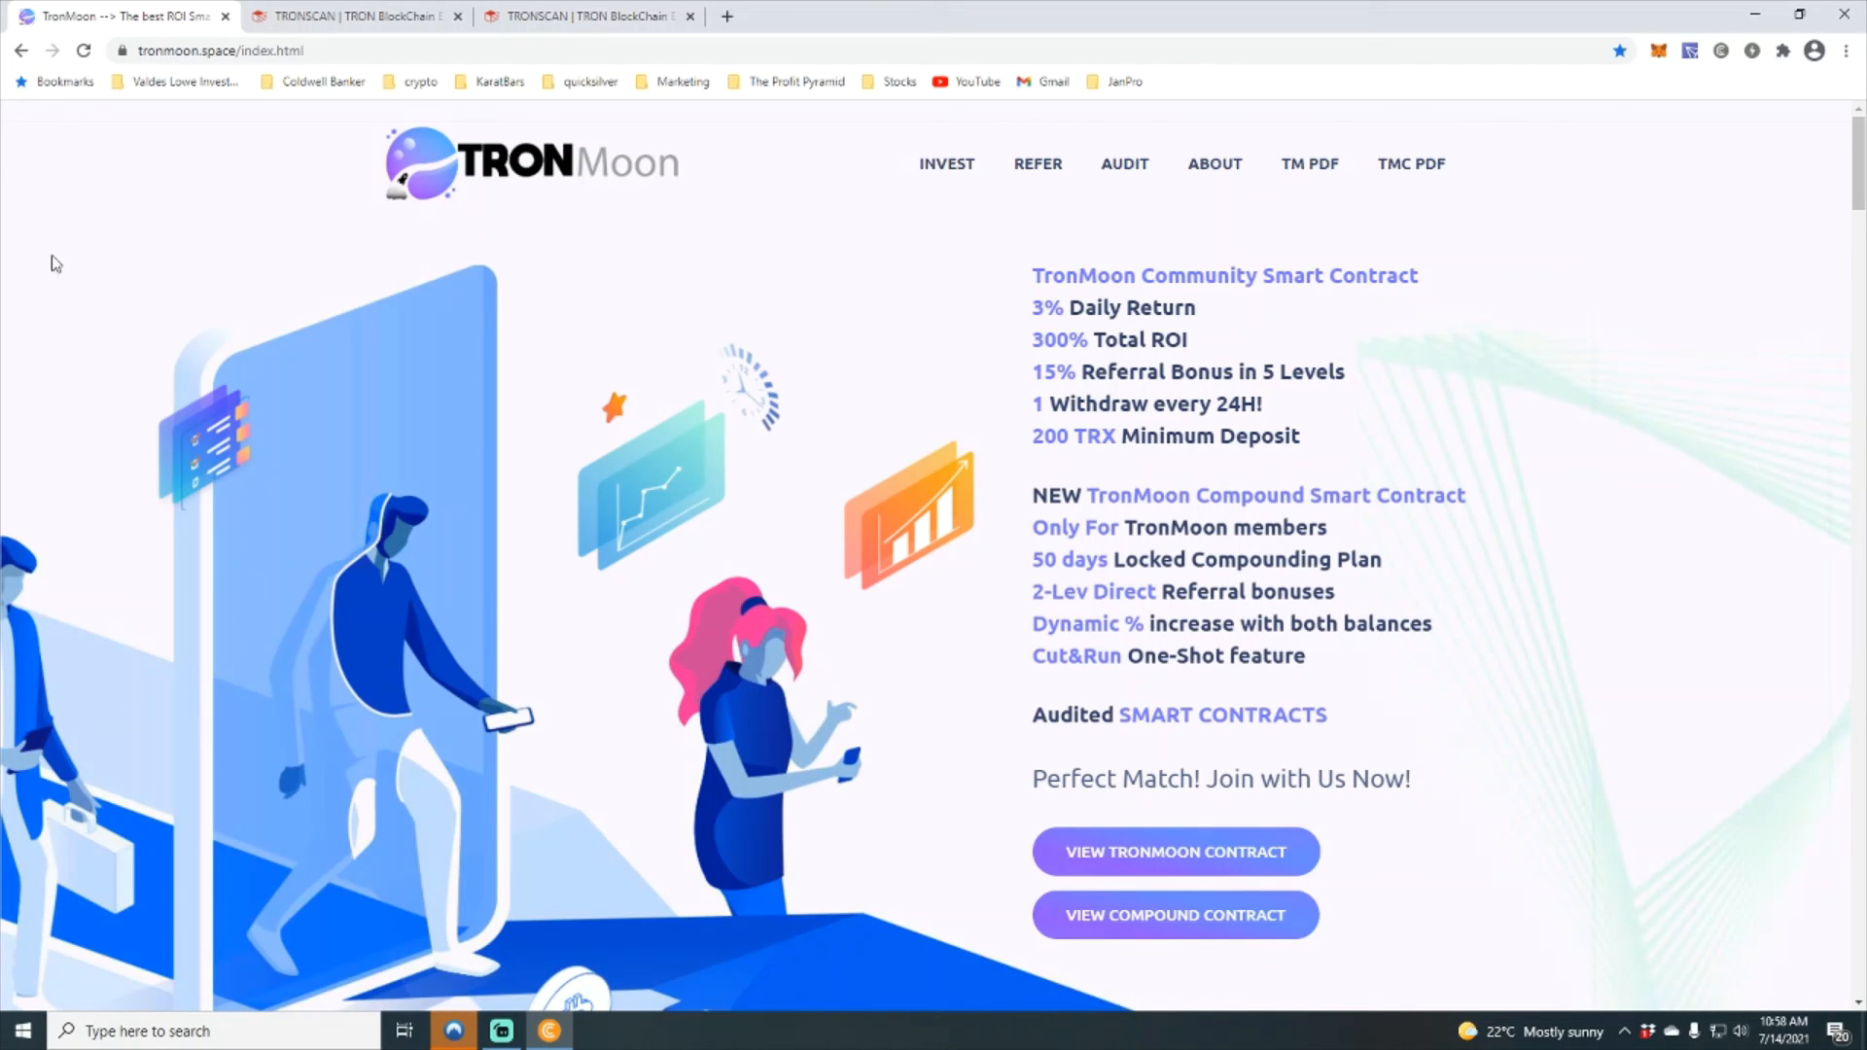